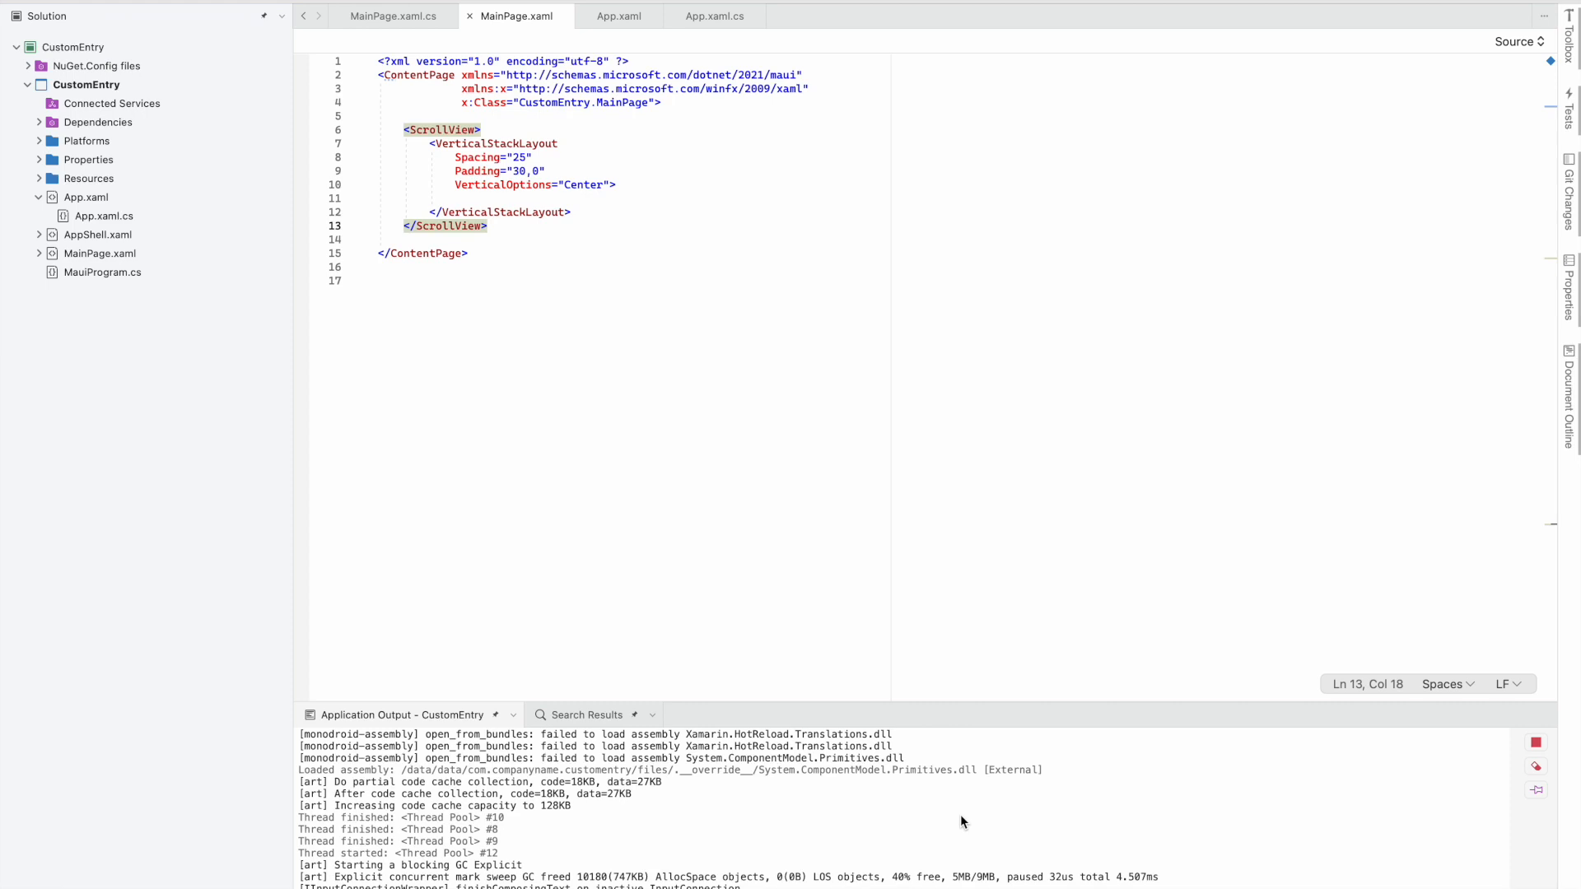
pyautogui.moveTo(561, 466)
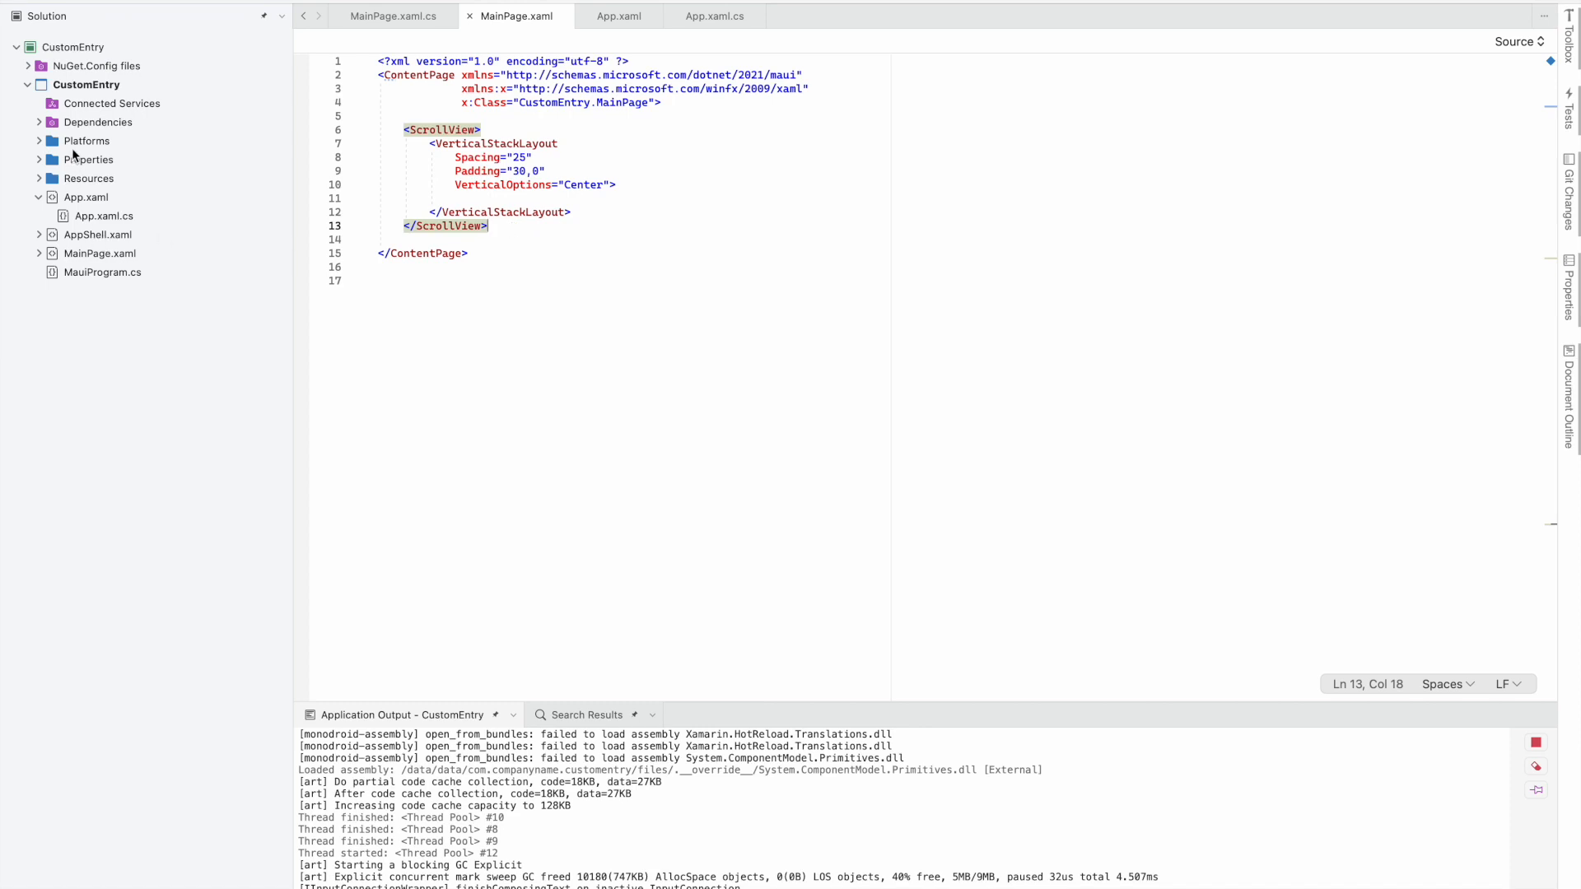
# Add an empty BorderlessEntry class to the CustomEntry project, inheriting from Entry
pyautogui.rightClick(87, 85)
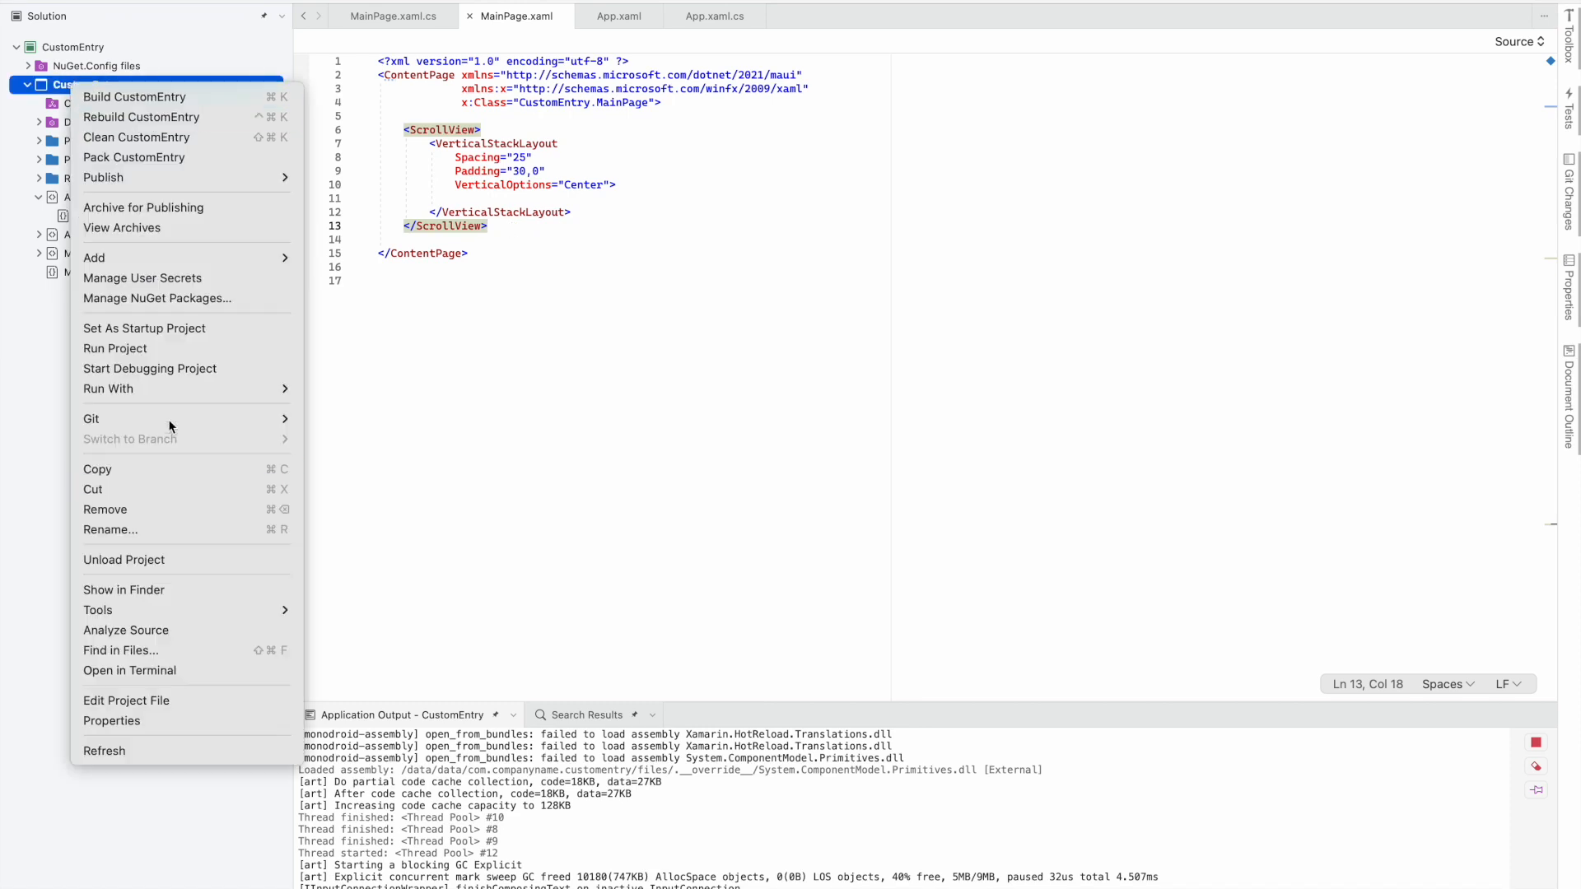
pyautogui.write('BorderlessEntry')
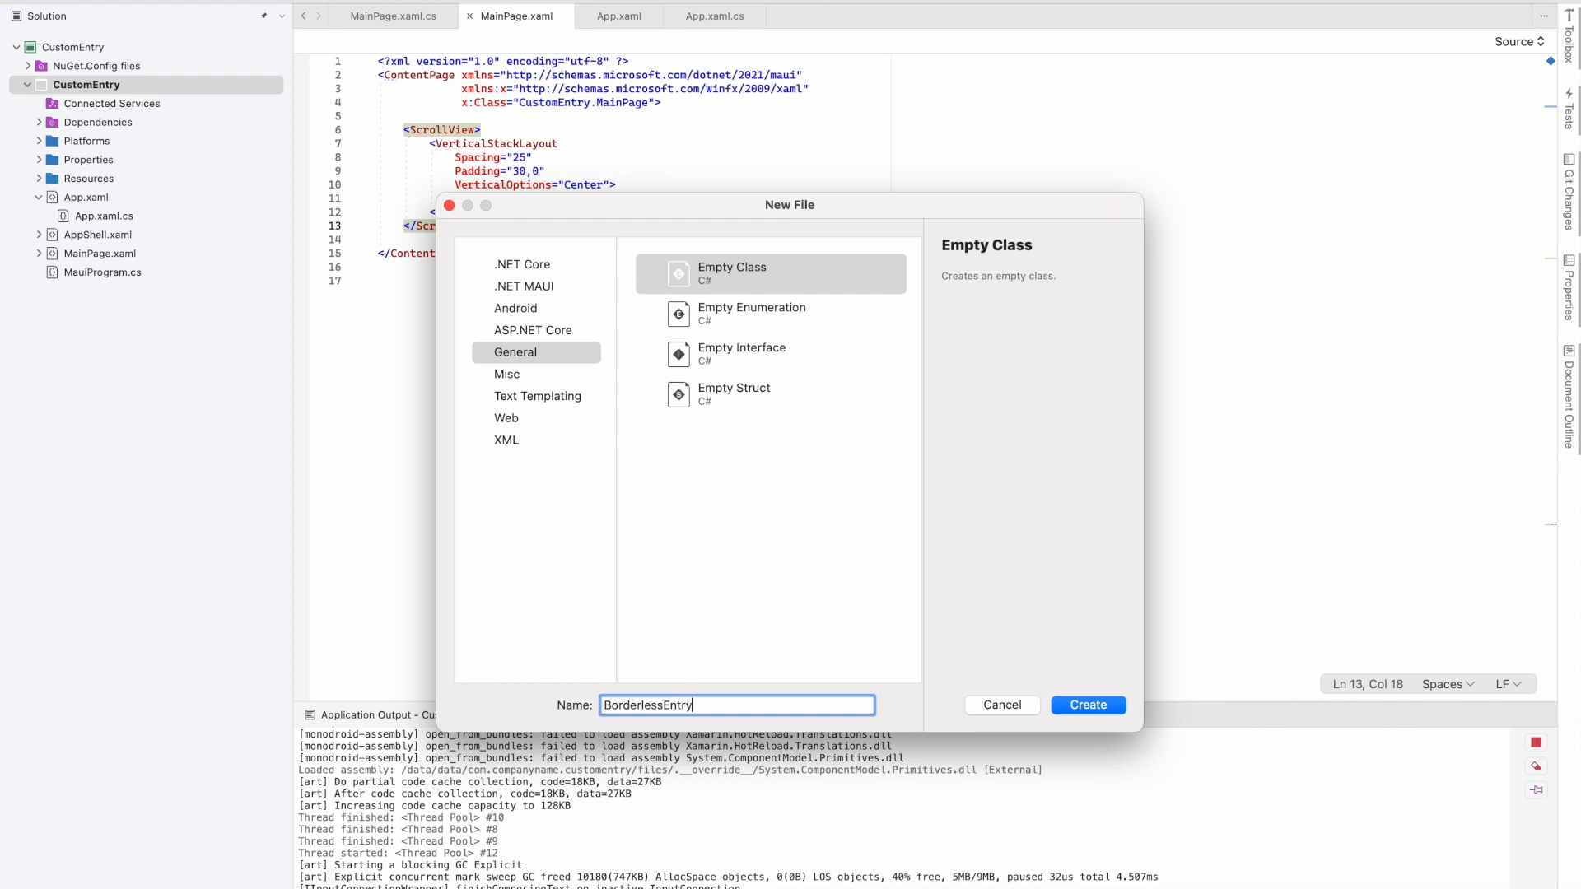
pyautogui.click(1087, 705)
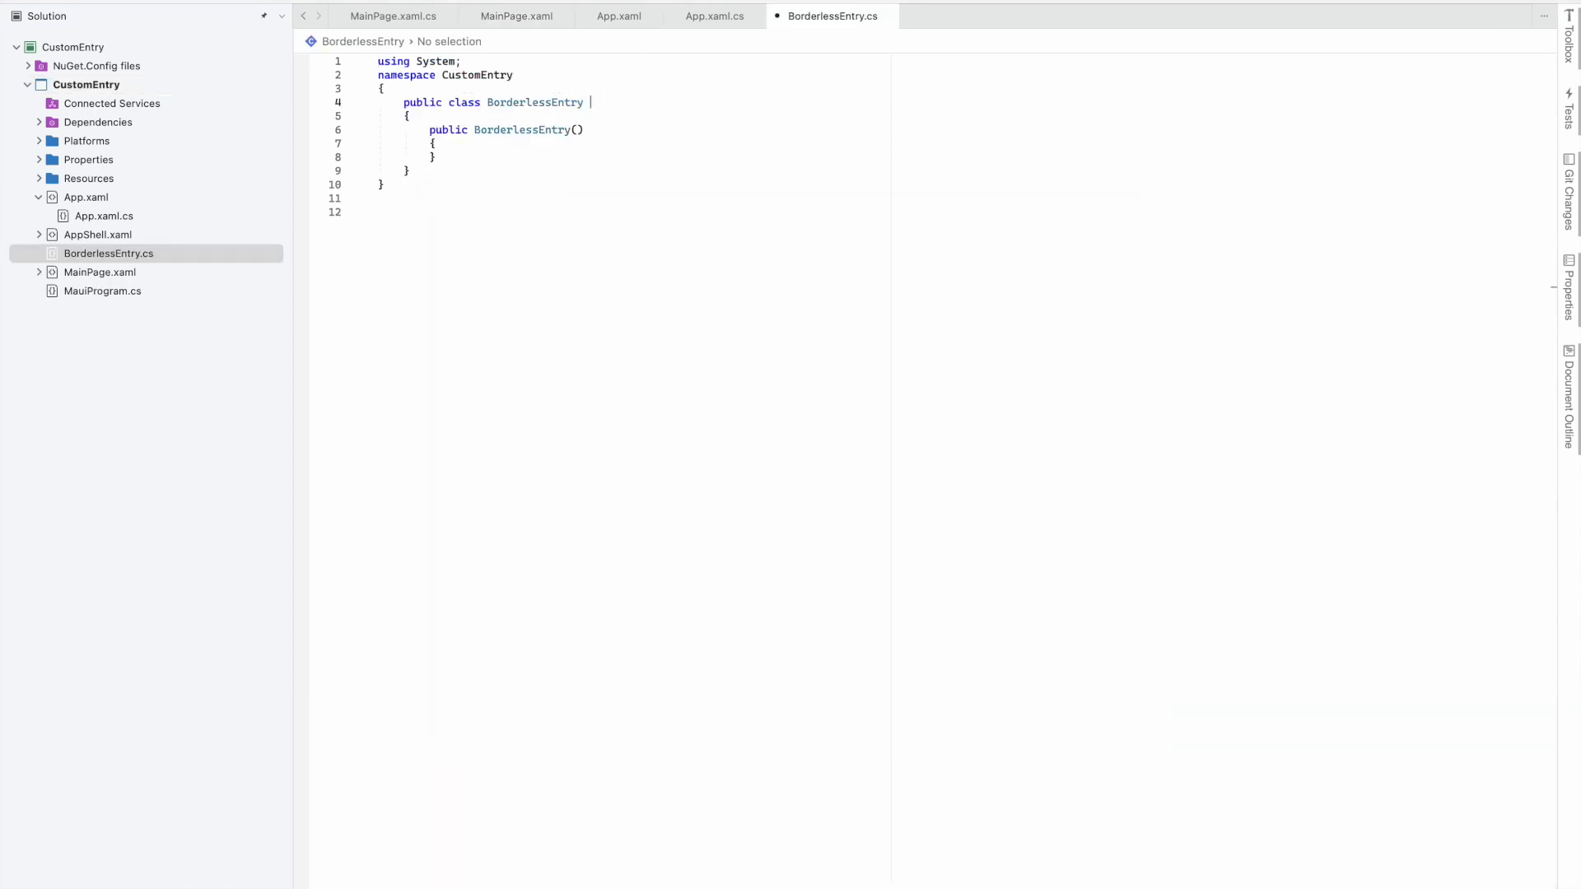
pyautogui.write(':M')
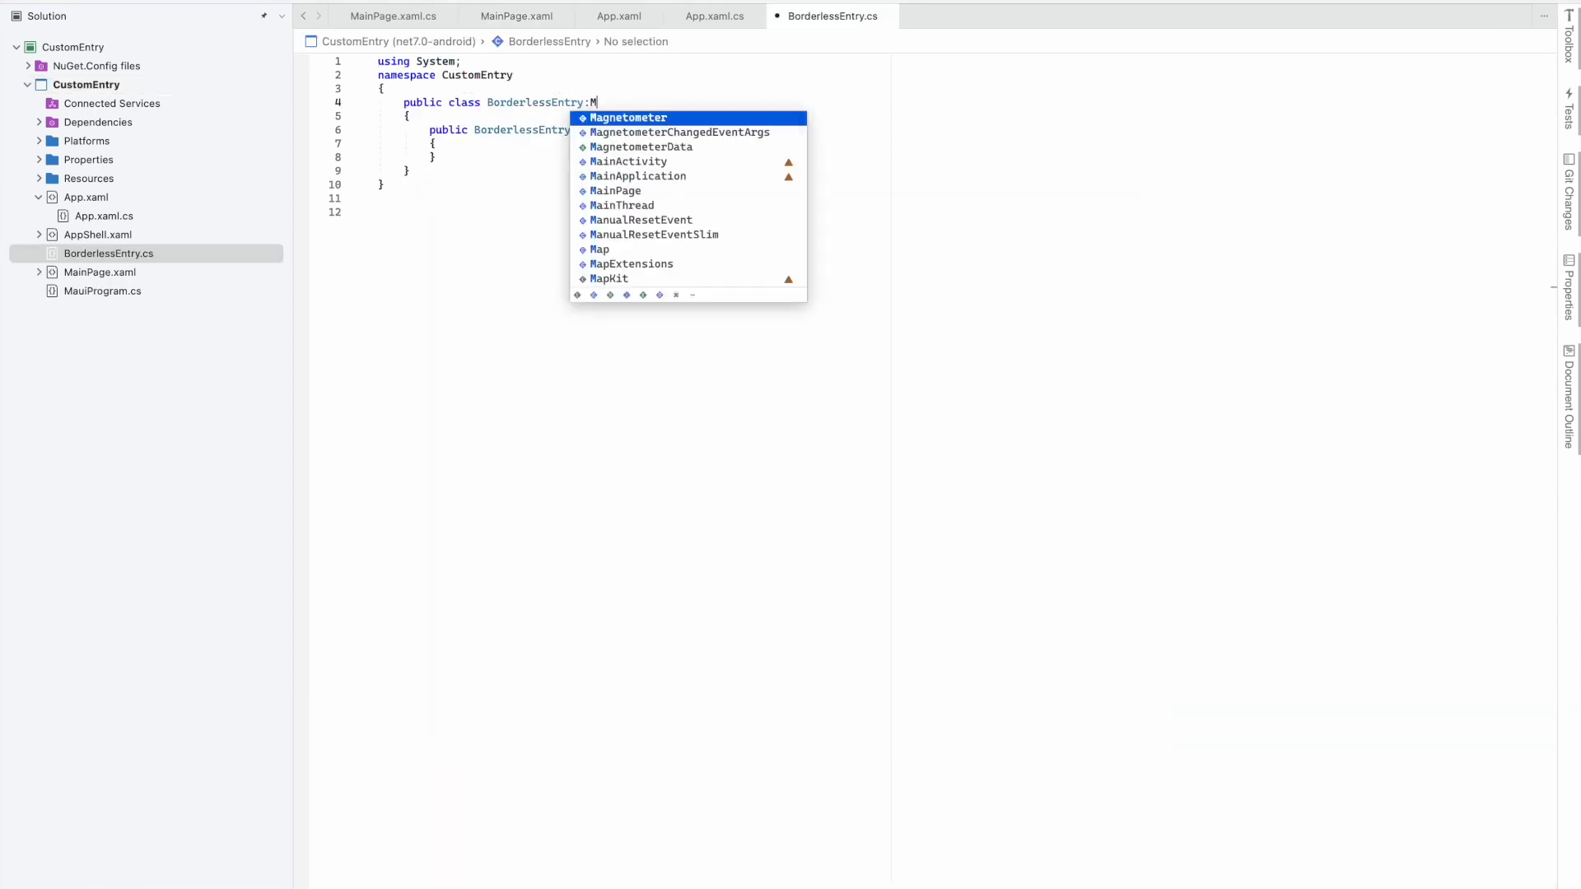
pyautogui.write('Entry')
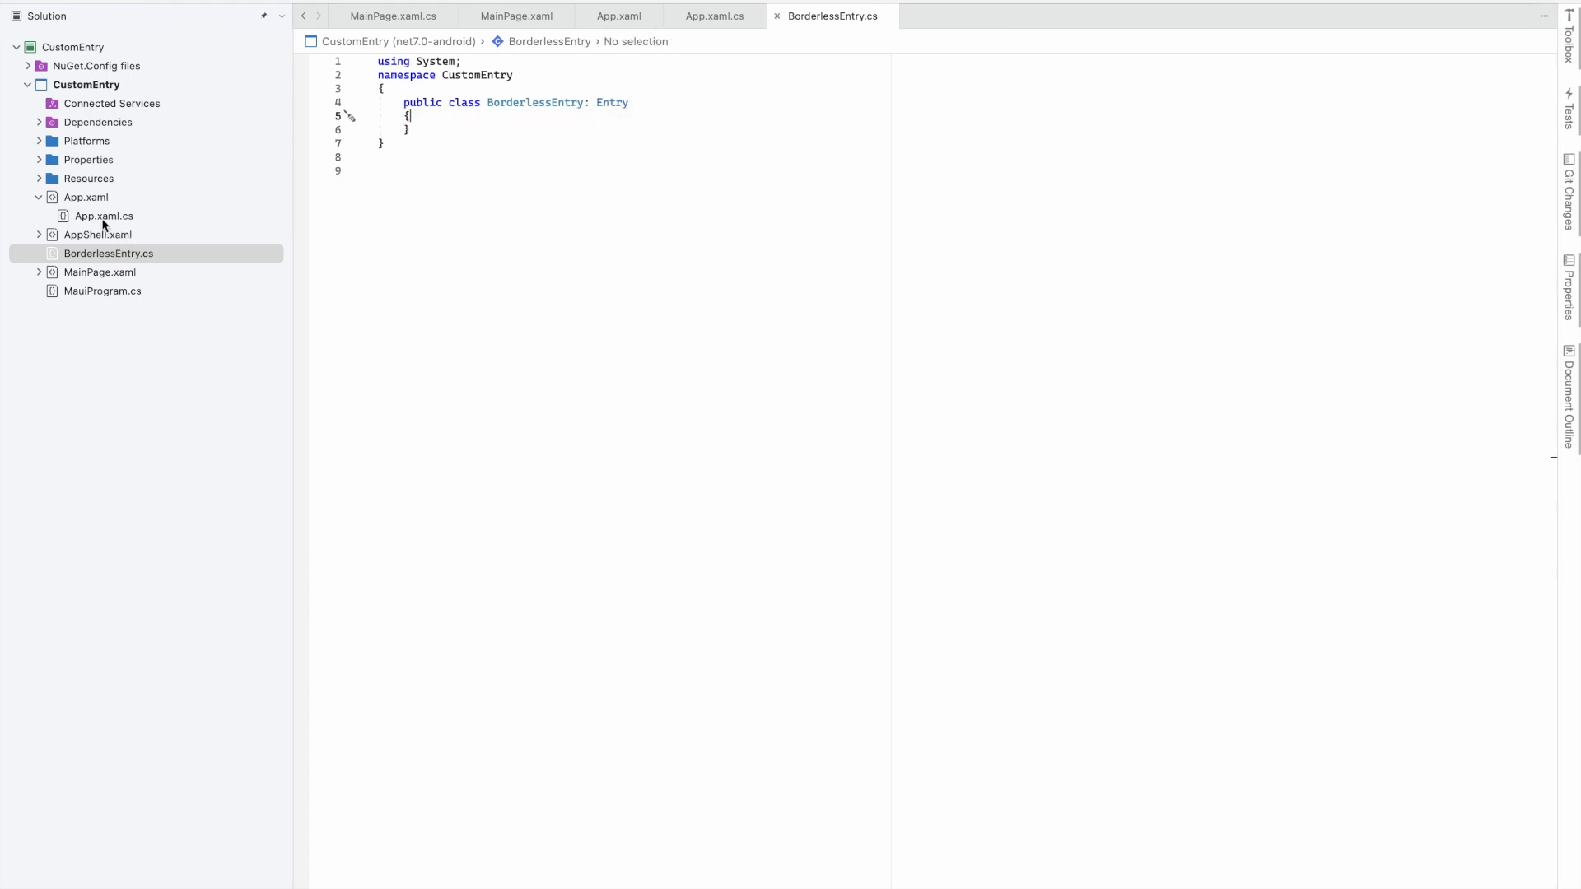
# Open App.xaml.cs and insert a blank line after MainPage = new AppShell();
pyautogui.click(103, 216)
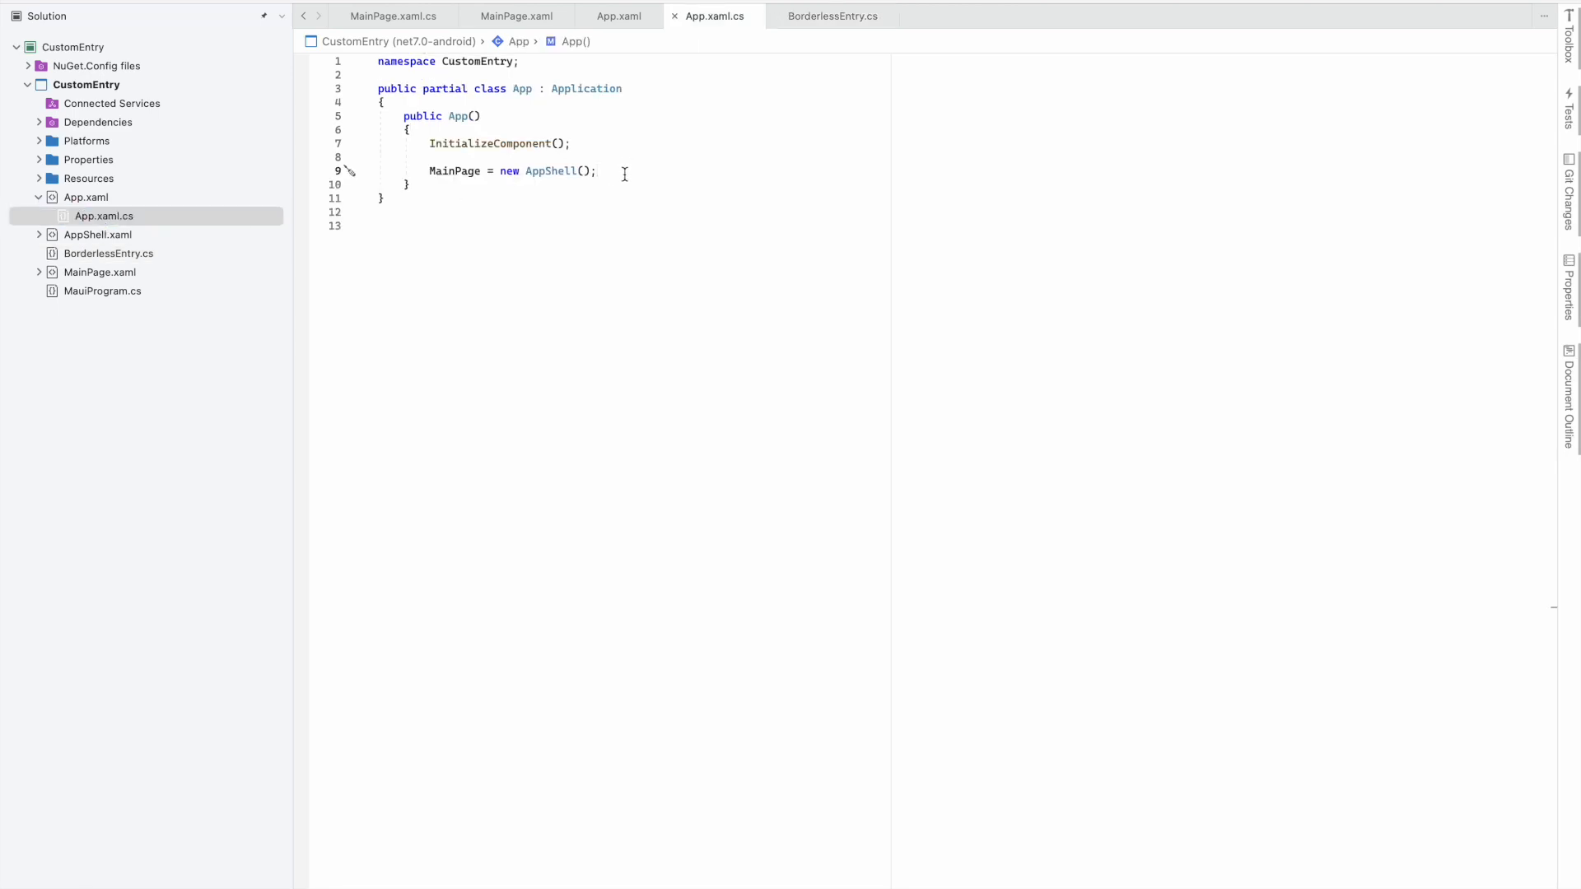
pyautogui.moveTo(612, 180)
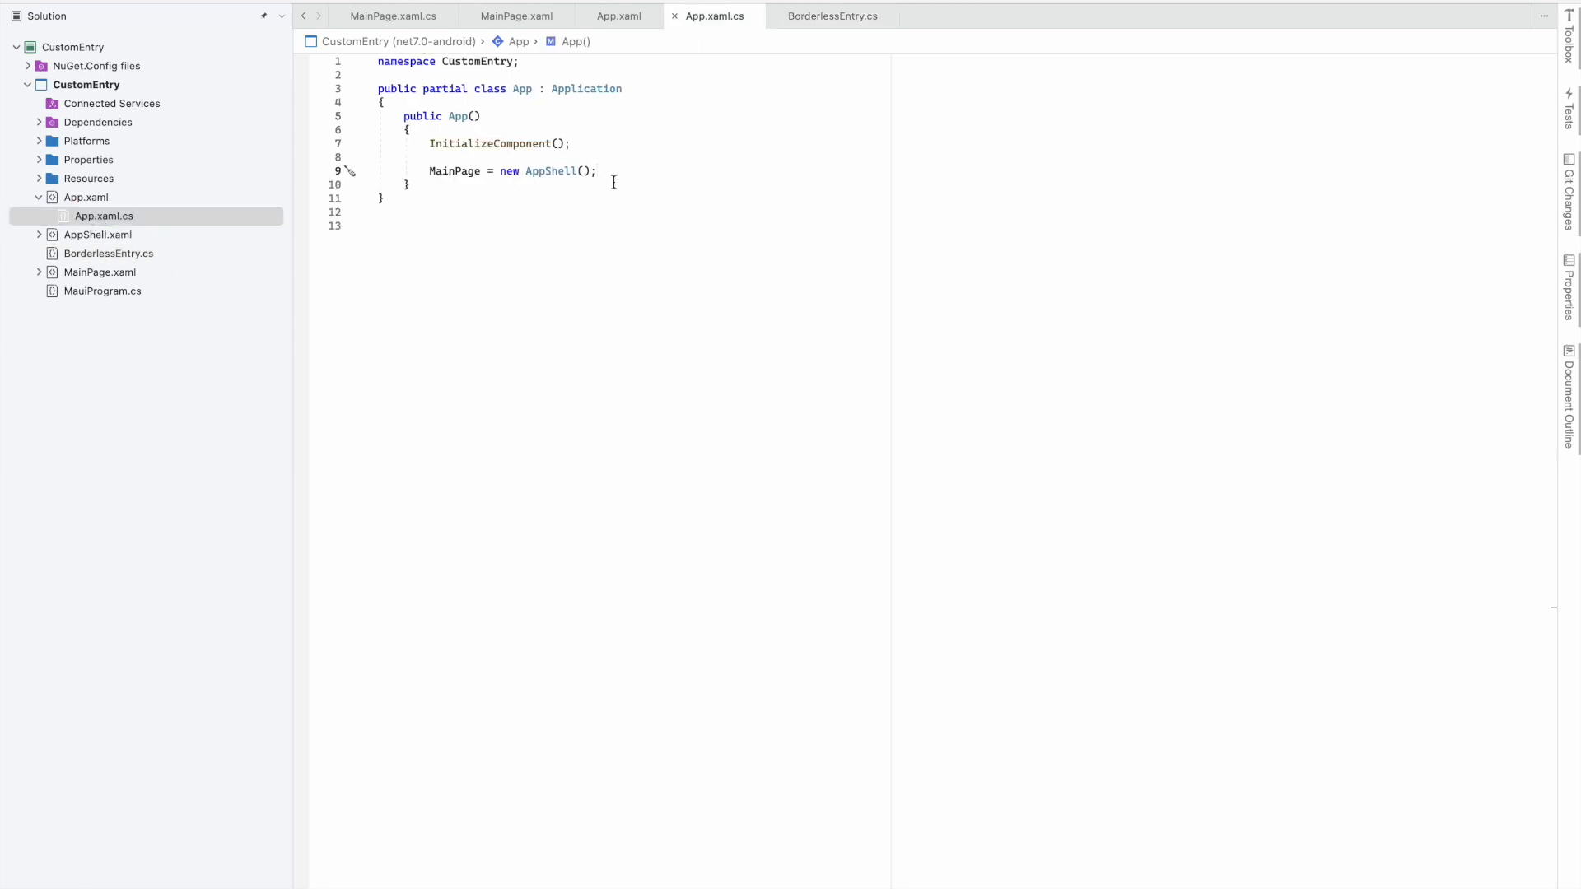
pyautogui.press('enter')
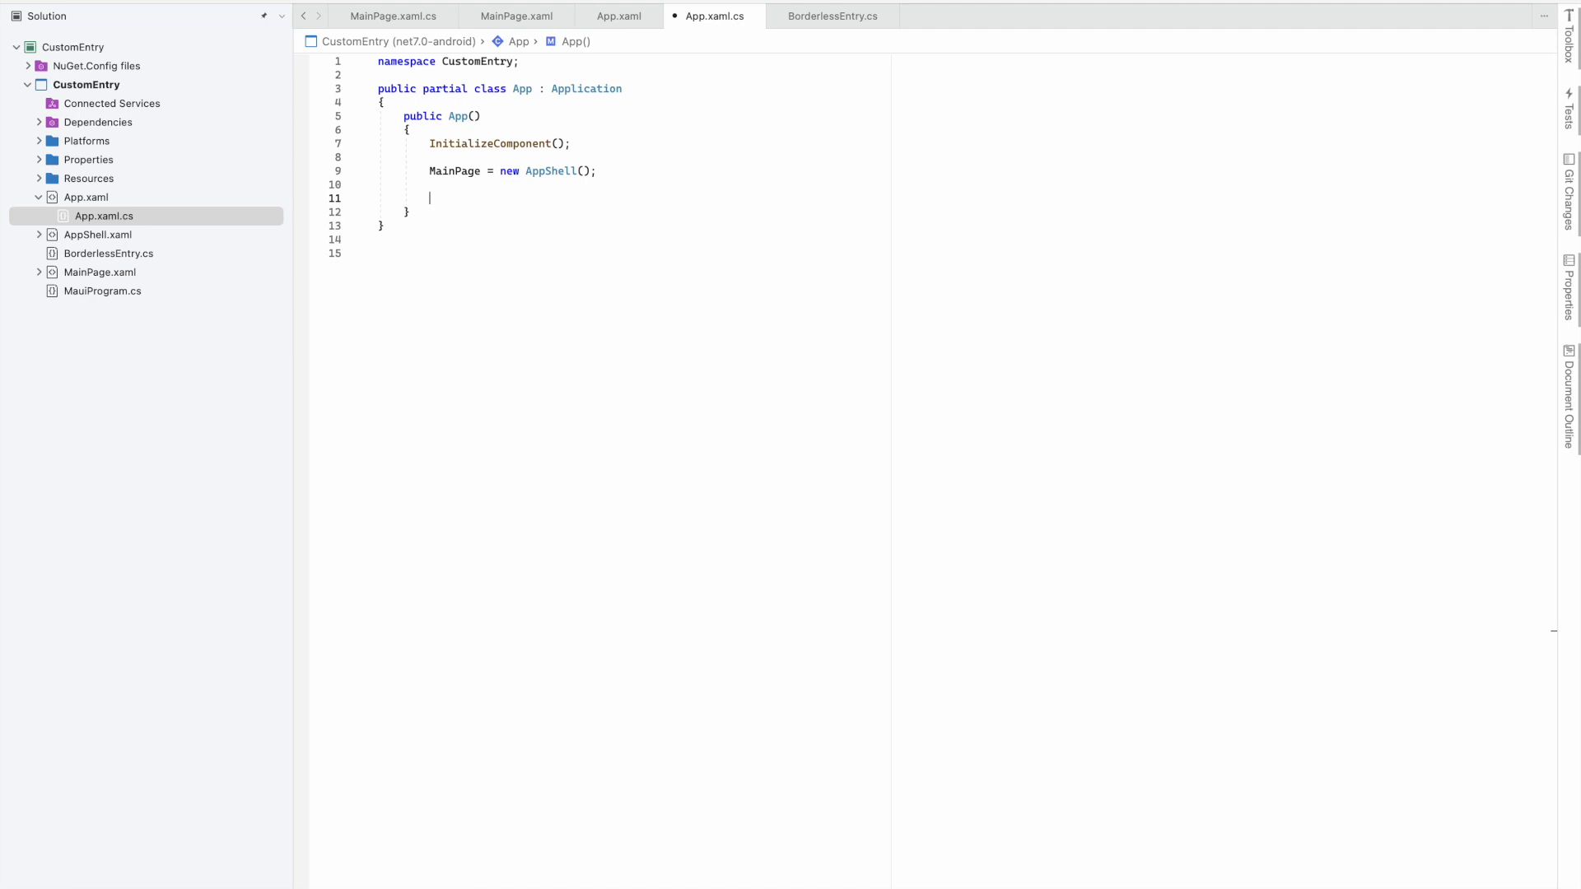
pyautogui.write('Ma')
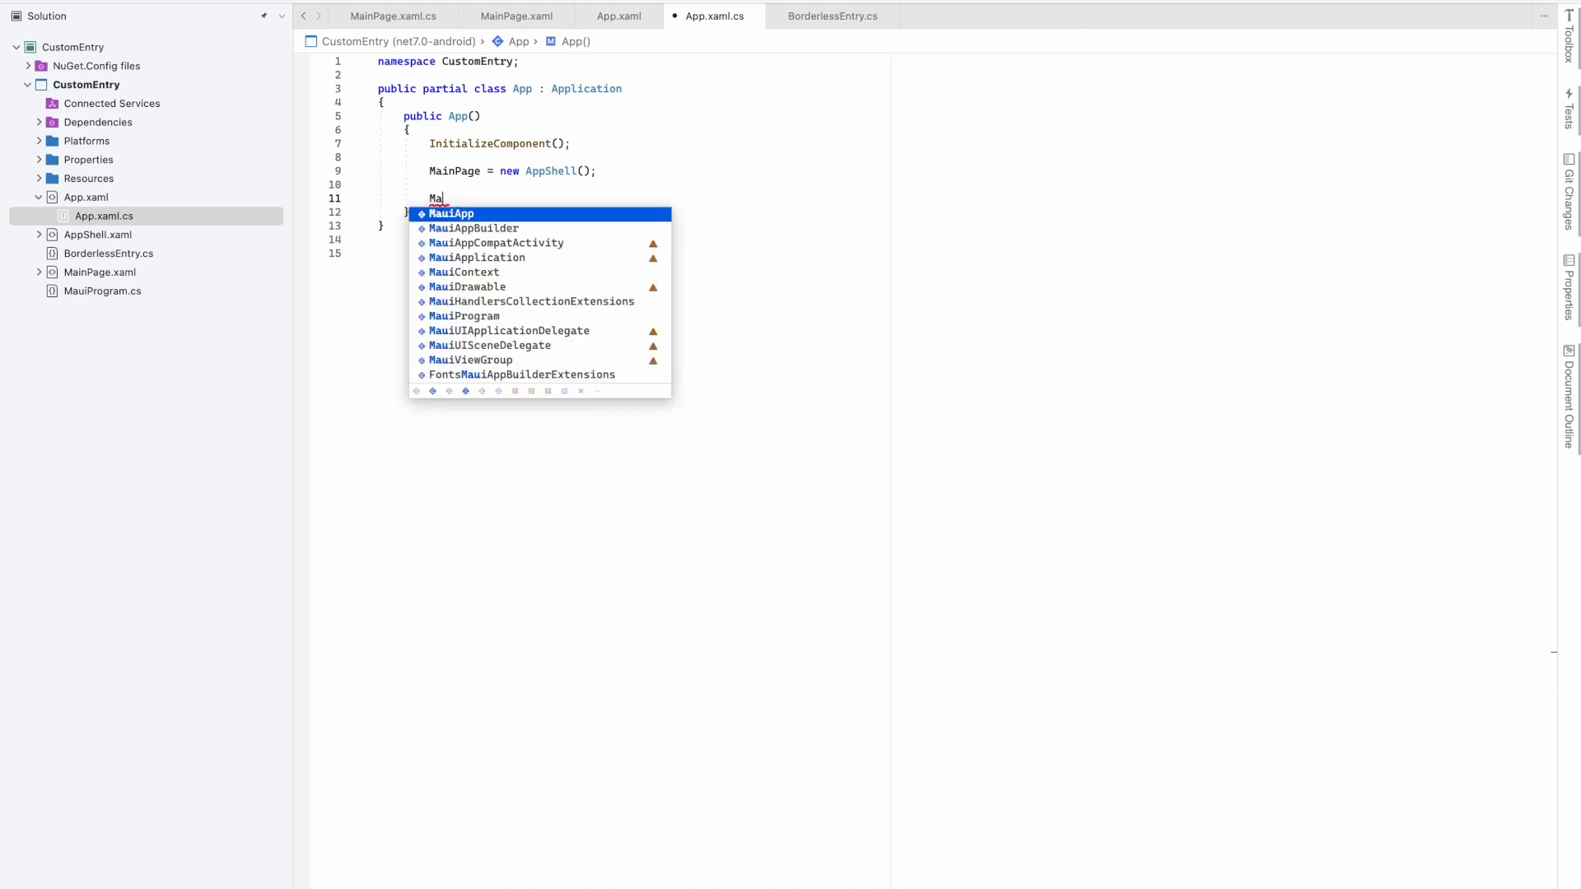
# Type Microsoft.Maui.Handlers.EntryHandler.Mapper.AppendToMapping(nameof(BorderlessEntry)) with IntelliSense completions
pyautogui.write('Microsoft.')
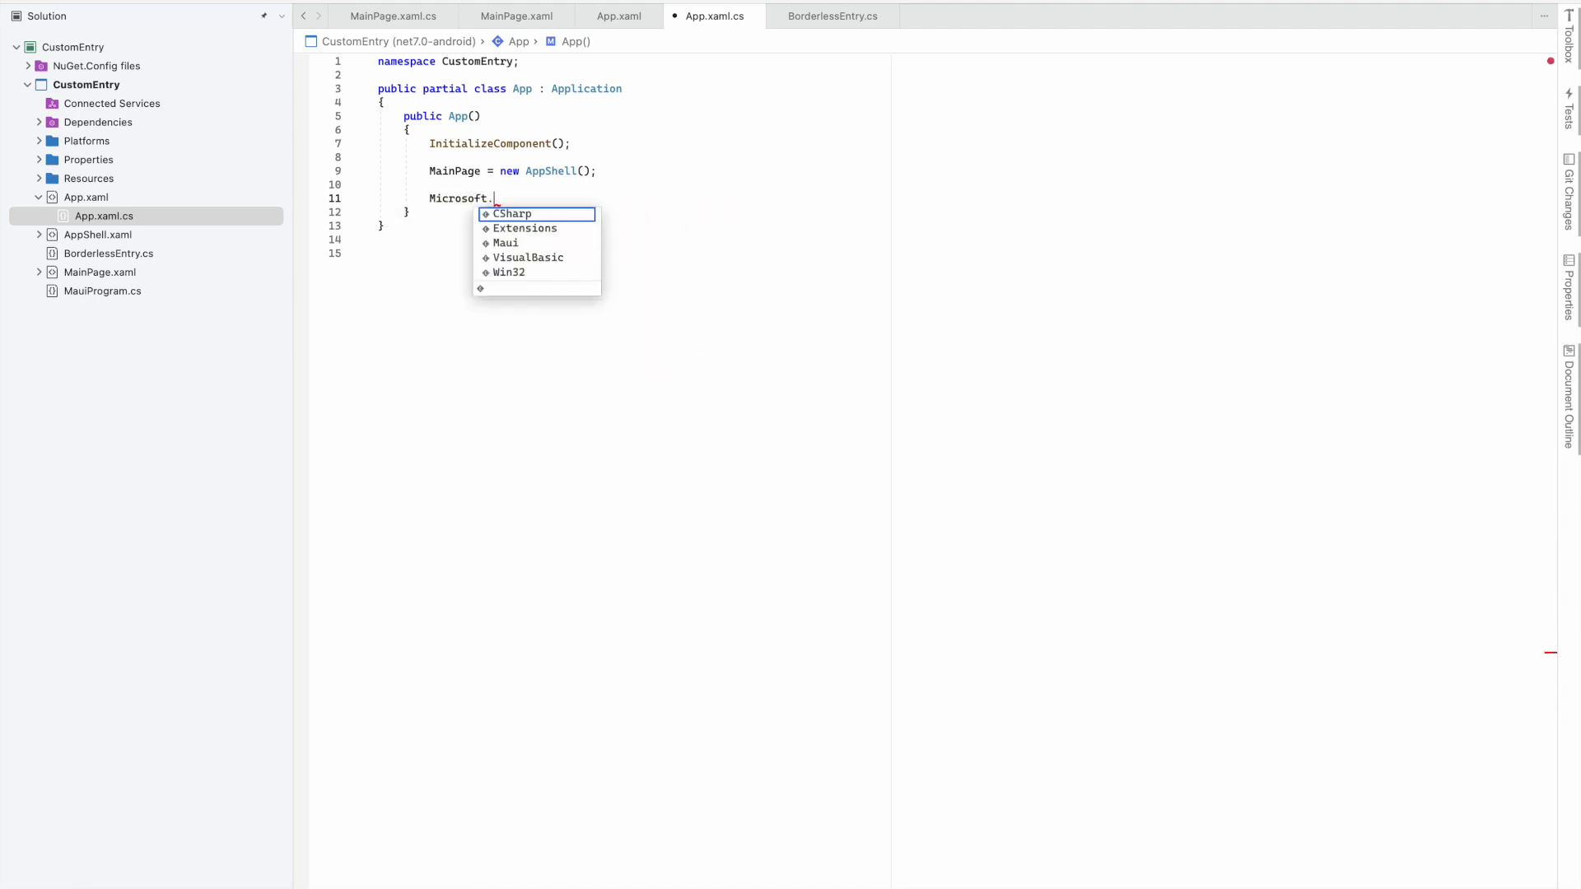
pyautogui.write('Maui.han')
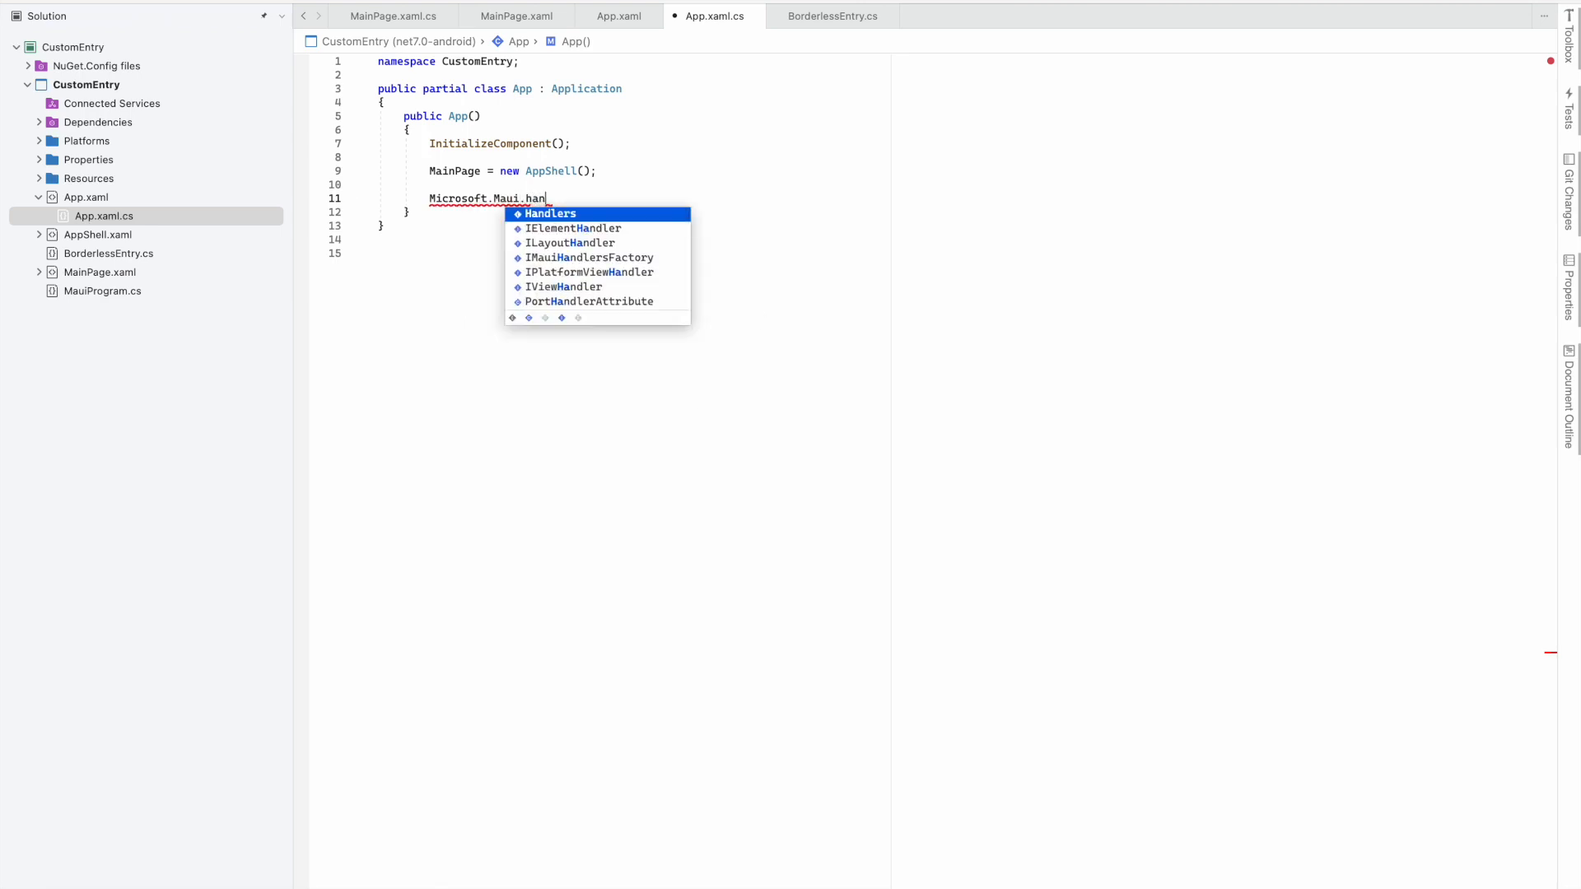
pyautogui.write('.,')
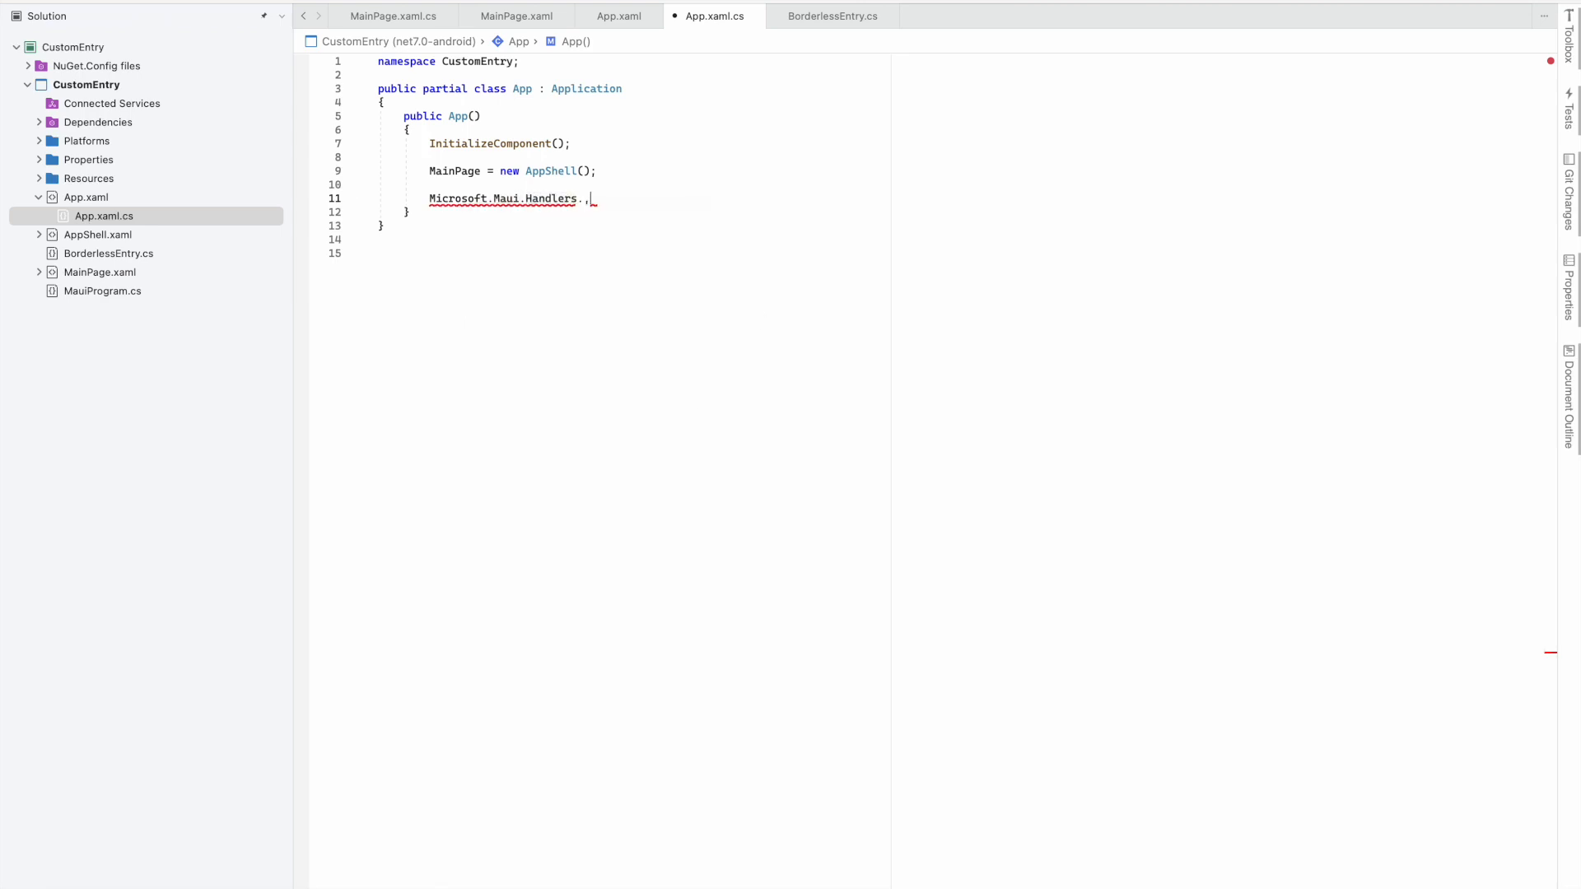
pyautogui.write('EntryHandler.')
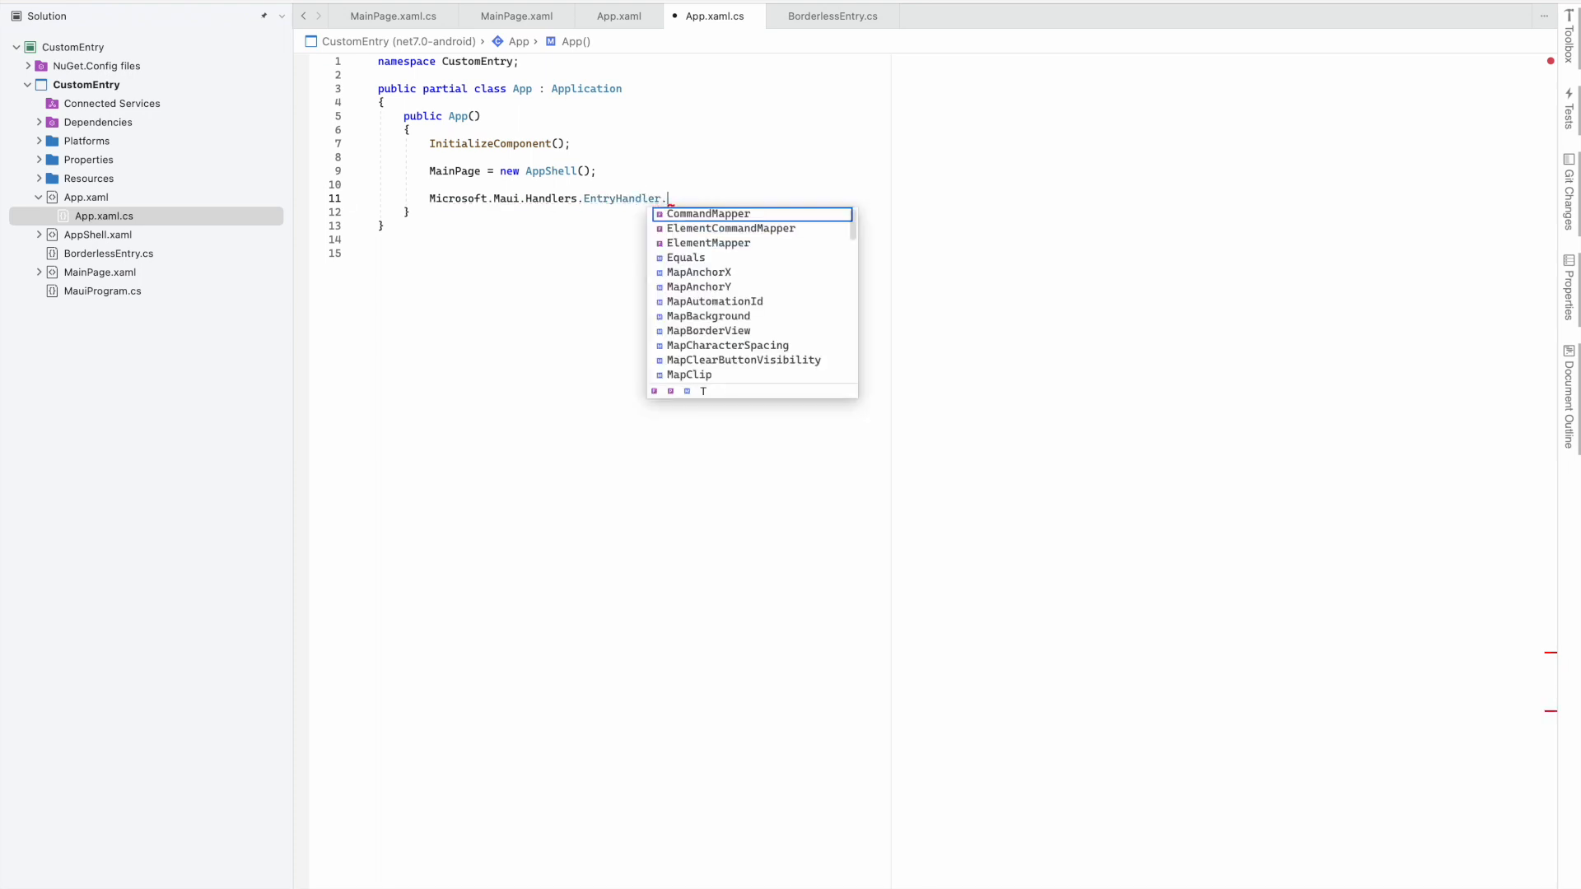
pyautogui.write('Mapp')
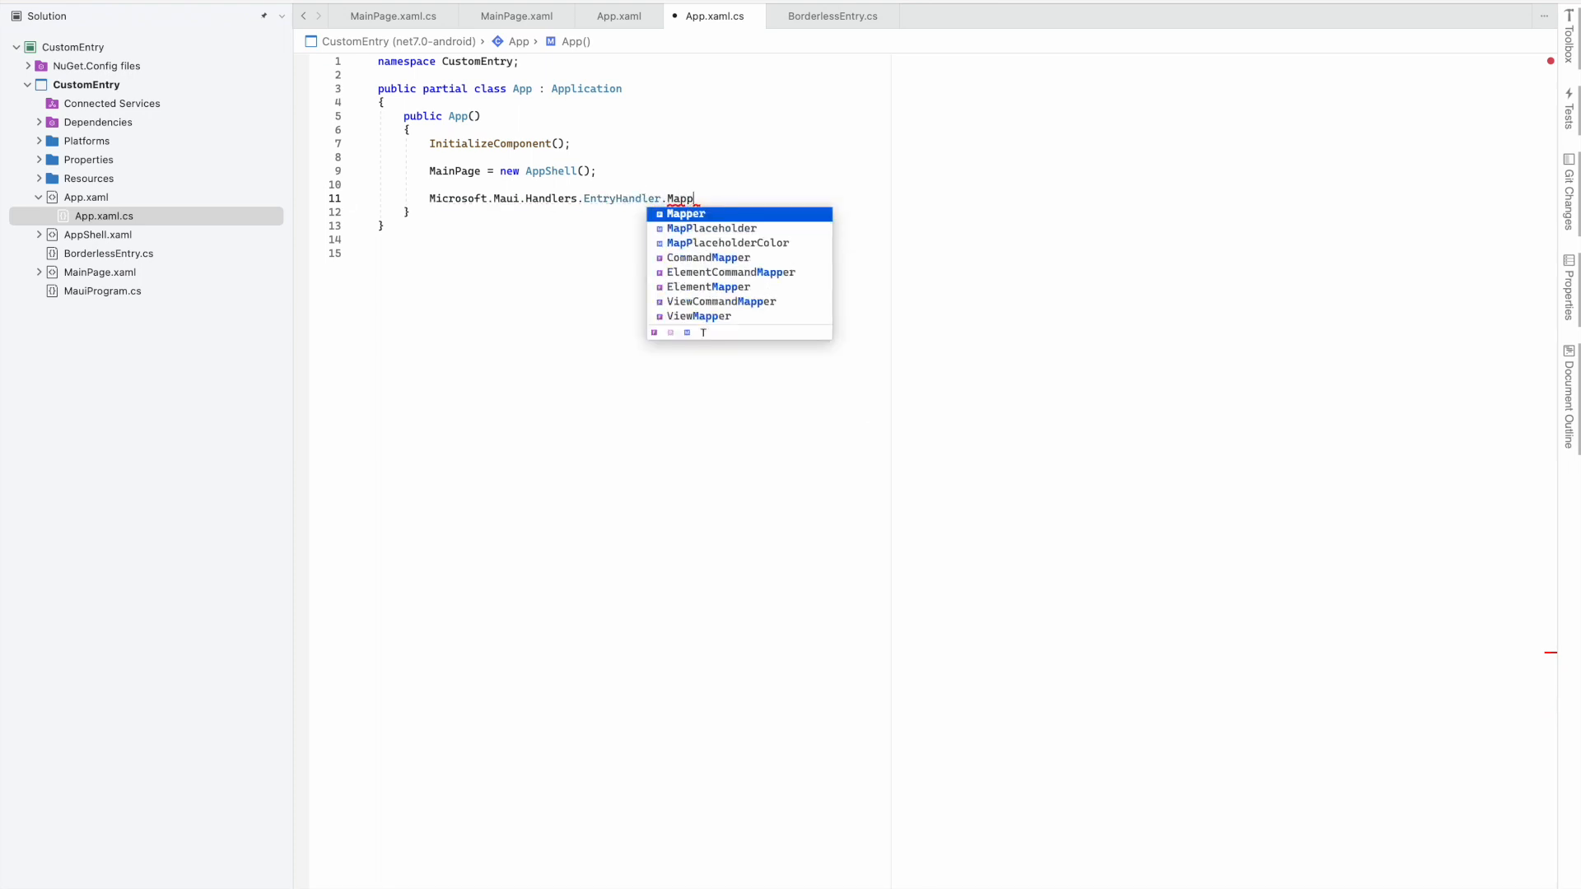
pyautogui.write('er.App')
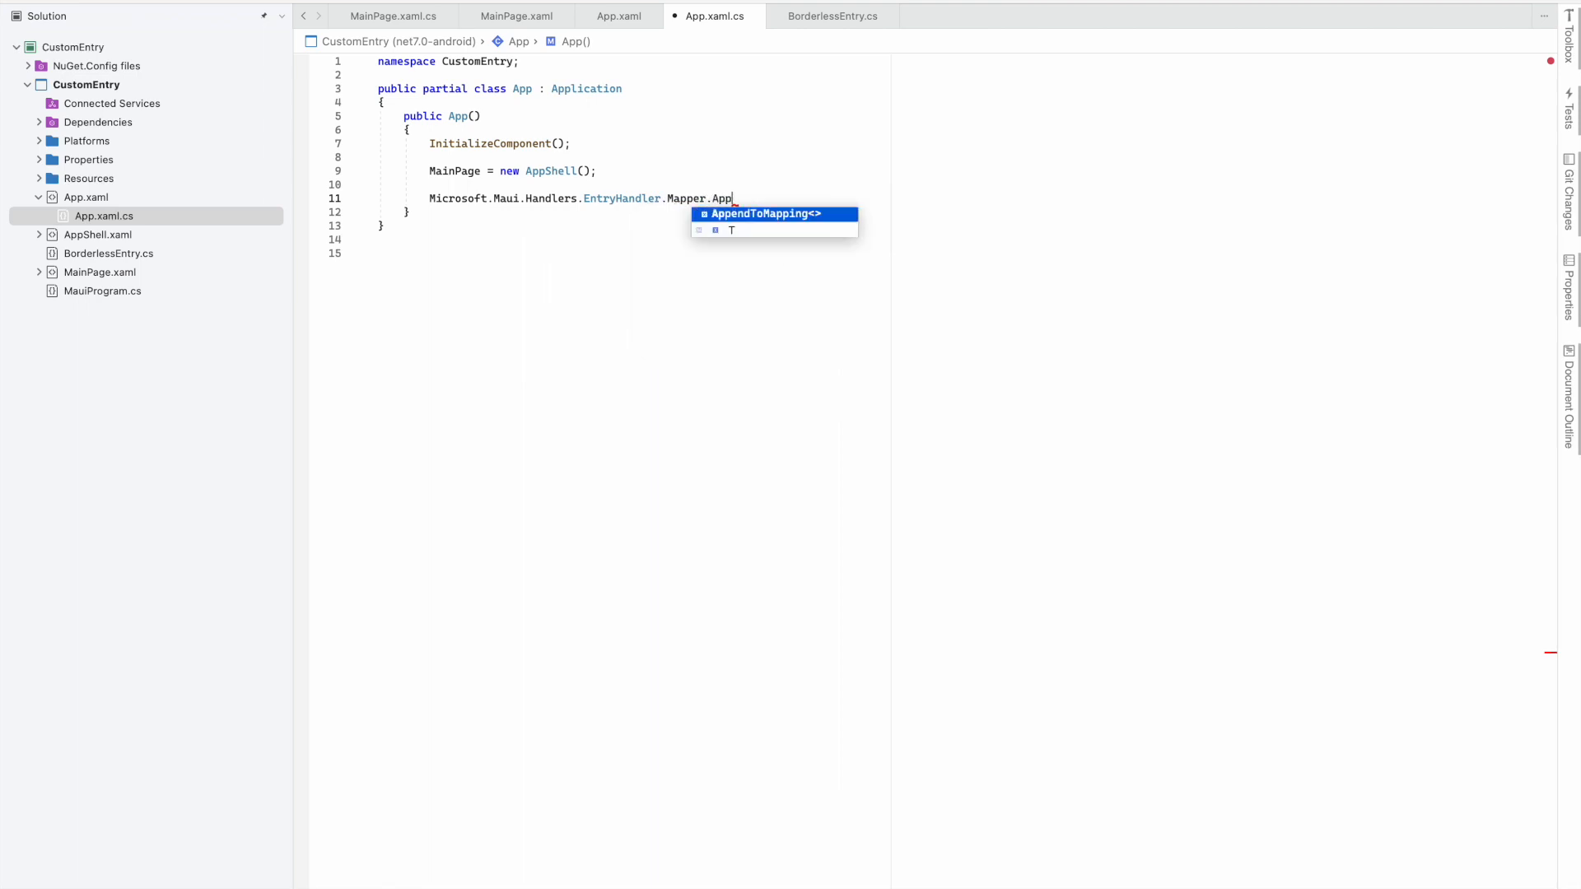
pyautogui.press('Tab')
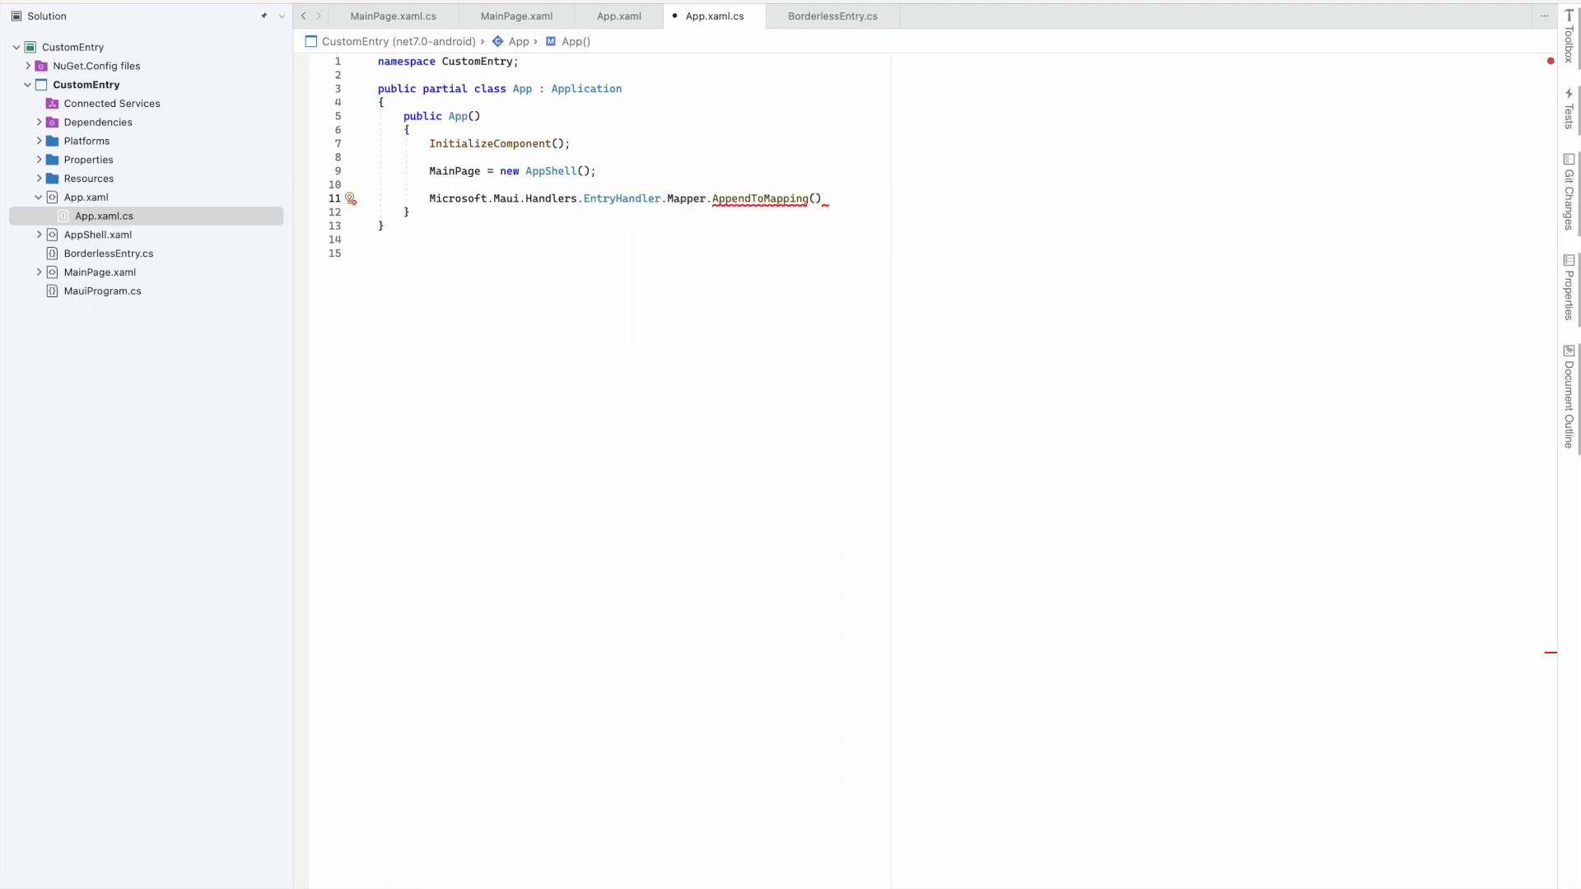
pyautogui.write('nameof(')
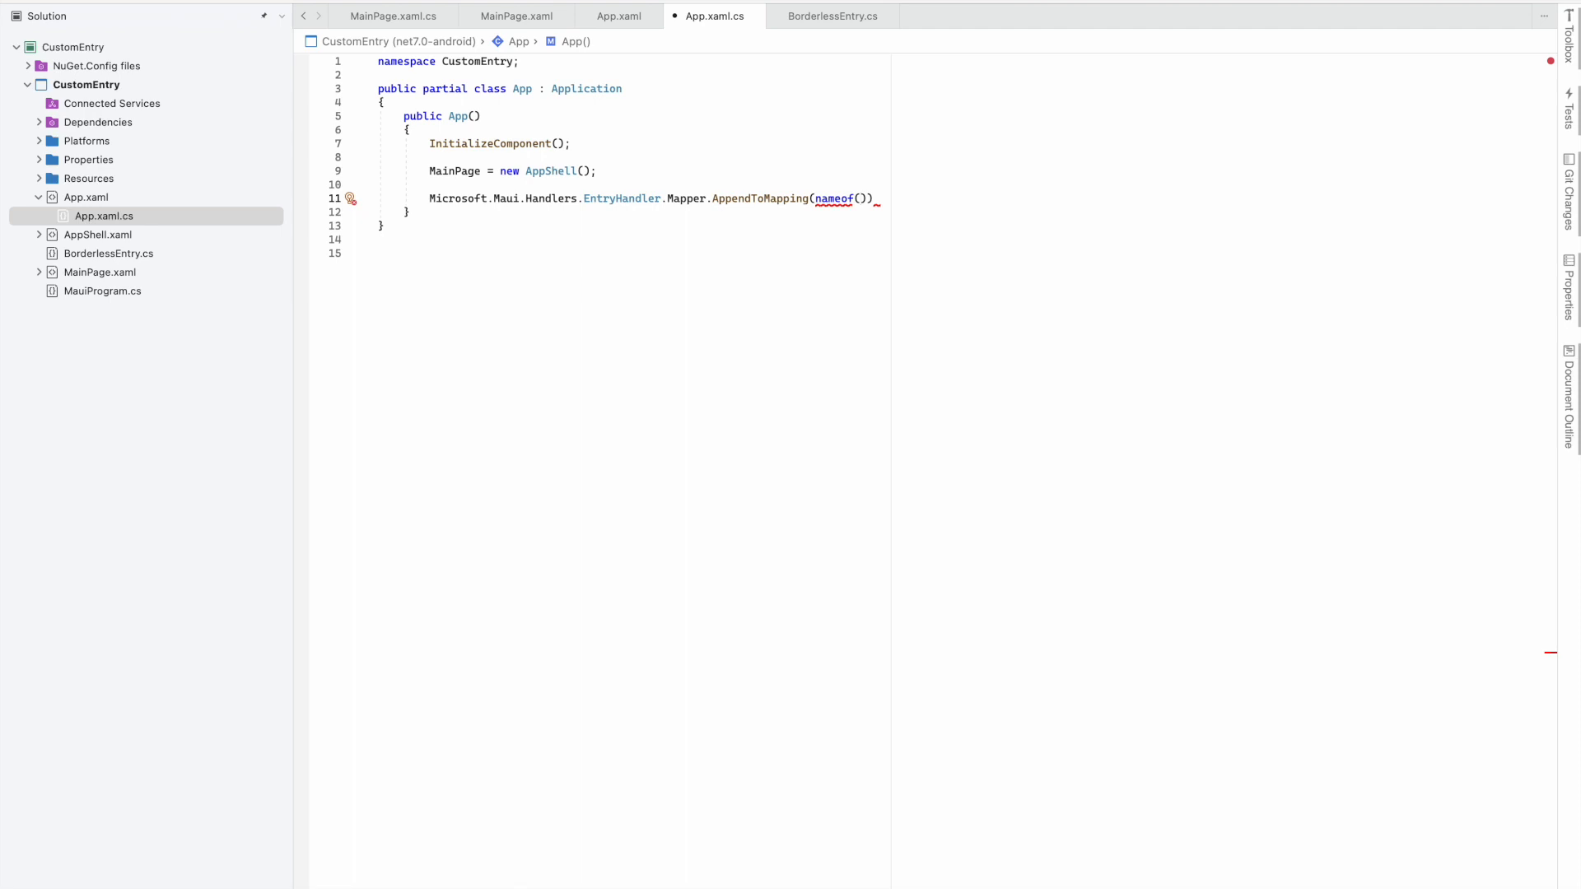
pyautogui.write('cus')
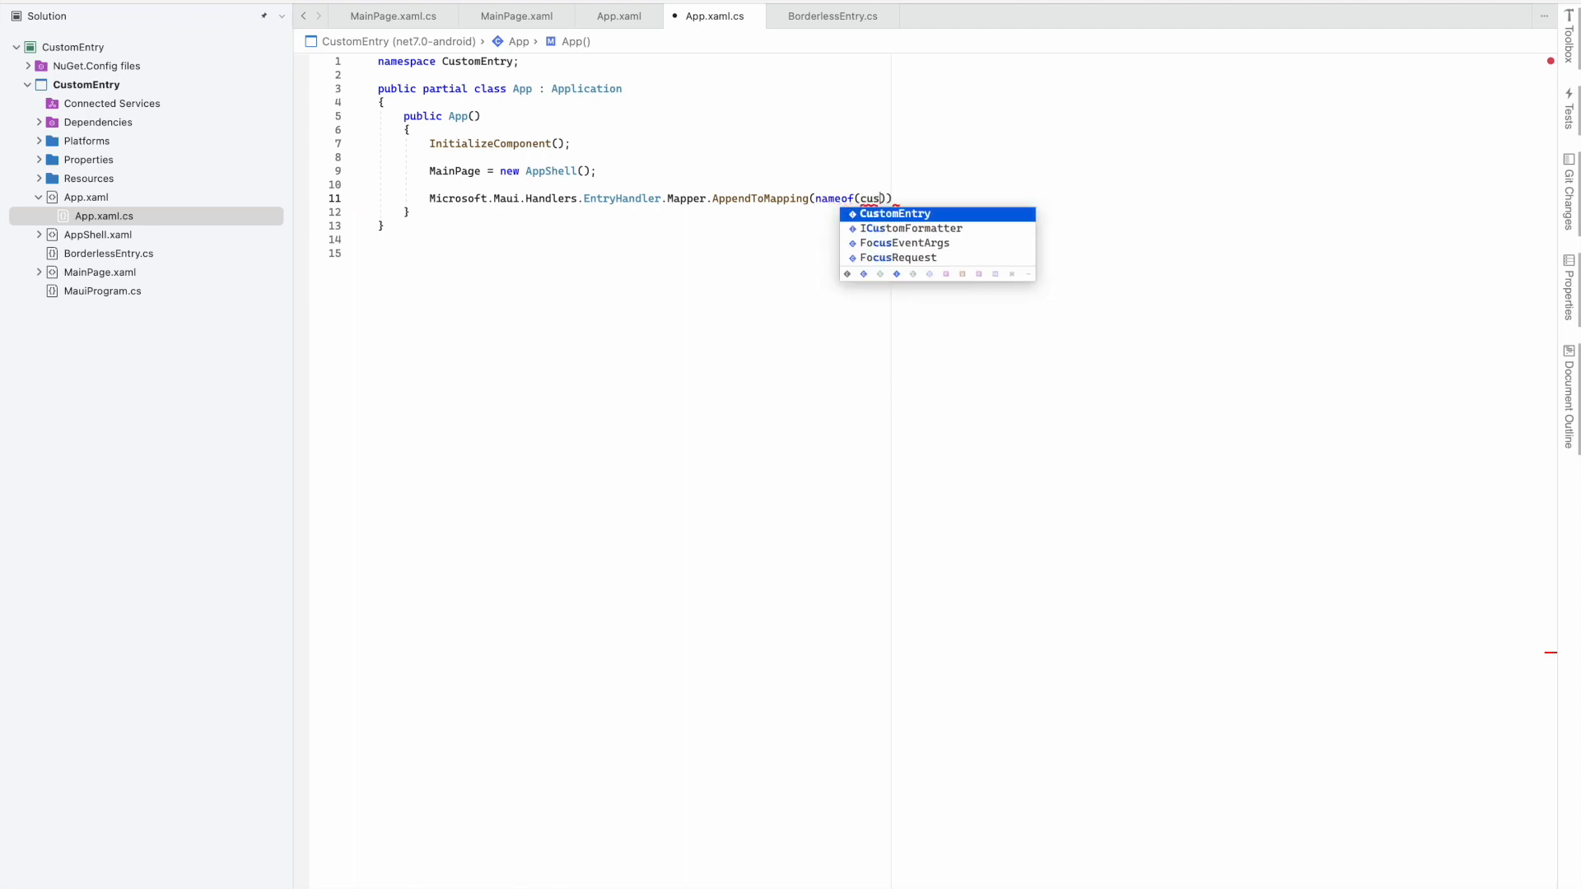
pyautogui.write('Bord')
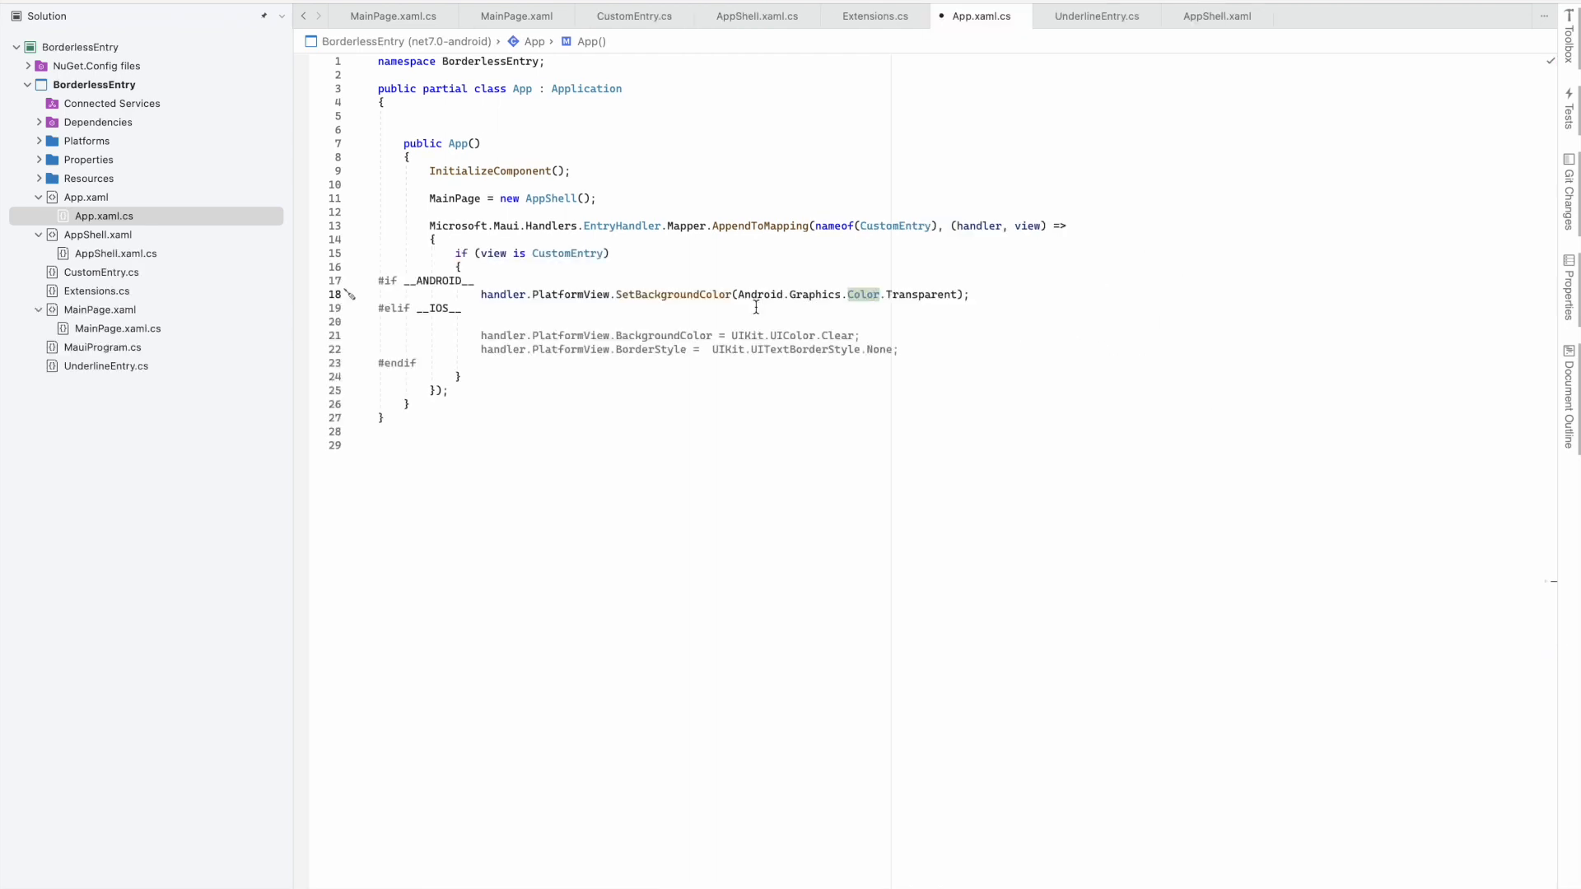
# Pass a (handler, view) => lambda with braces and begin an #if directive inside
pyautogui.write('handler, view)=>)')
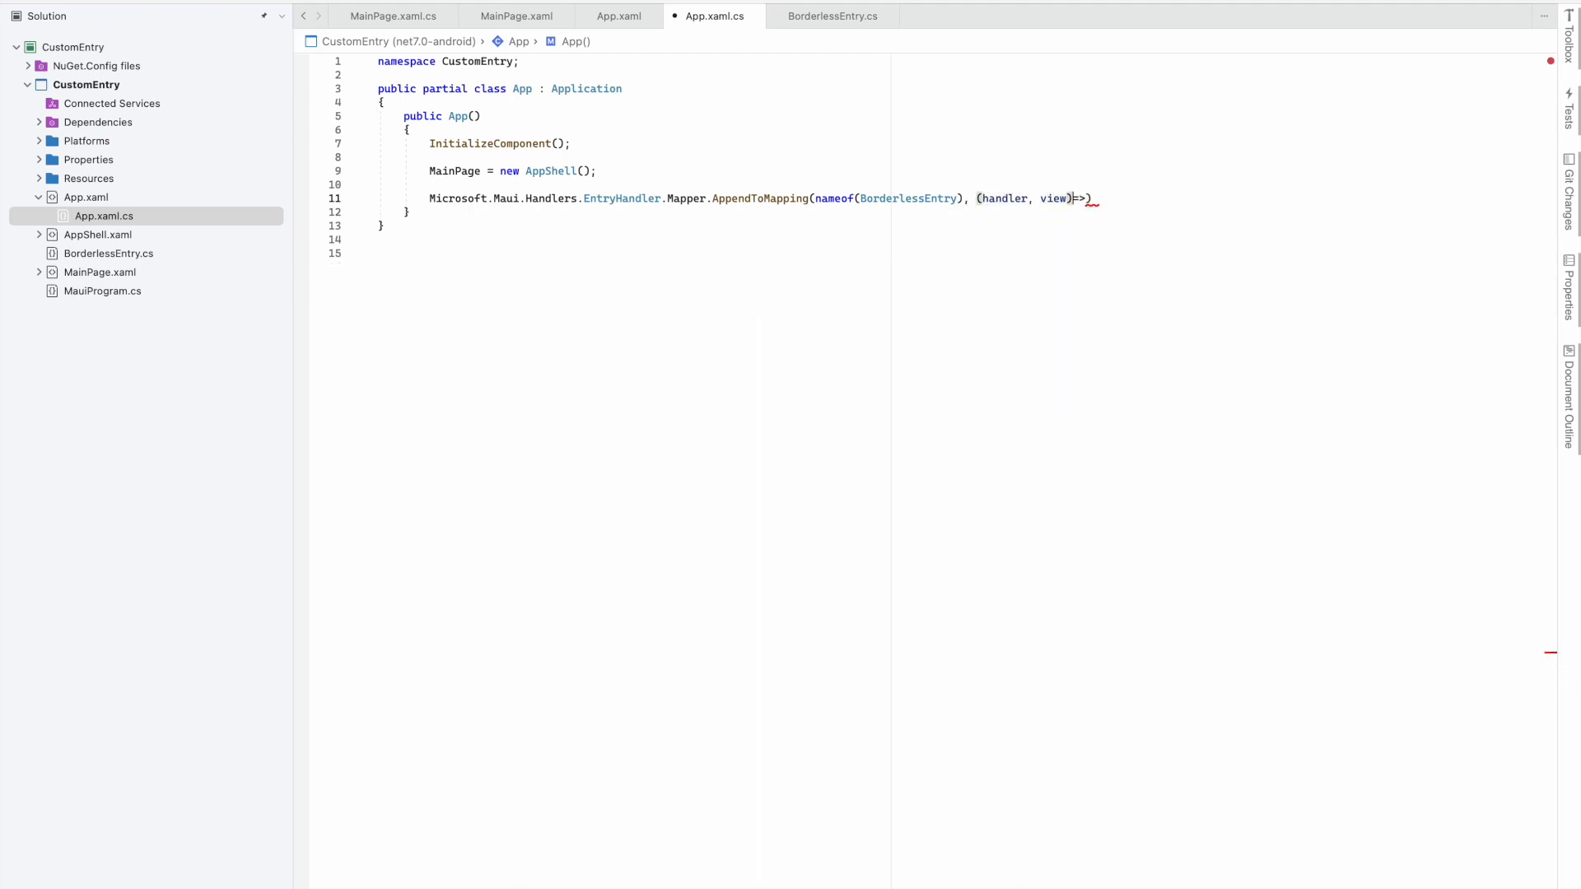
pyautogui.write('{')
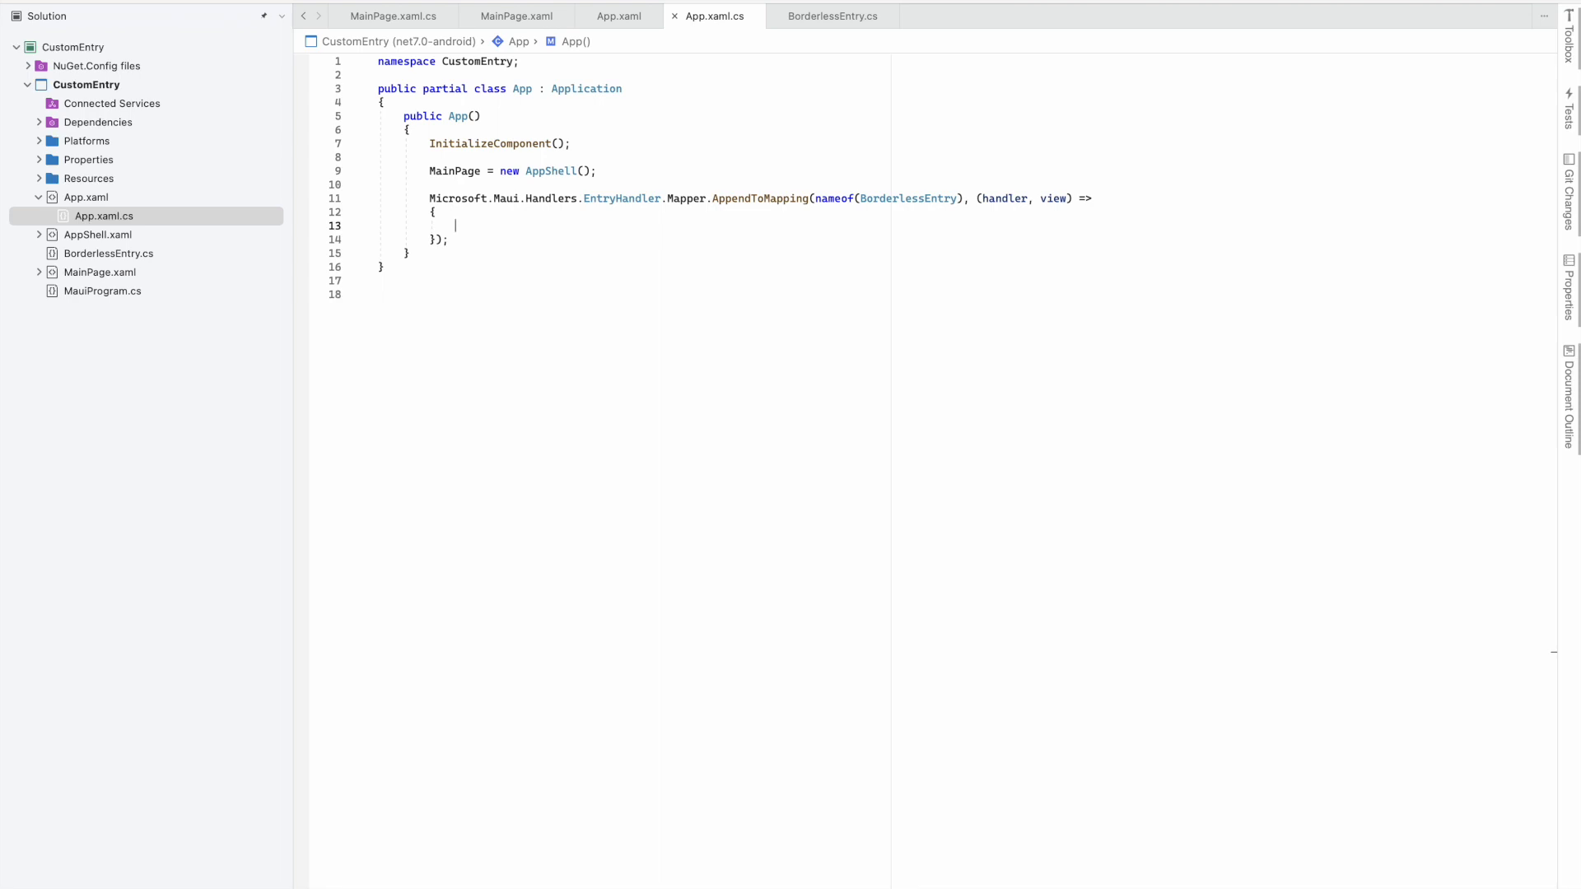
pyautogui.write('#if')
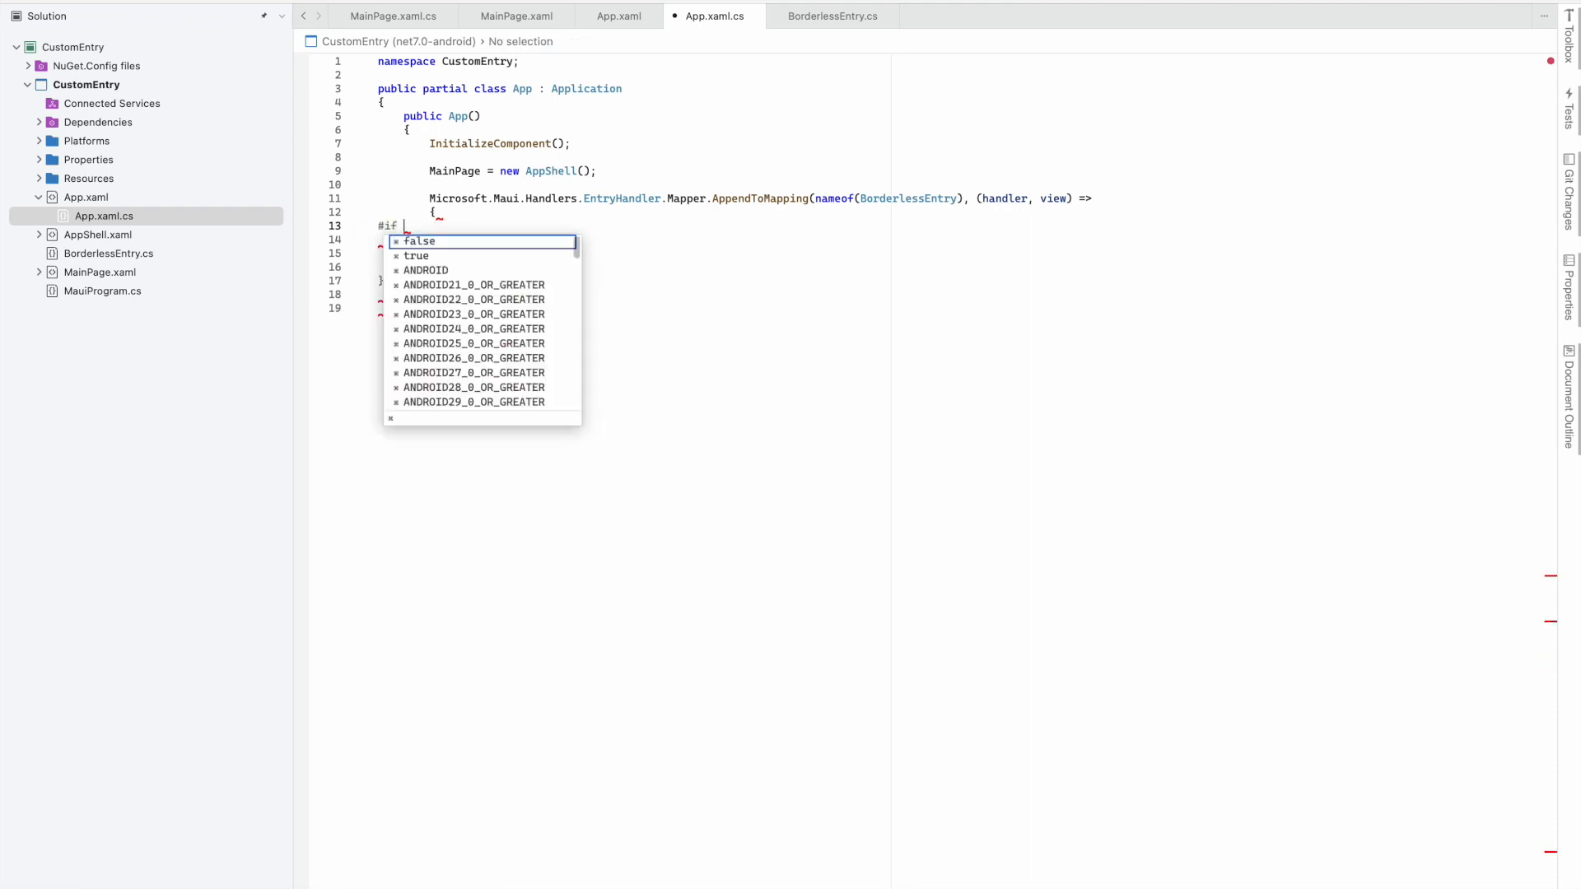
# Complete the lambda's #if __ANDROID__, #elif __IOS__ and #endif directive lines
pyautogui.write('__ANDROID__')
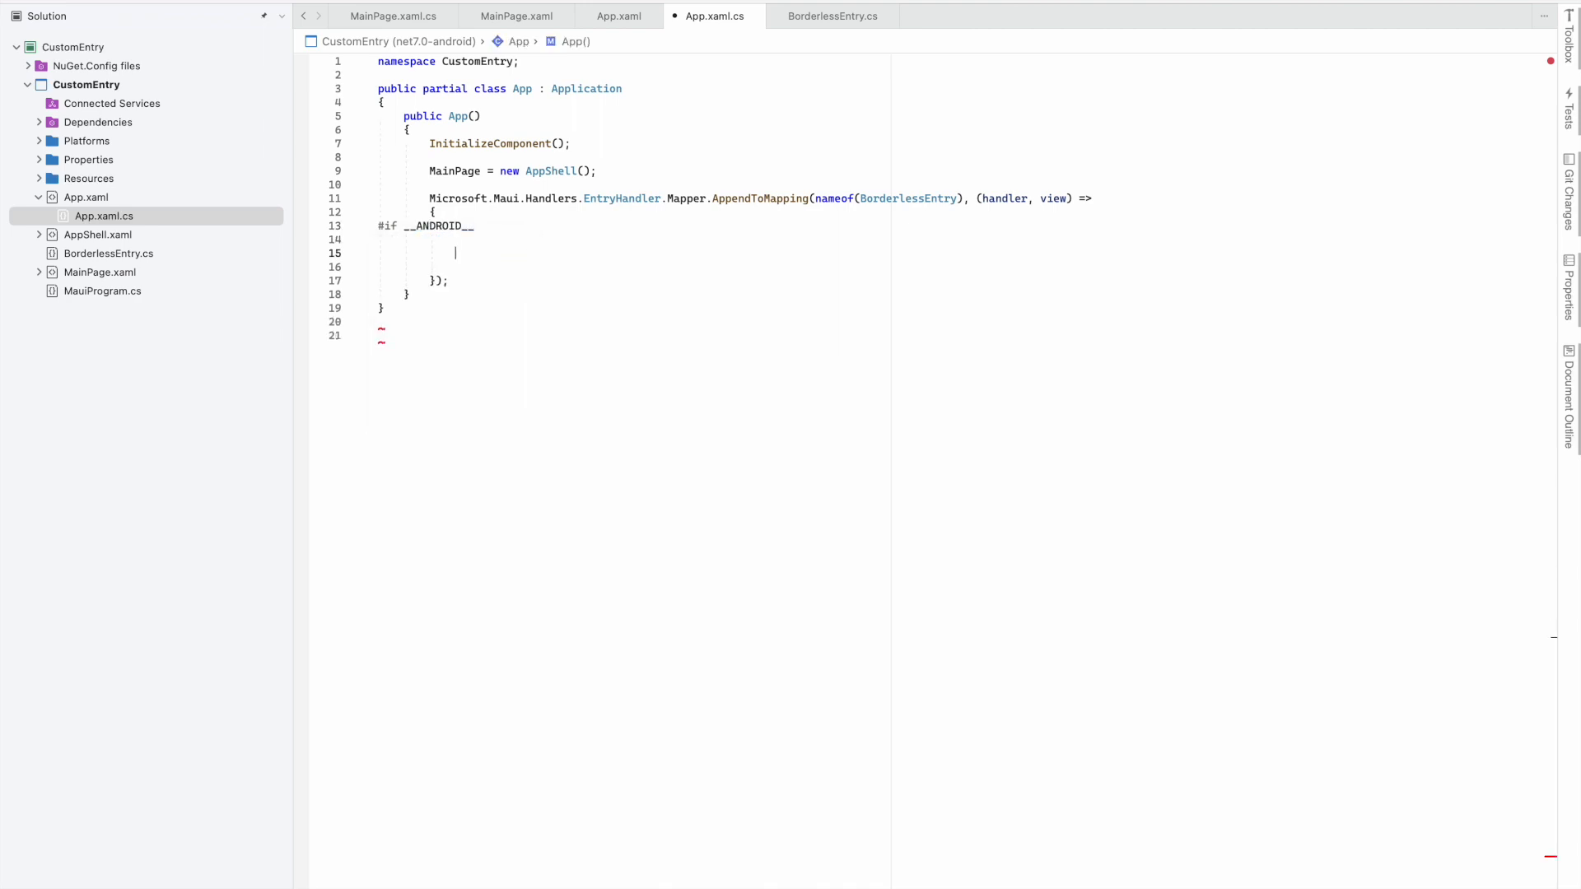
pyautogui.write('elif')
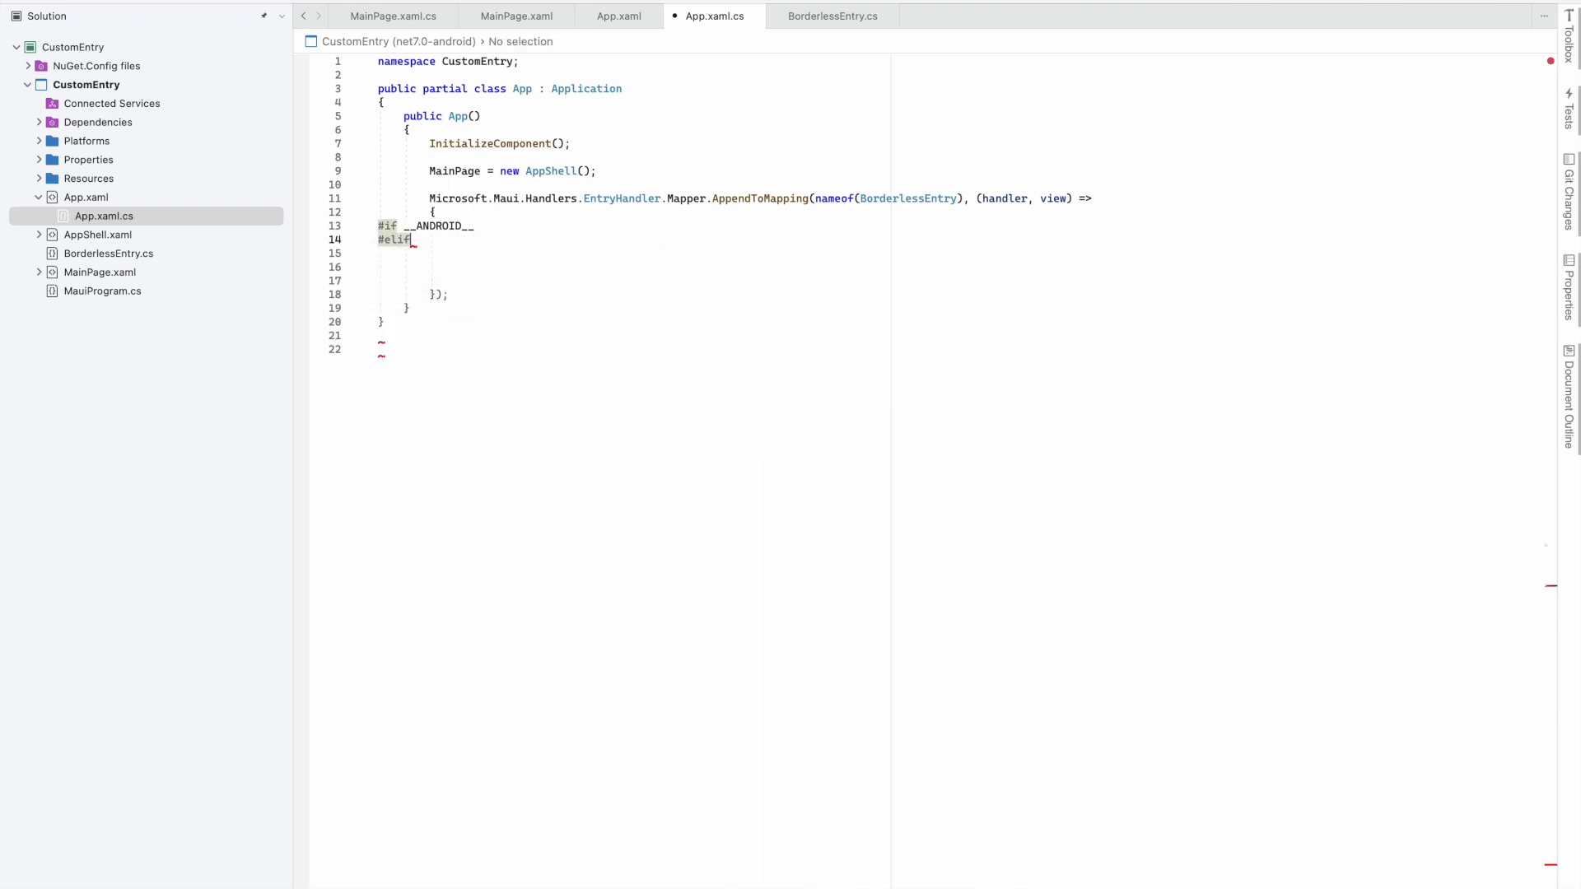
pyautogui.write('__ISO')
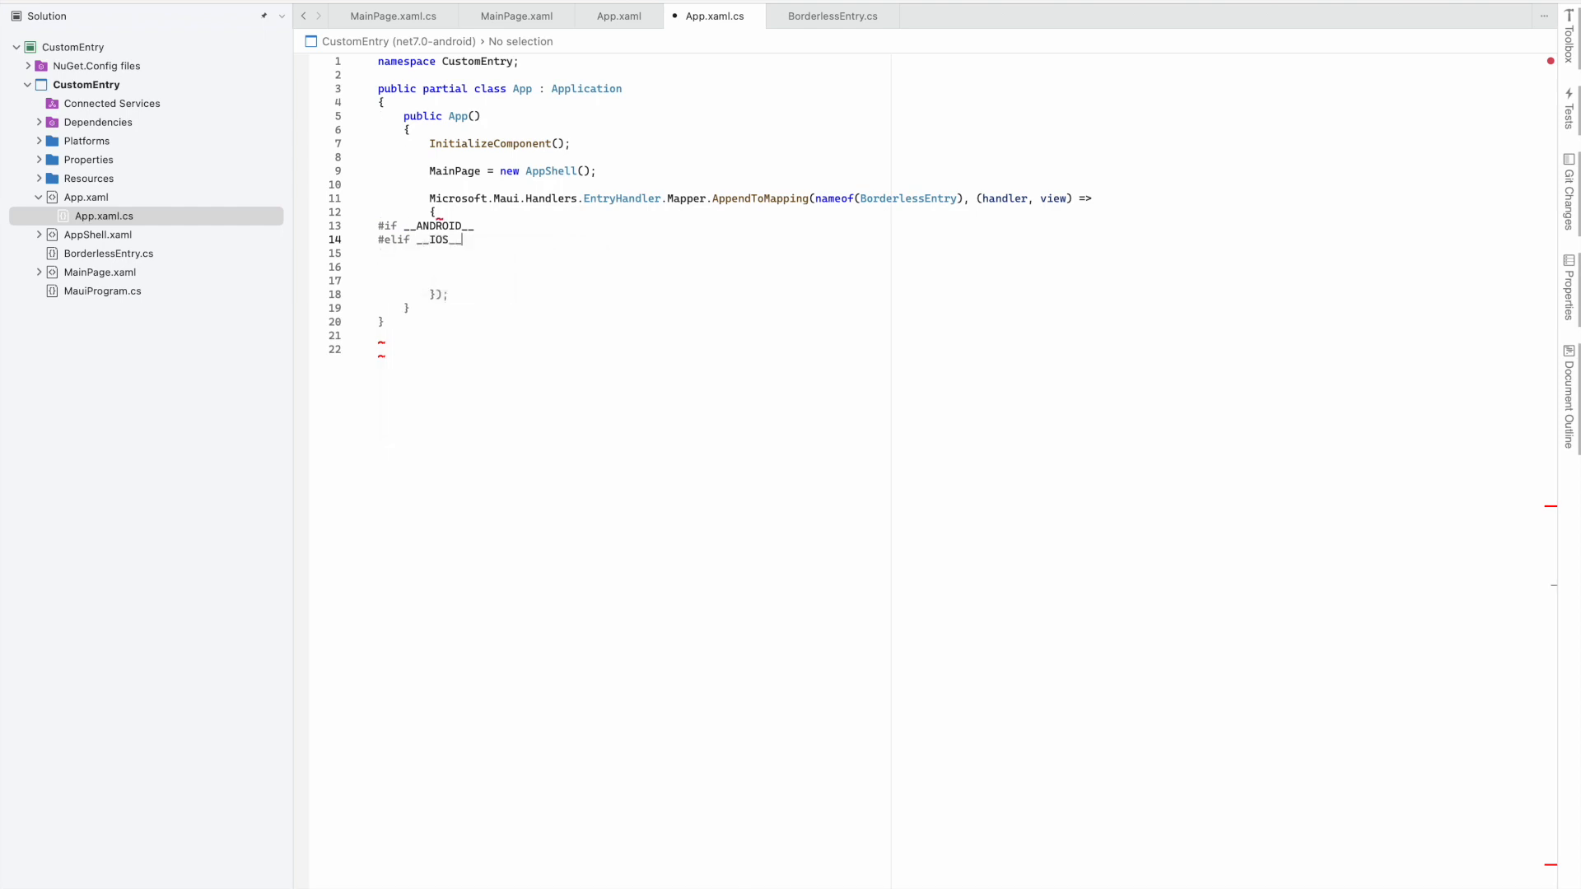
pyautogui.write('#endif')
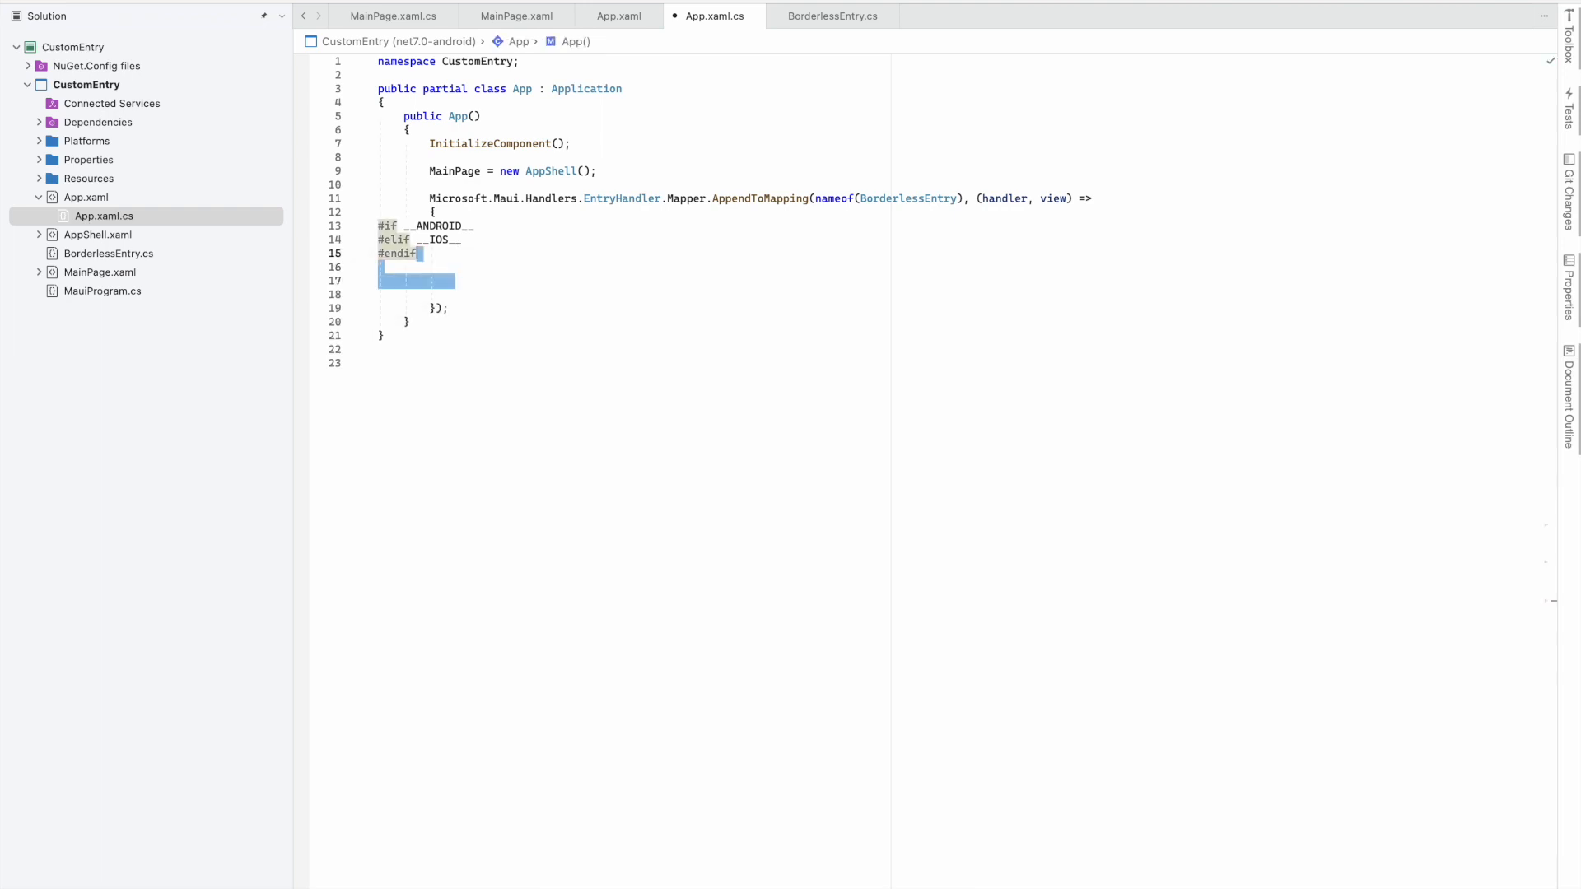
# Make the Android branch call SetBackgroundColor with Android Transparent color
pyautogui.press('Delete')
pyautogui.write('handler')
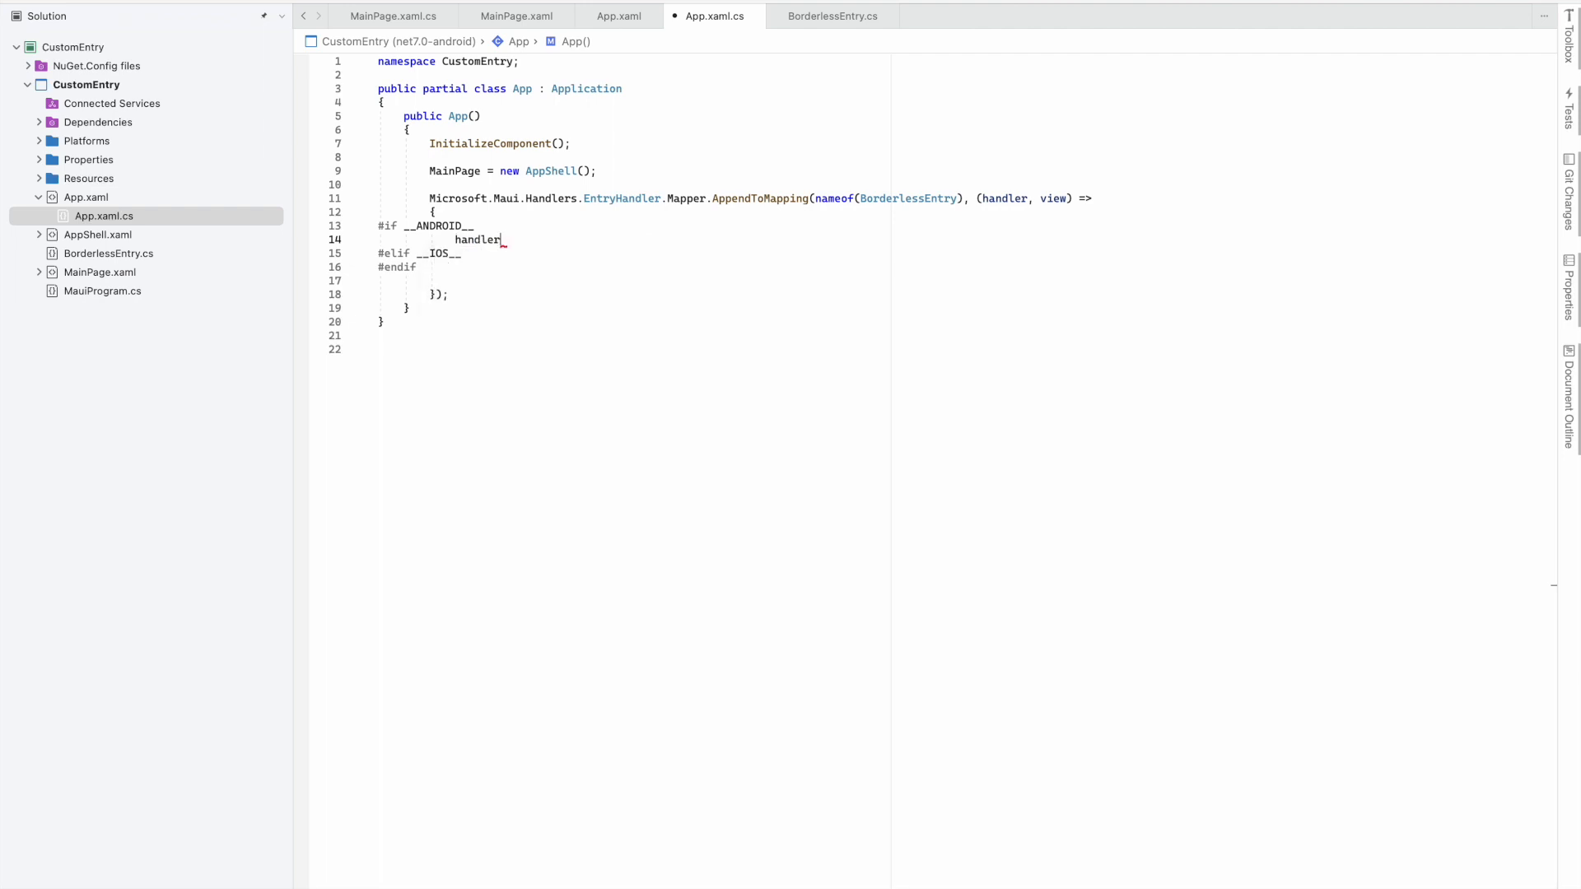
pyautogui.write('.pl')
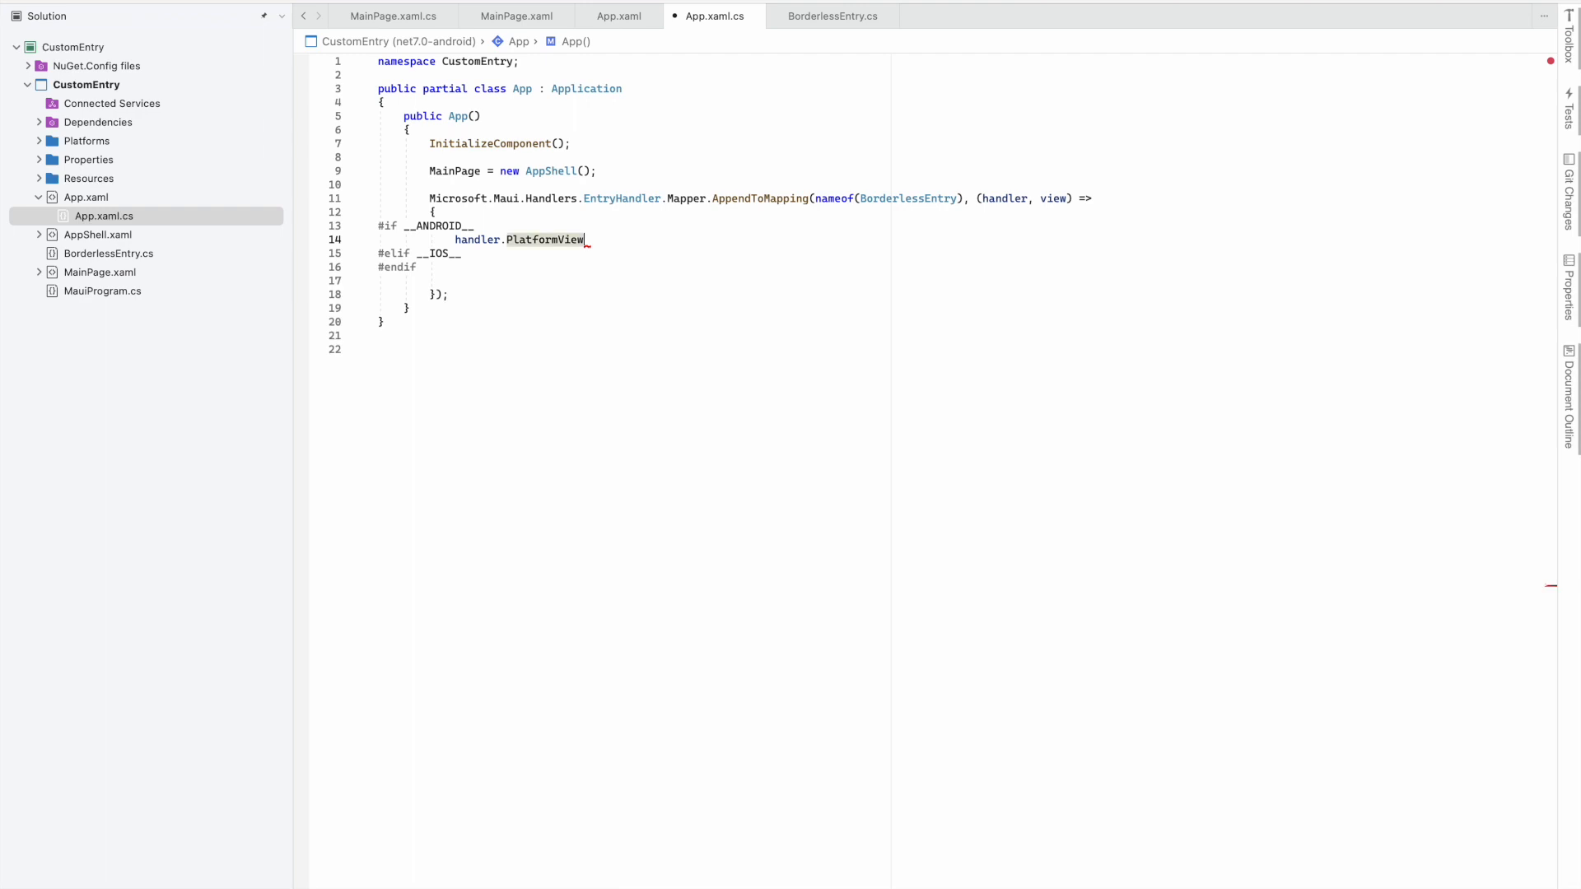
pyautogui.write('.setbac')
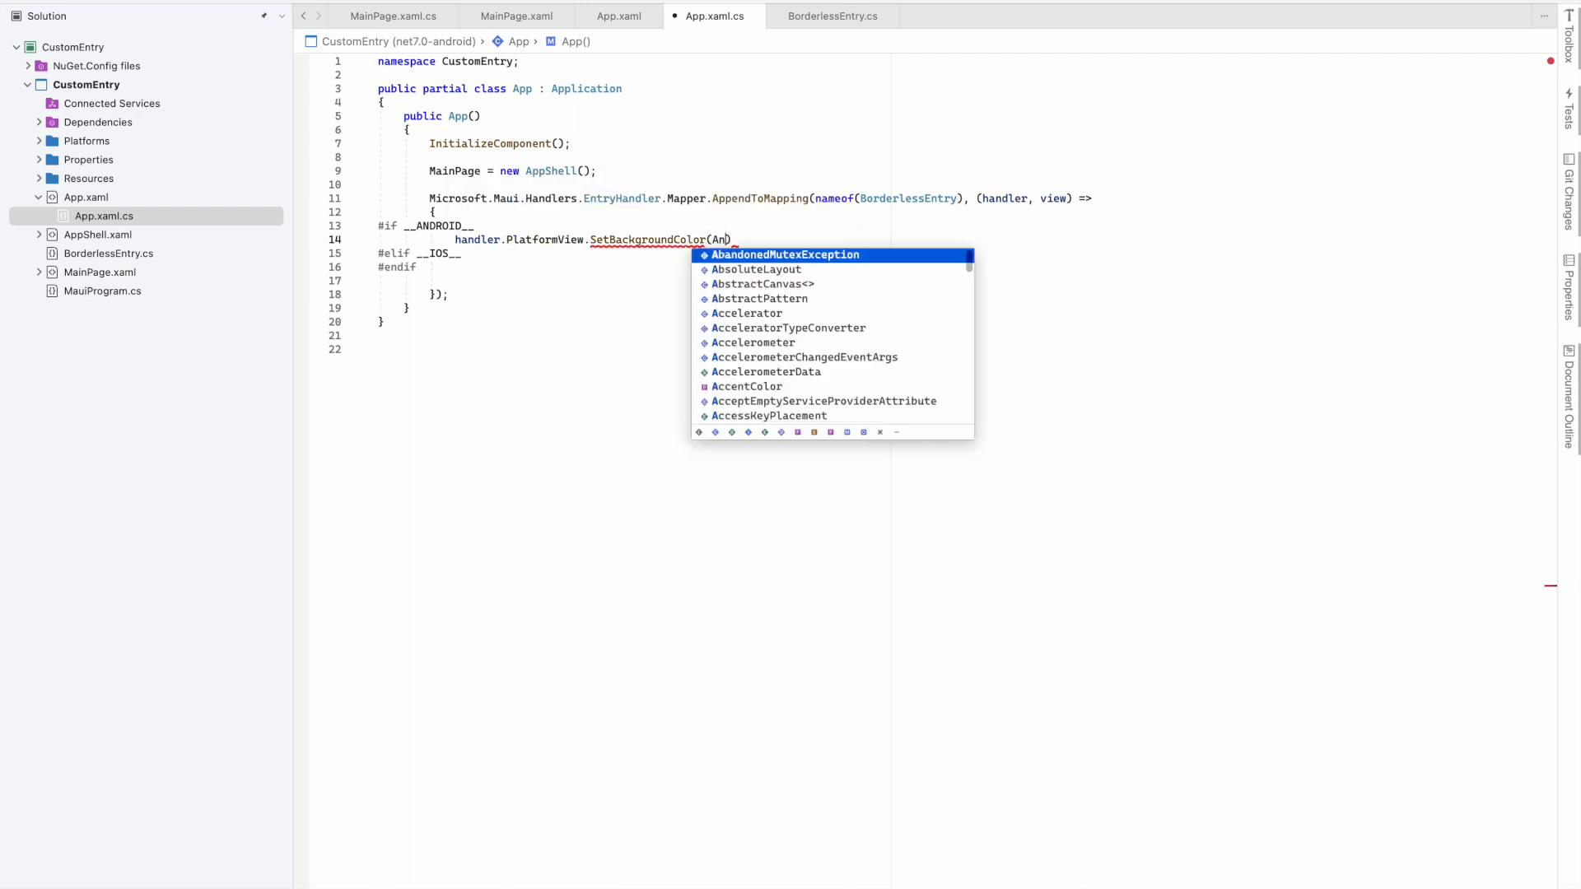
pyautogui.write('droid.Graphics.Color.AliceBlue')
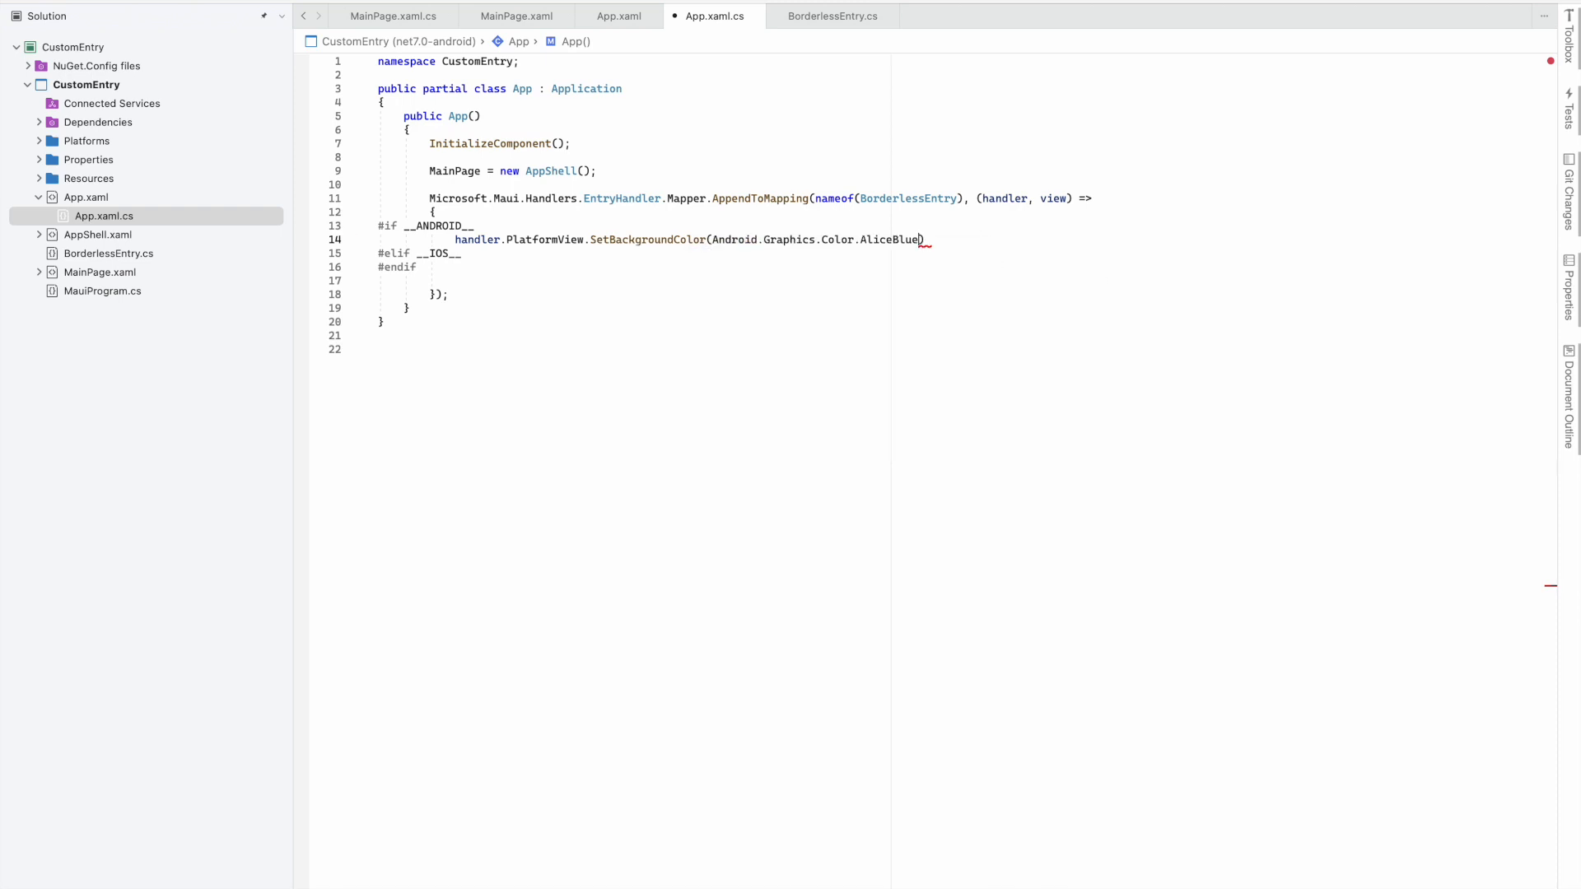
pyautogui.write('Tr')
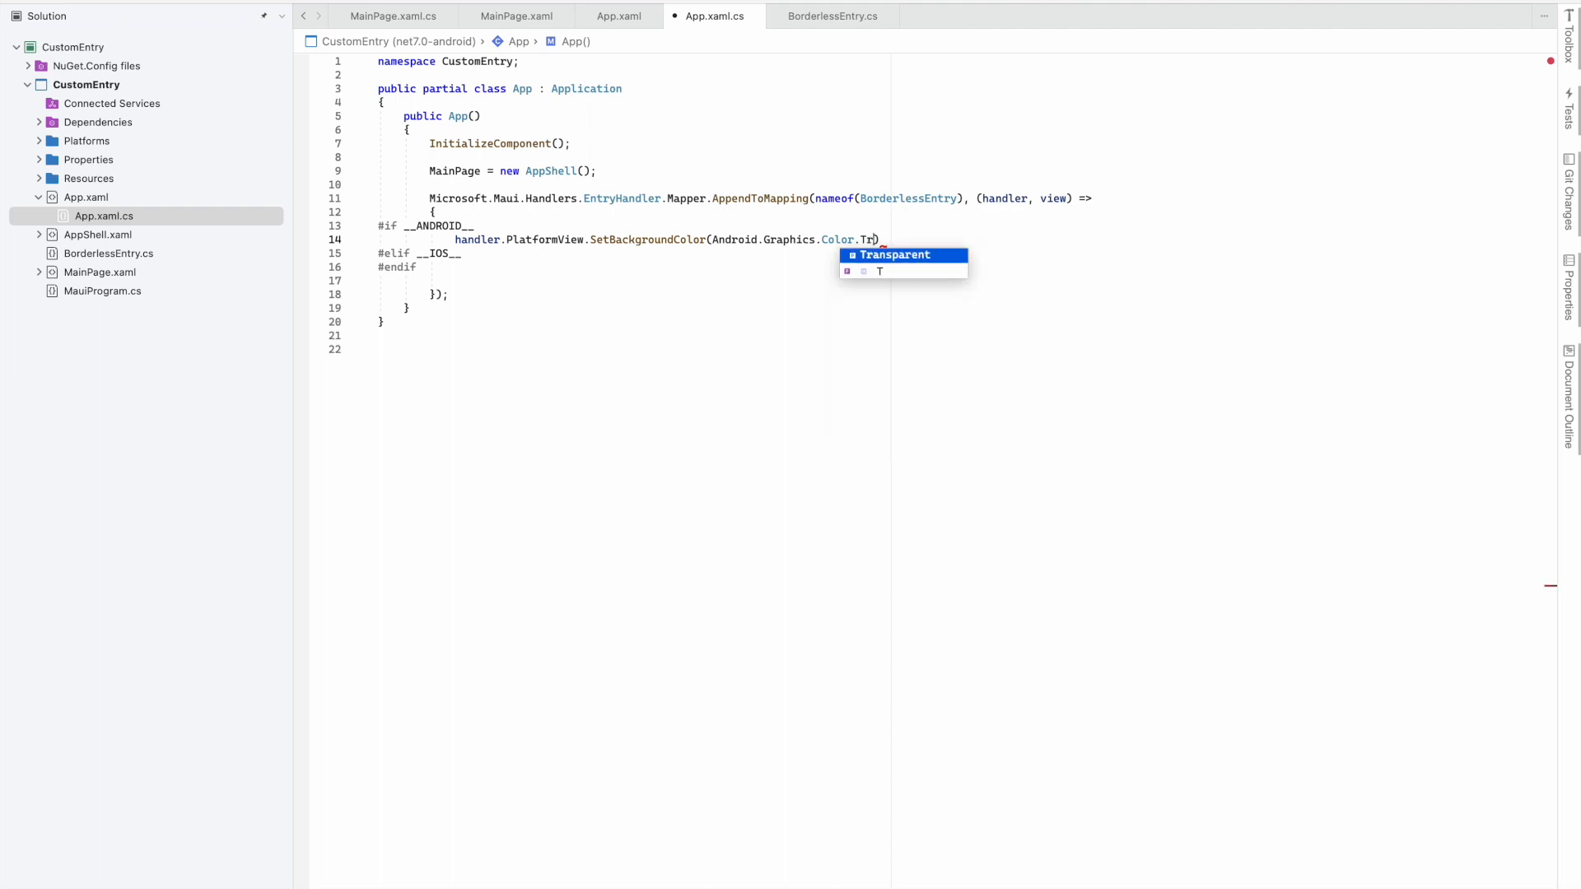
pyautogui.press('Tab')
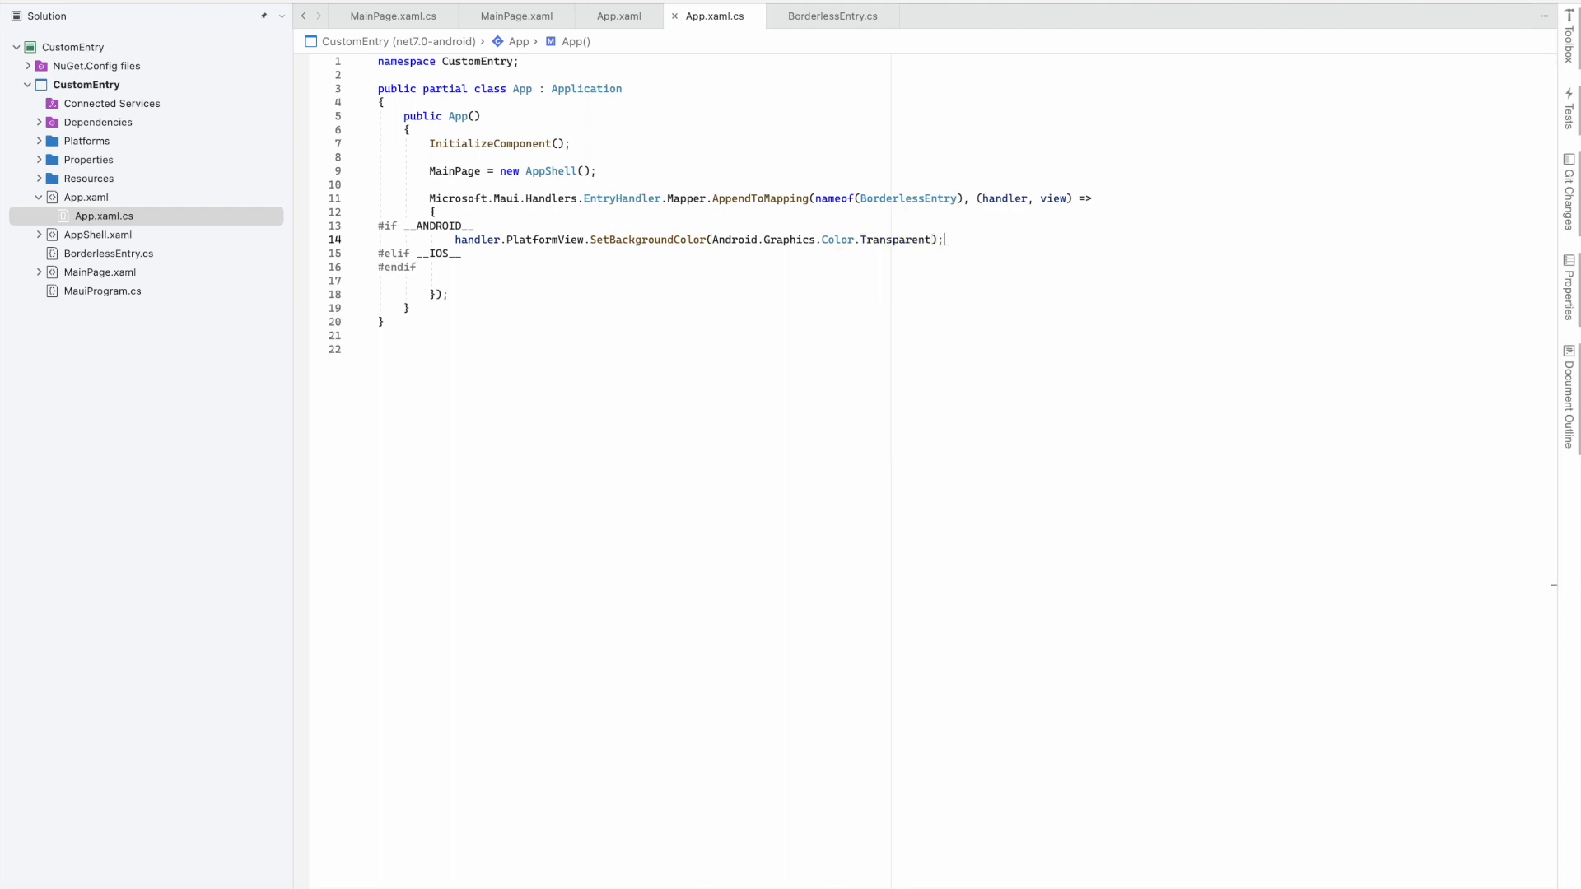
# In the iOS branch, set BackgroundColor to UIKit.UIColor.Clear
pyautogui.press('enter')
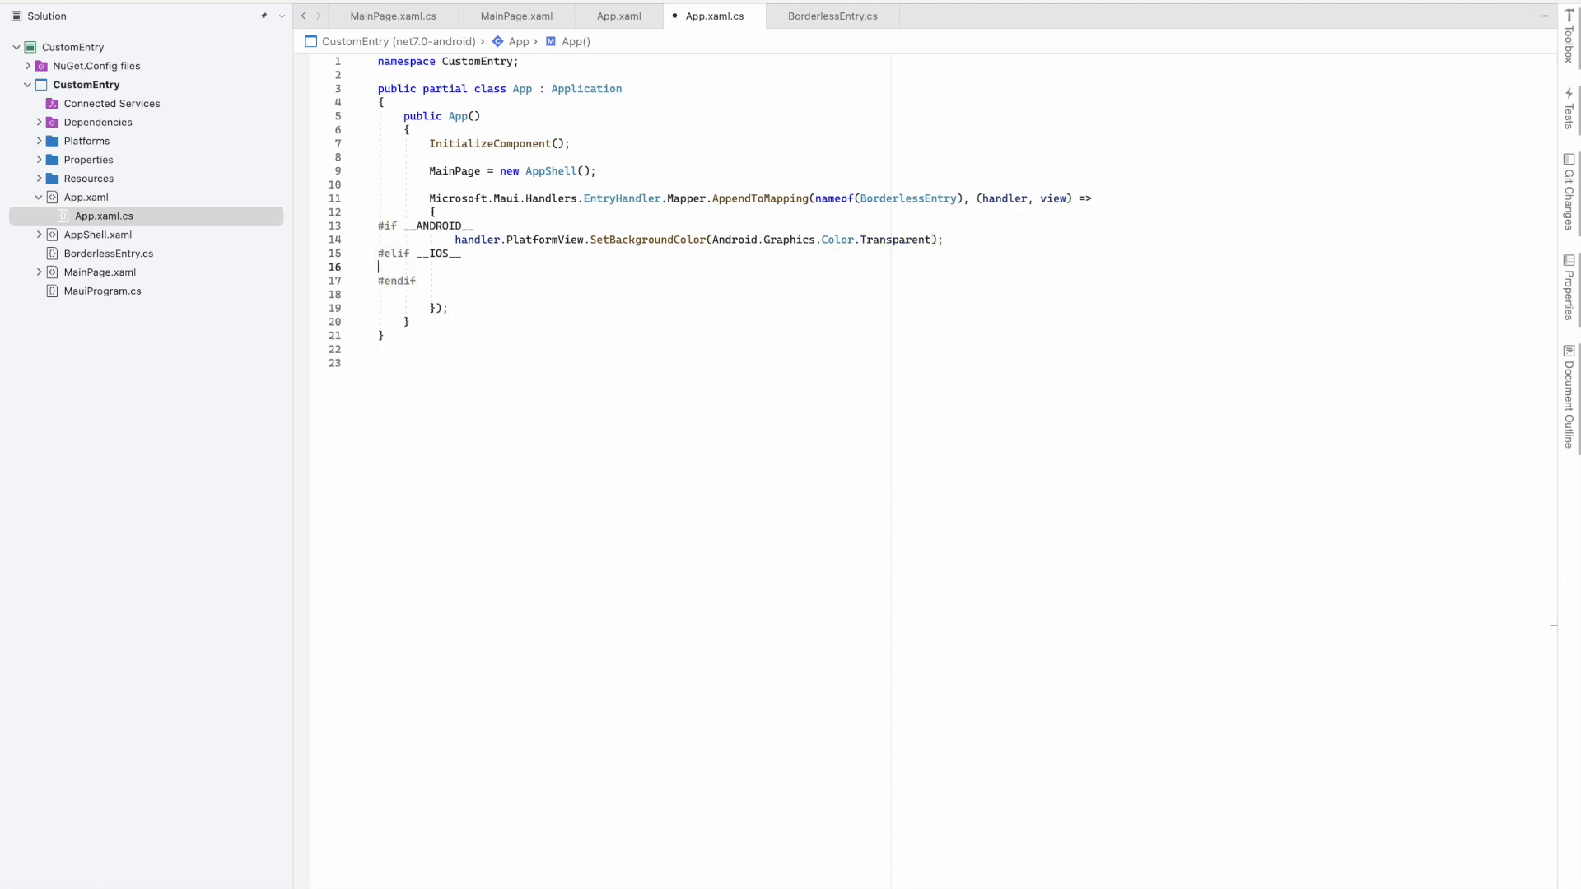
pyautogui.write('handler.PlatformView.')
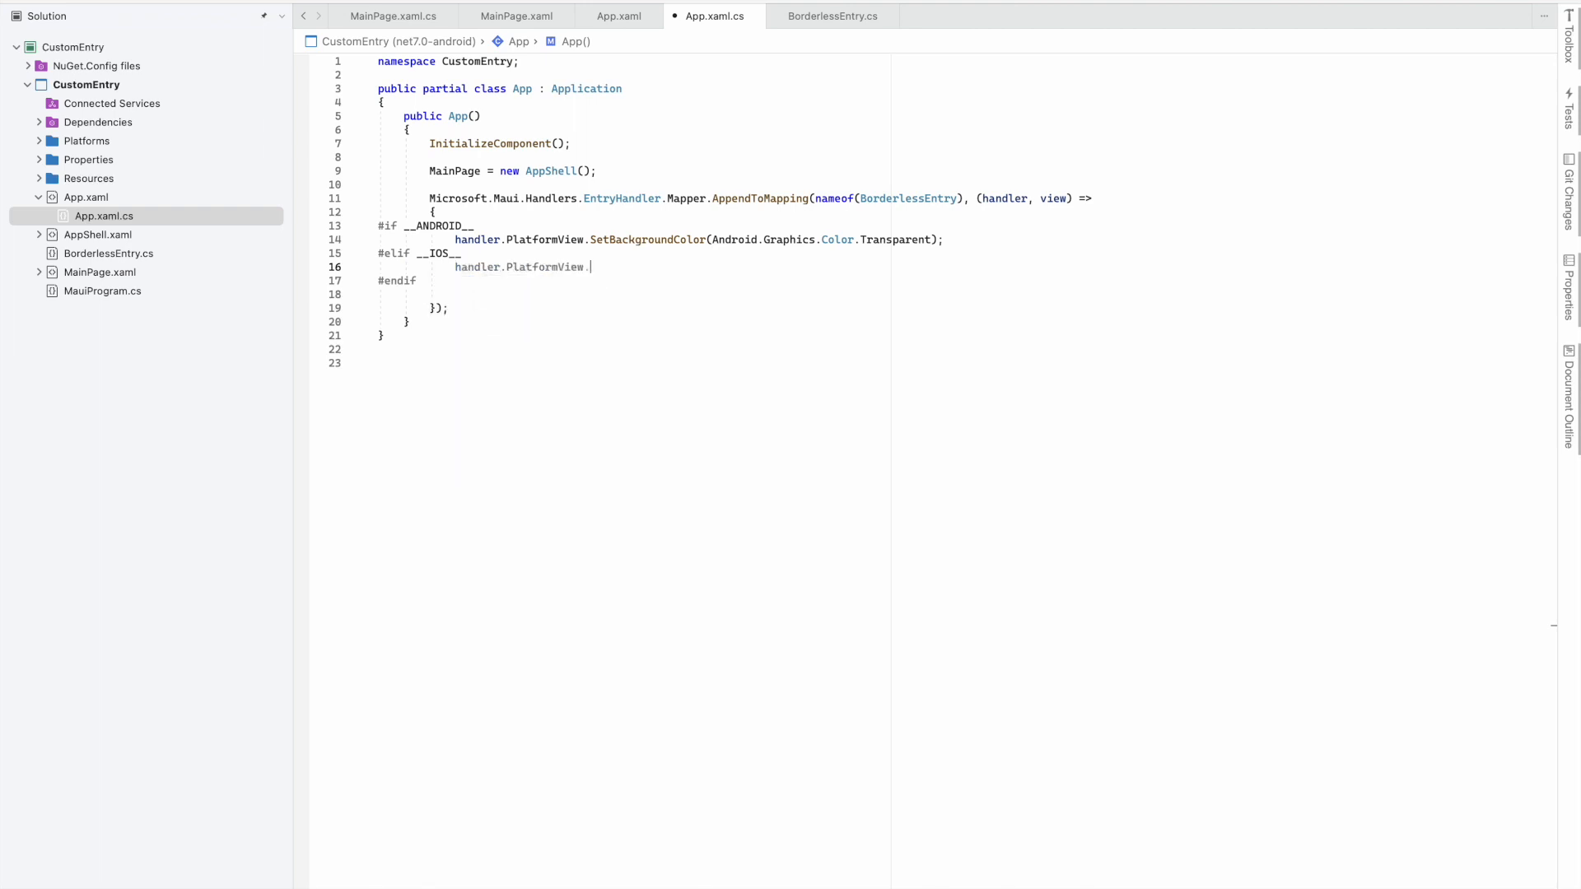
pyautogui.write('B')
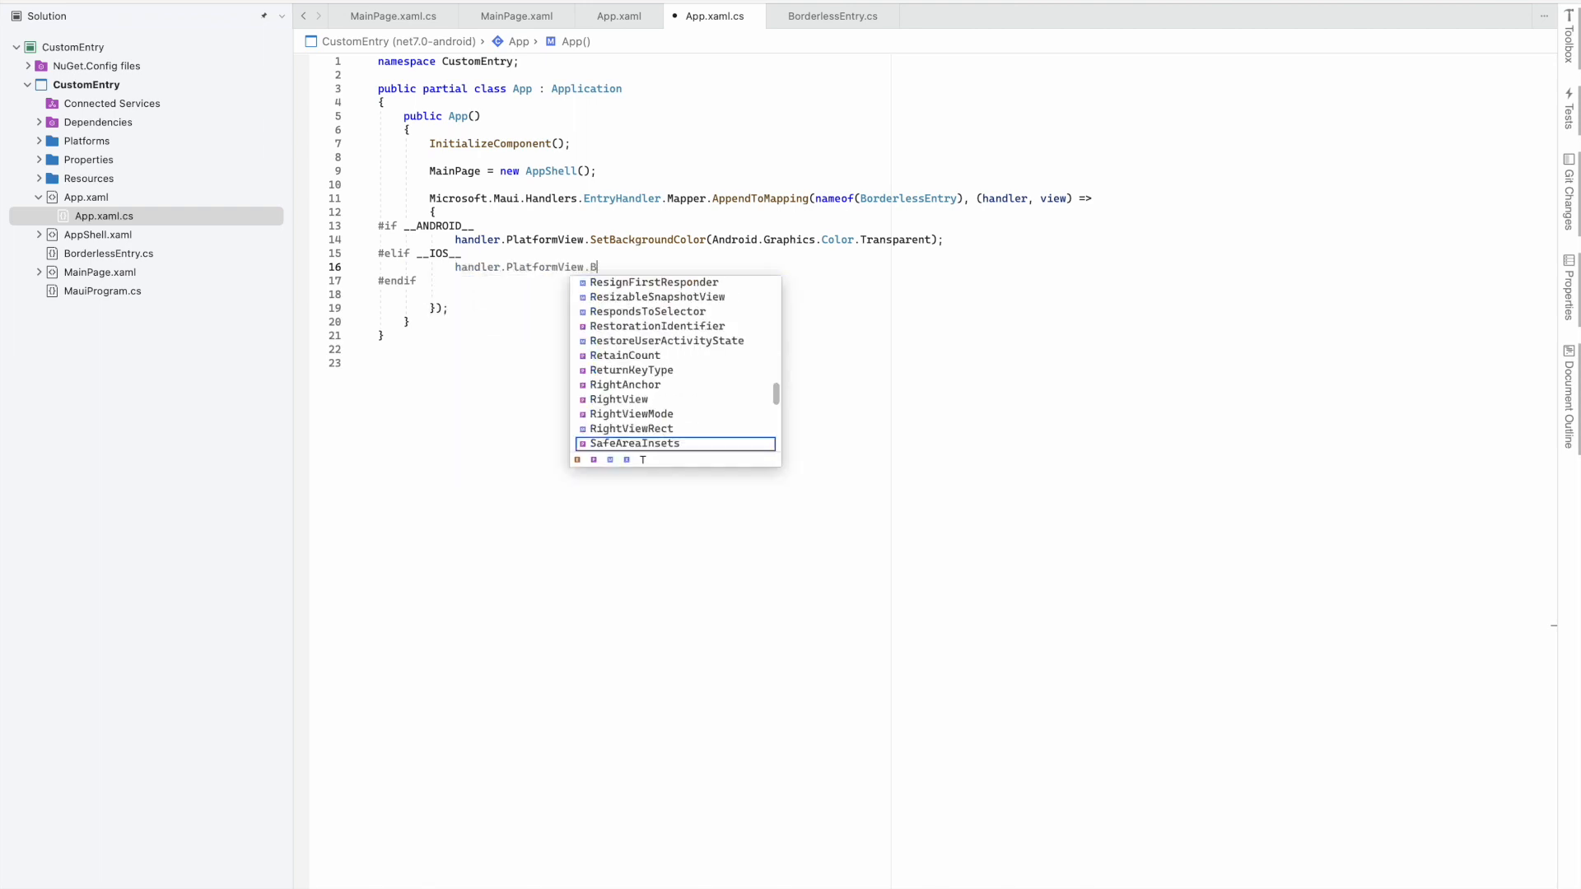
pyautogui.write('ackgroundColor =')
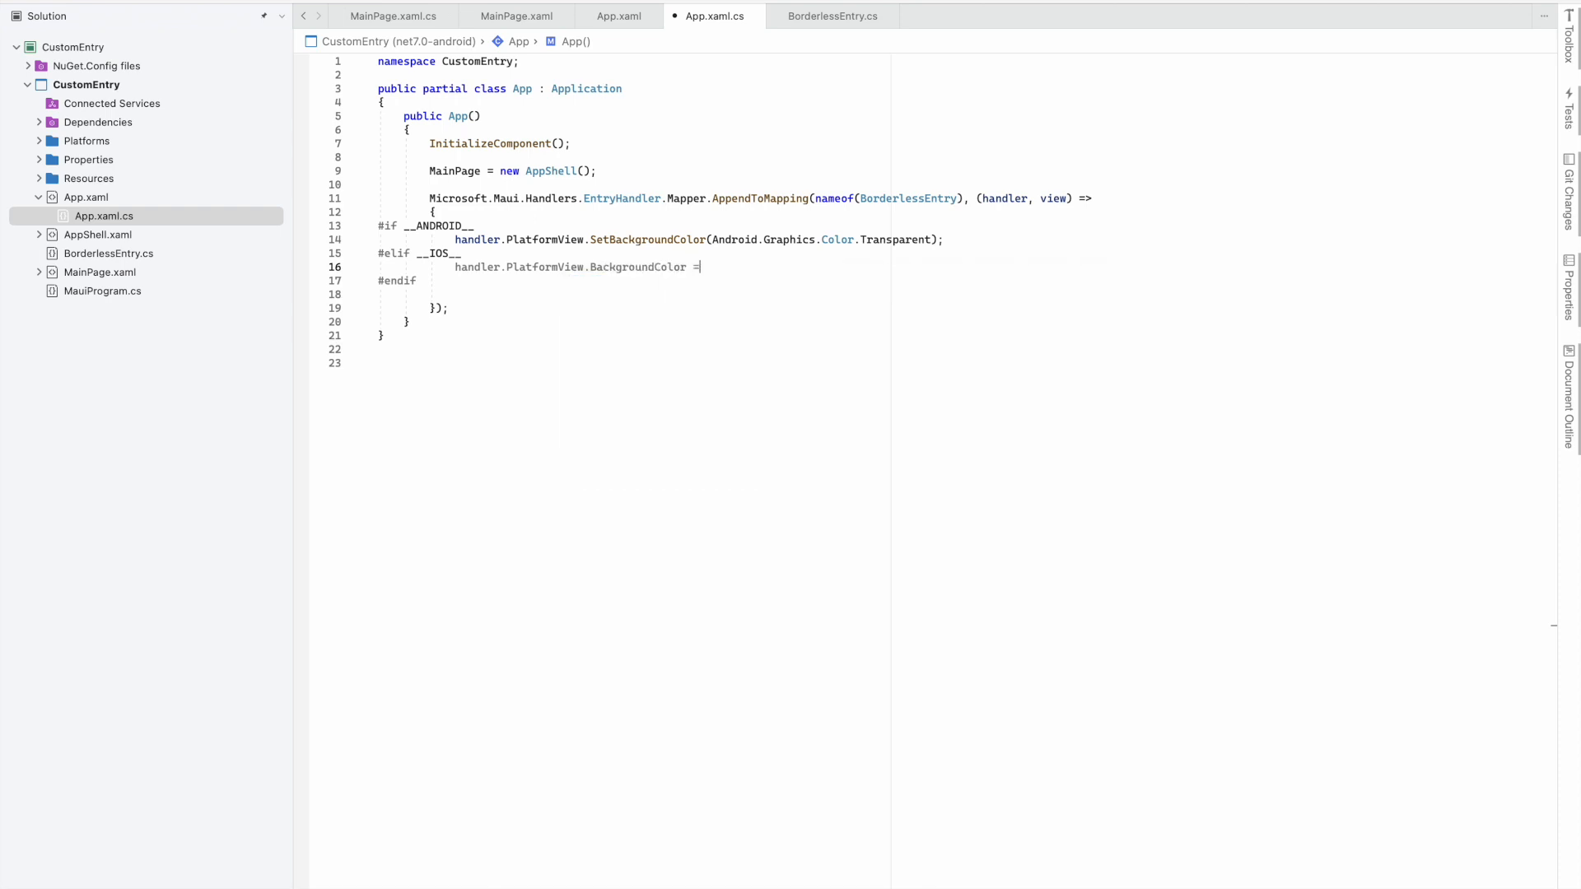
pyautogui.write('U')
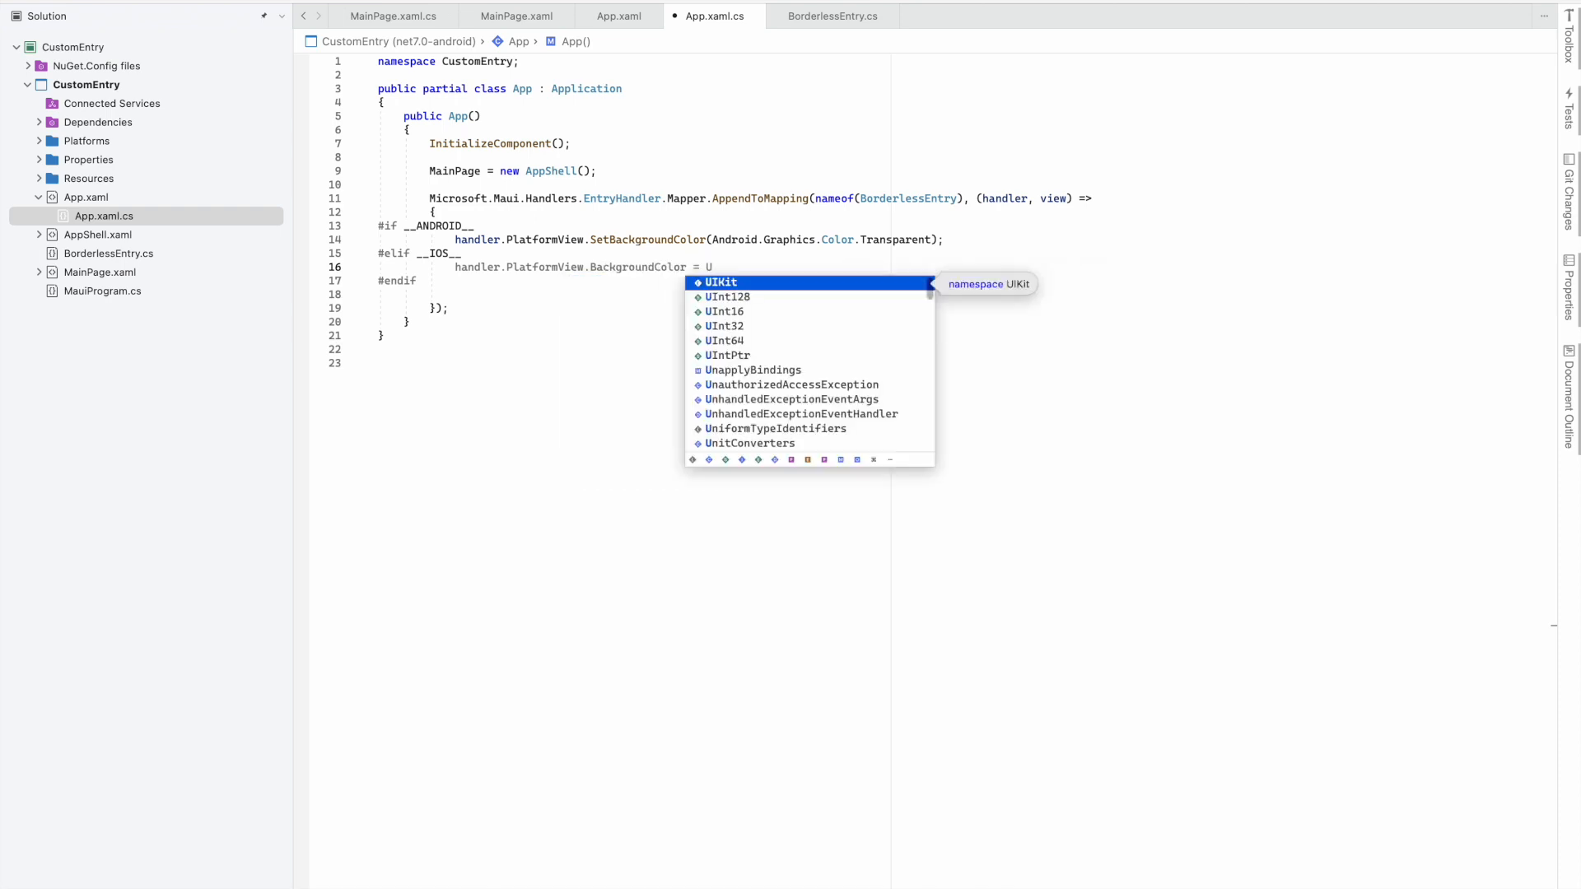
pyautogui.write('IKit')
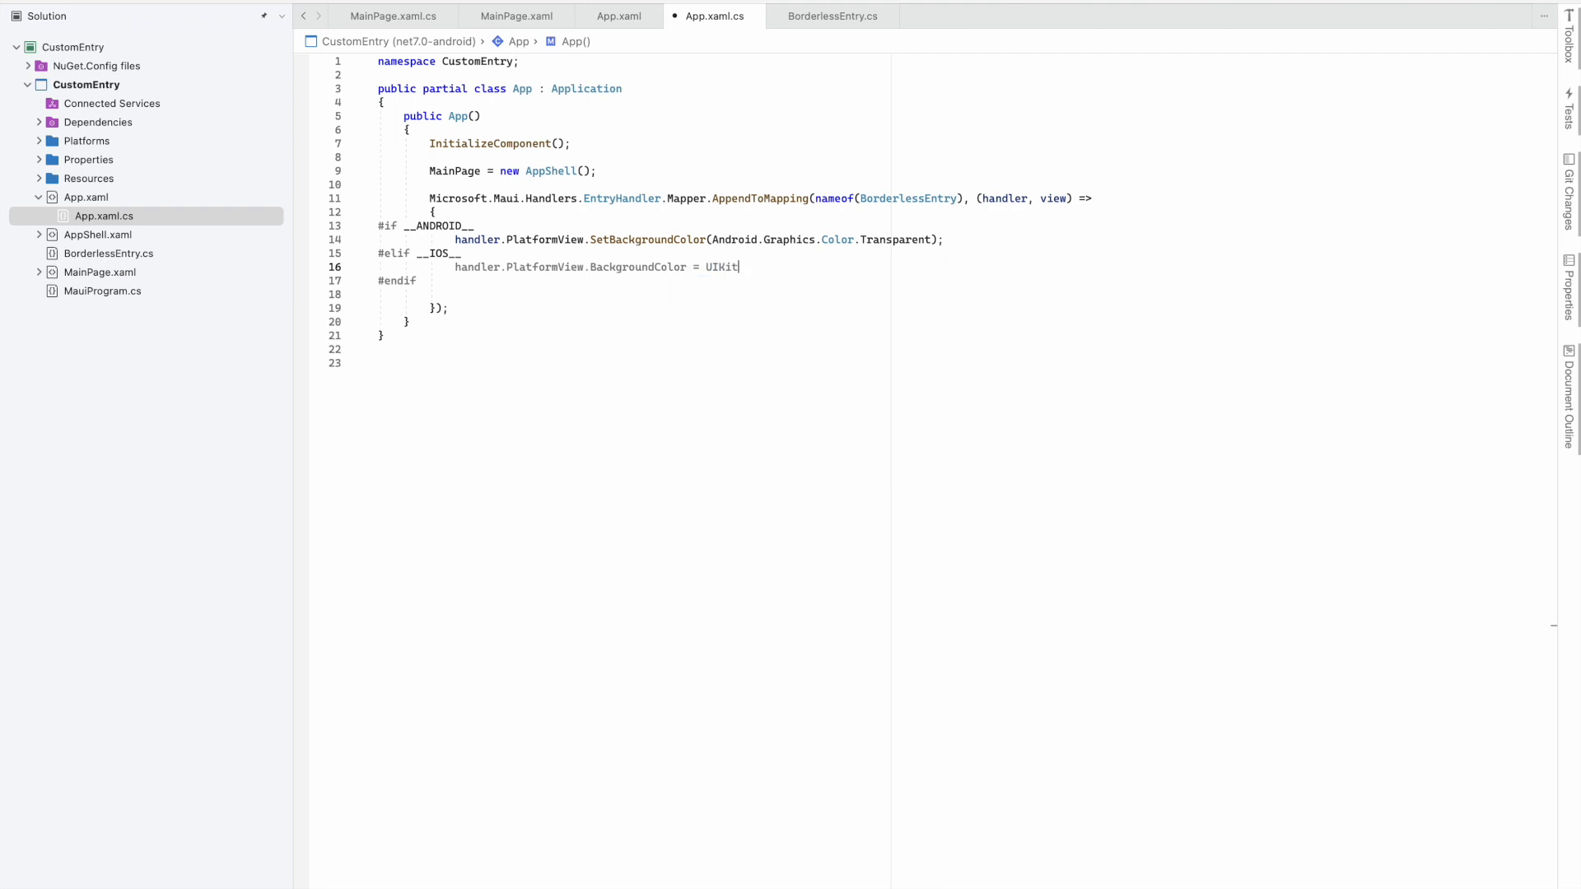
pyautogui.write('.UI')
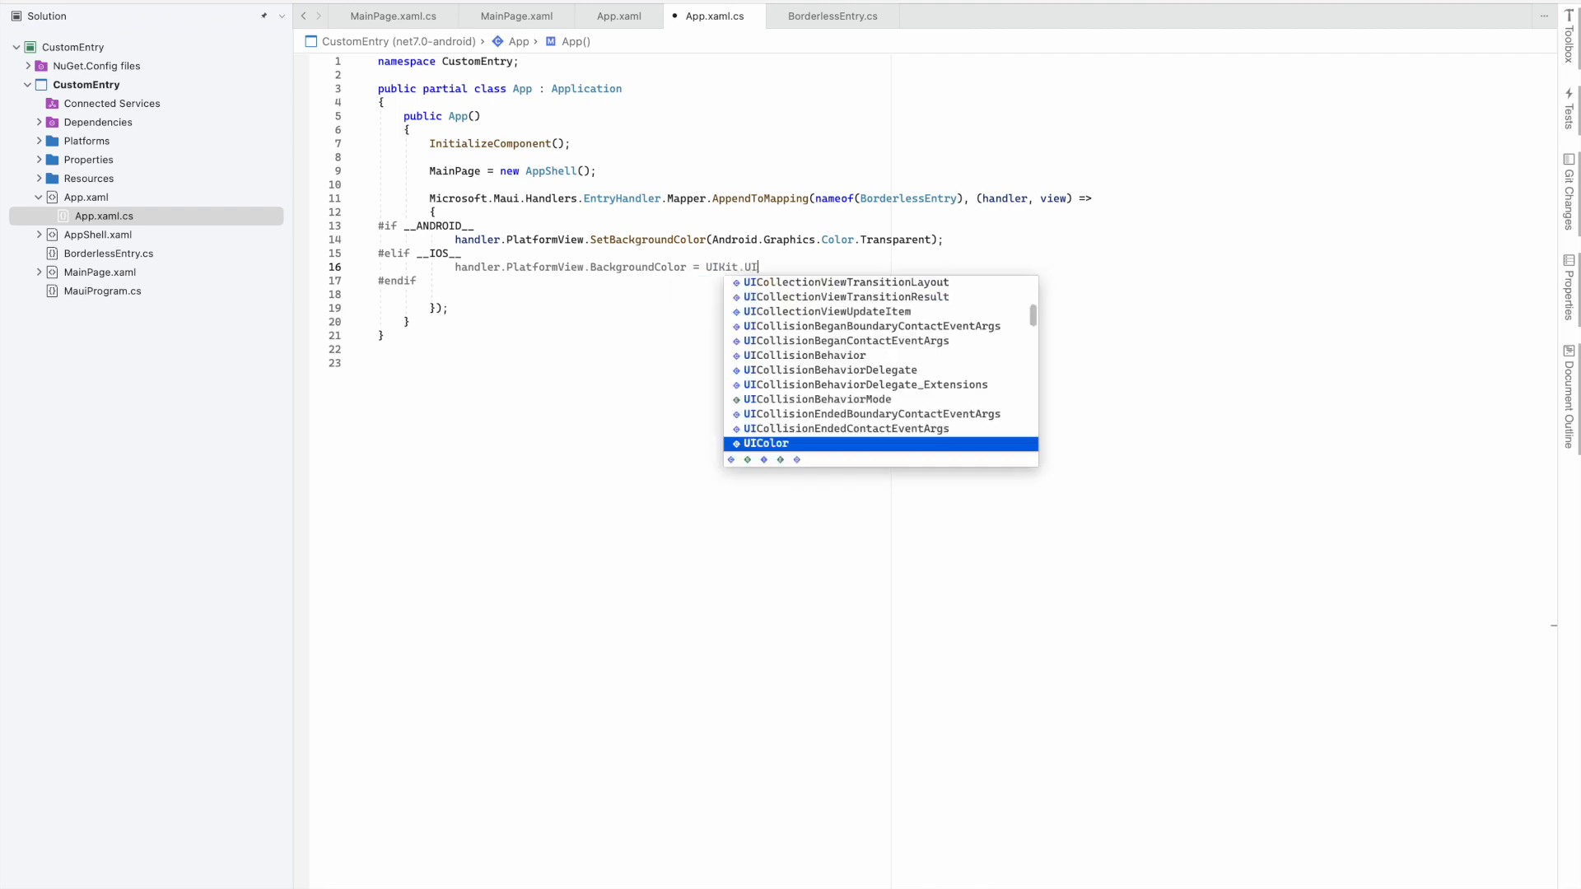
pyautogui.write('Color.Clear')
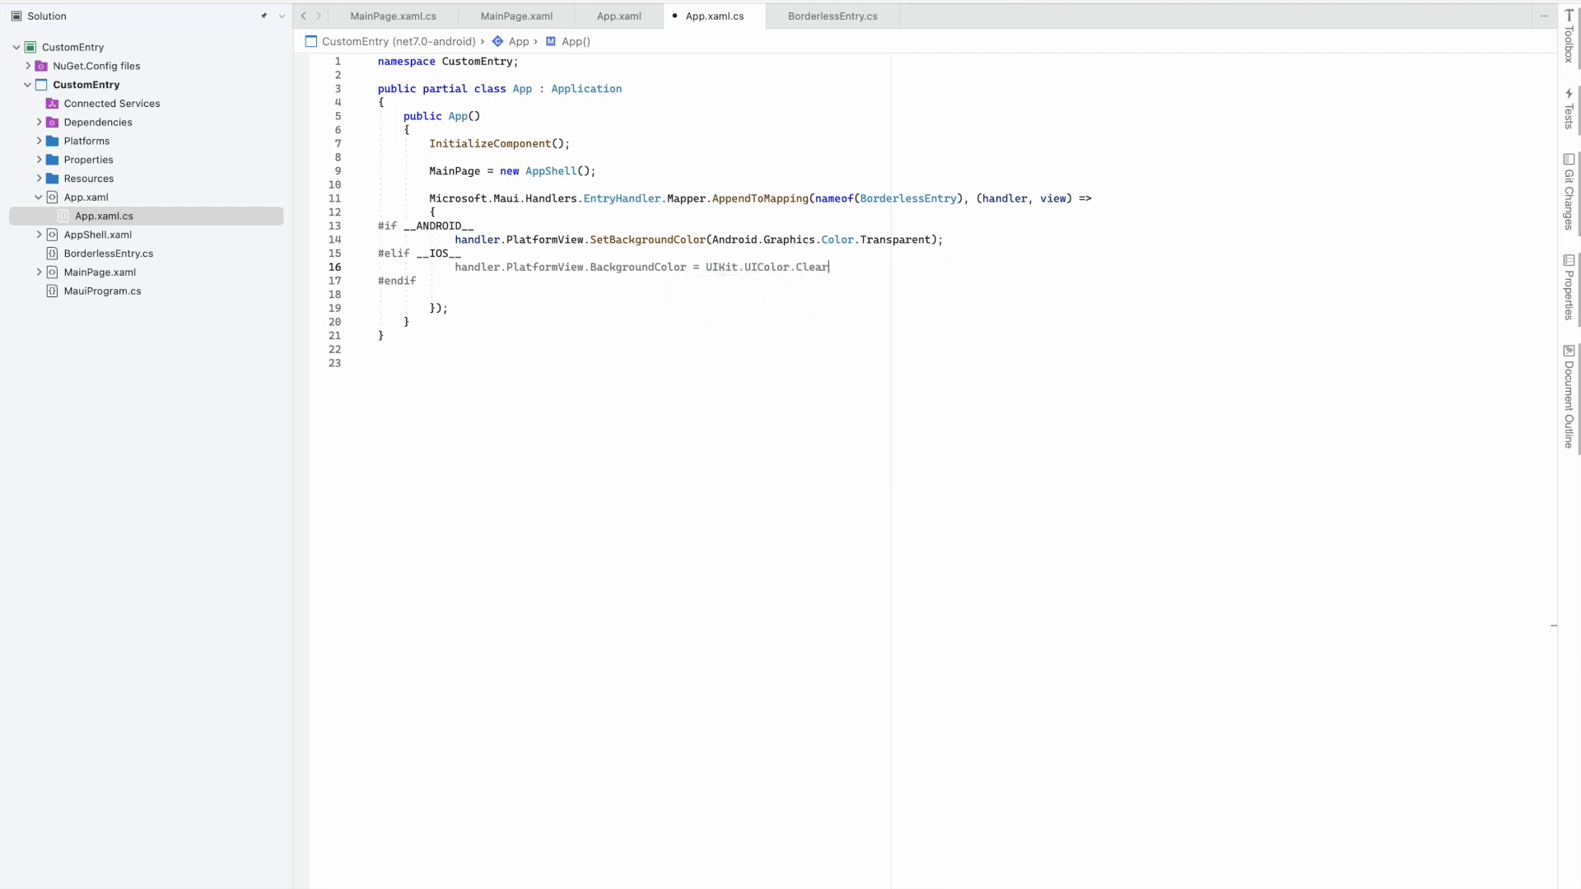
# Set handler.PlatformView.BorderStyle to UITextBorderStyle.None for iOS
pyautogui.write('handler.')
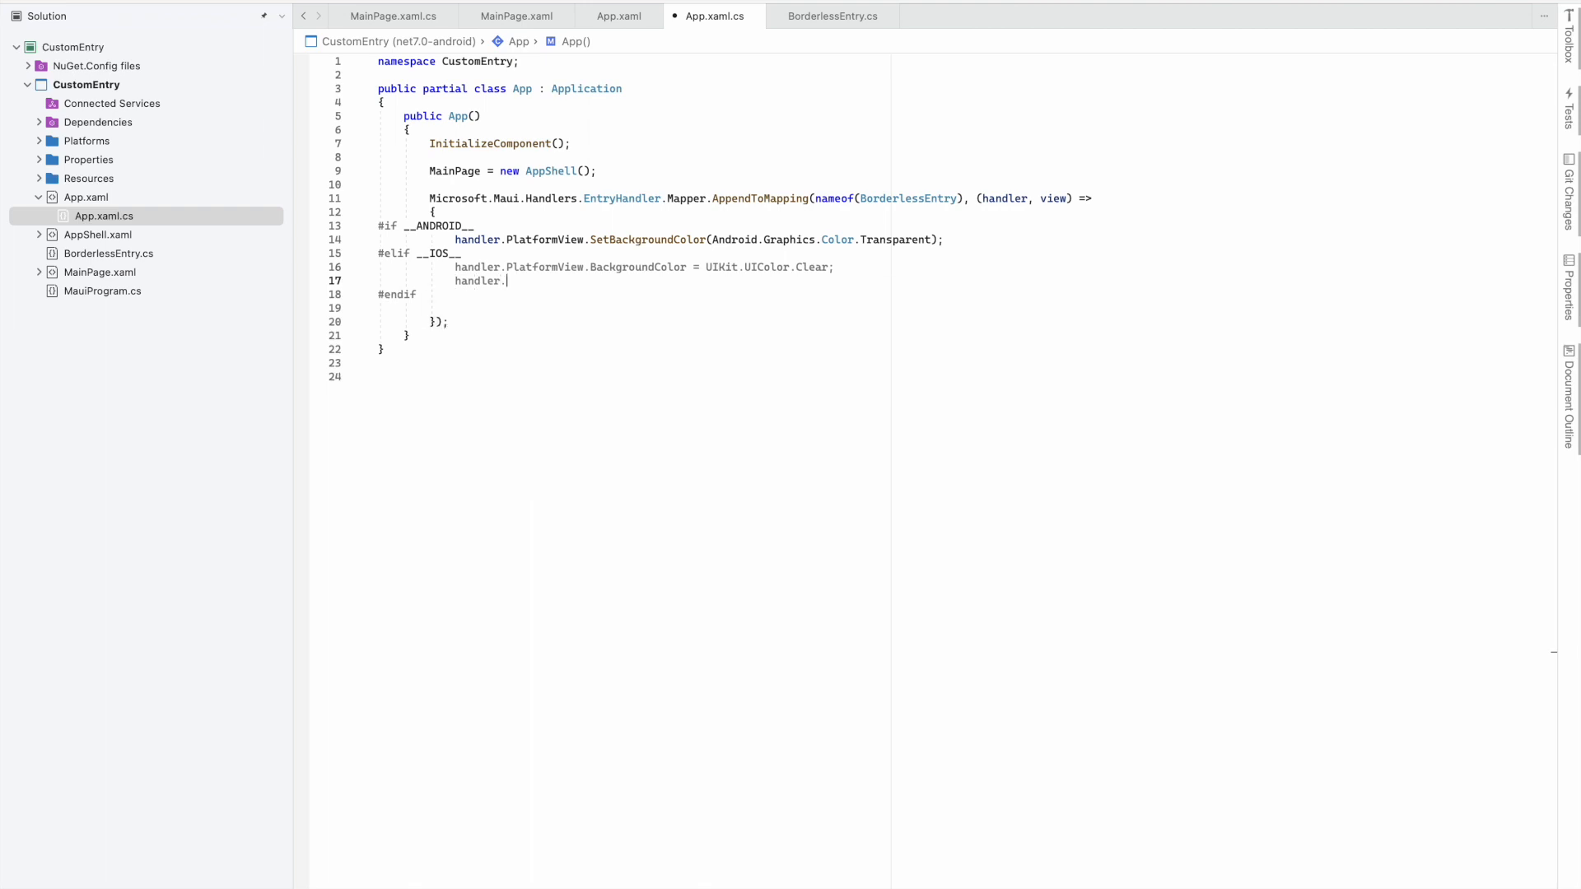
pyautogui.write('PlatformView.')
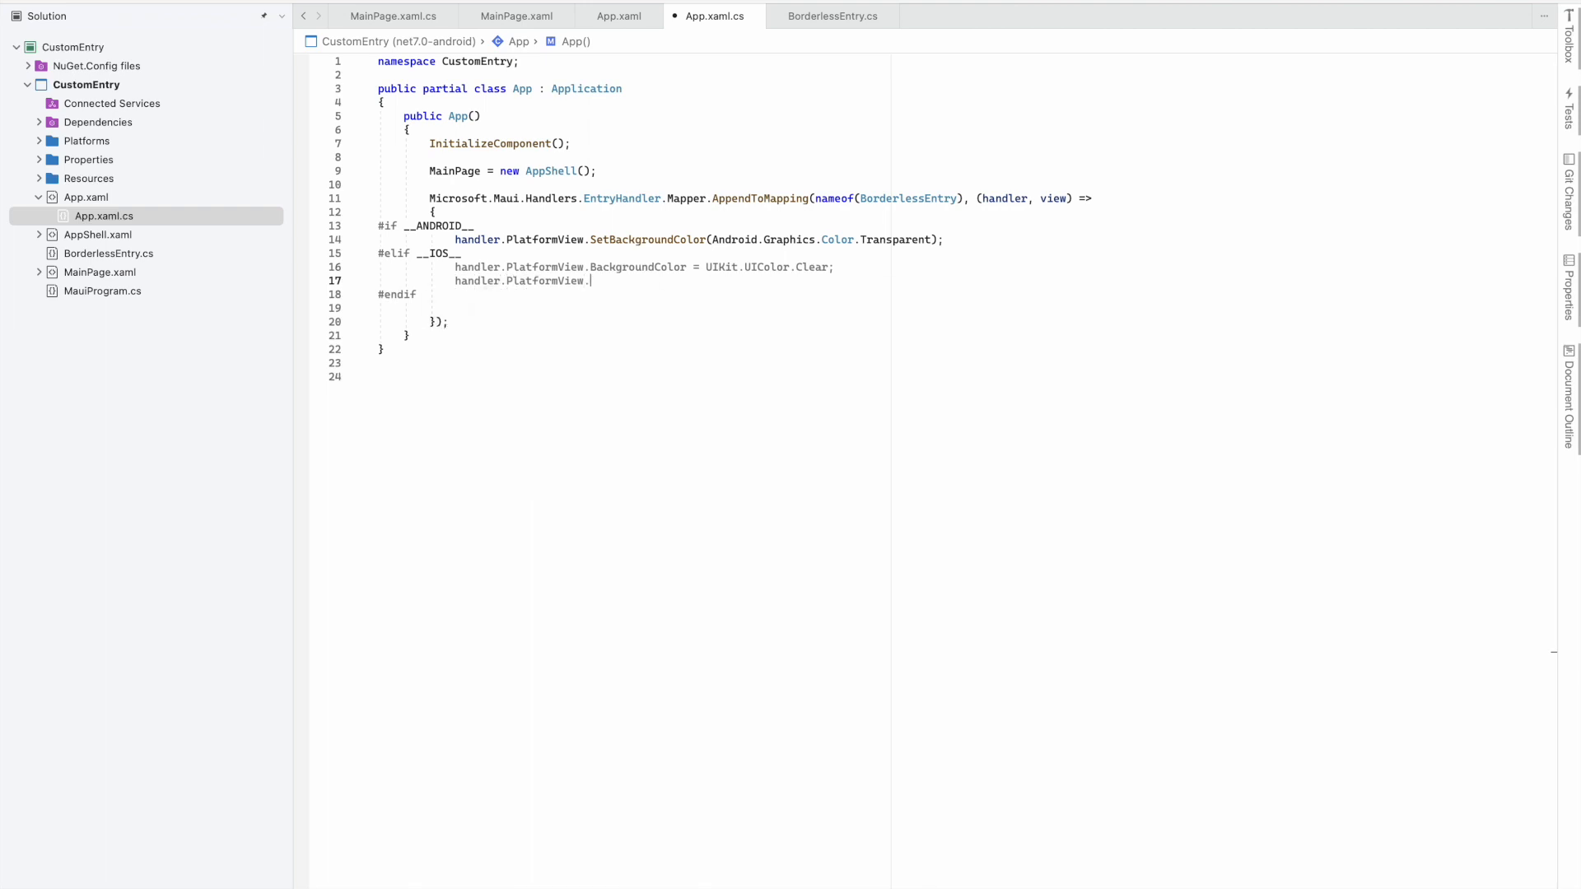
pyautogui.write('BorderStyle = UIKit.')
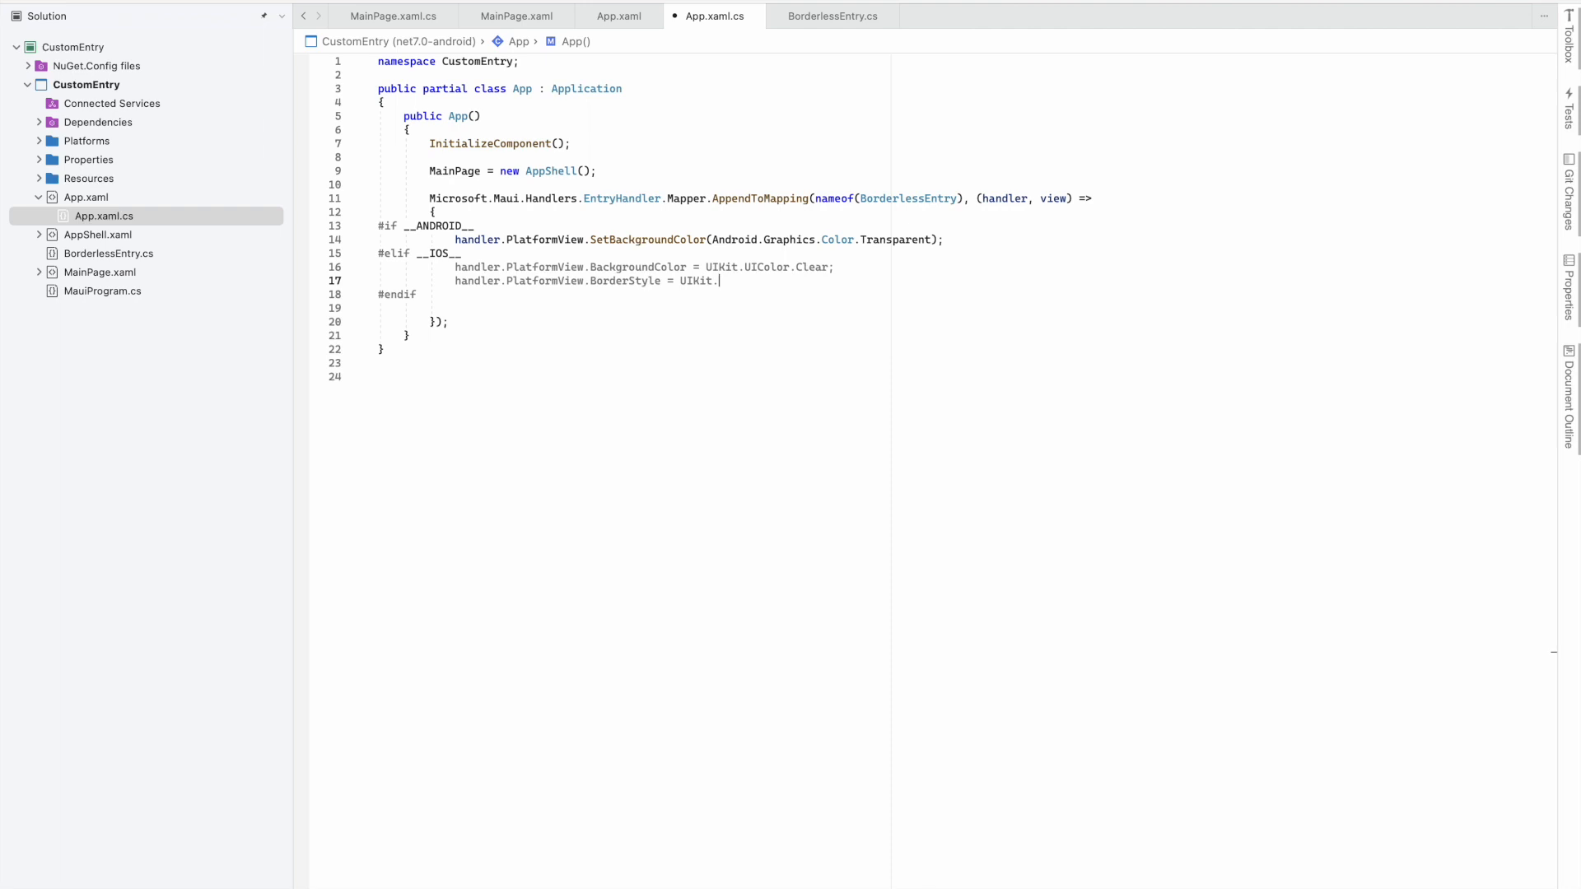
pyautogui.write('BorderStyle')
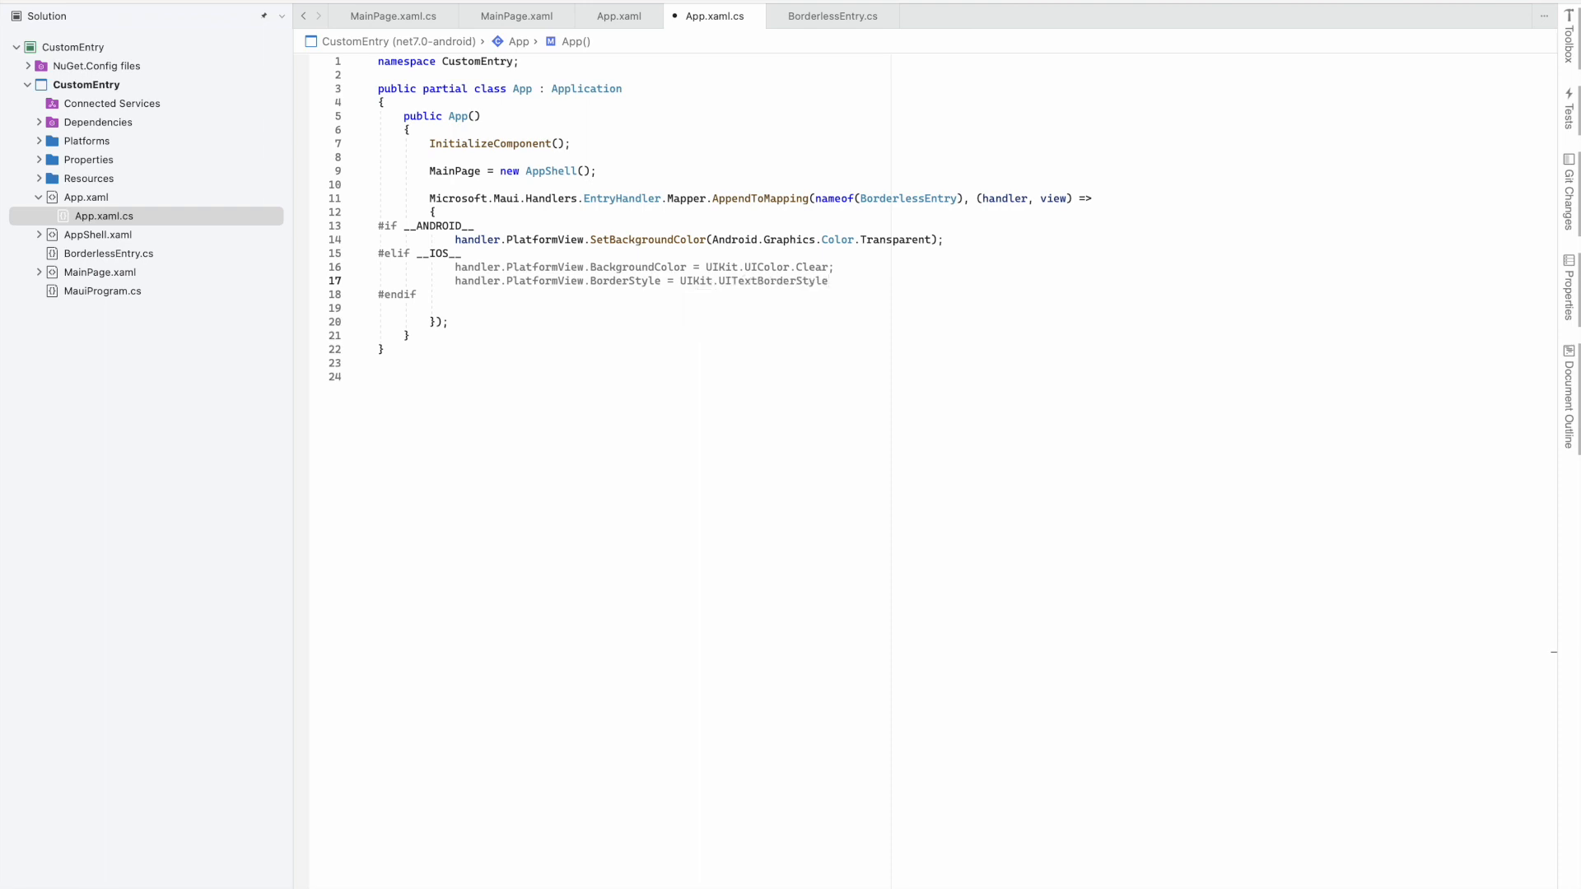
pyautogui.write('.None;')
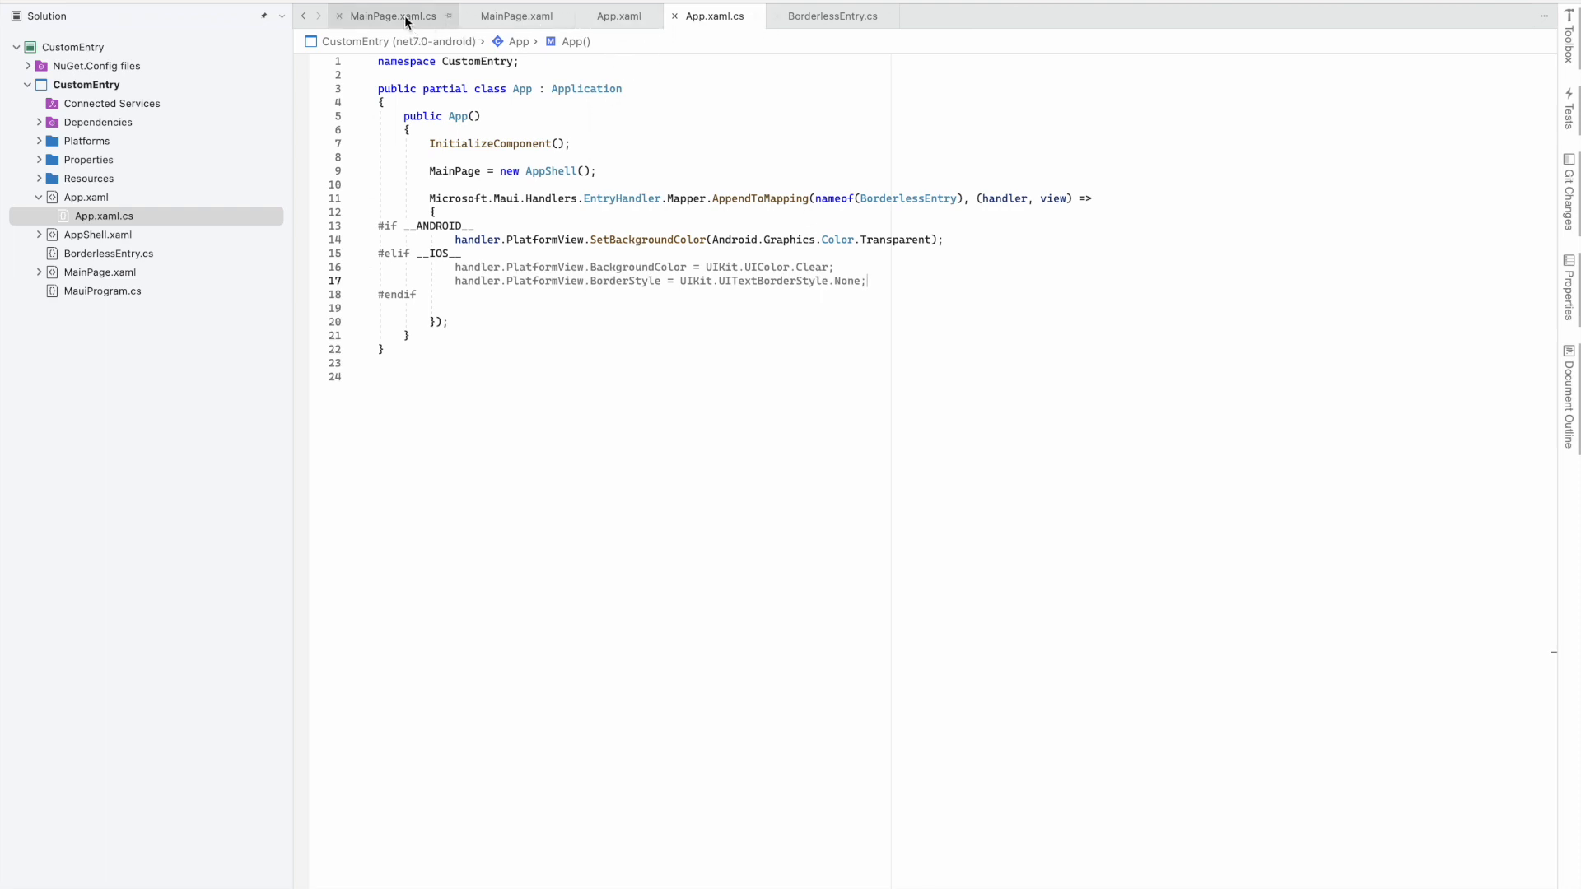
# Switch to MainPage.xaml and give the VerticalStackLayout Margin="0,25"
pyautogui.click(516, 16)
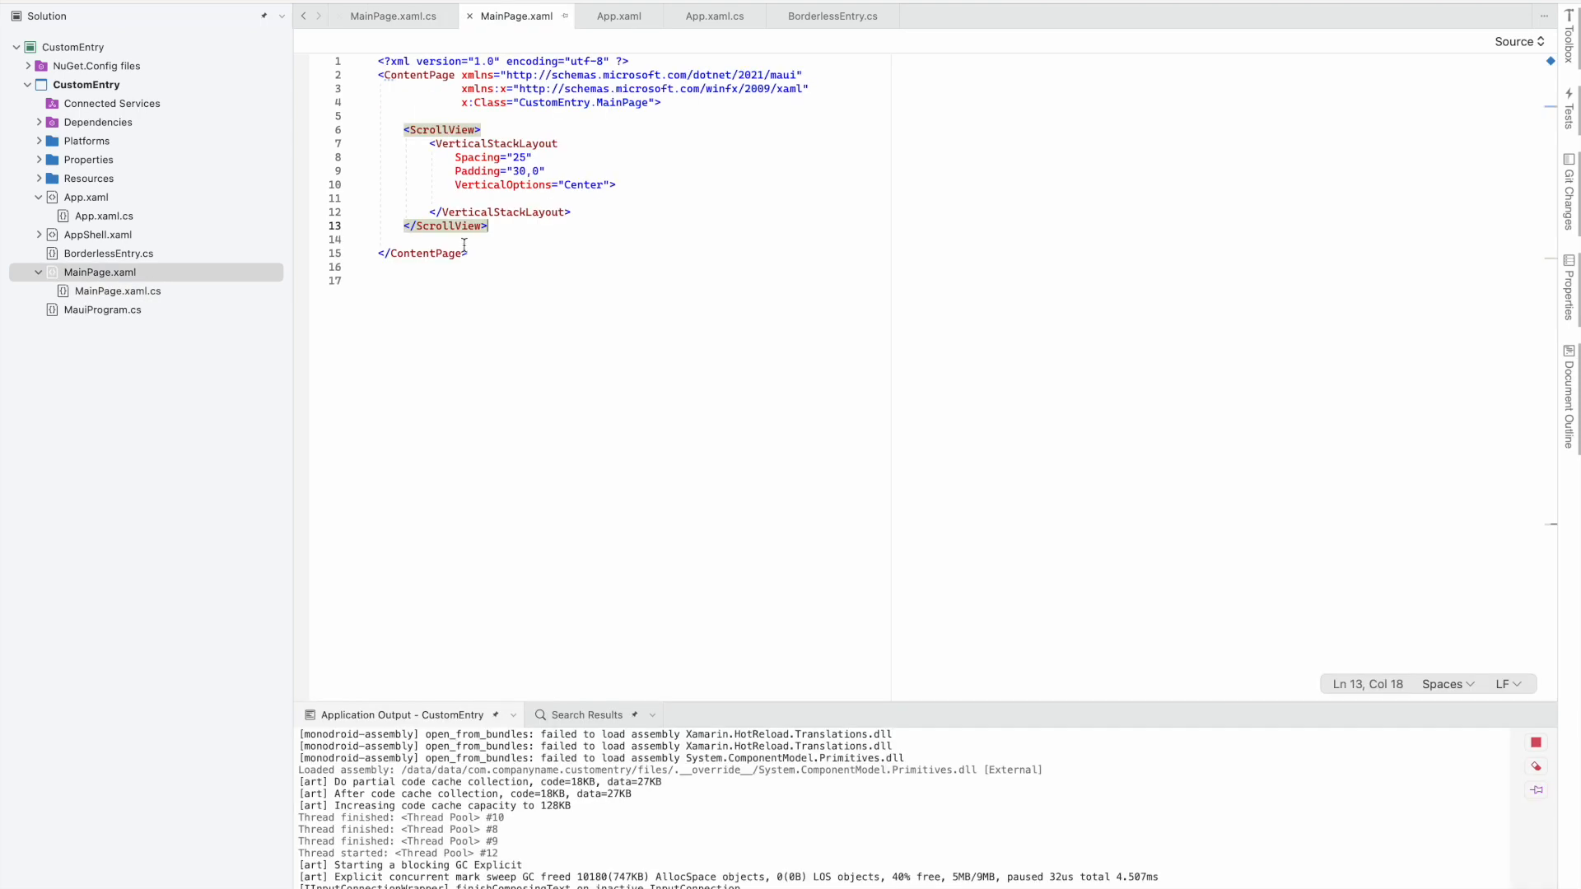
pyautogui.moveTo(494, 176)
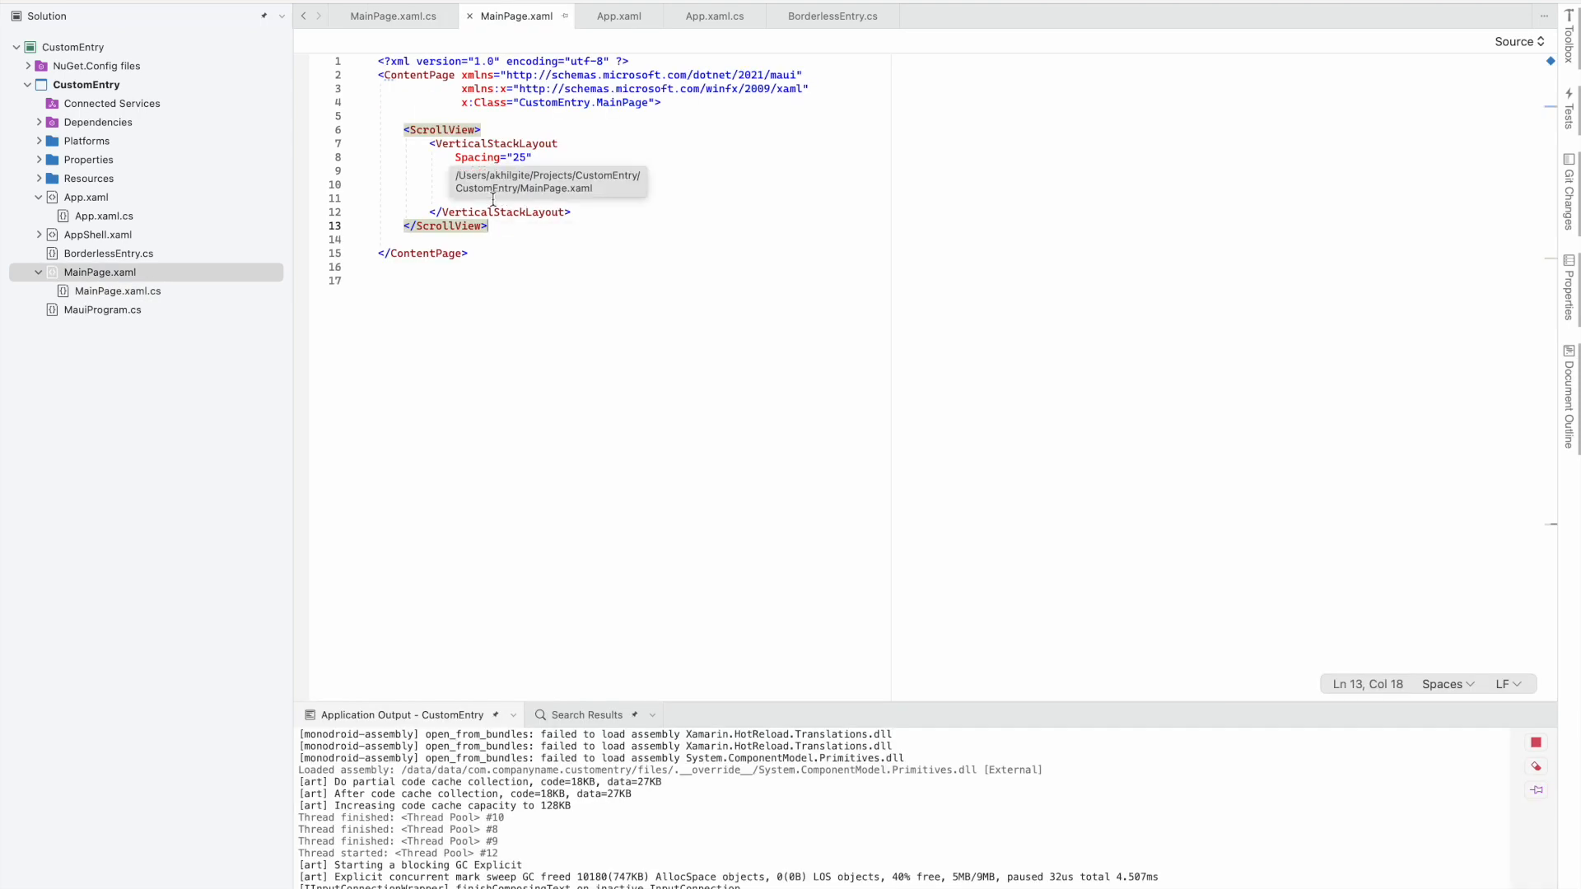
pyautogui.write('Padding="30.0"')
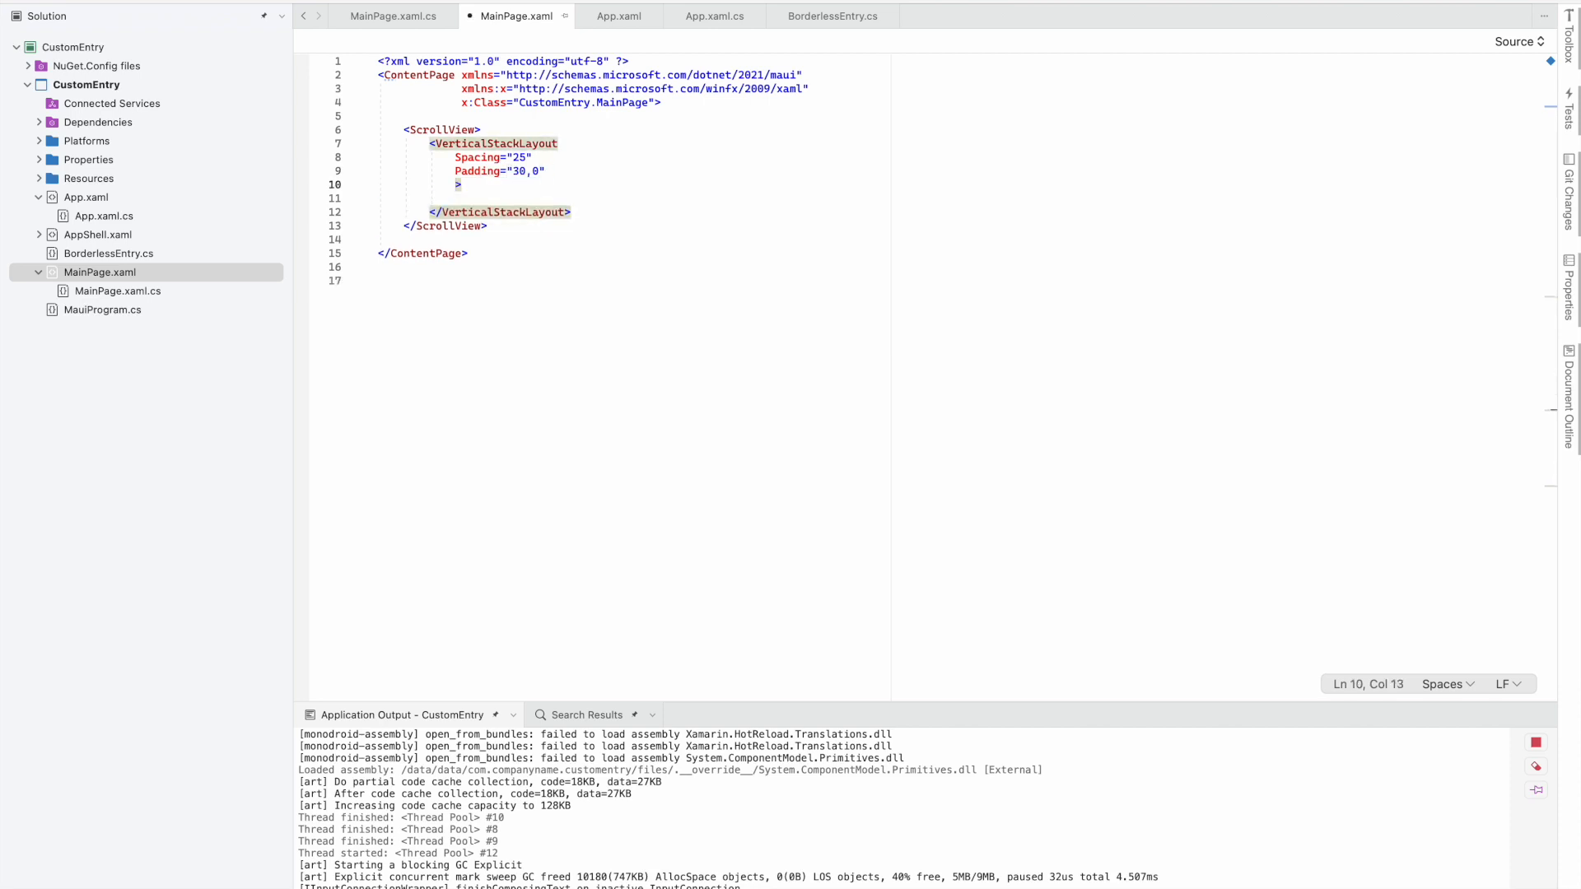
pyautogui.write('Margin=""')
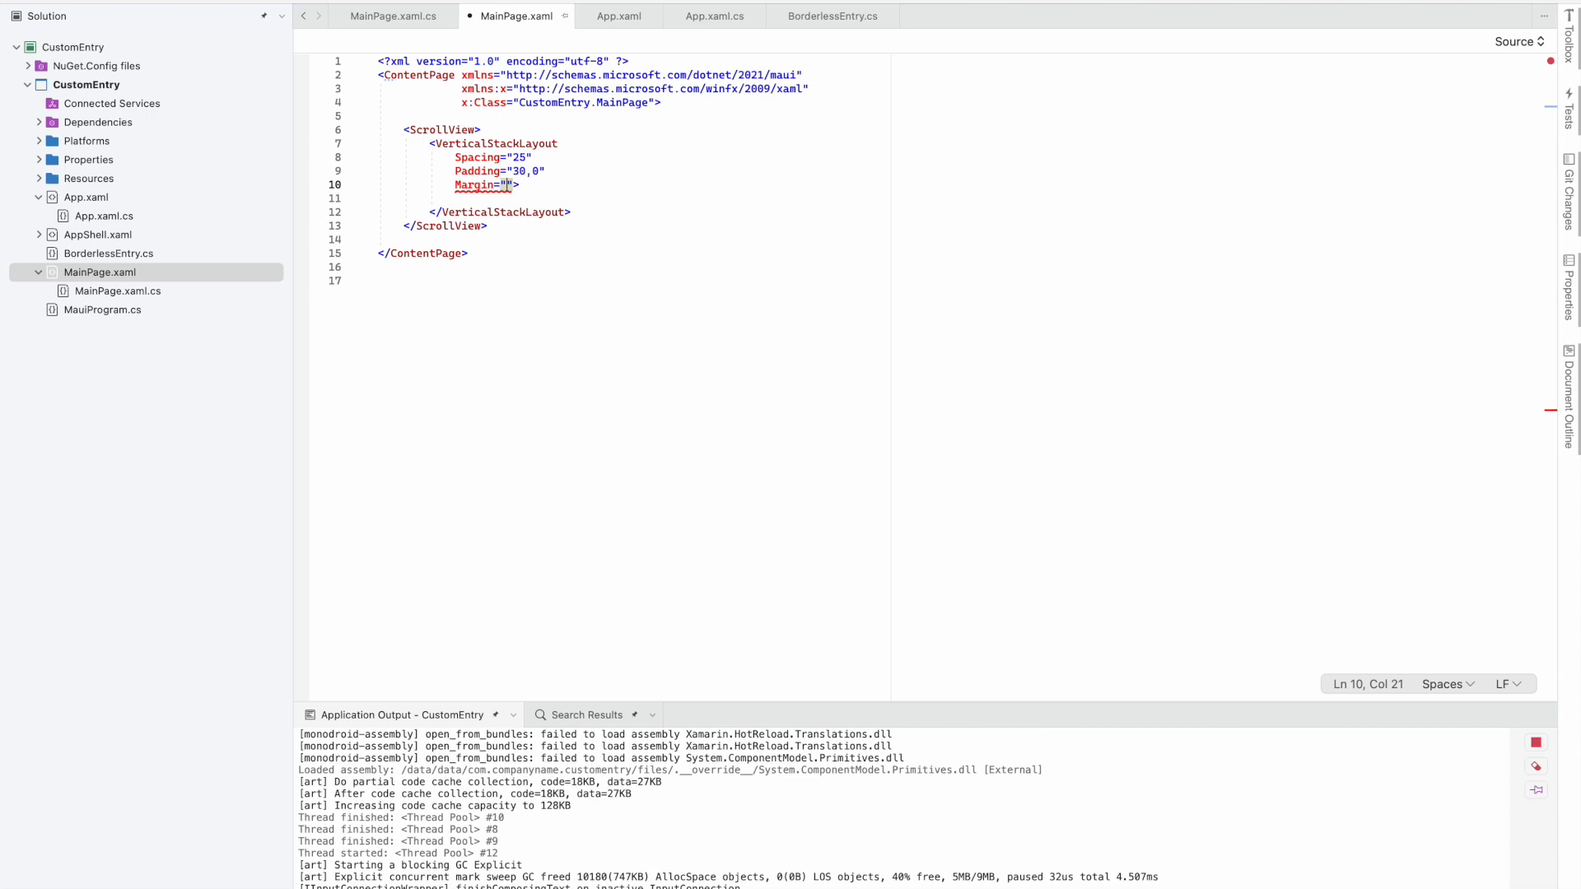
pyautogui.write('0,2')
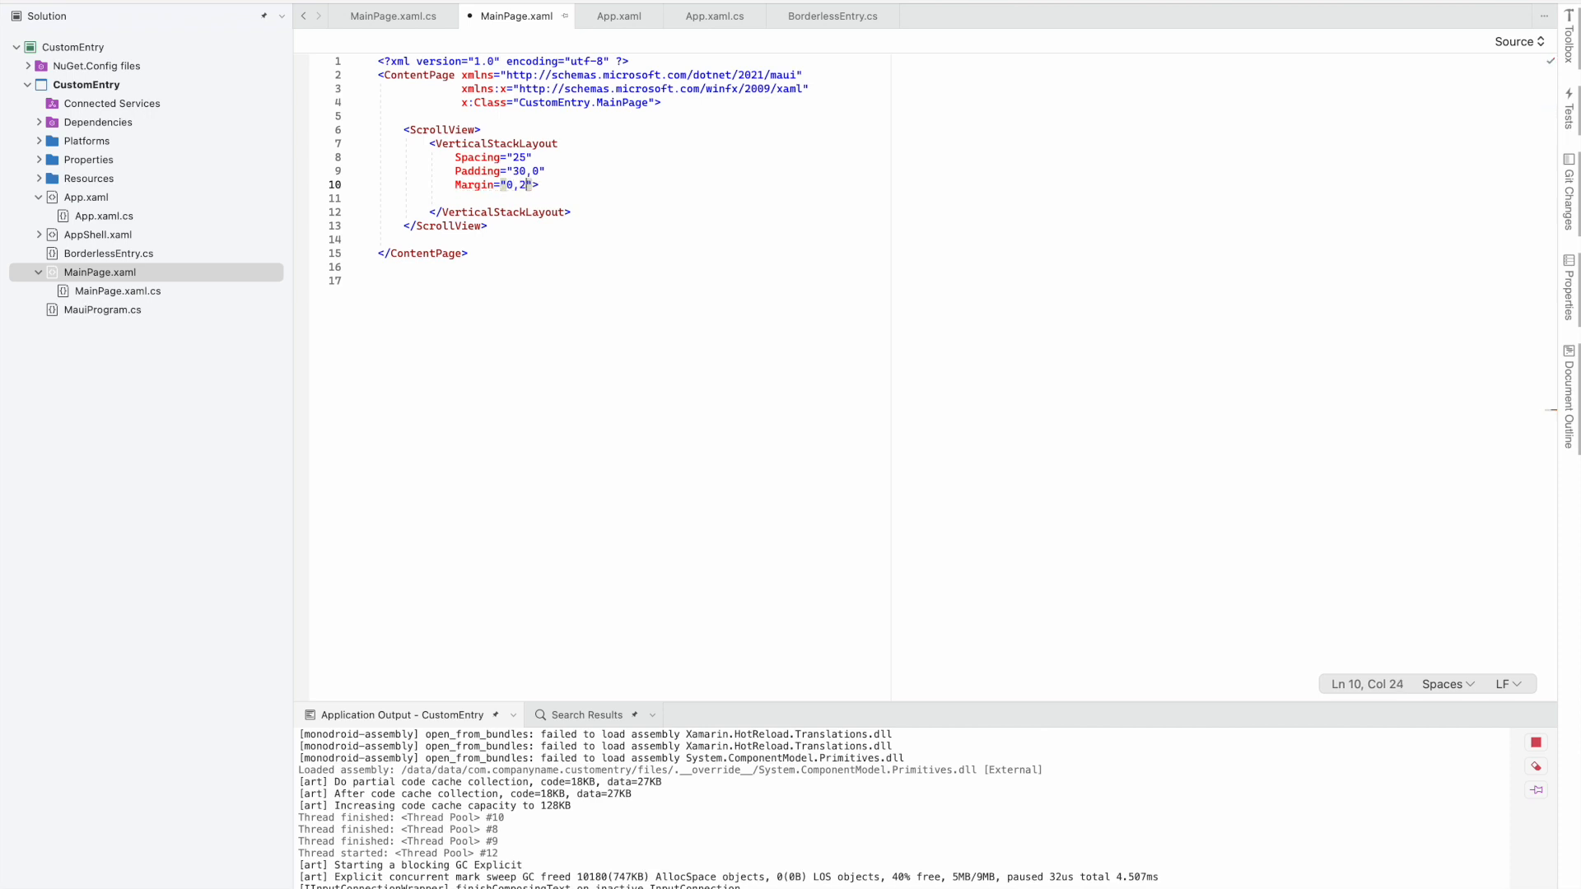
pyautogui.write('5')
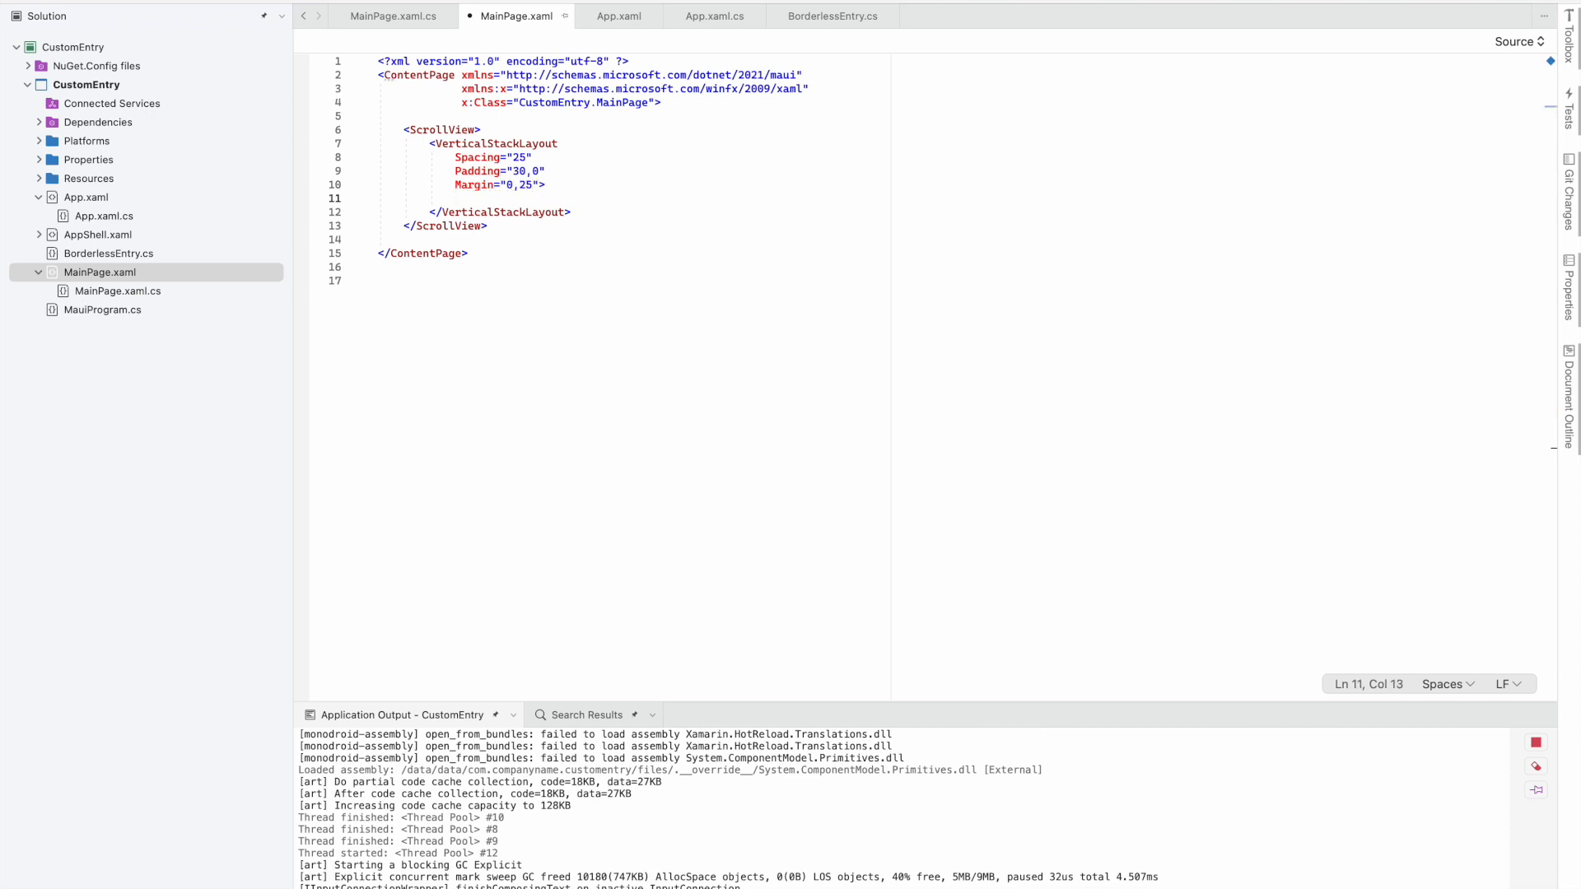
pyautogui.write('<')
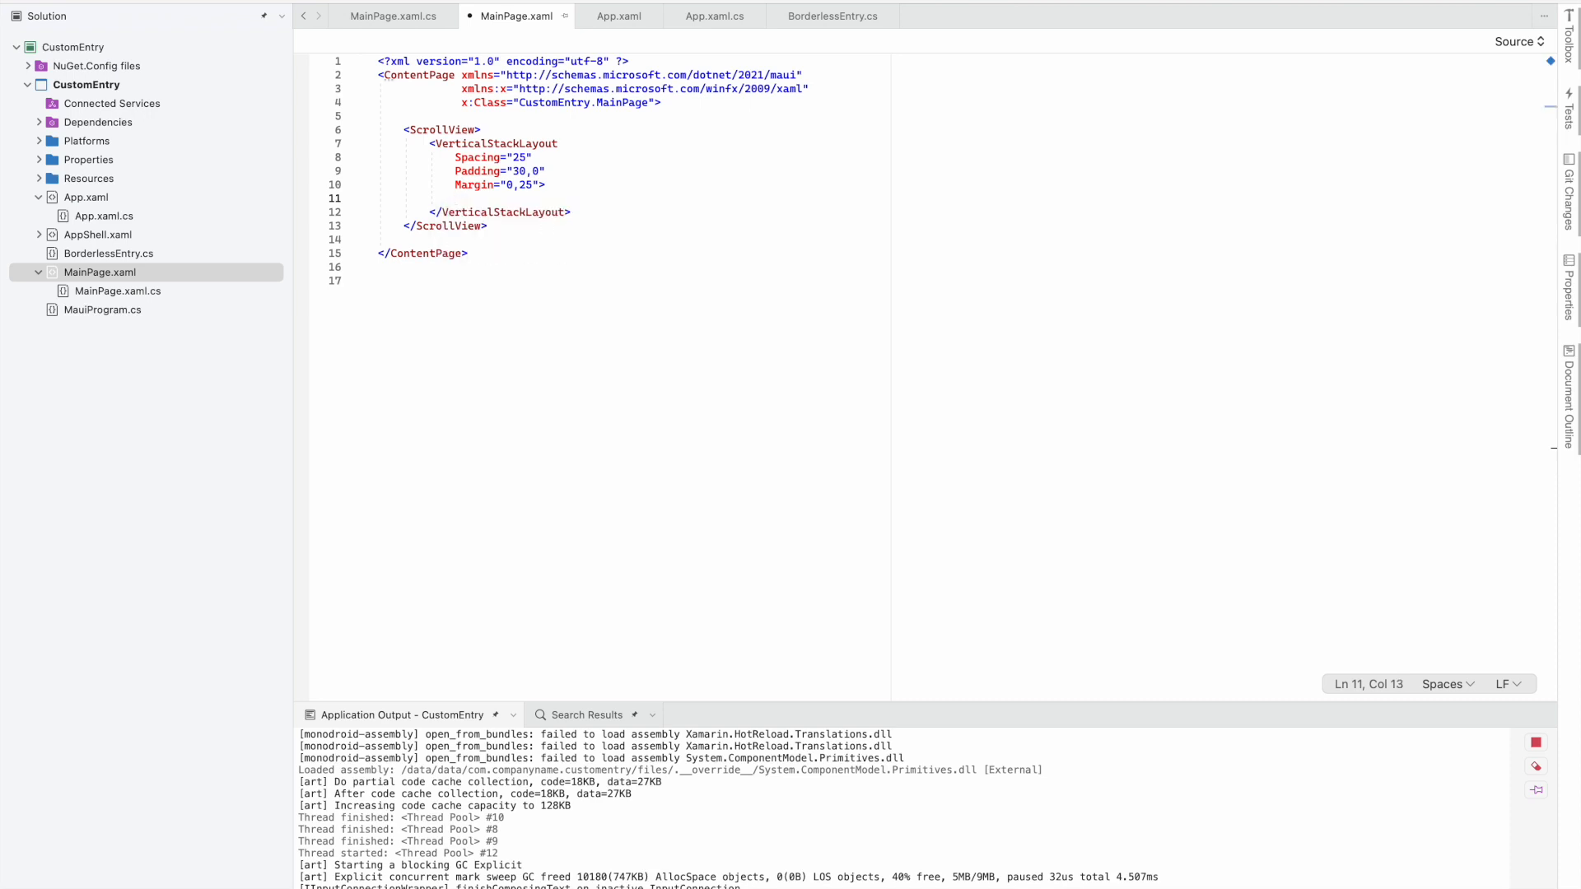
# Add xmlns:local="clr-namespace:CustomEntry" after x:Class on the ContentPage
pyautogui.click(653, 102)
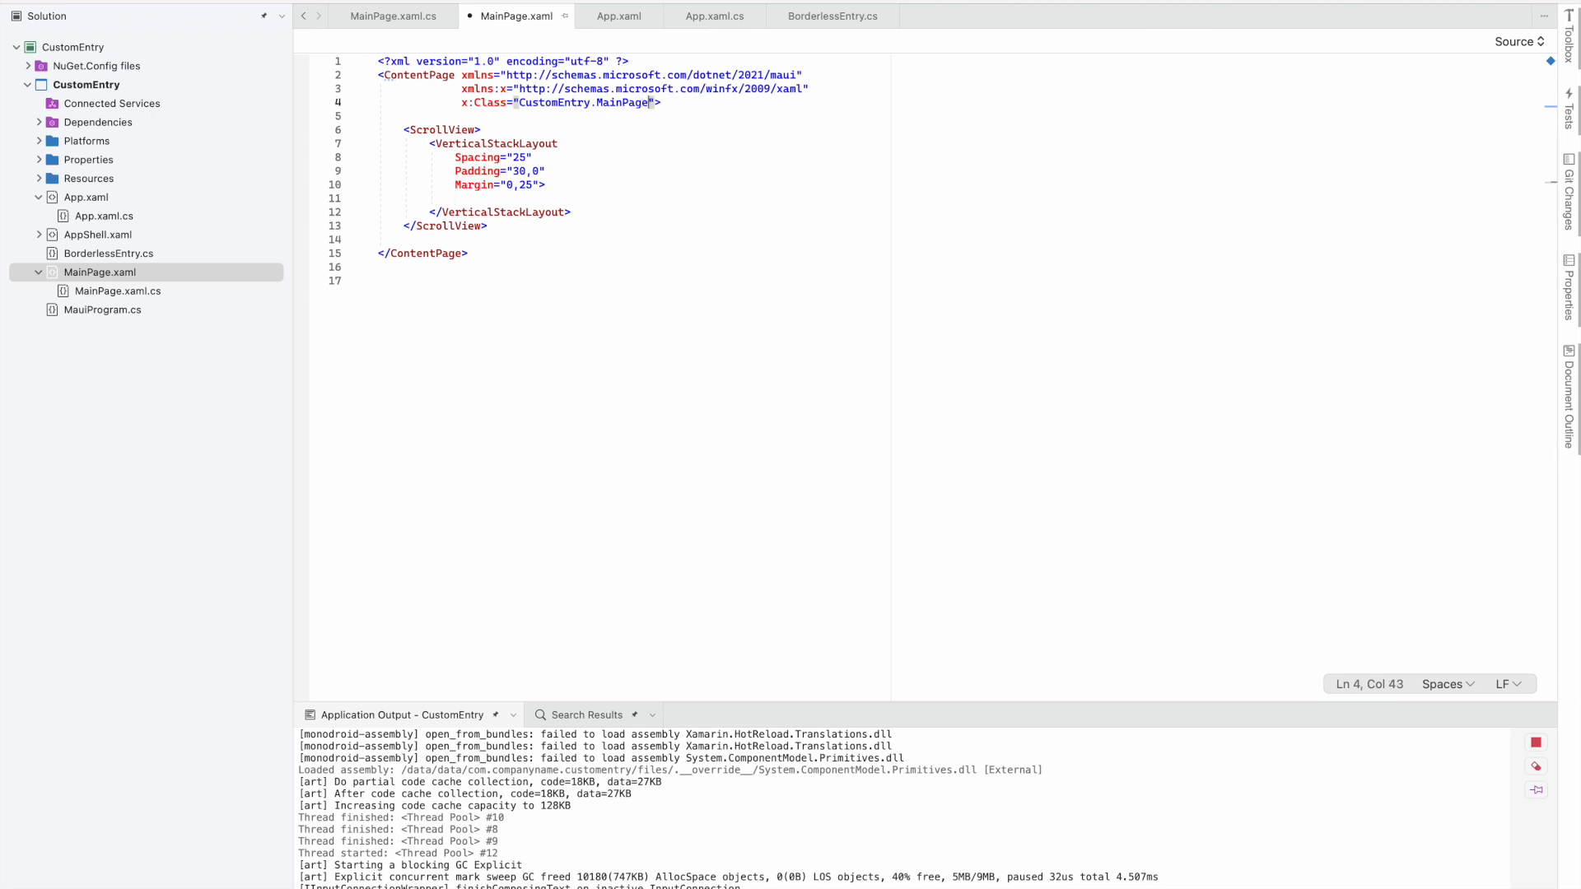
pyautogui.write('xmlns:>')
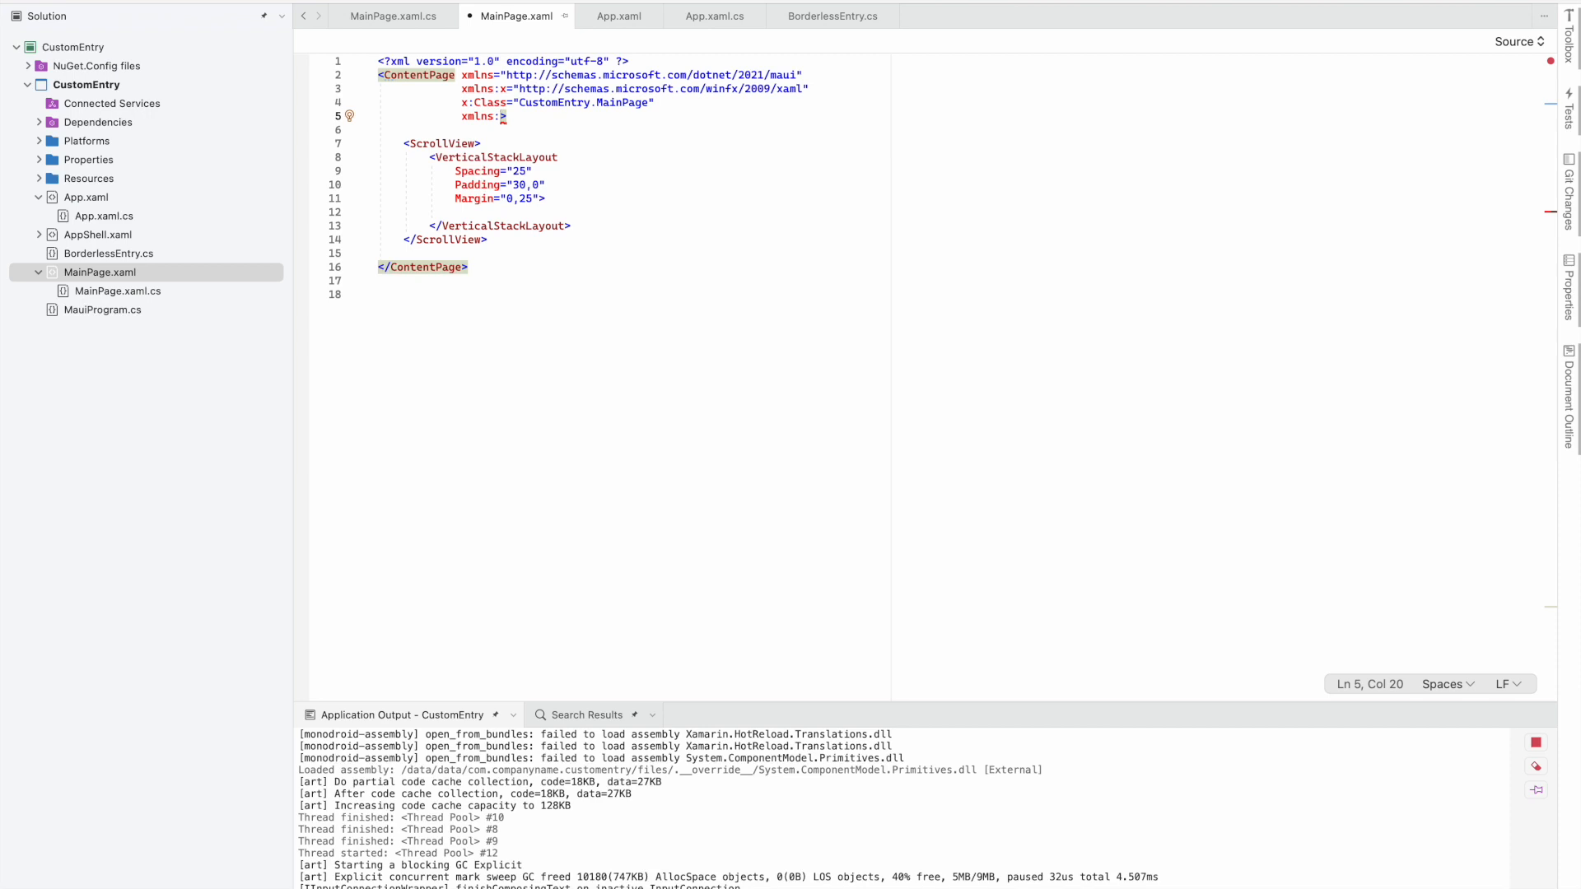
pyautogui.write('loc')
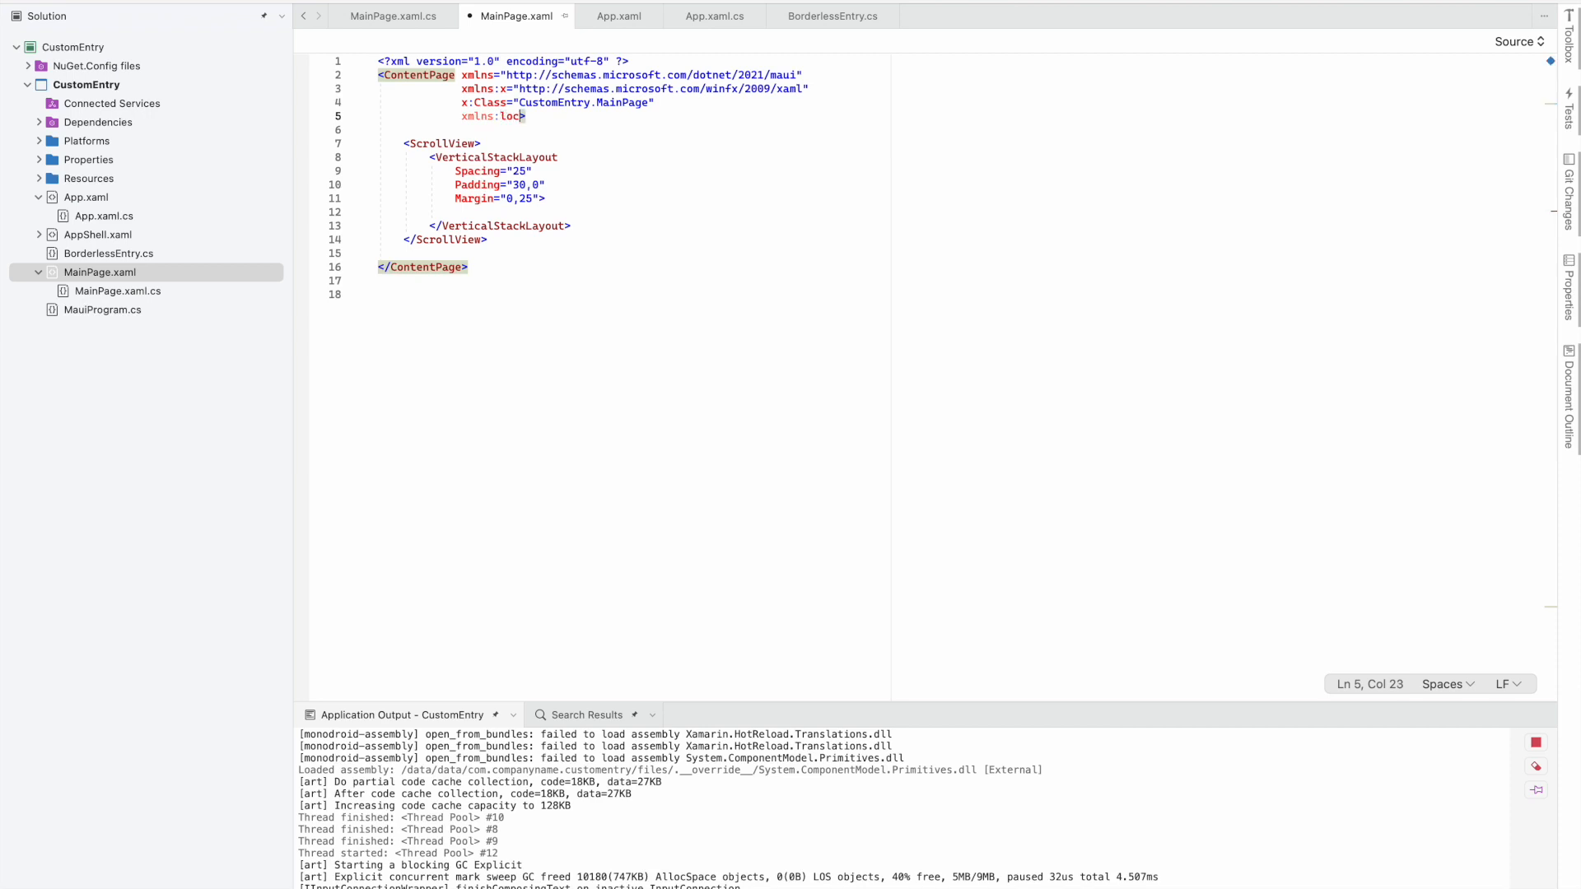
pyautogui.write('="clr-namespace:CustomEntry')
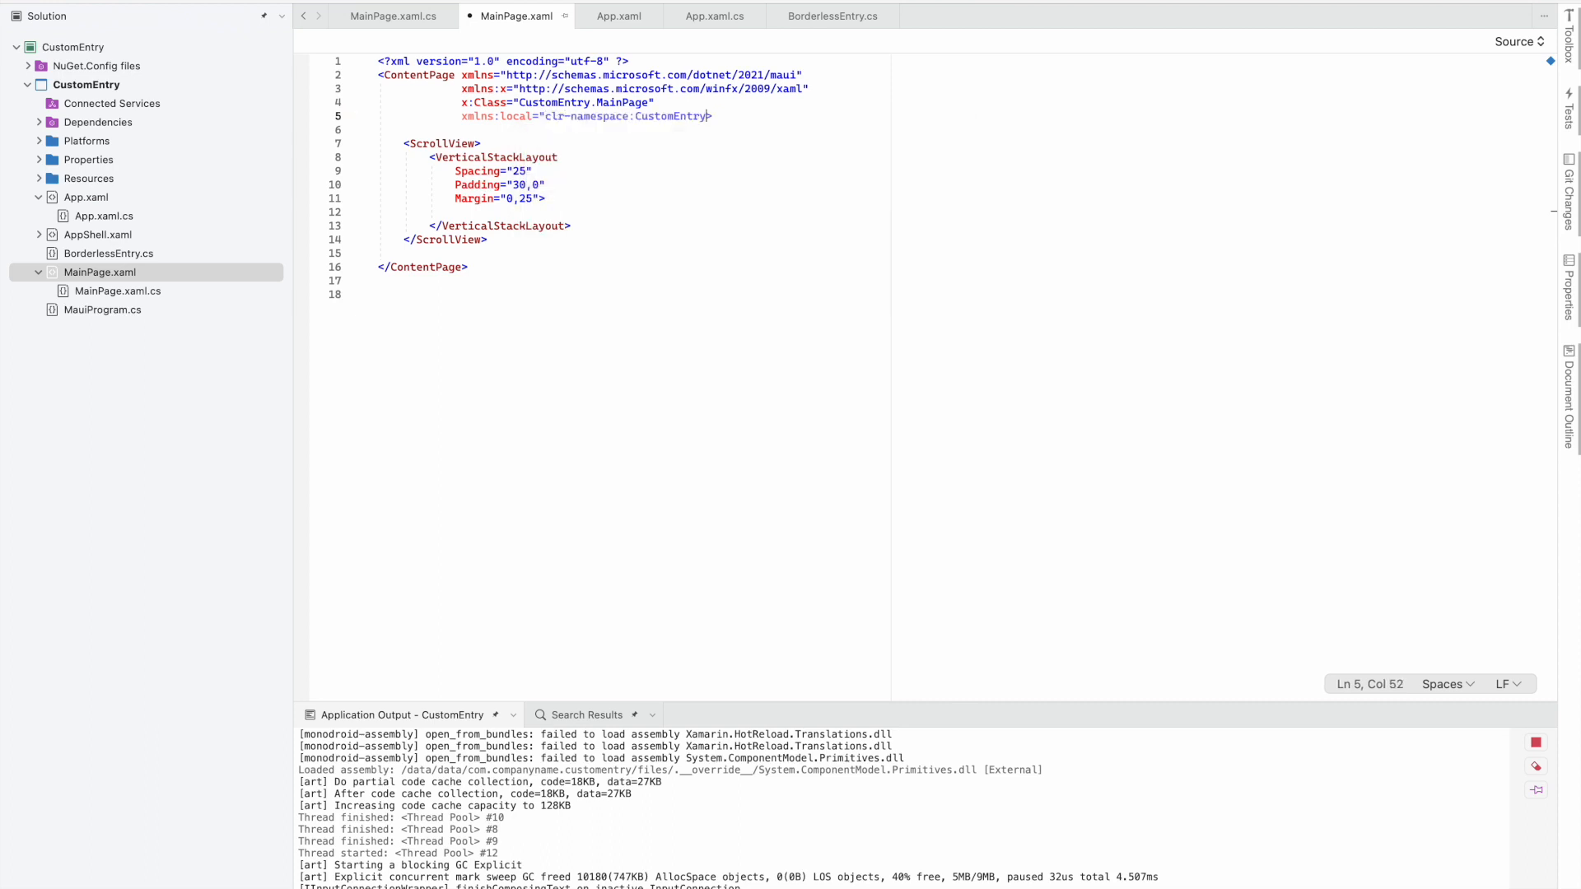
pyautogui.write('>')
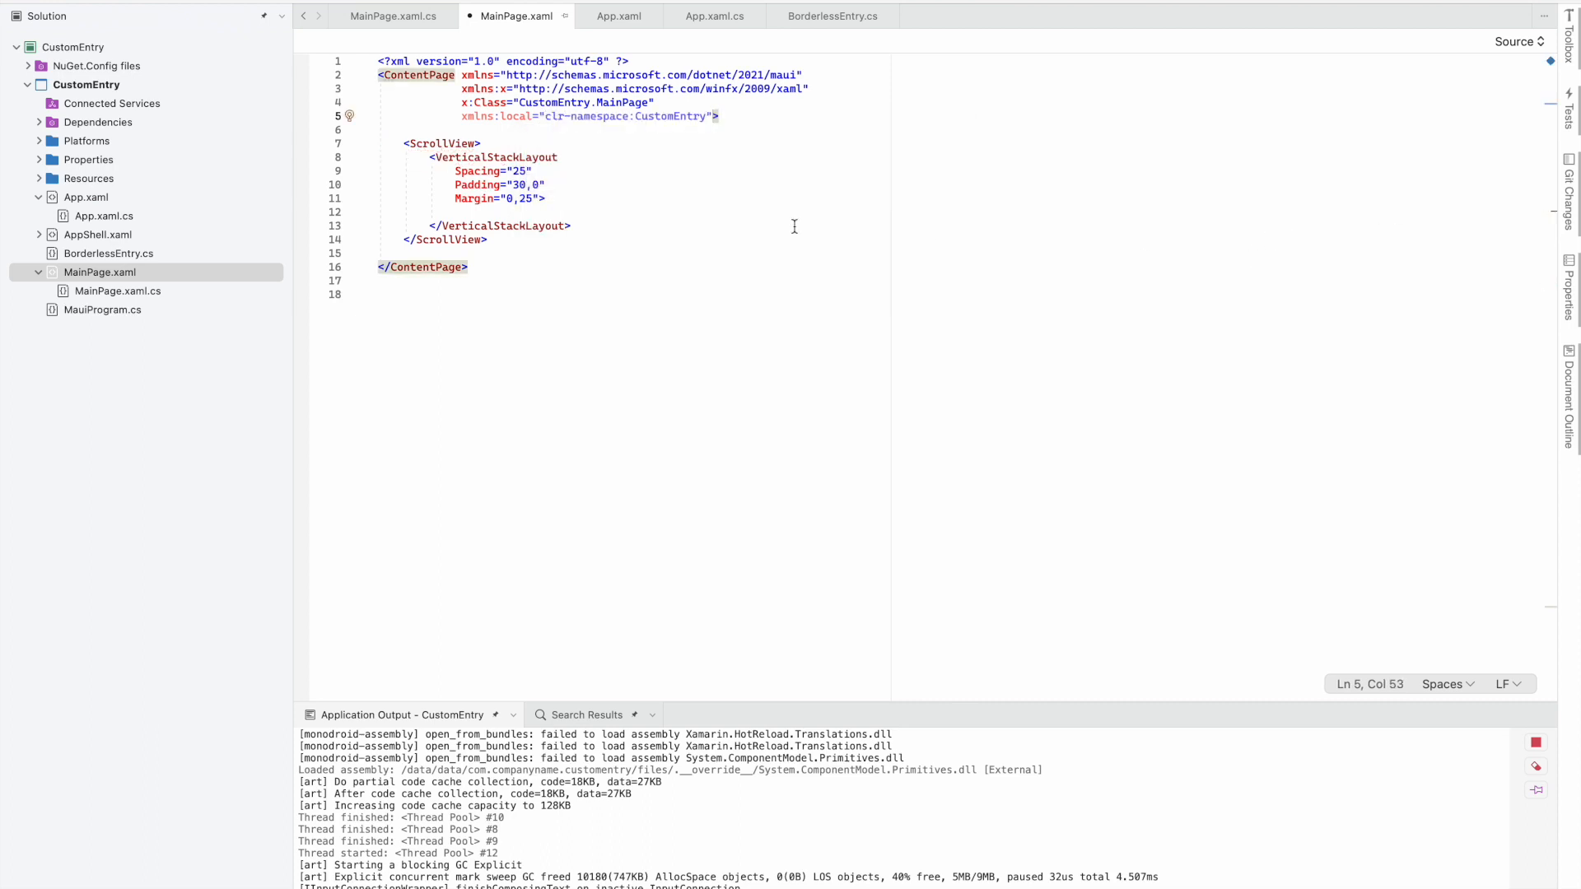
# Add <local:BorderlessEntry Placeholder="Enter name"/>, changing the typed 'email' to 'name'
pyautogui.write('<local')
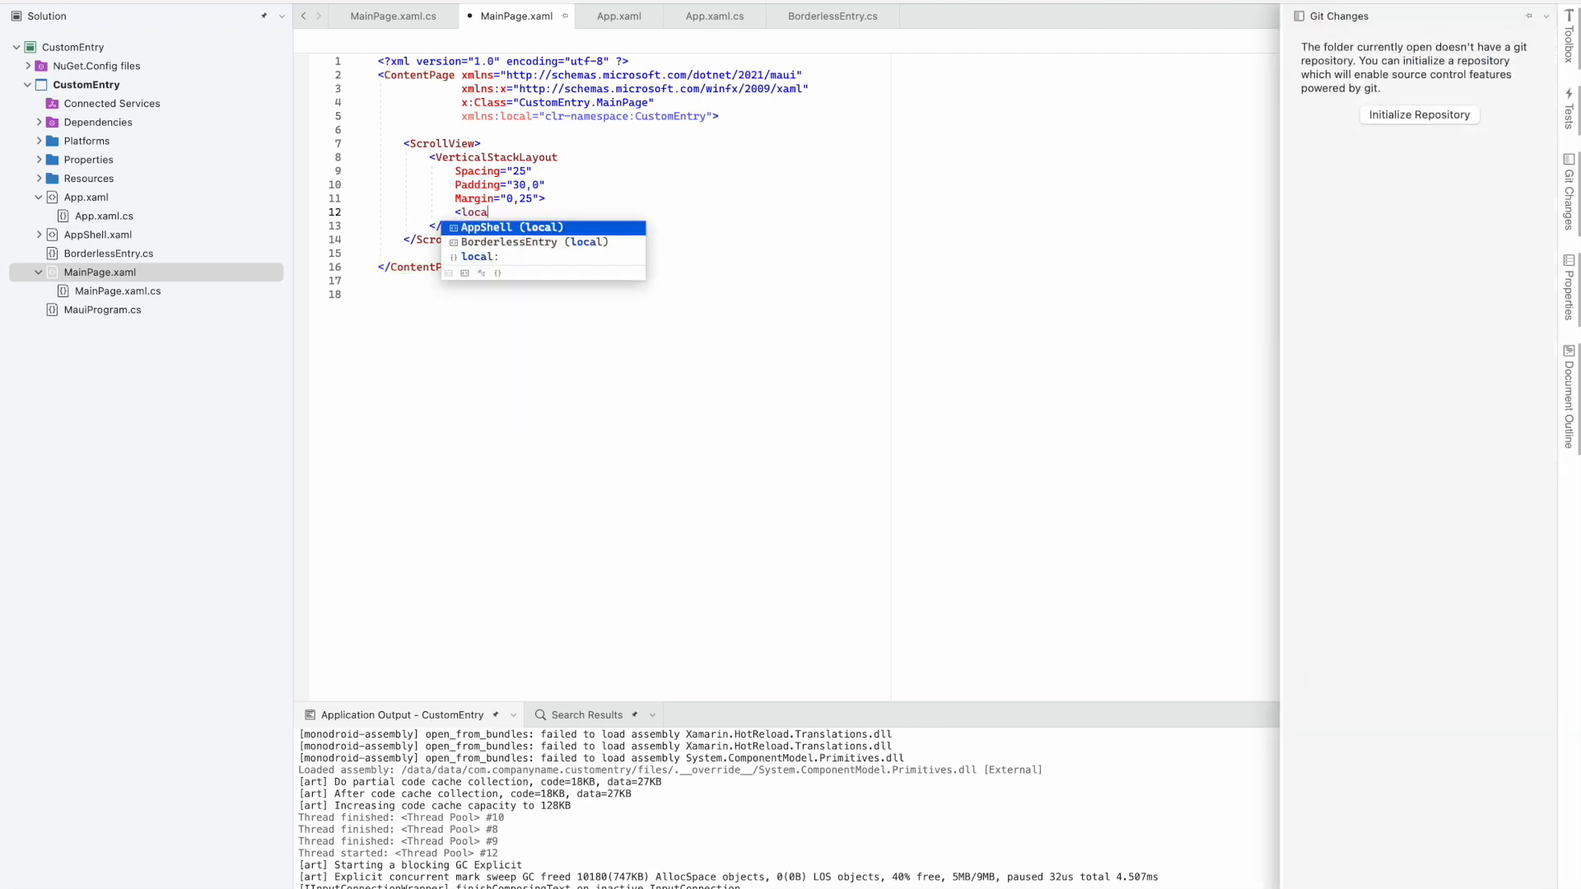
pyautogui.press('Down')
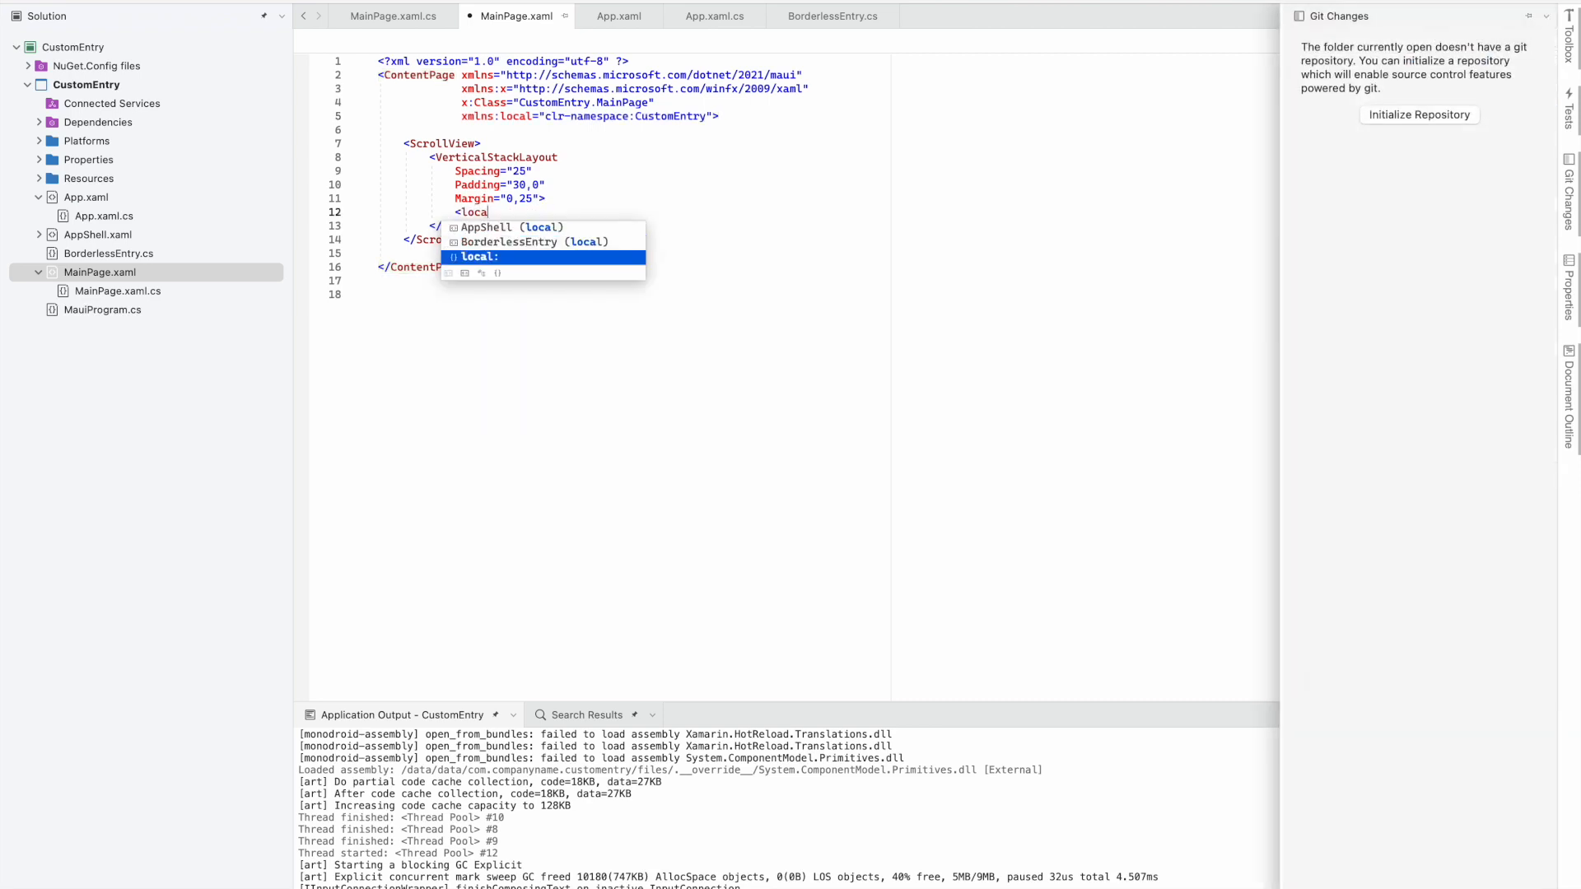
pyautogui.write('l:BorderlessEntry')
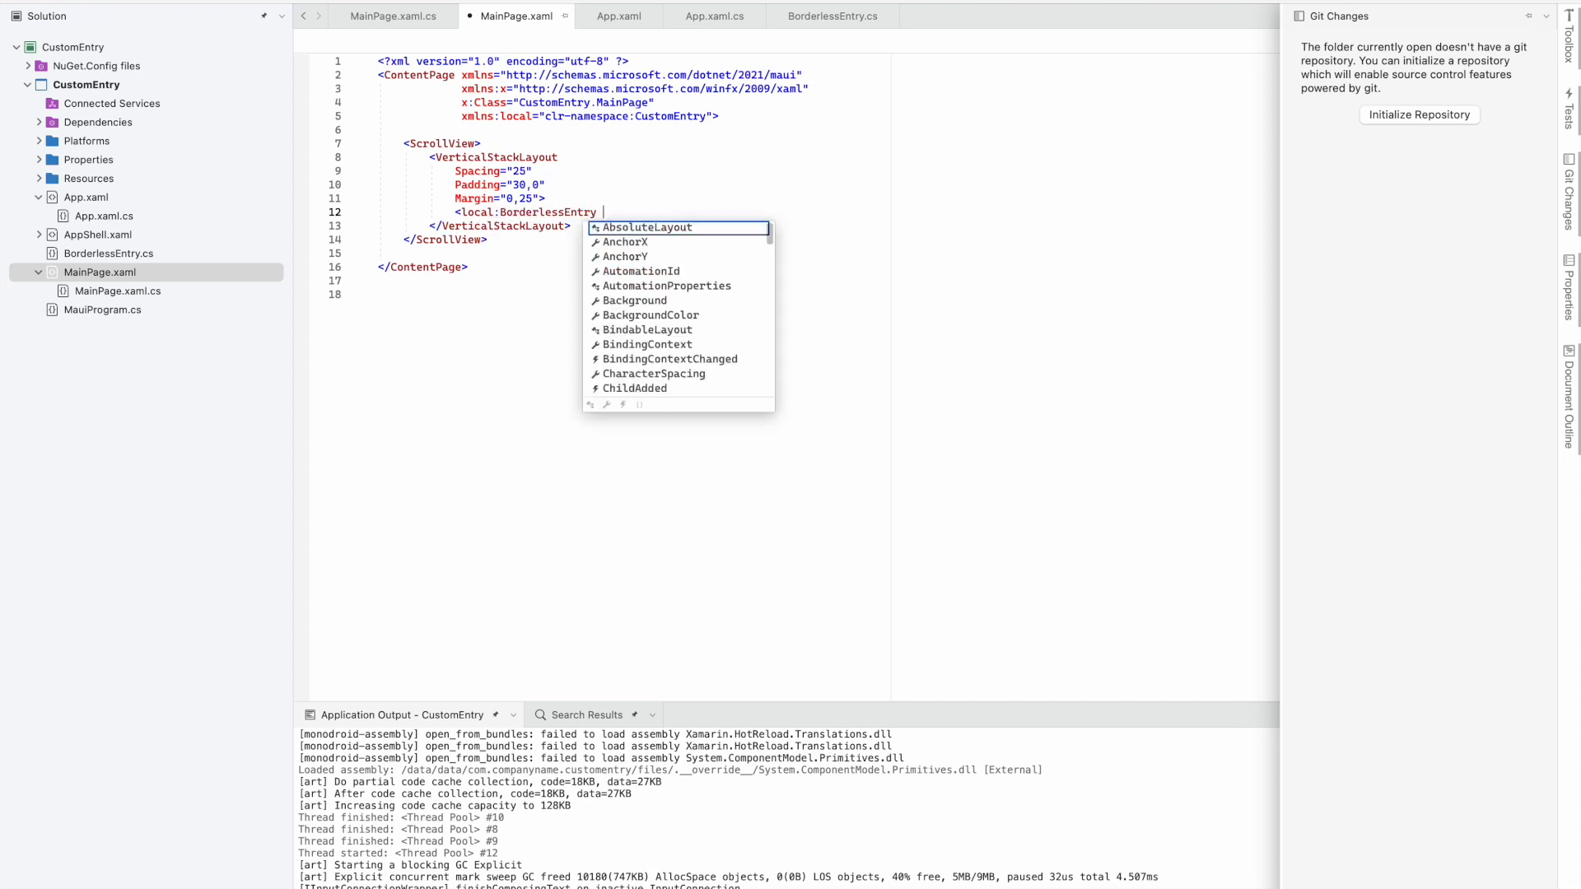
pyautogui.write('Placeholder="')
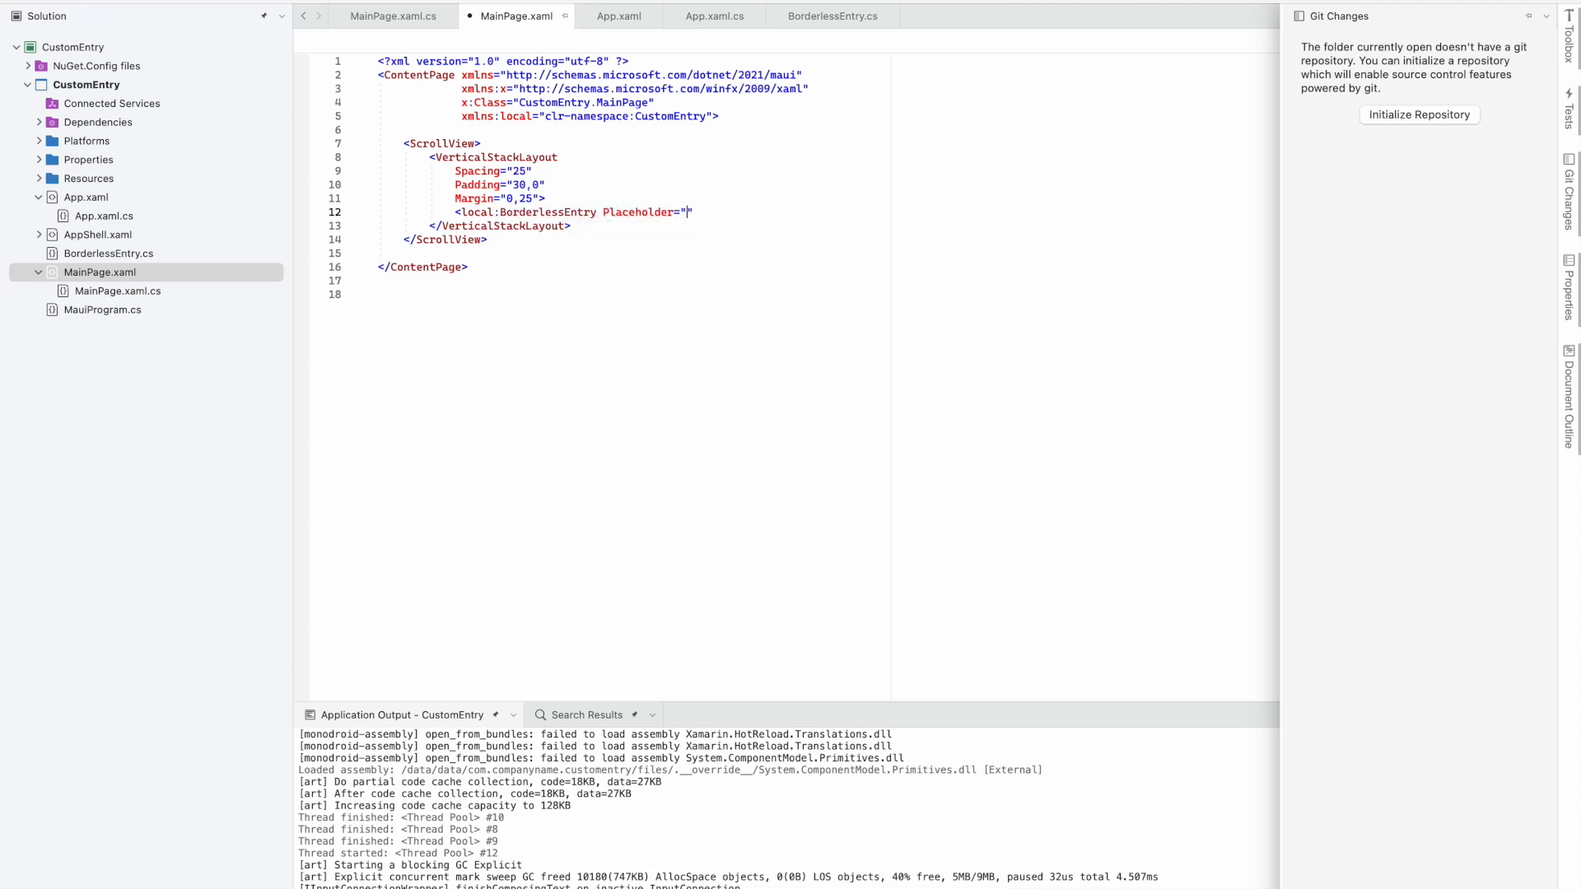
pyautogui.write('Enter')
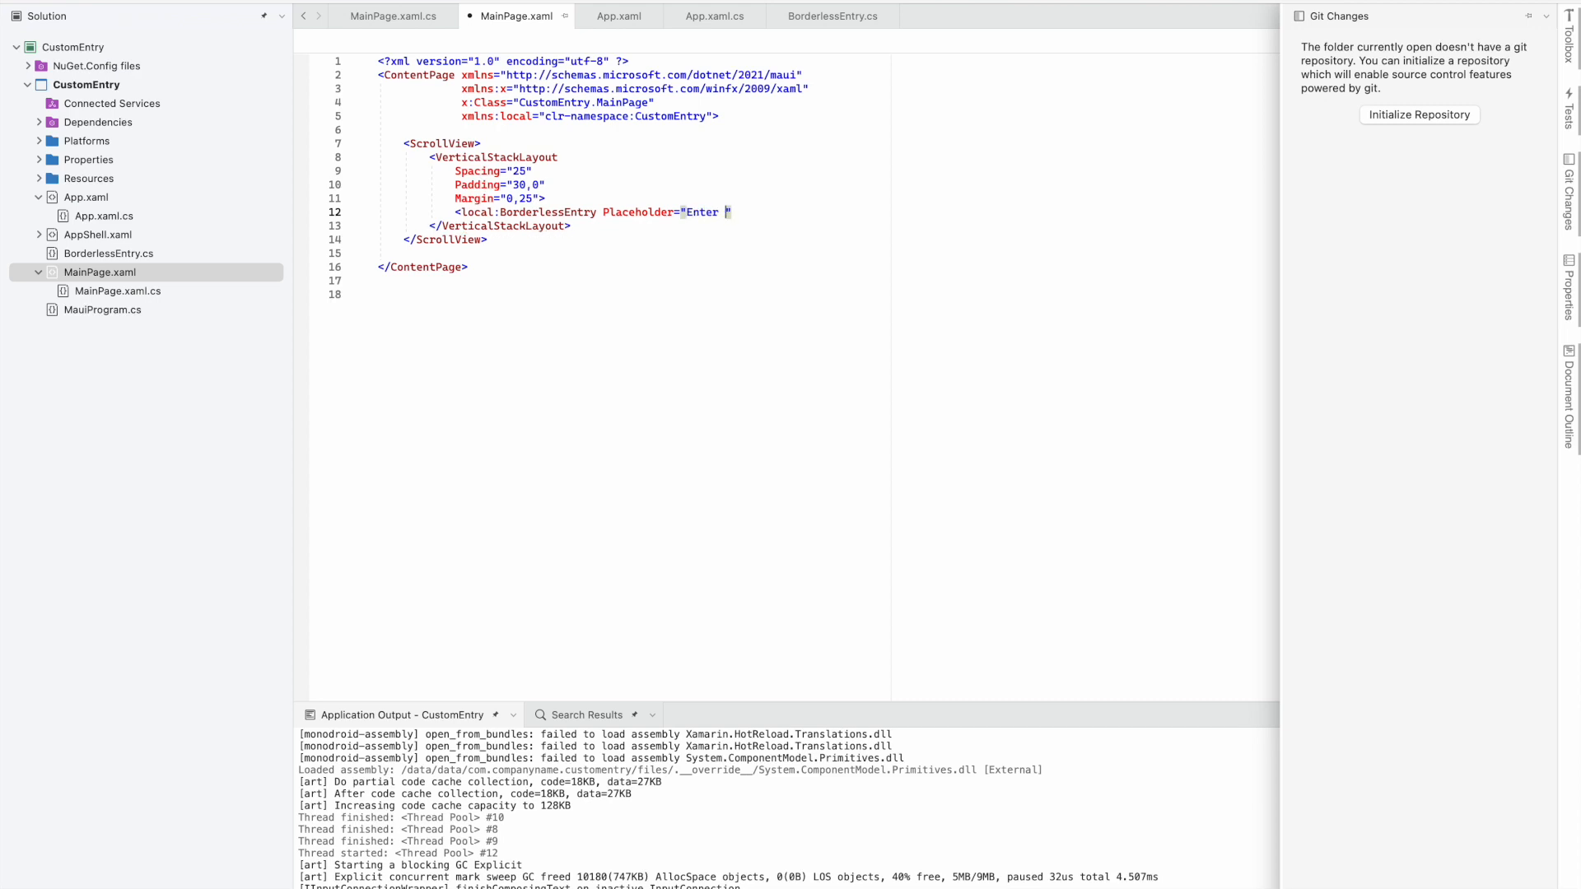
pyautogui.write('email"/>')
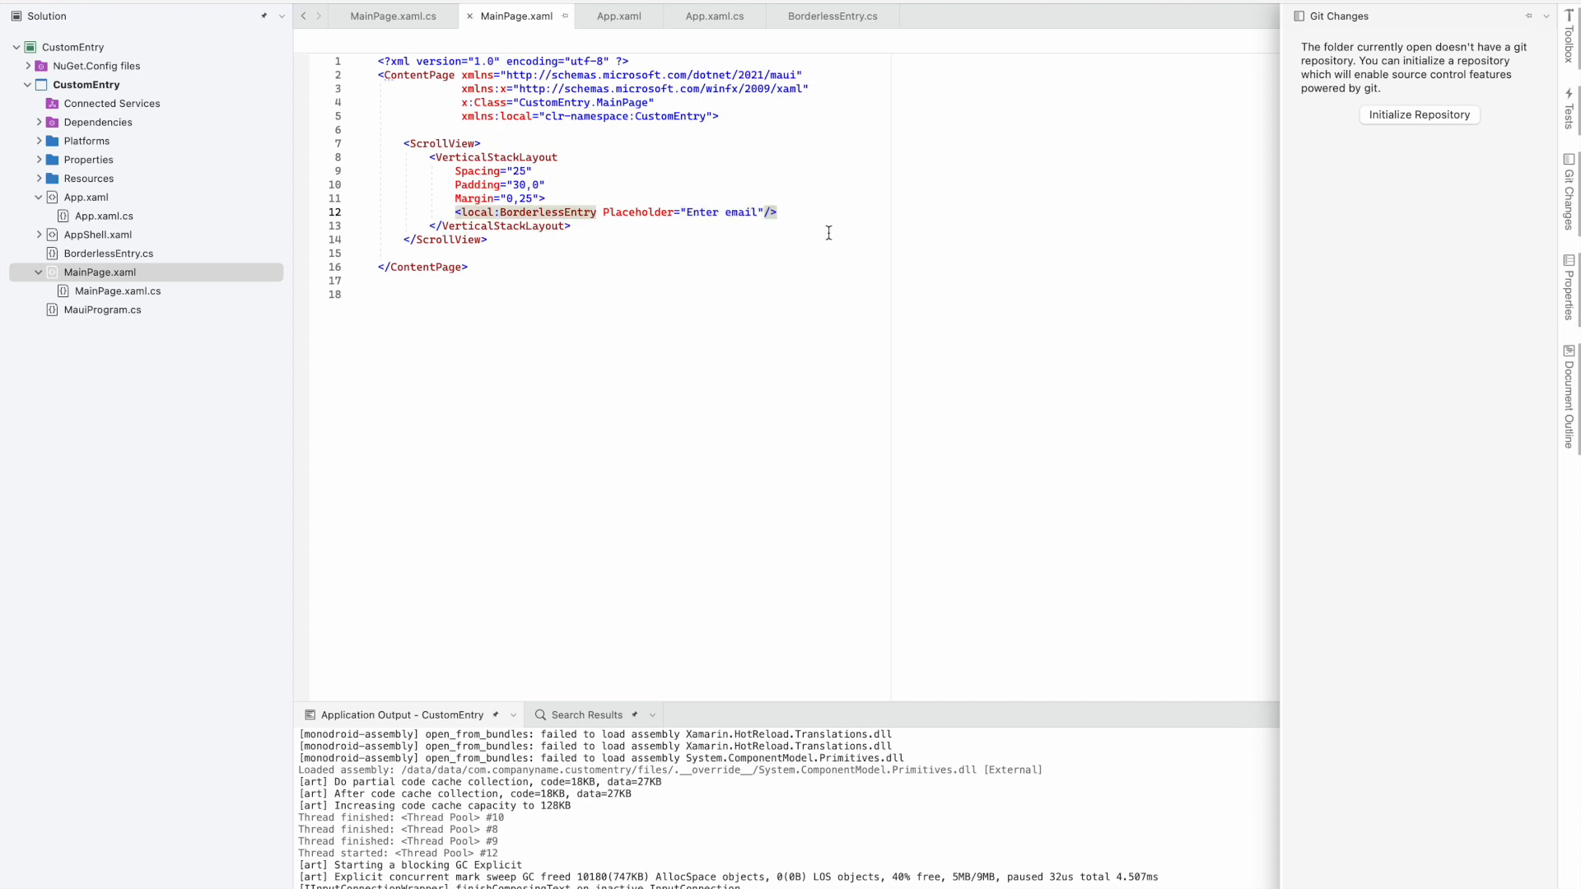
pyautogui.doubleClick(742, 211)
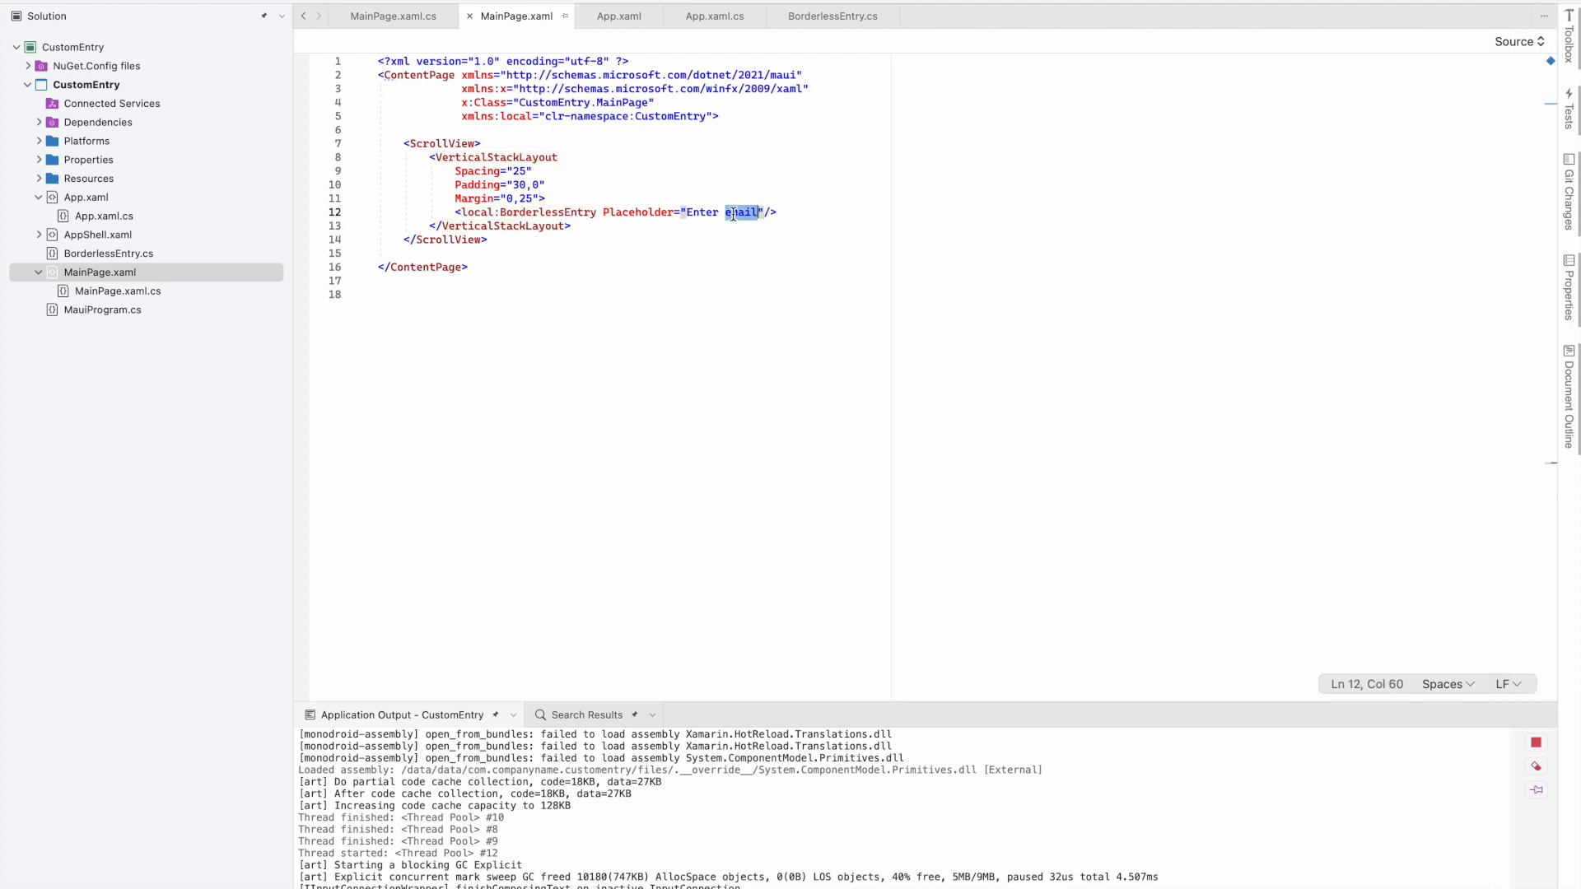
pyautogui.write('name')
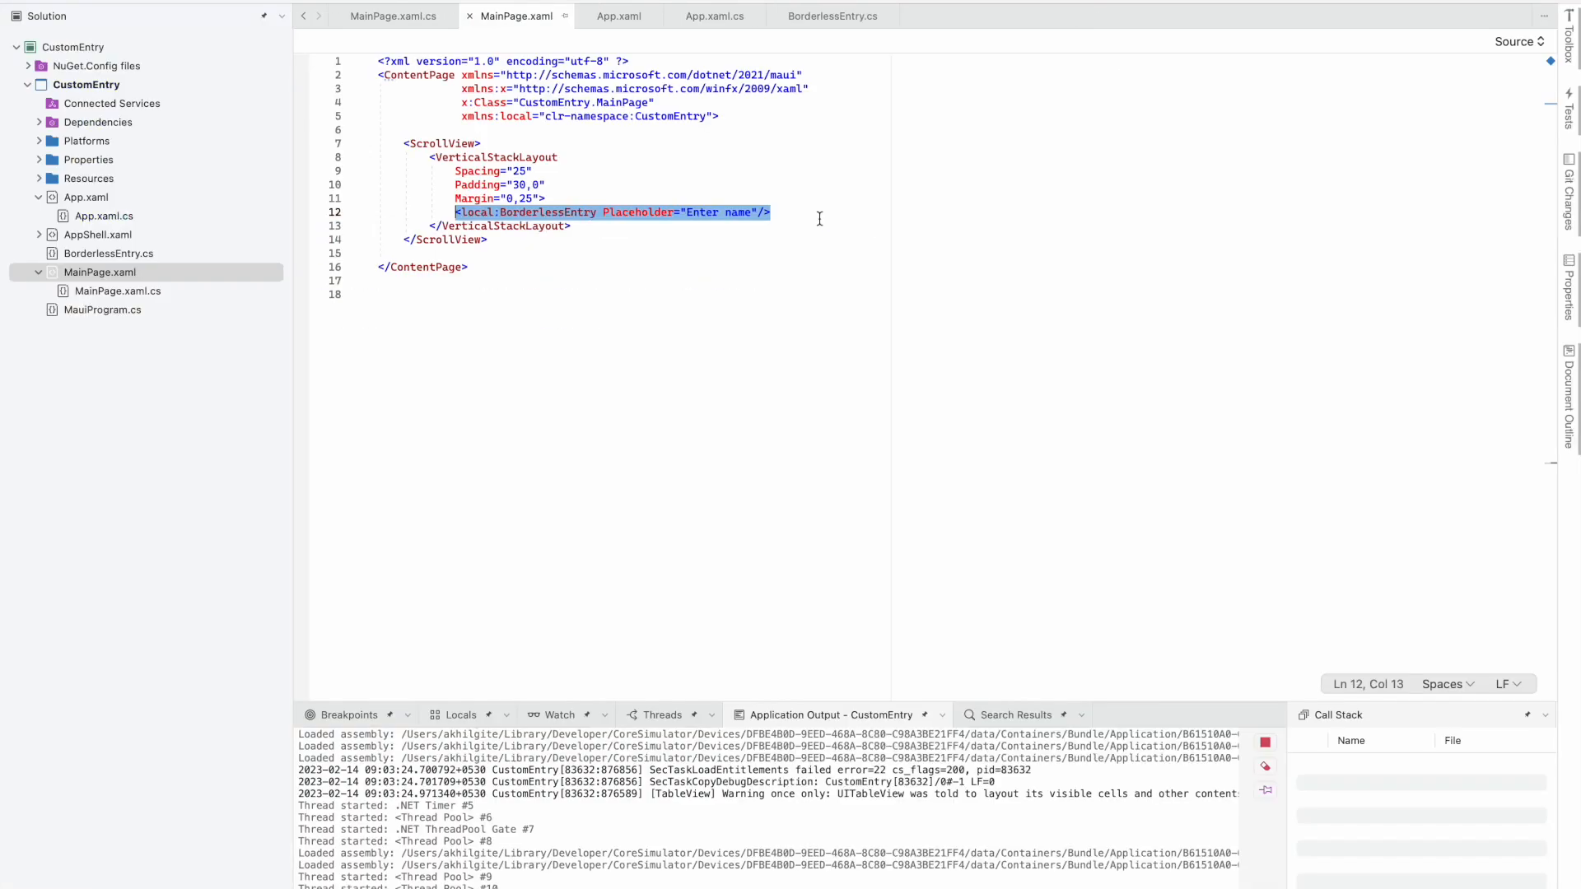
# Wrap a second BorderlessEntry (Enter name) in a Frame with BorderColor LightGray
pyautogui.press('enter')
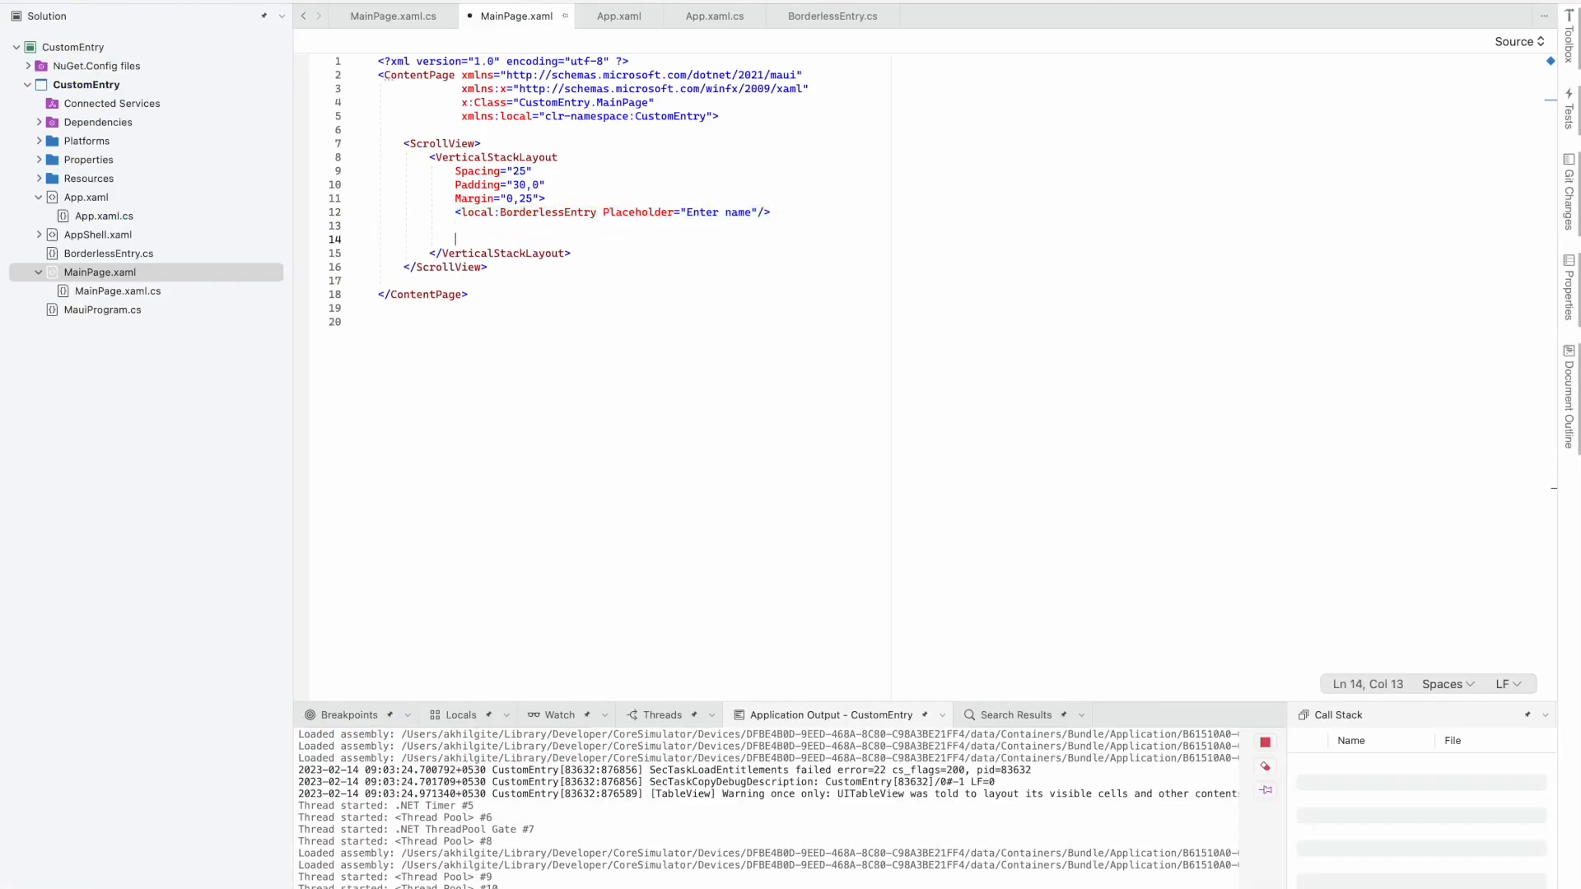
pyautogui.write('<Frame')
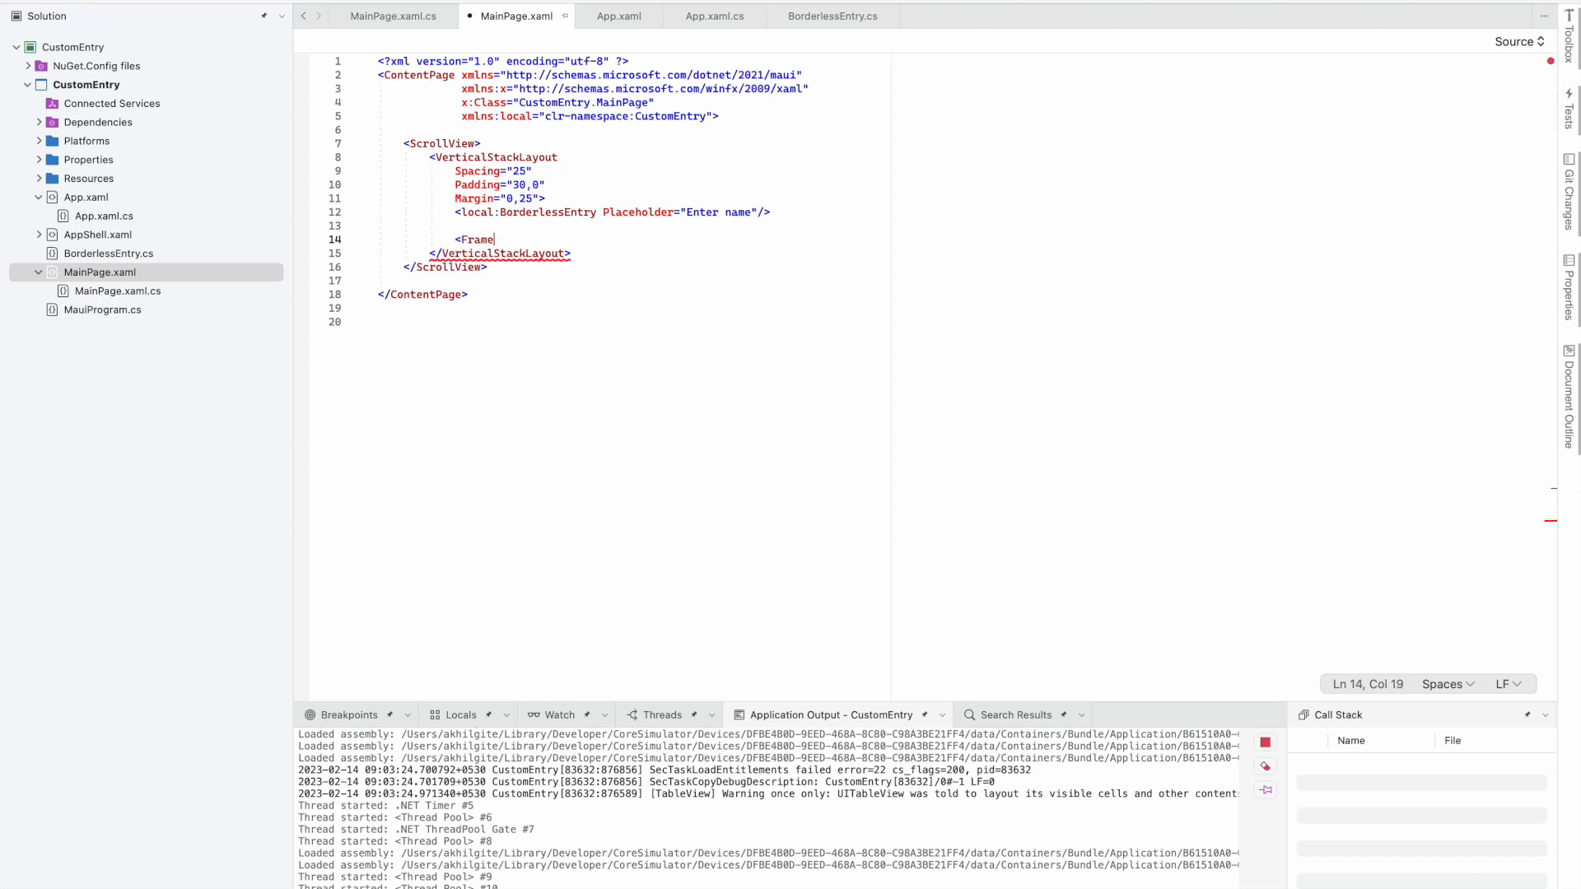
pyautogui.write('<local:BorderlessEntry Placeholder="Enter name"/>')
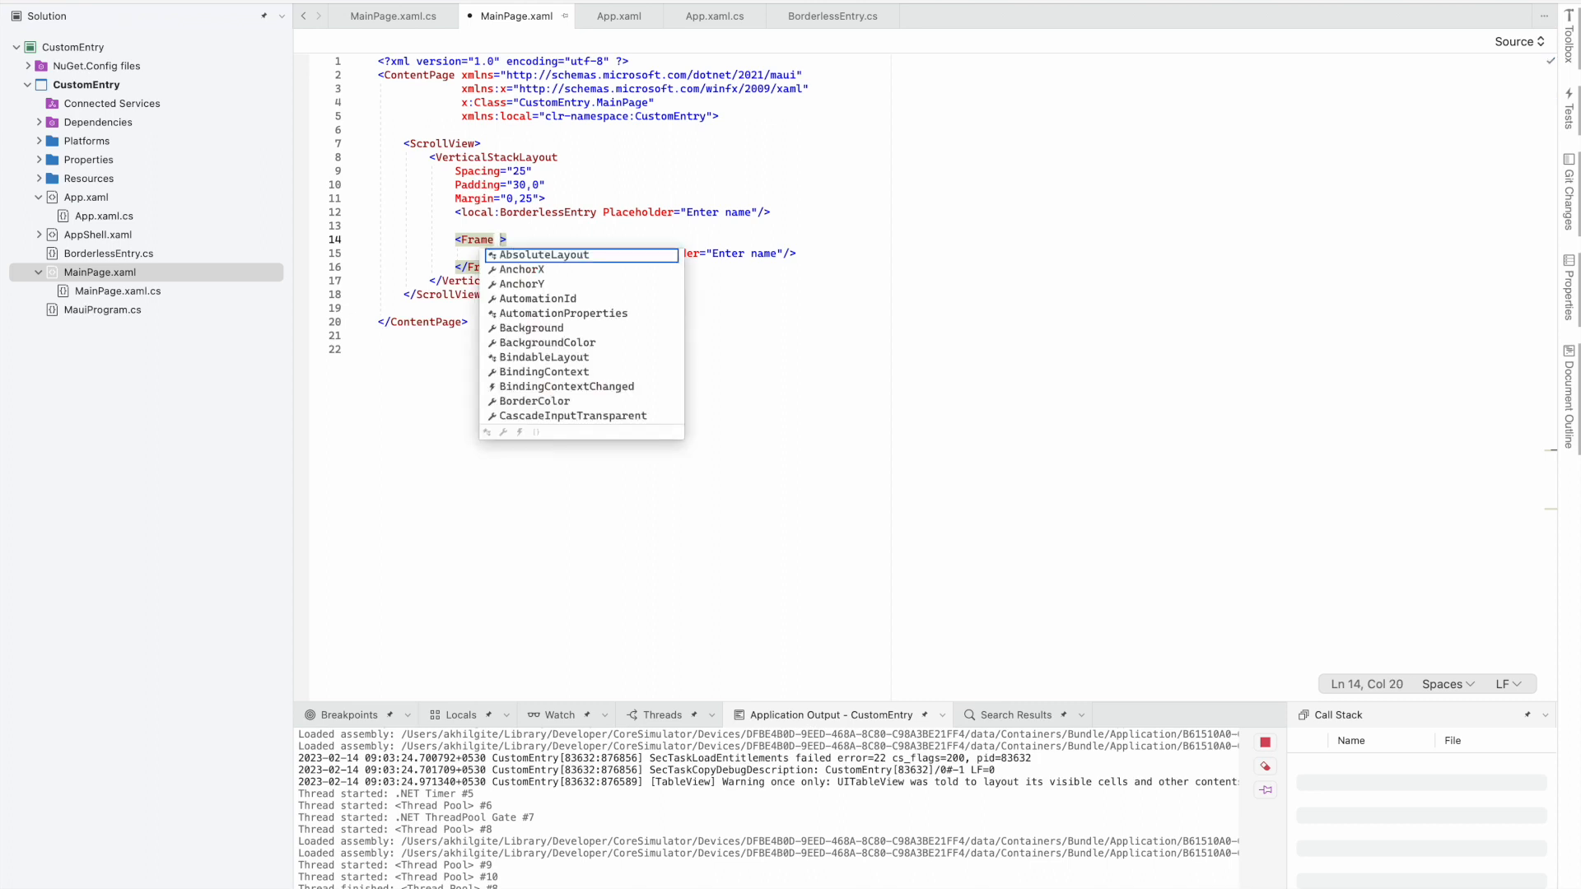
pyautogui.write('back')
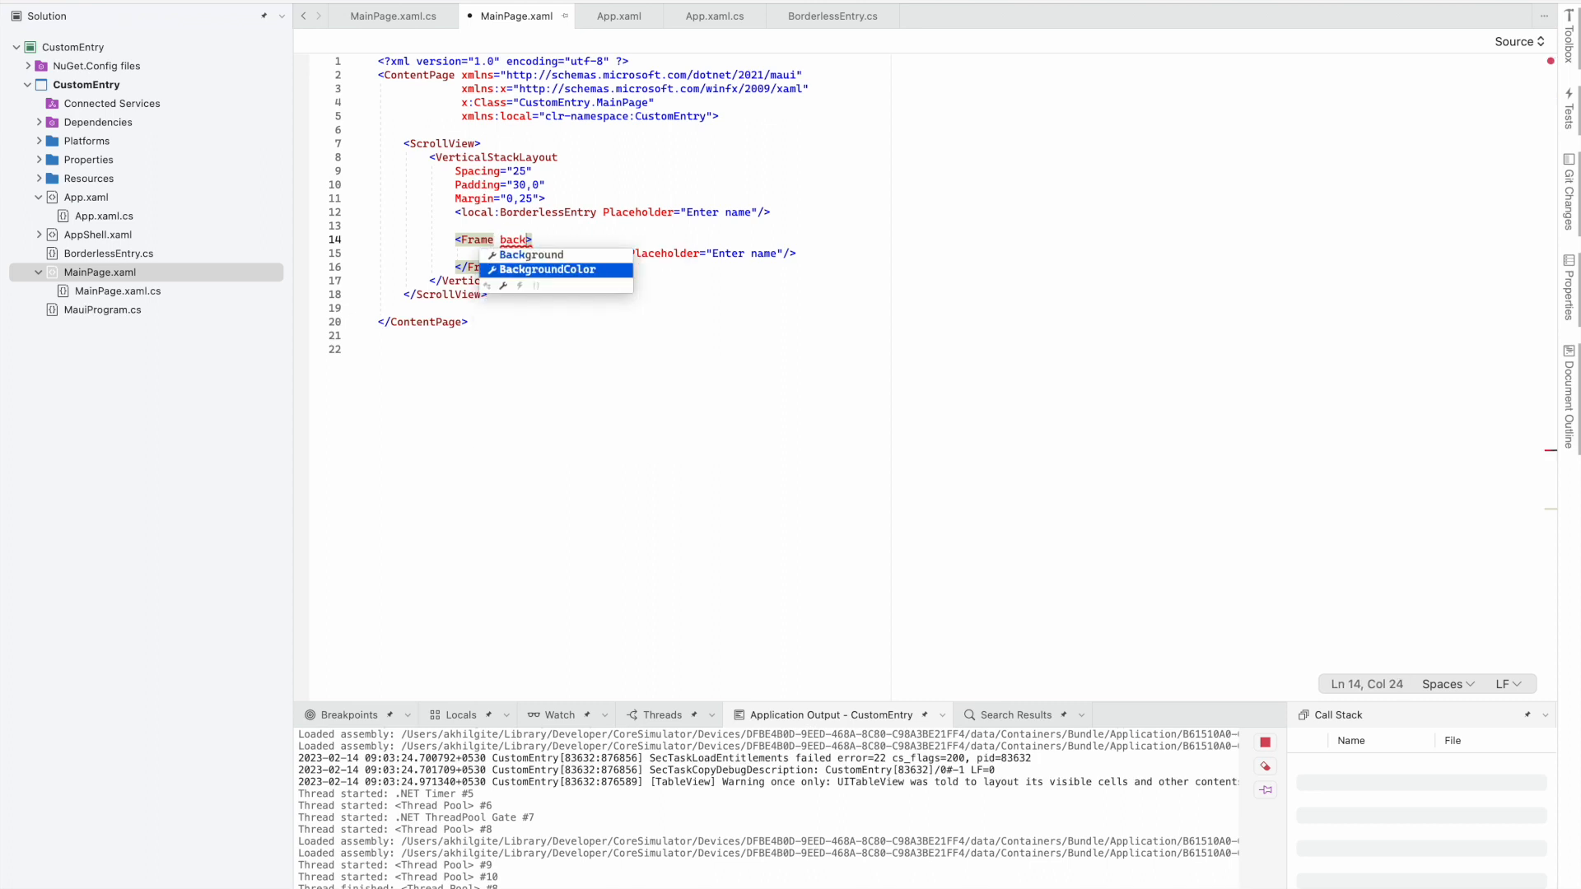
pyautogui.write('bor')
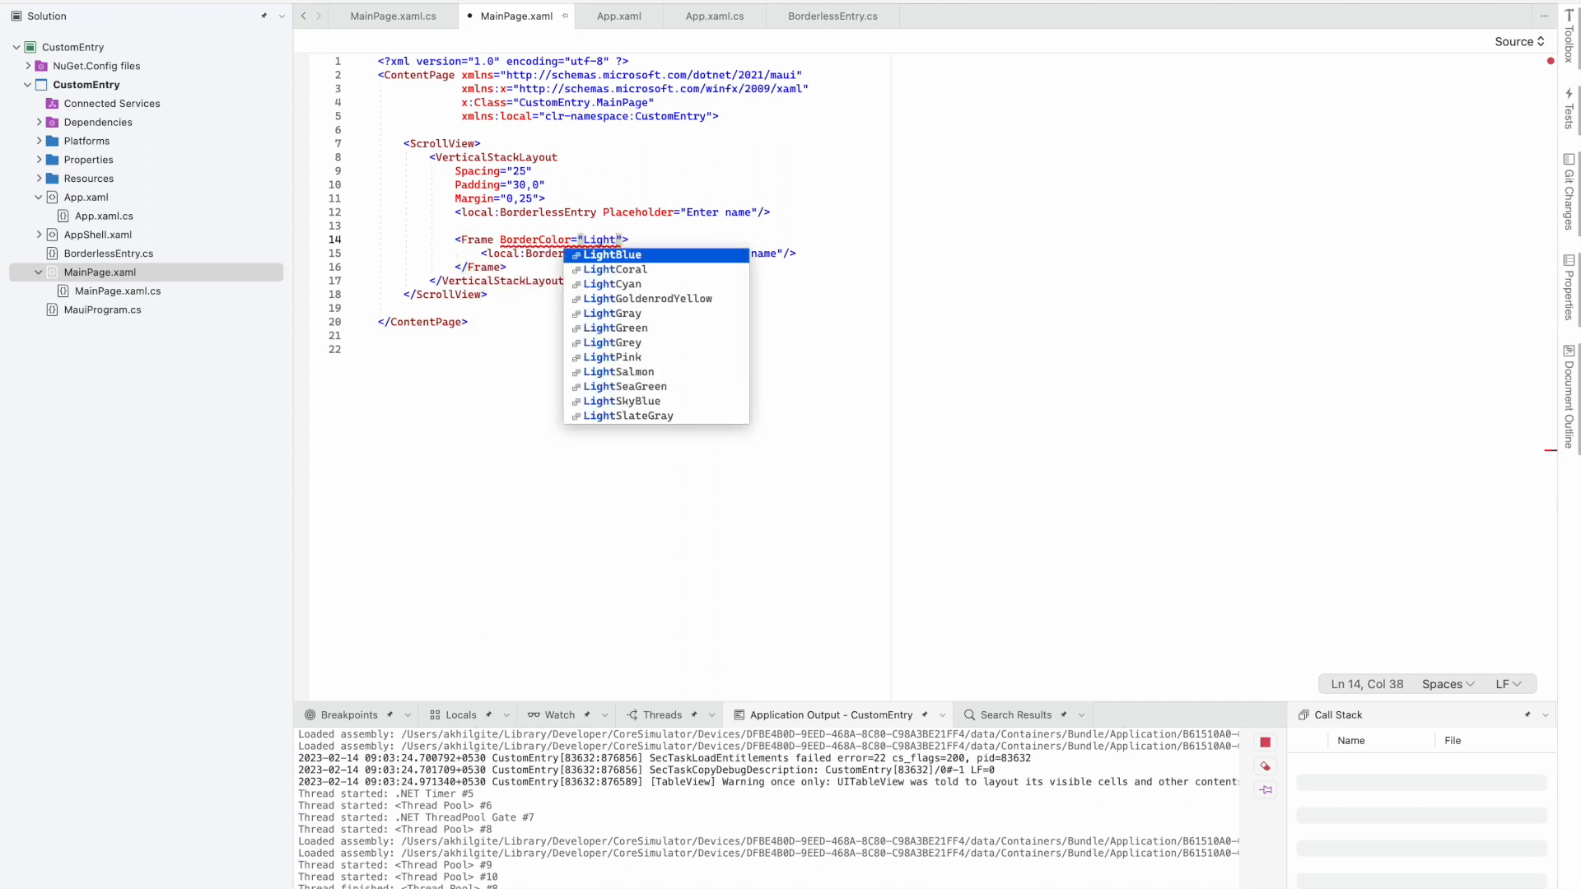
pyautogui.click(612, 314)
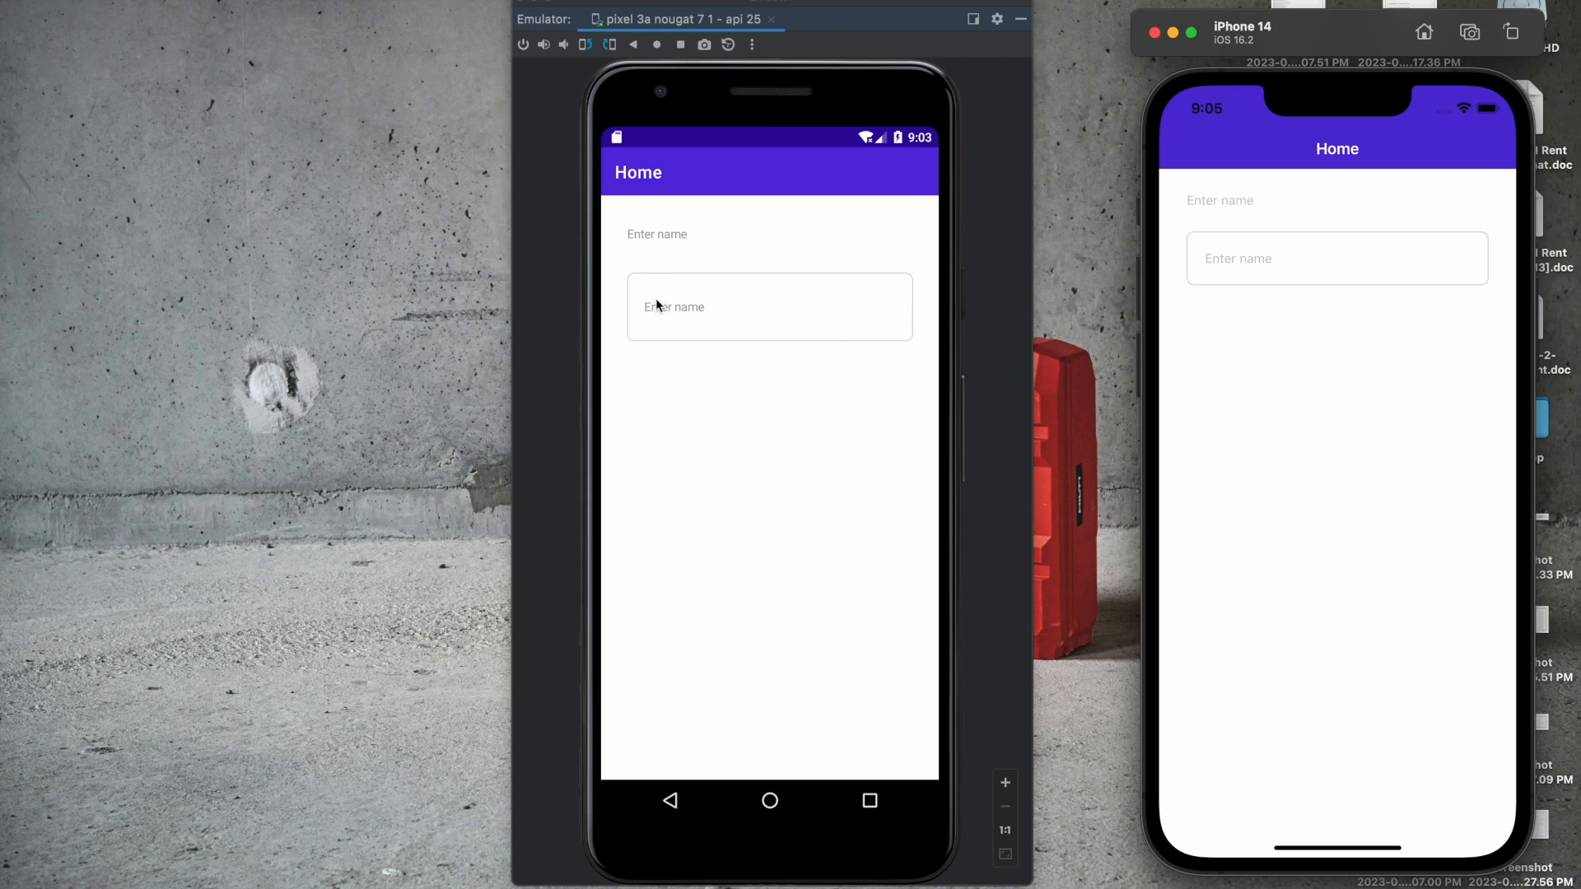
pyautogui.moveTo(850, 299)
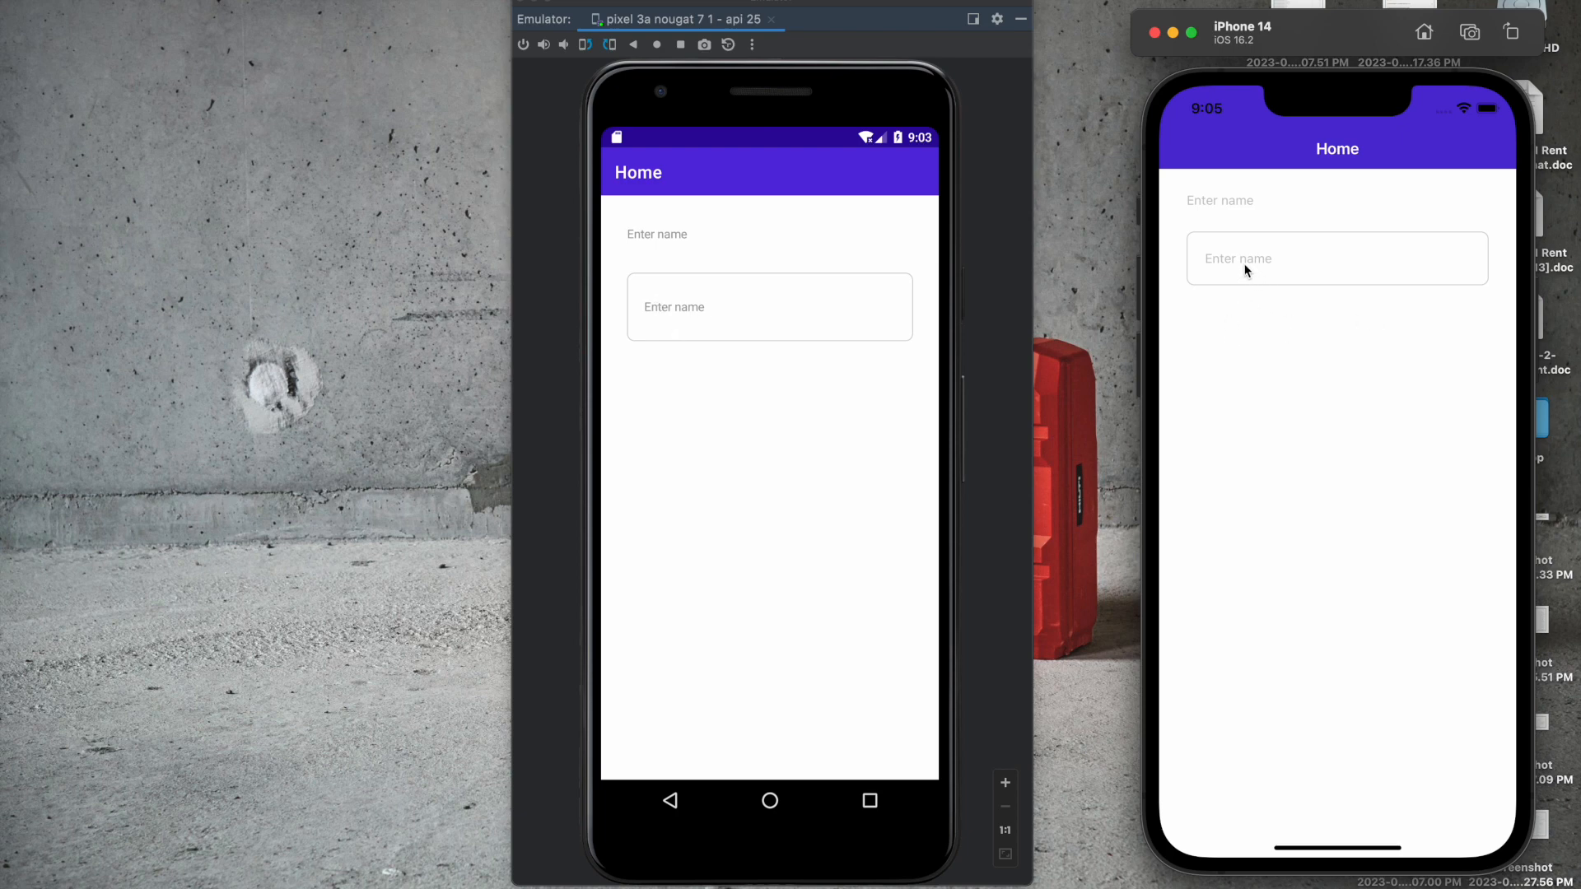
pyautogui.moveTo(1198, 268)
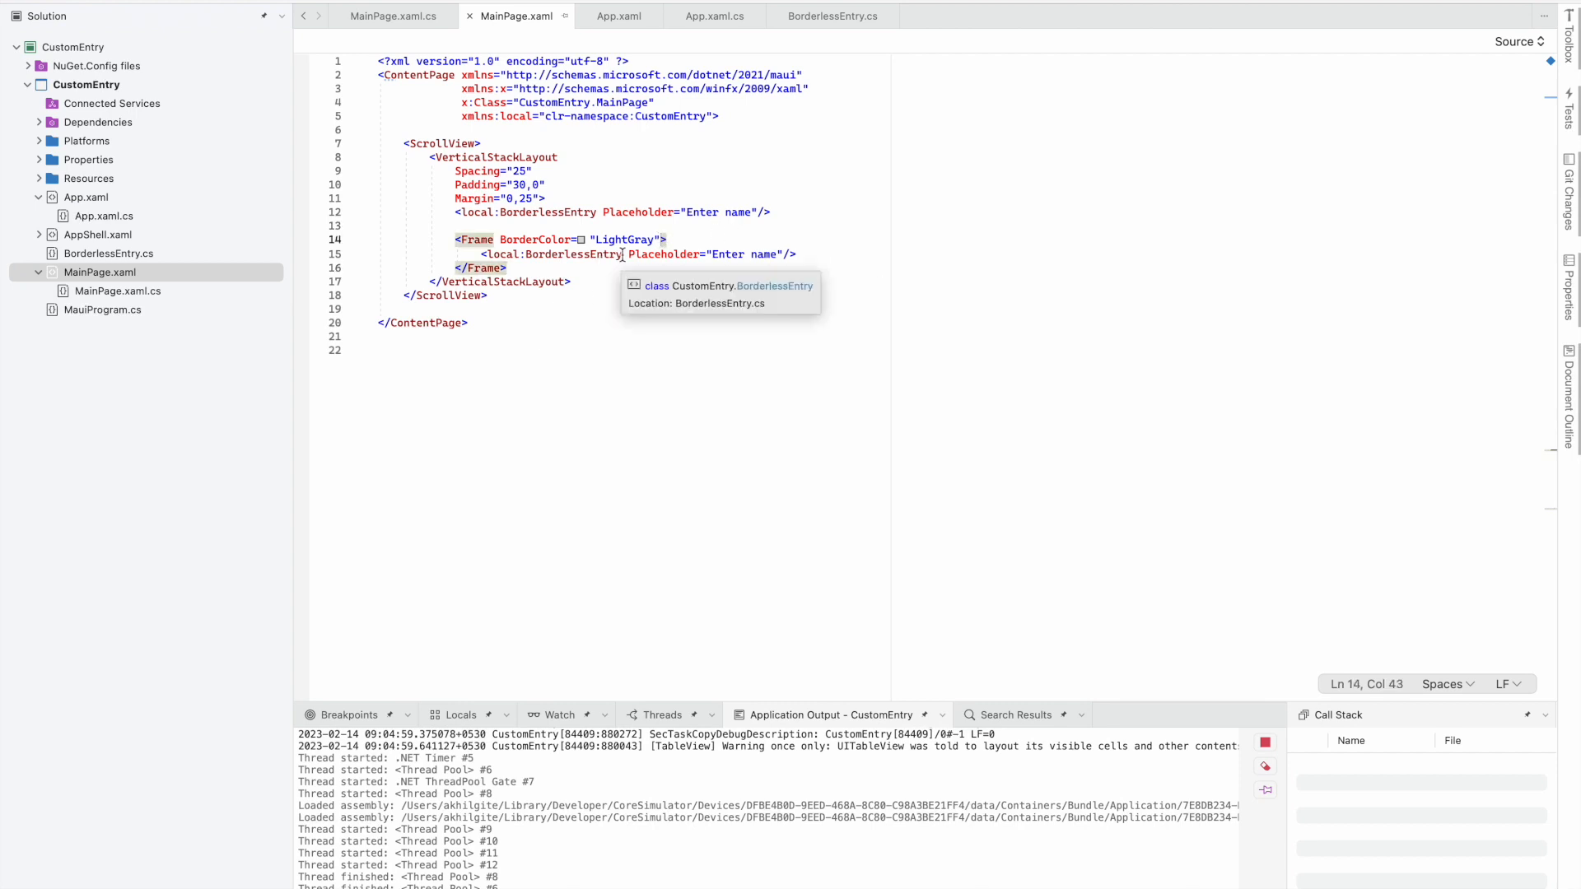
# Add Padding="10,0" to the Frame wrapping the second entry
pyautogui.write('padin')
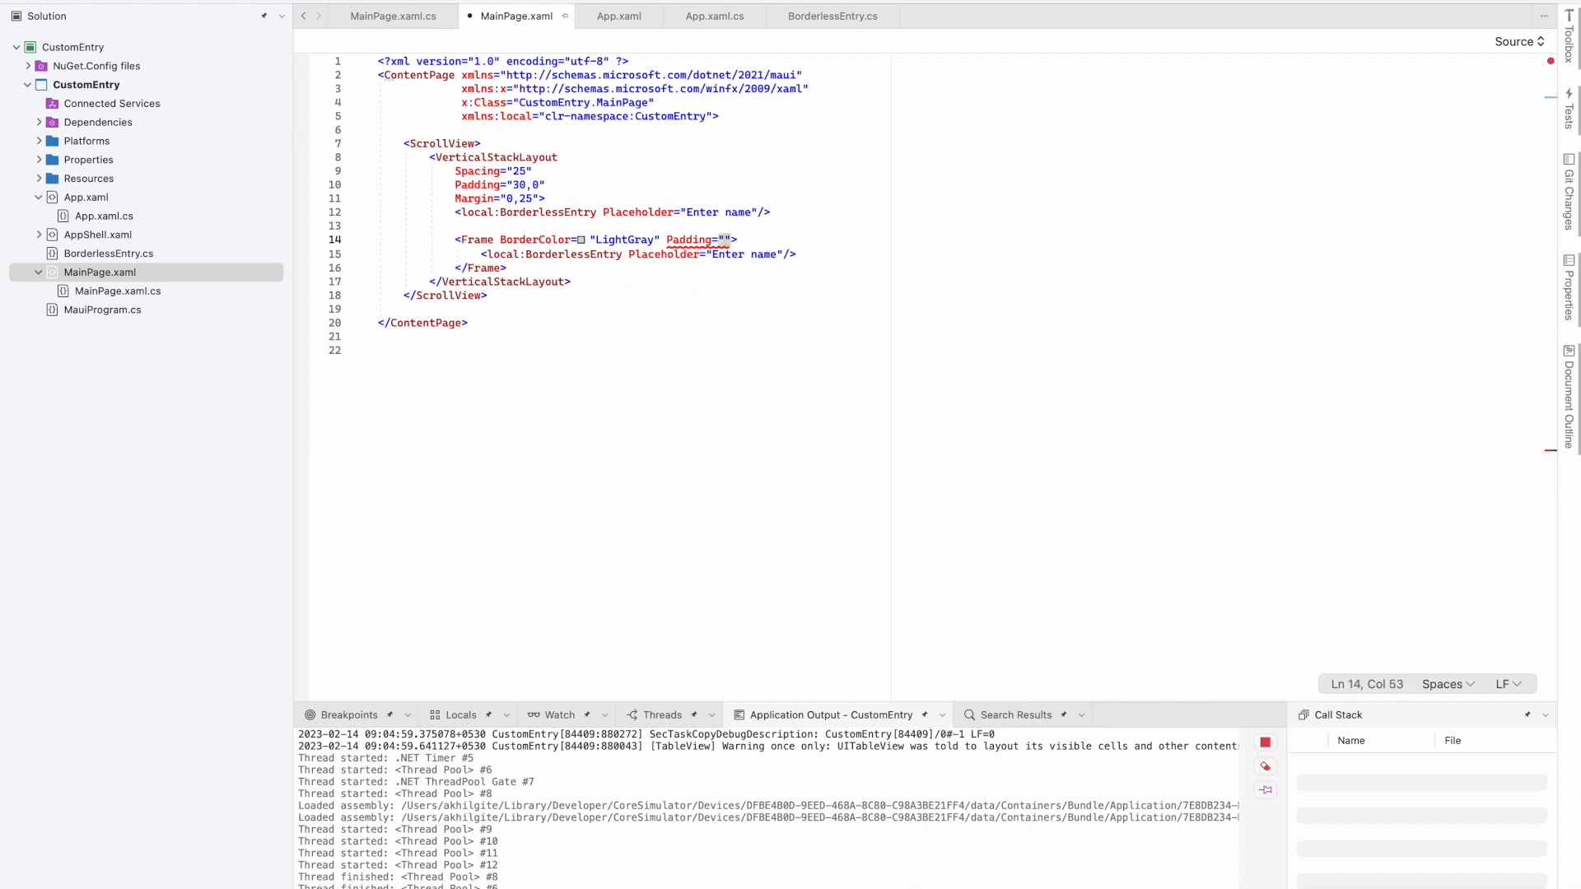
pyautogui.write('10,0')
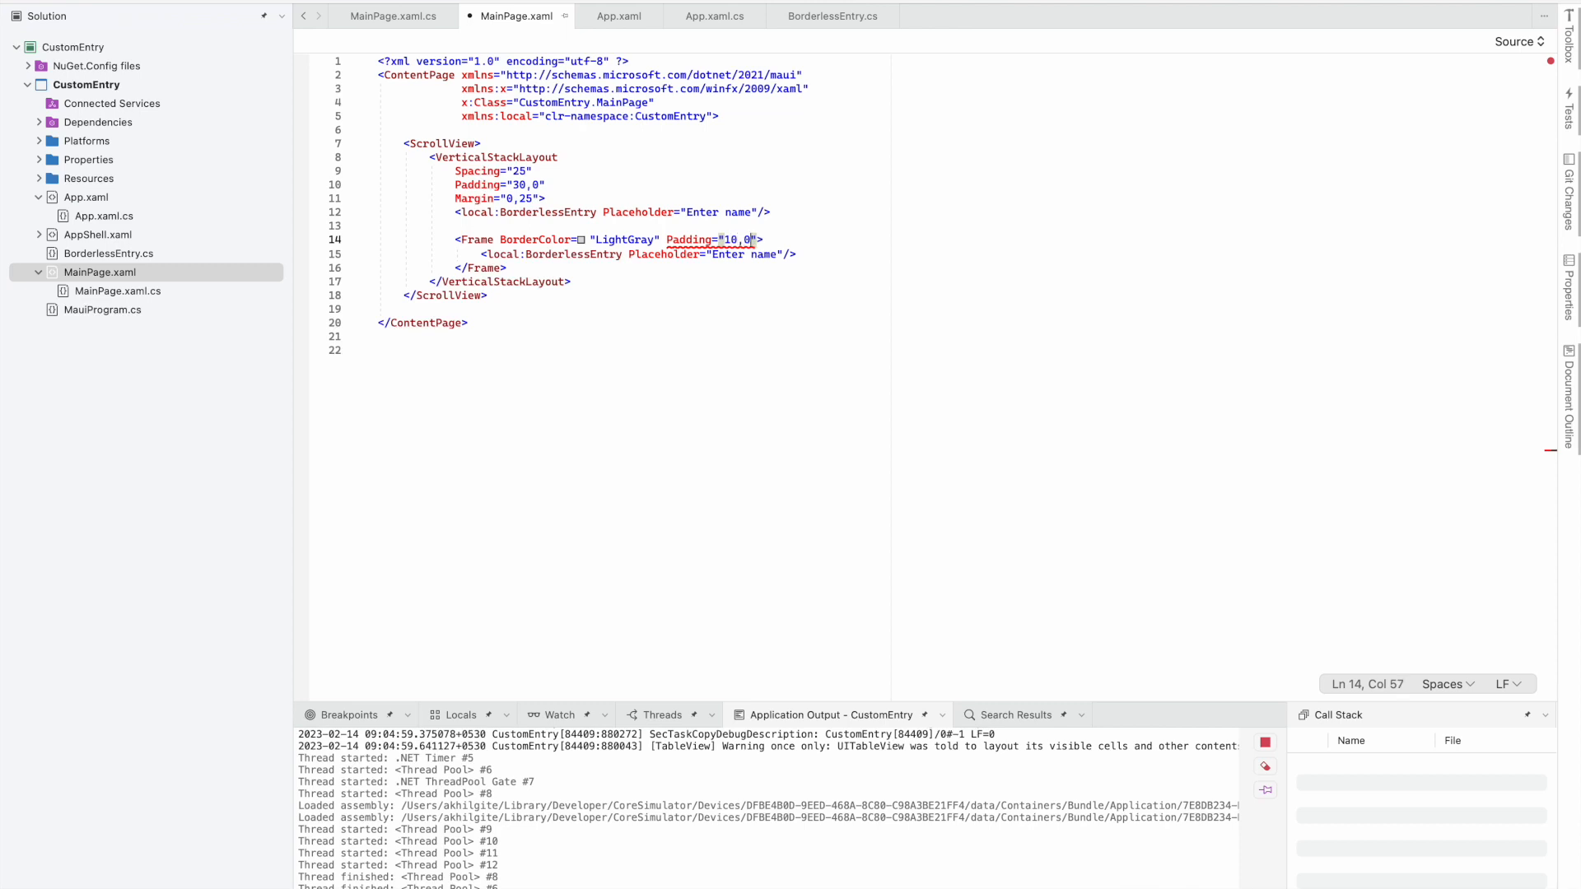
pyautogui.write('1')
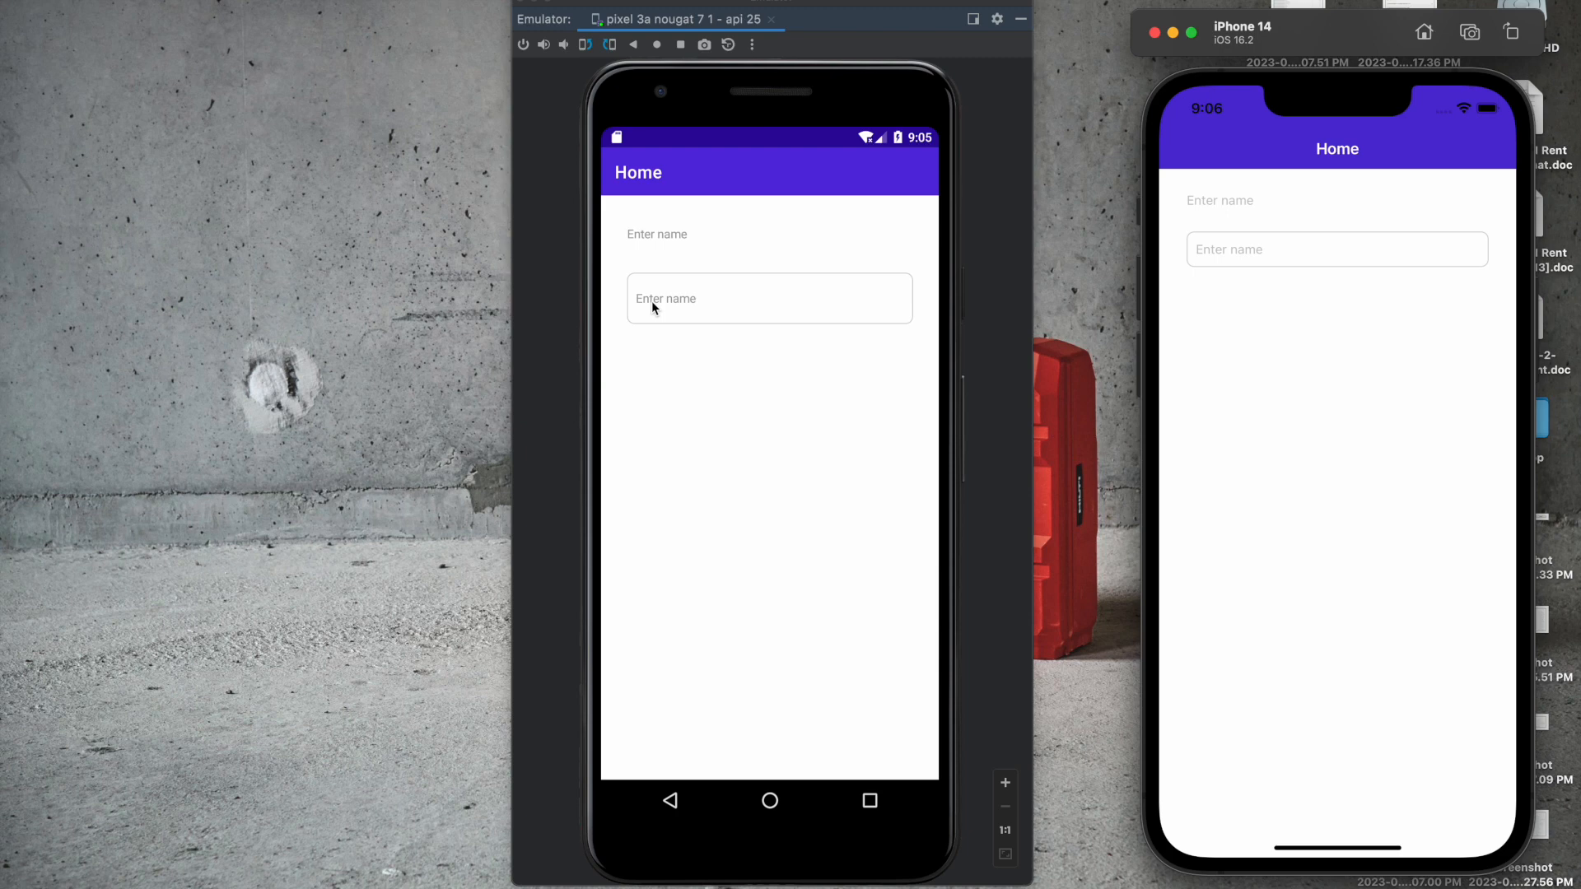
pyautogui.moveTo(653, 300)
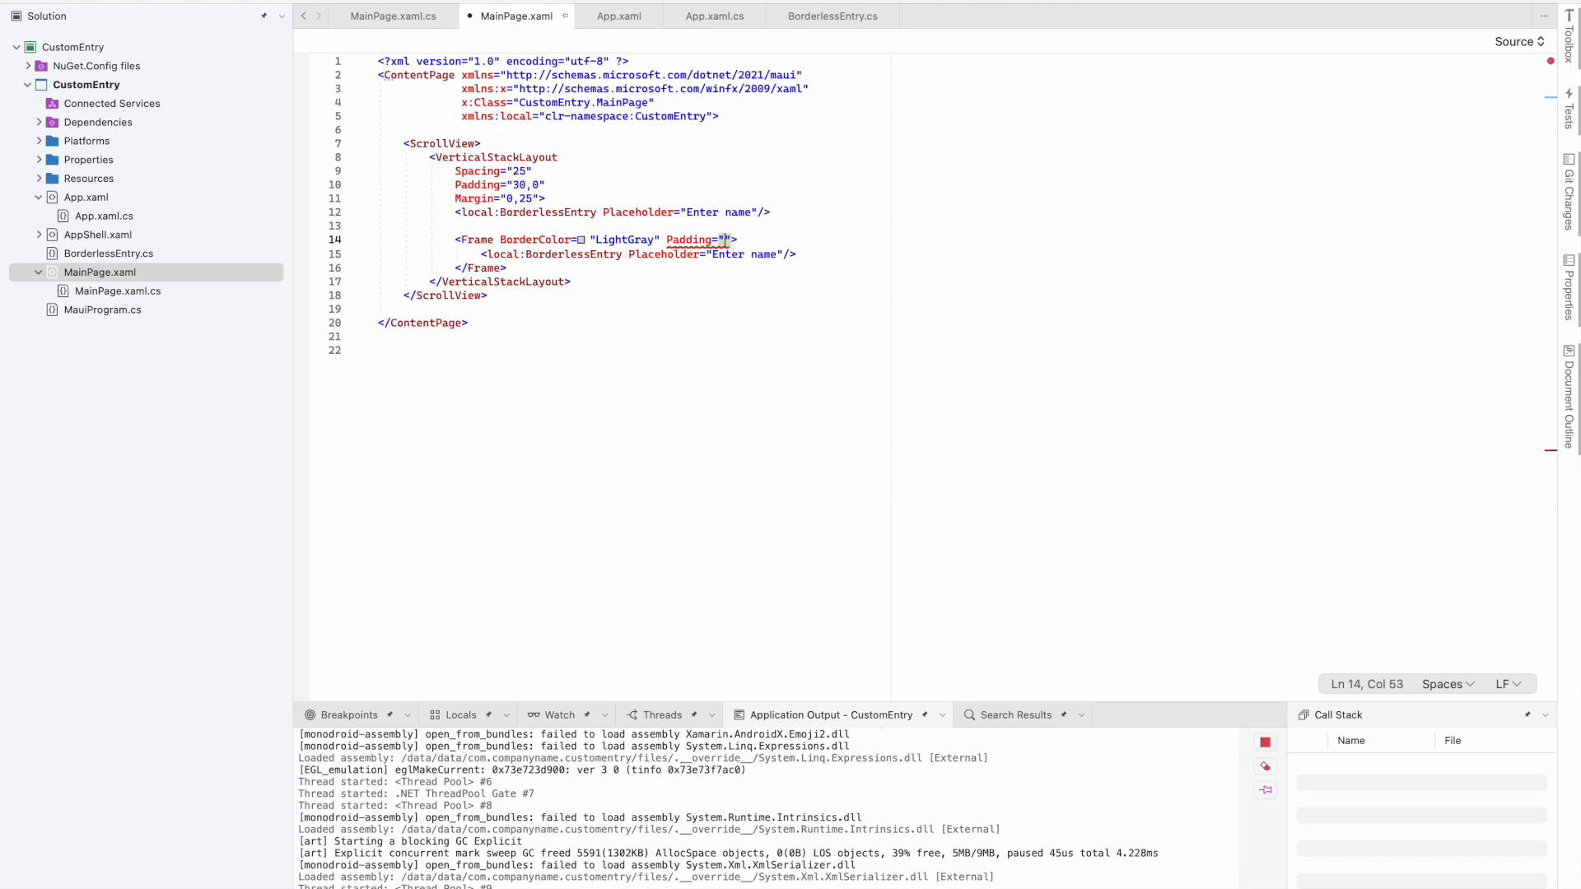
# Set the Frame Padding to {OnPlatform Android='10,0', iOS='10,10'}
pyautogui.write('{}')
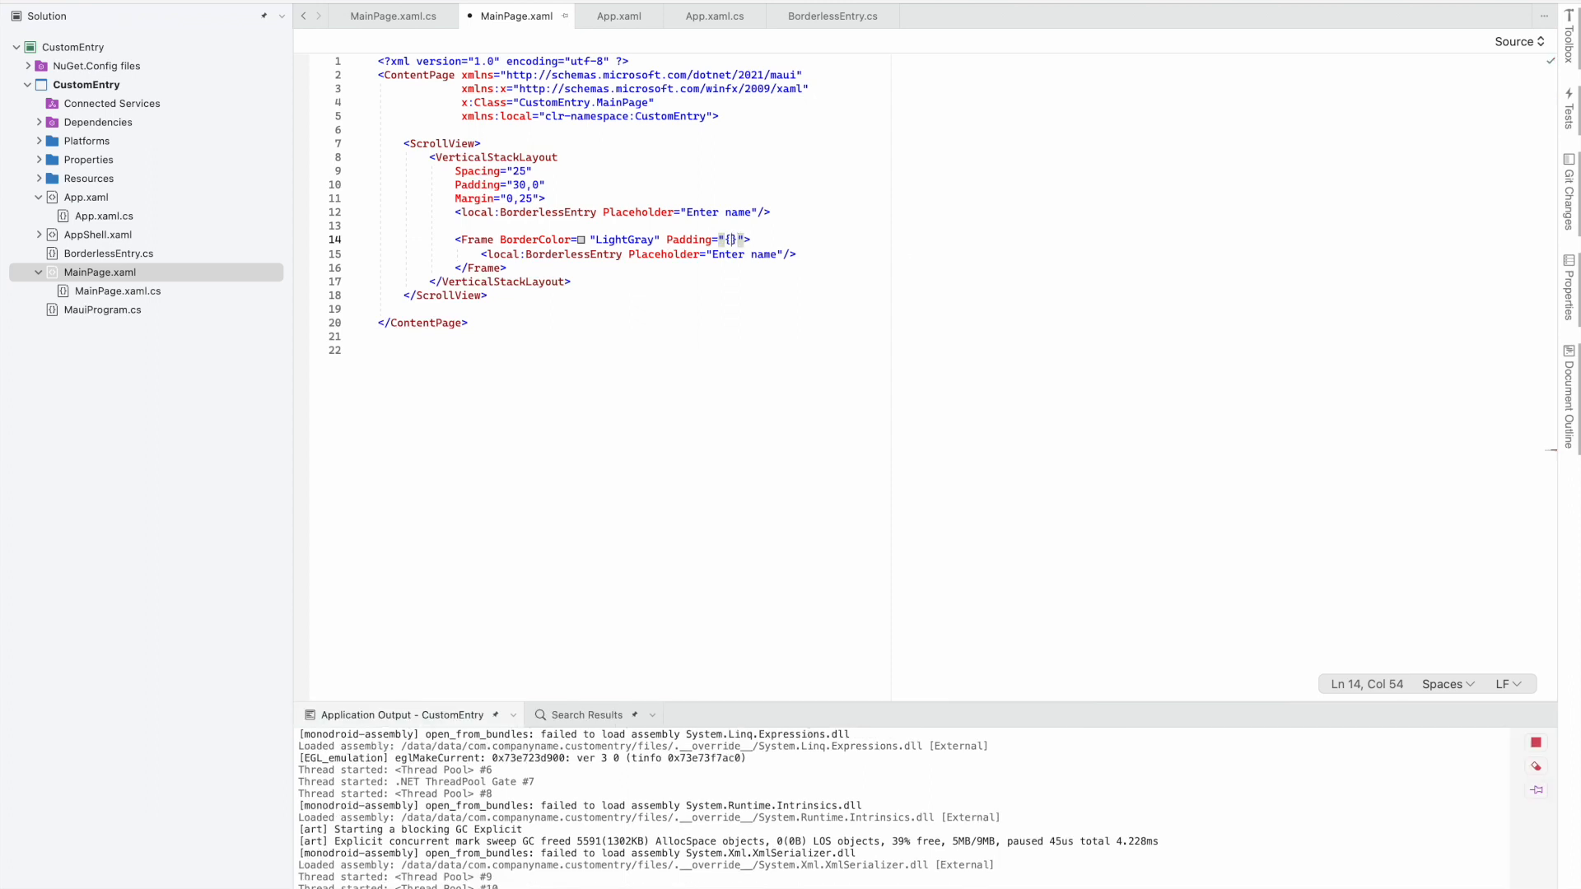
pyautogui.write('OnPlatform Android=')
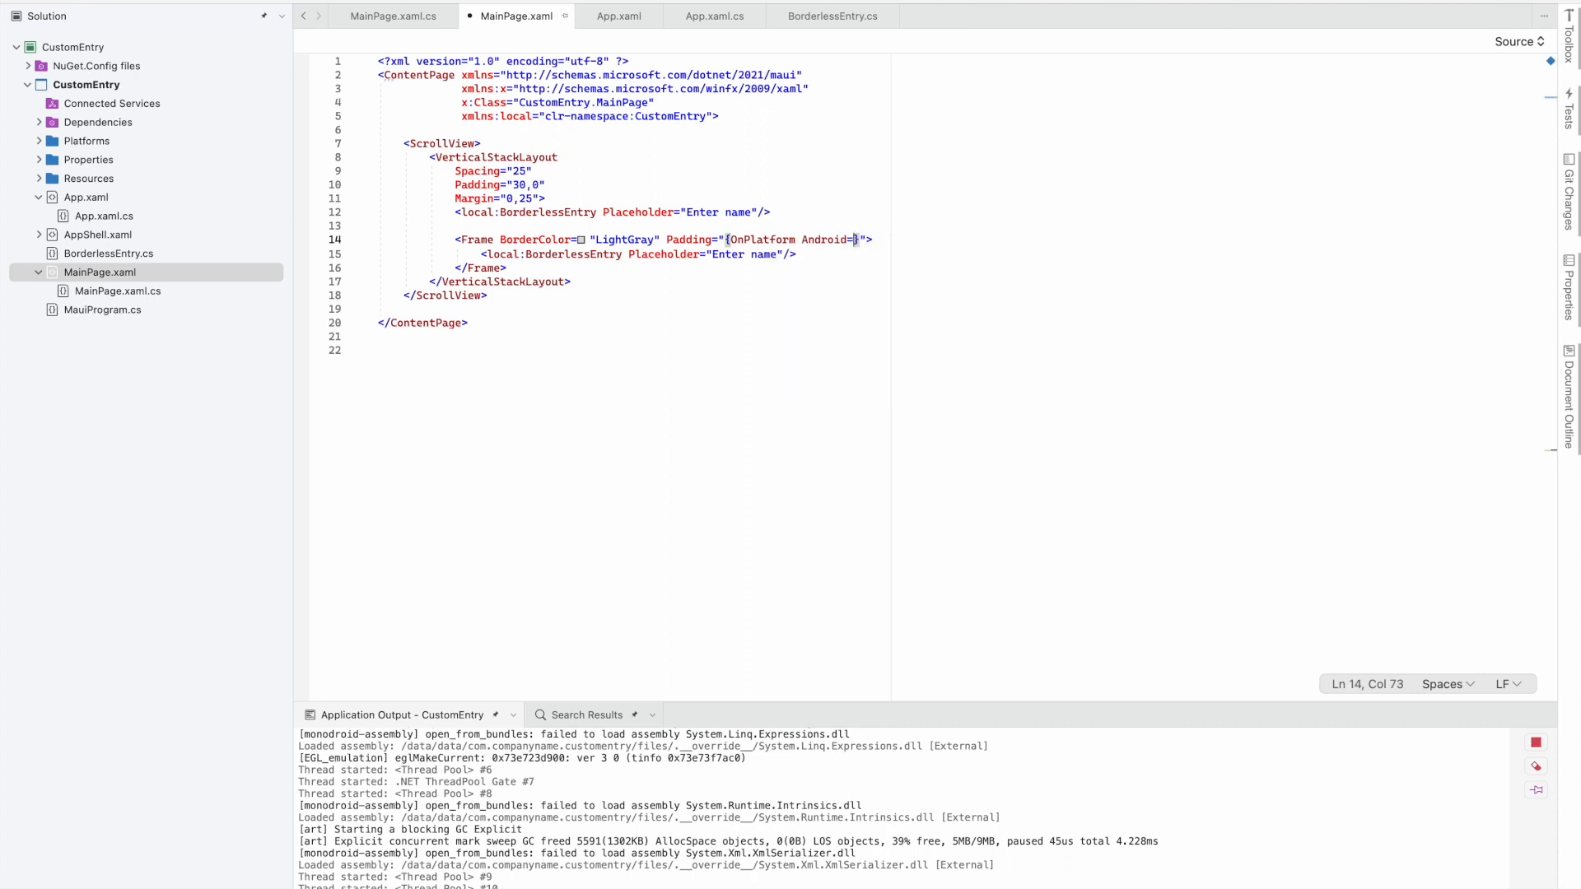
pyautogui.write("'")
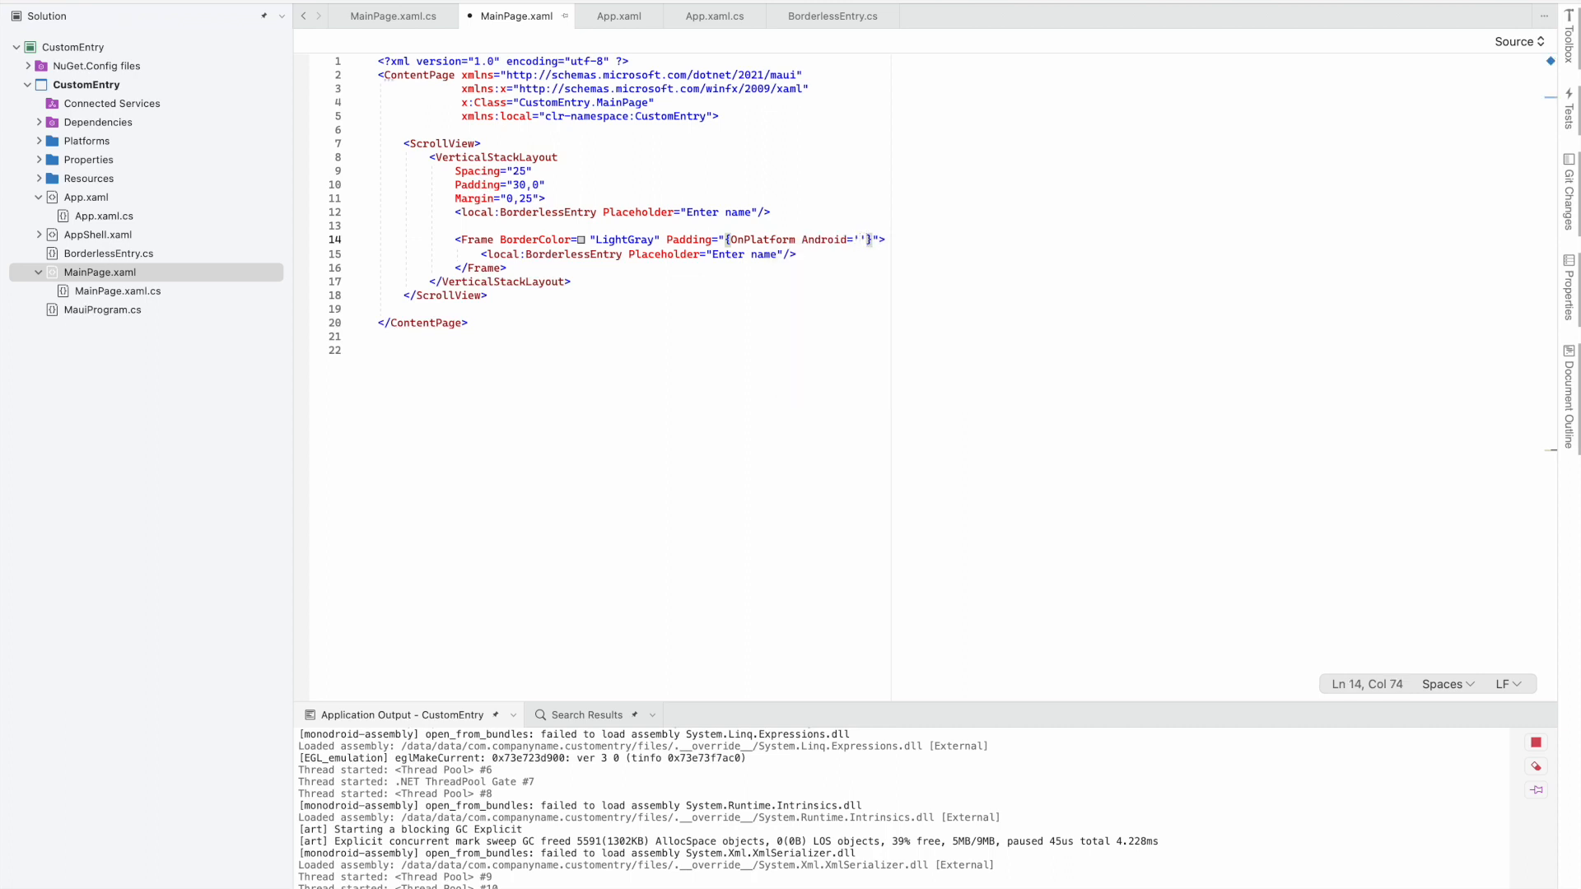
pyautogui.write('10,0')
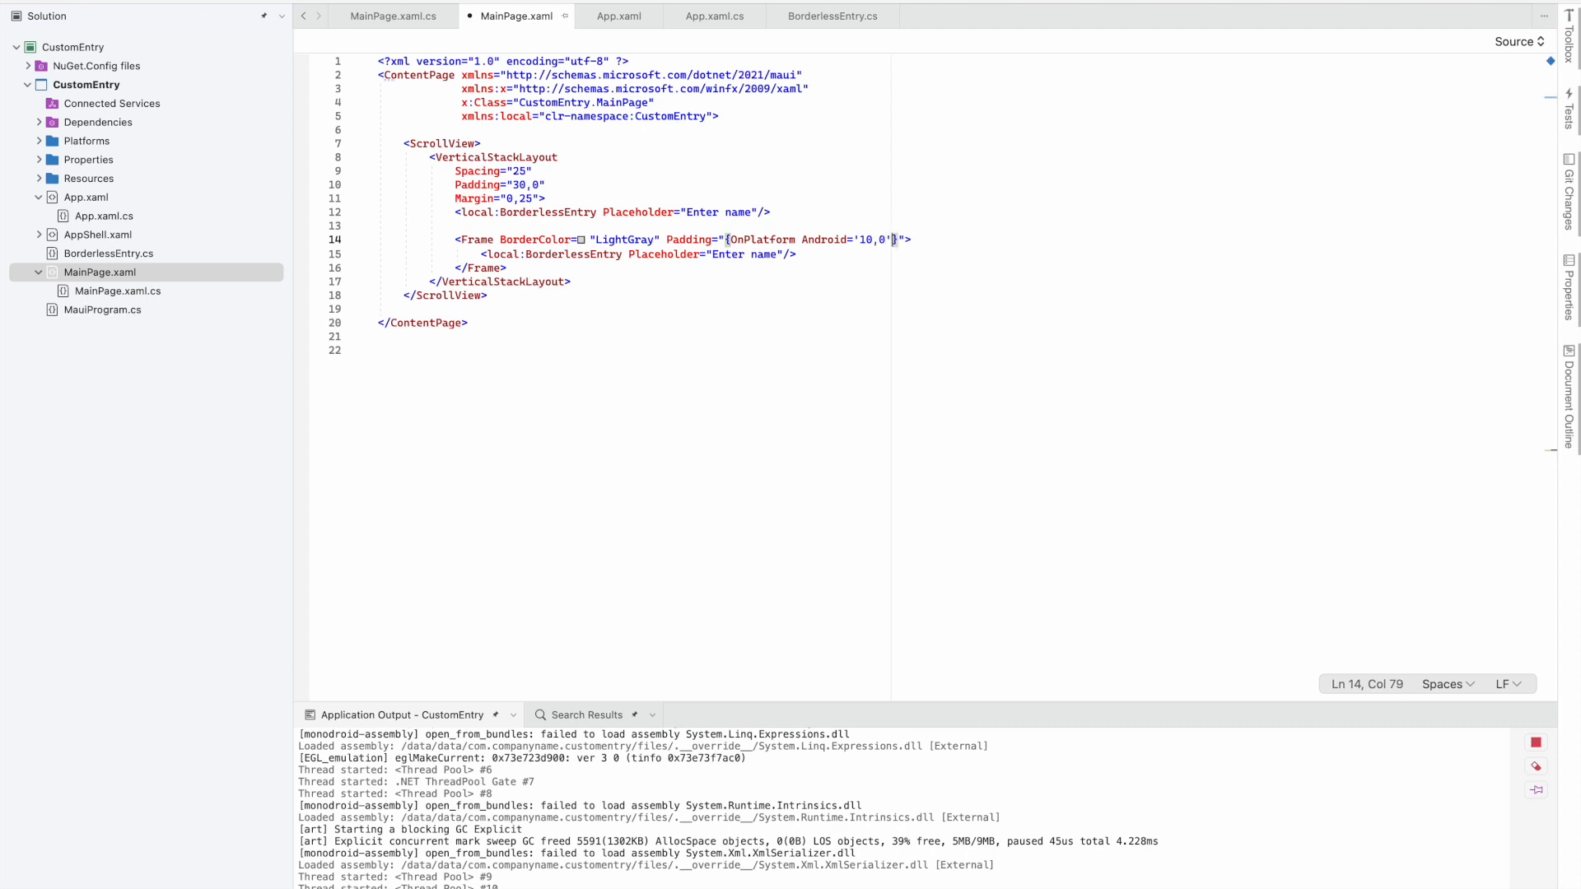
pyautogui.write(',')
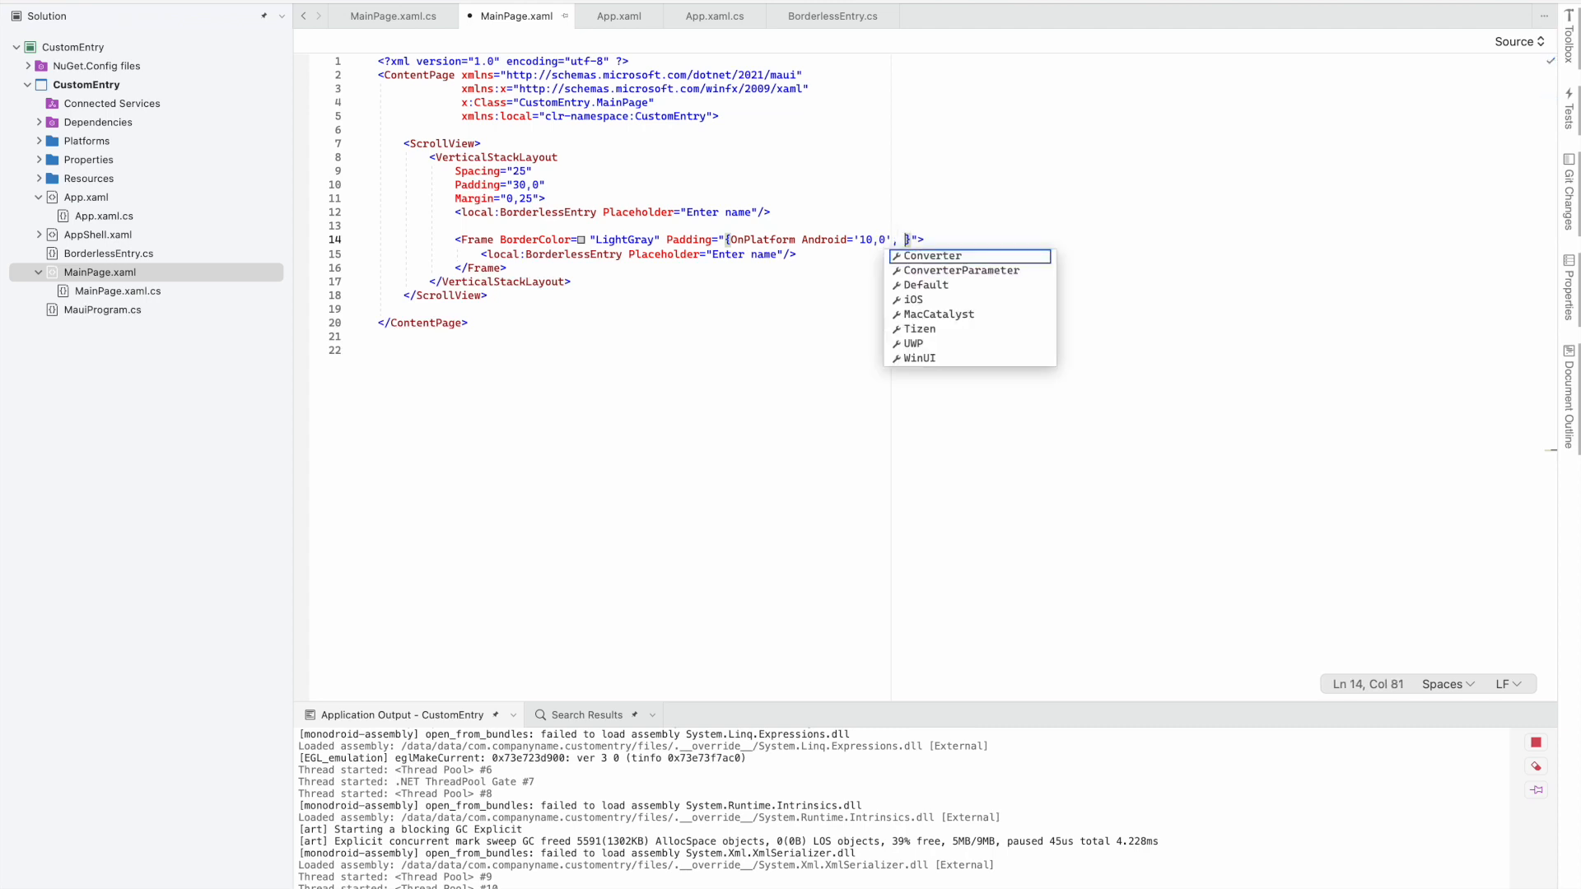
pyautogui.write('iOS=')
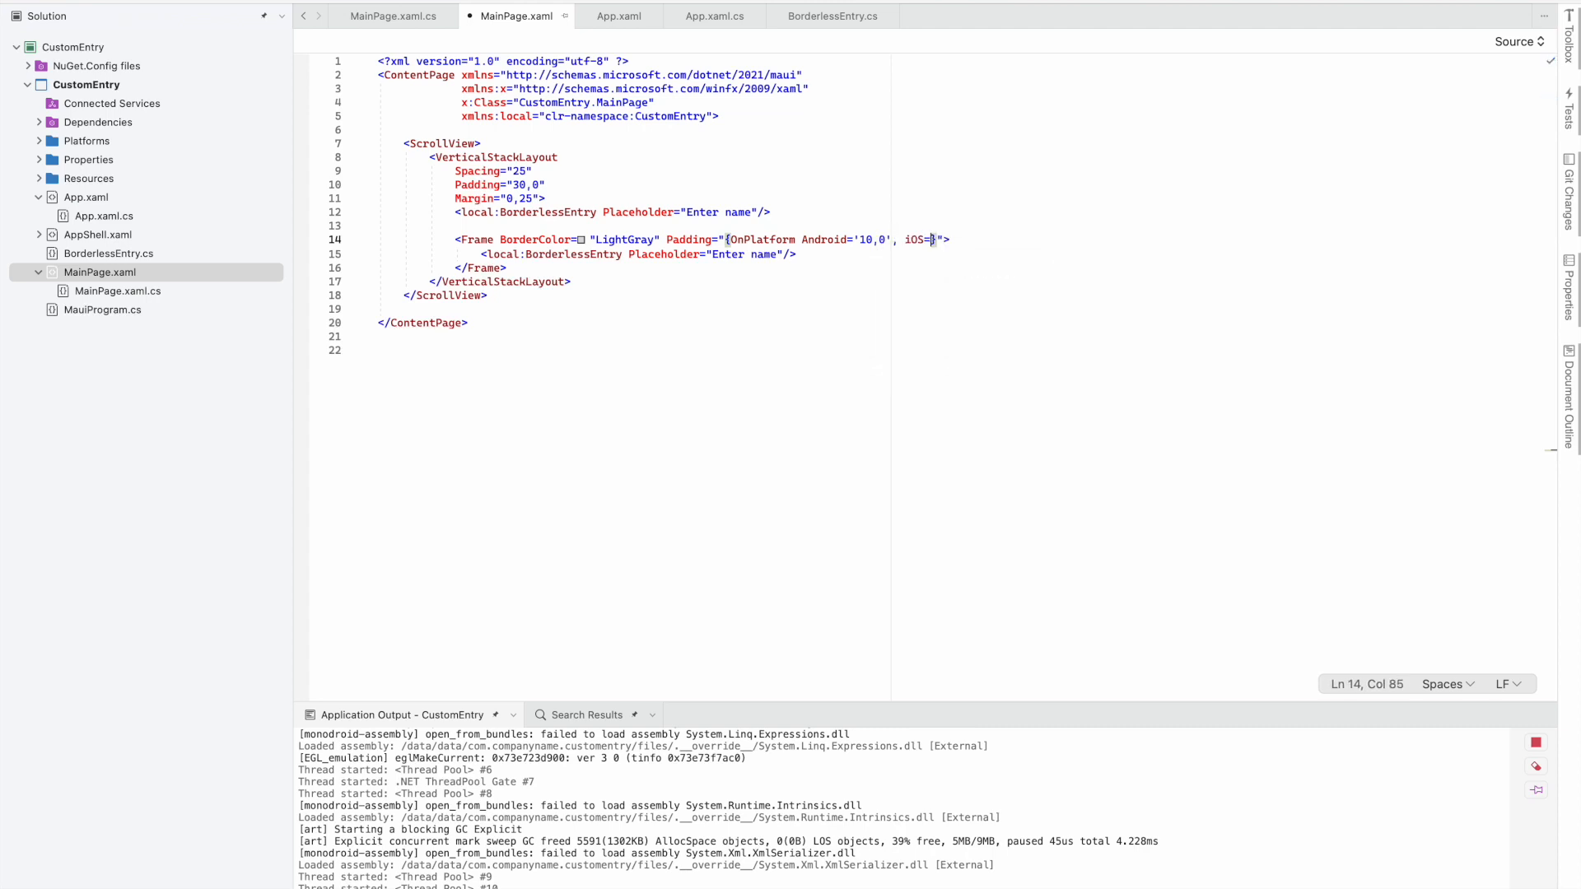
pyautogui.write('10,')
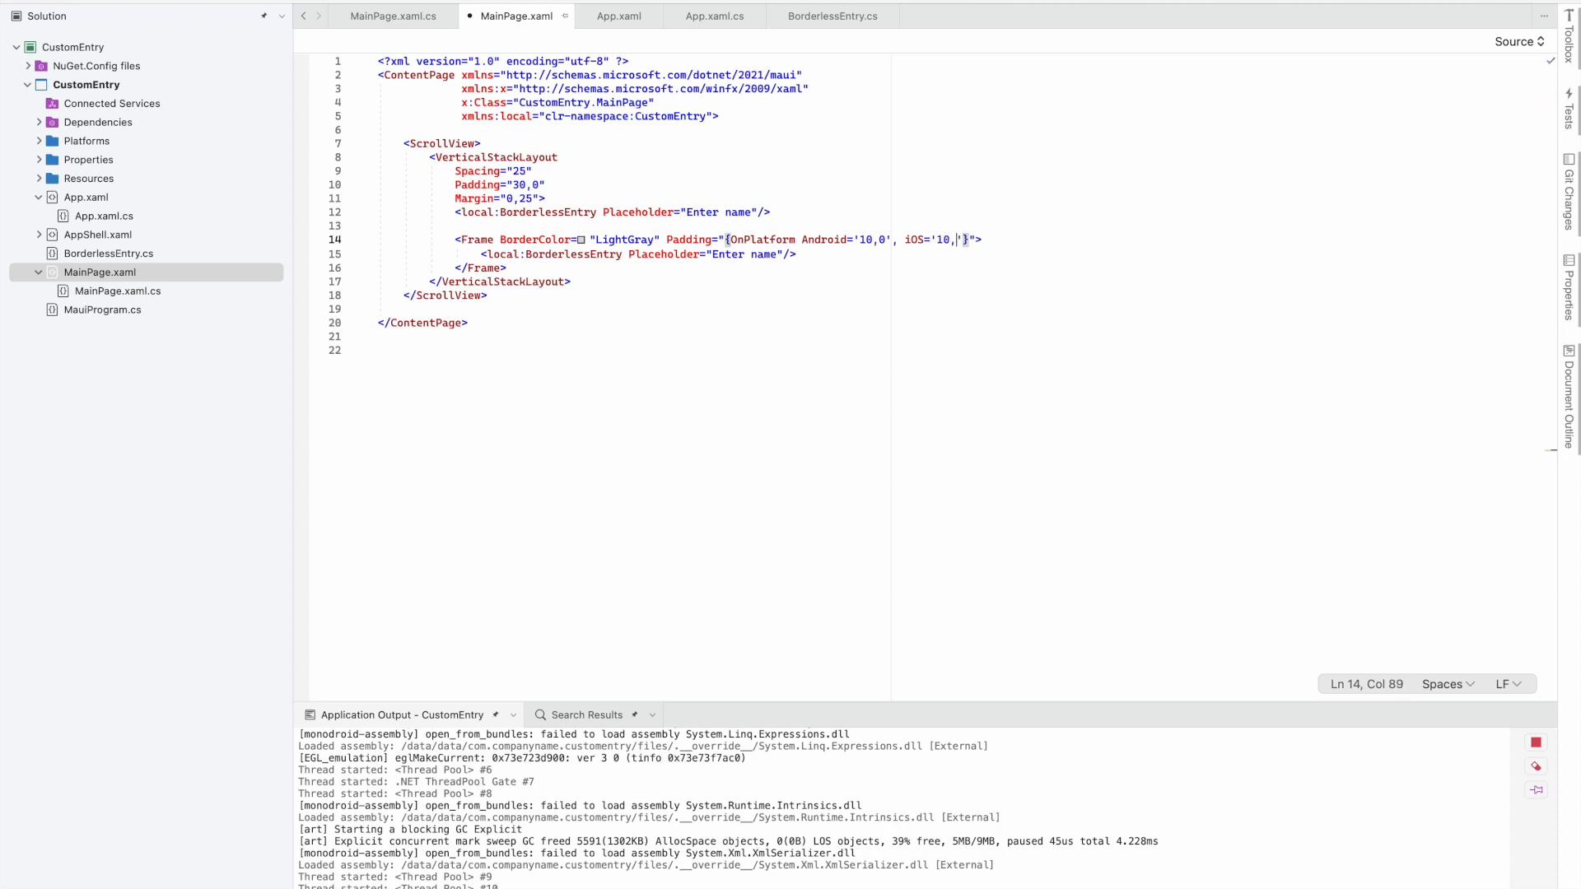
pyautogui.write('10')
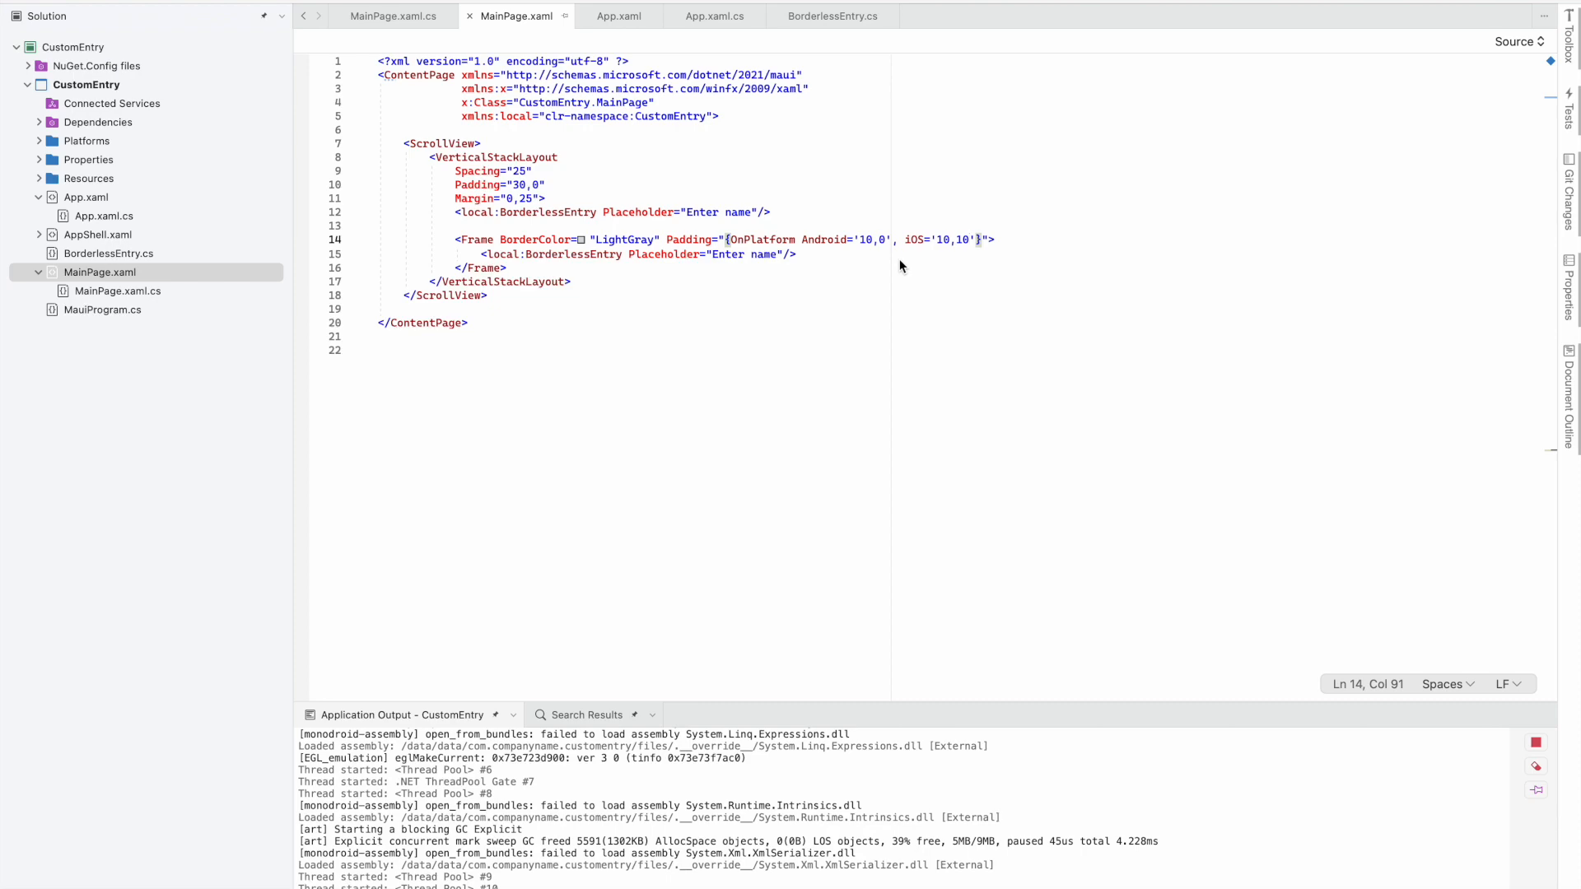
pyautogui.moveTo(417, 118)
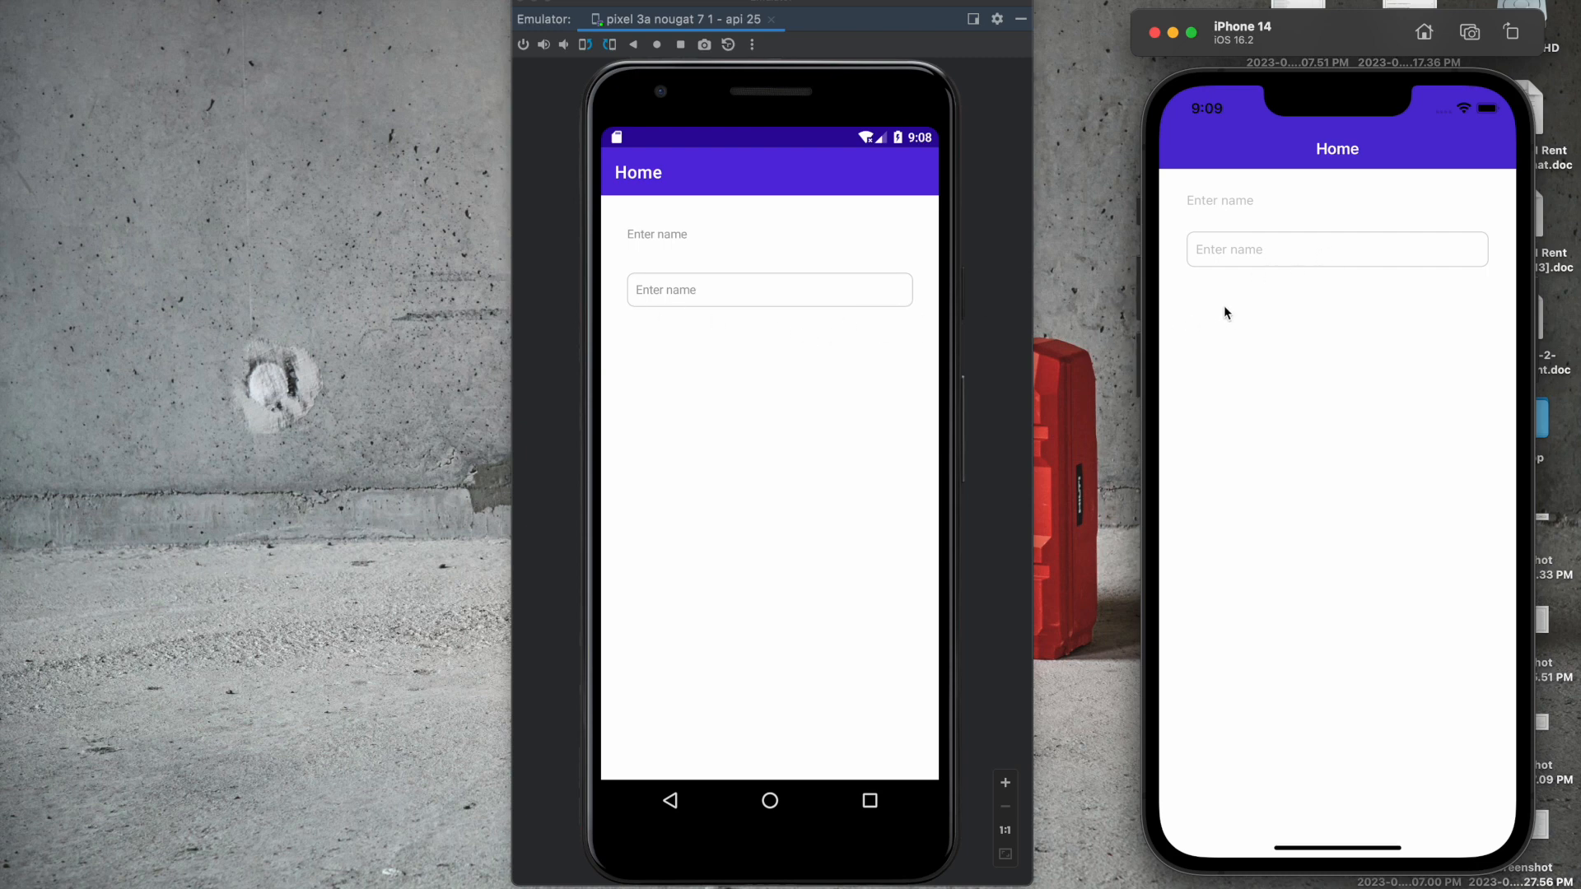
pyautogui.moveTo(641, 250)
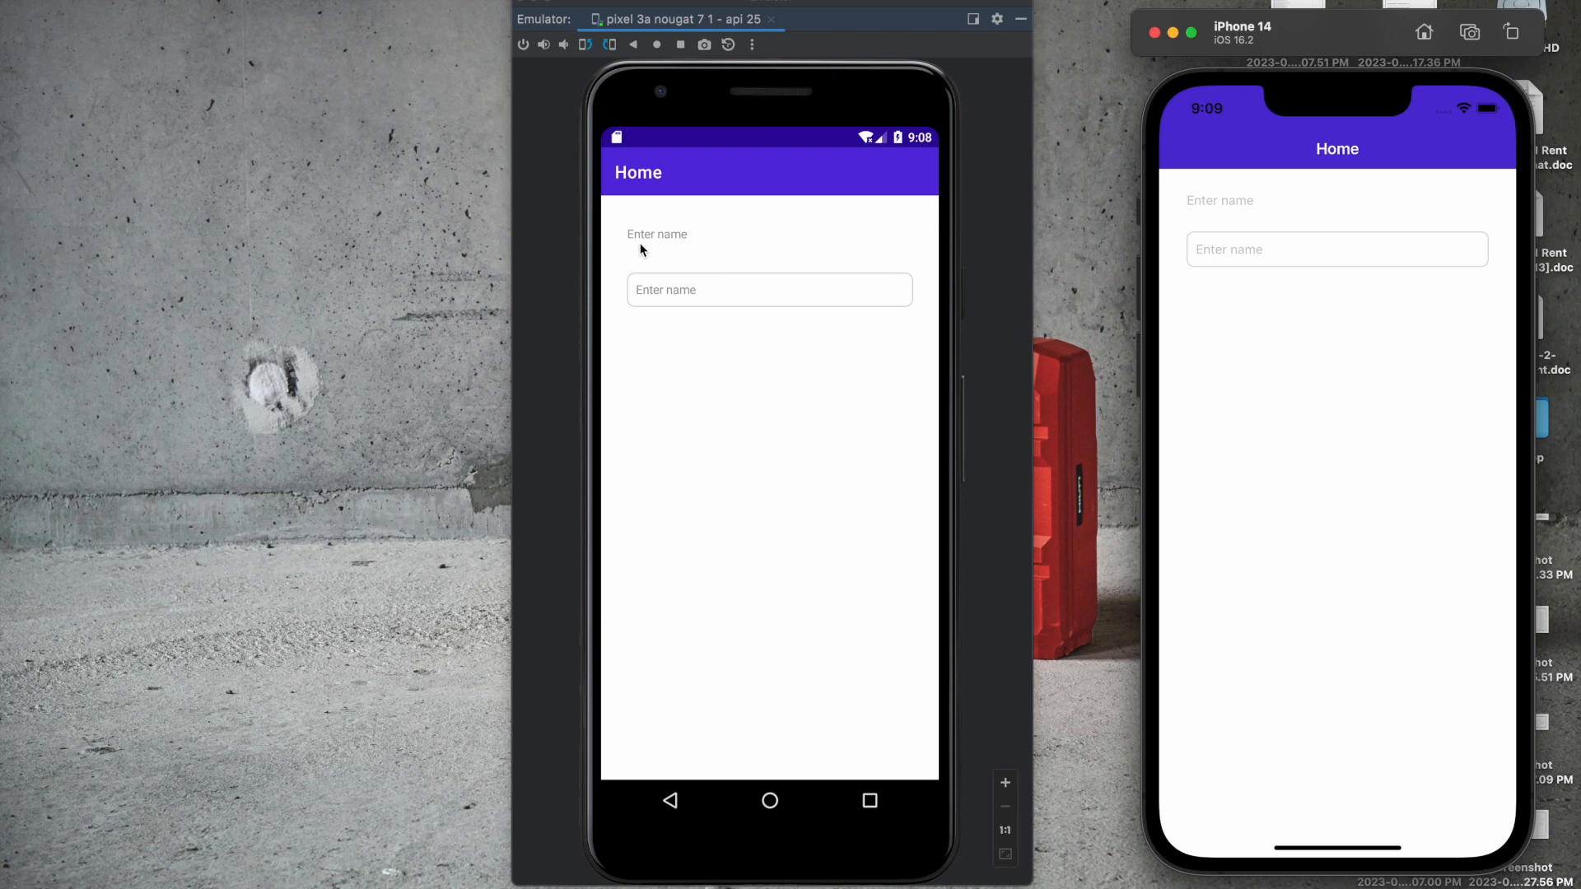
pyautogui.moveTo(725, 251)
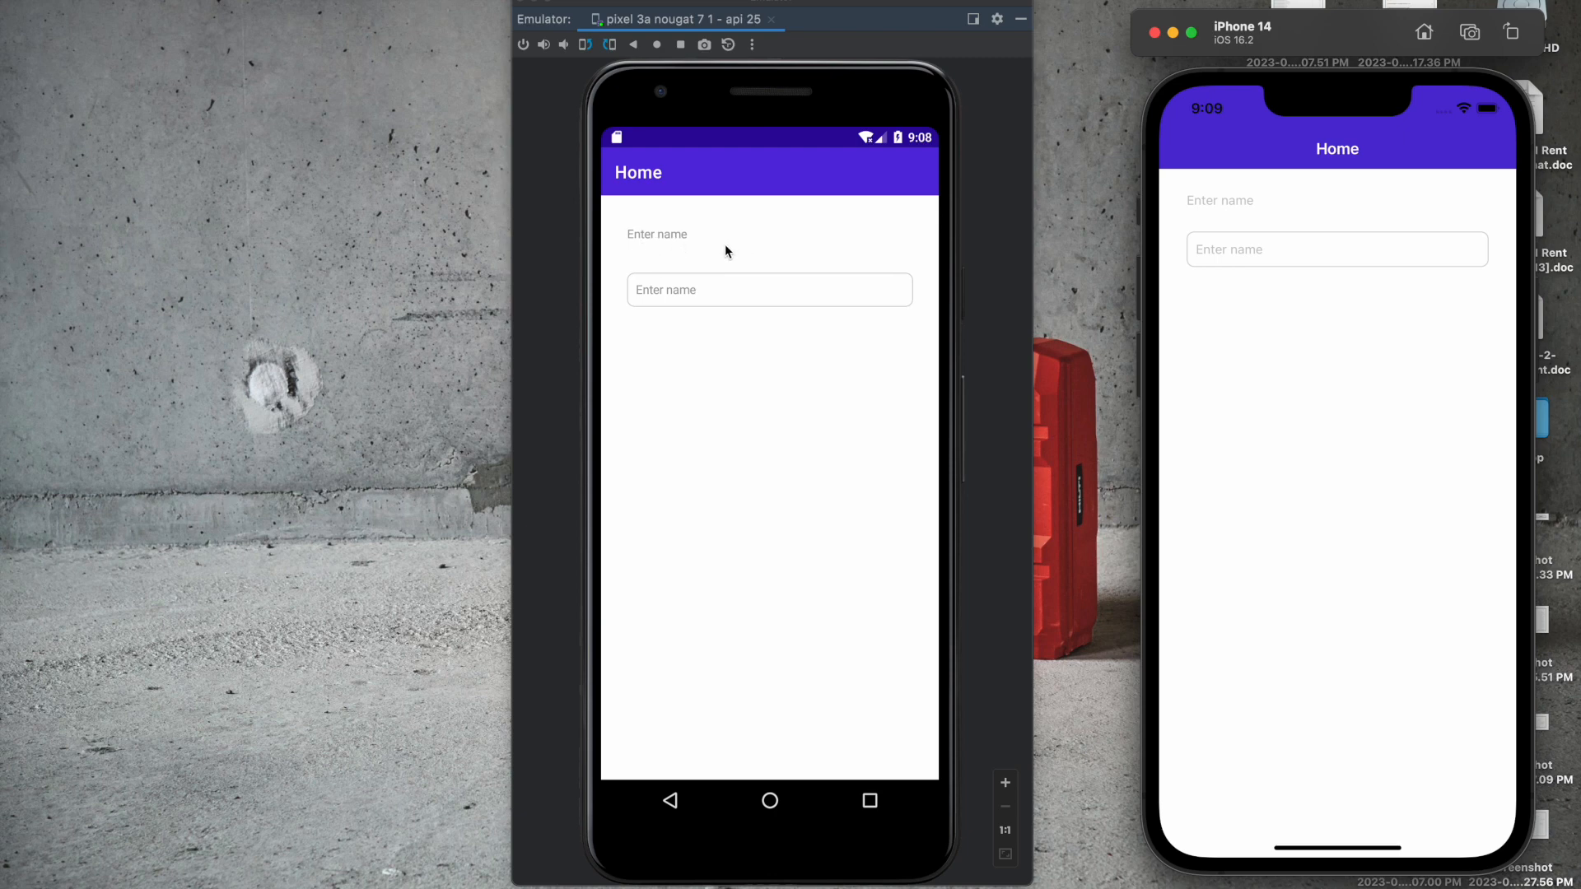
pyautogui.moveTo(731, 360)
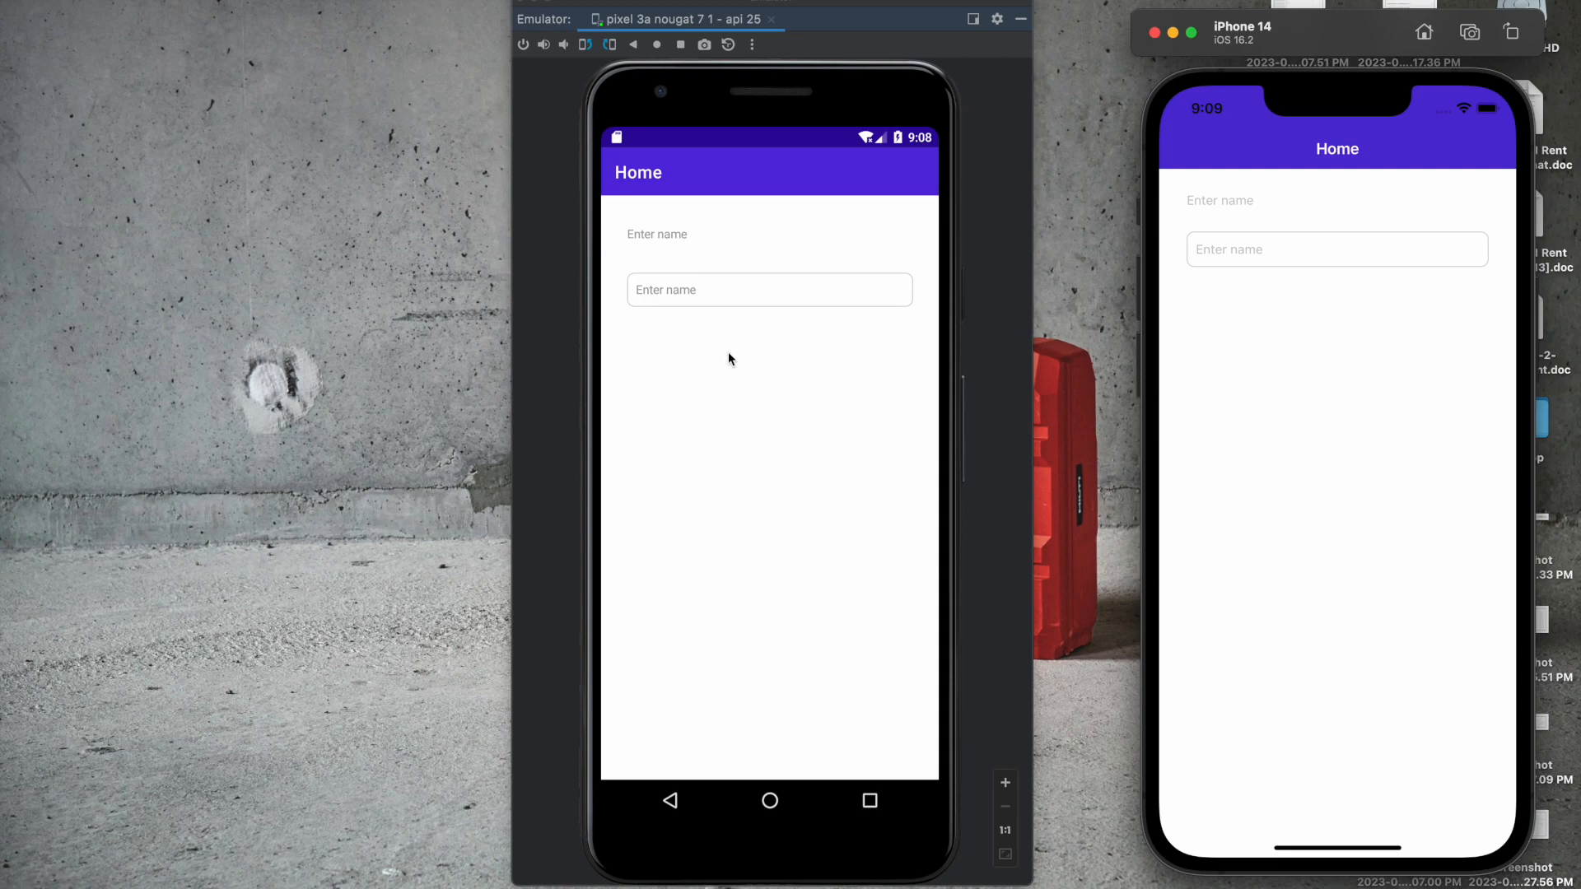
pyautogui.moveTo(735, 366)
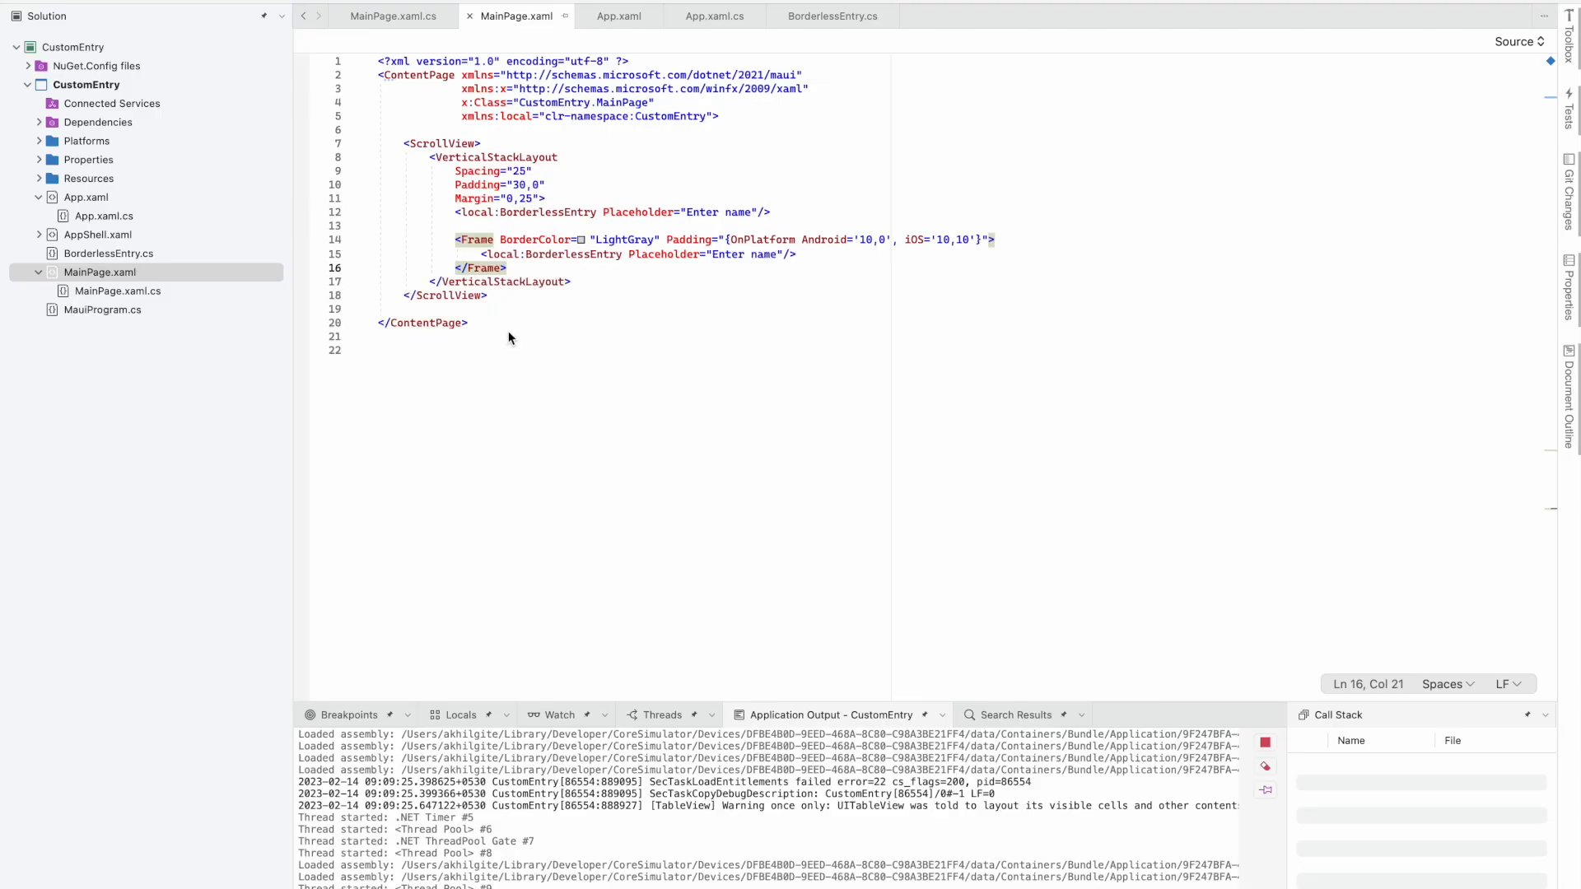
# Add a StackLayout below the Frame holding a BorderlessEntry 'Enter name' and a BoxView
pyautogui.click(572, 280)
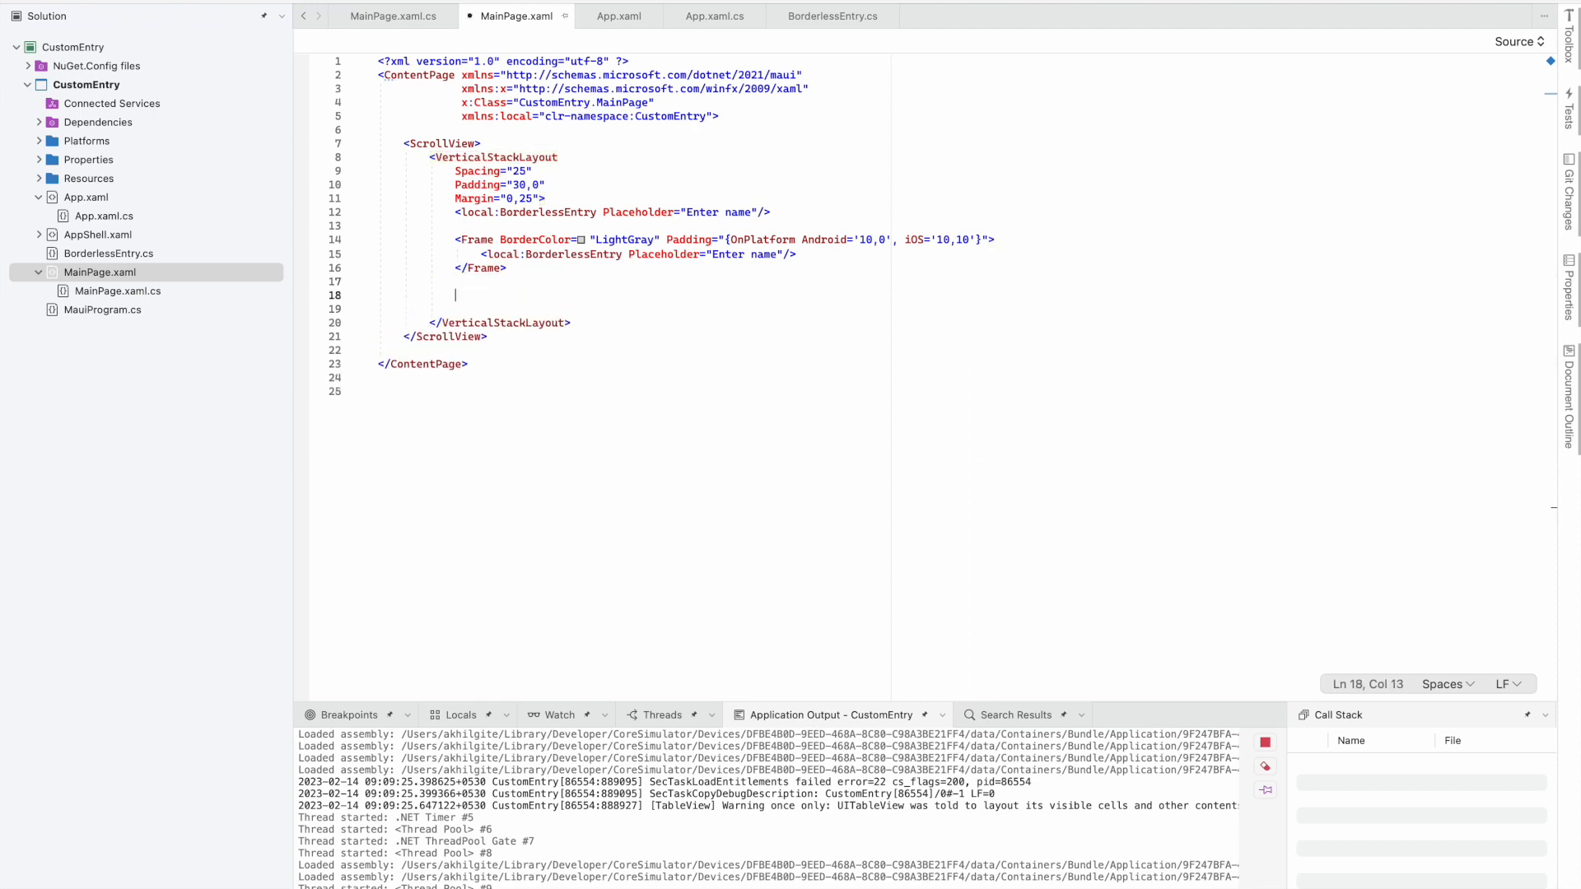
pyautogui.write('<StackLayout')
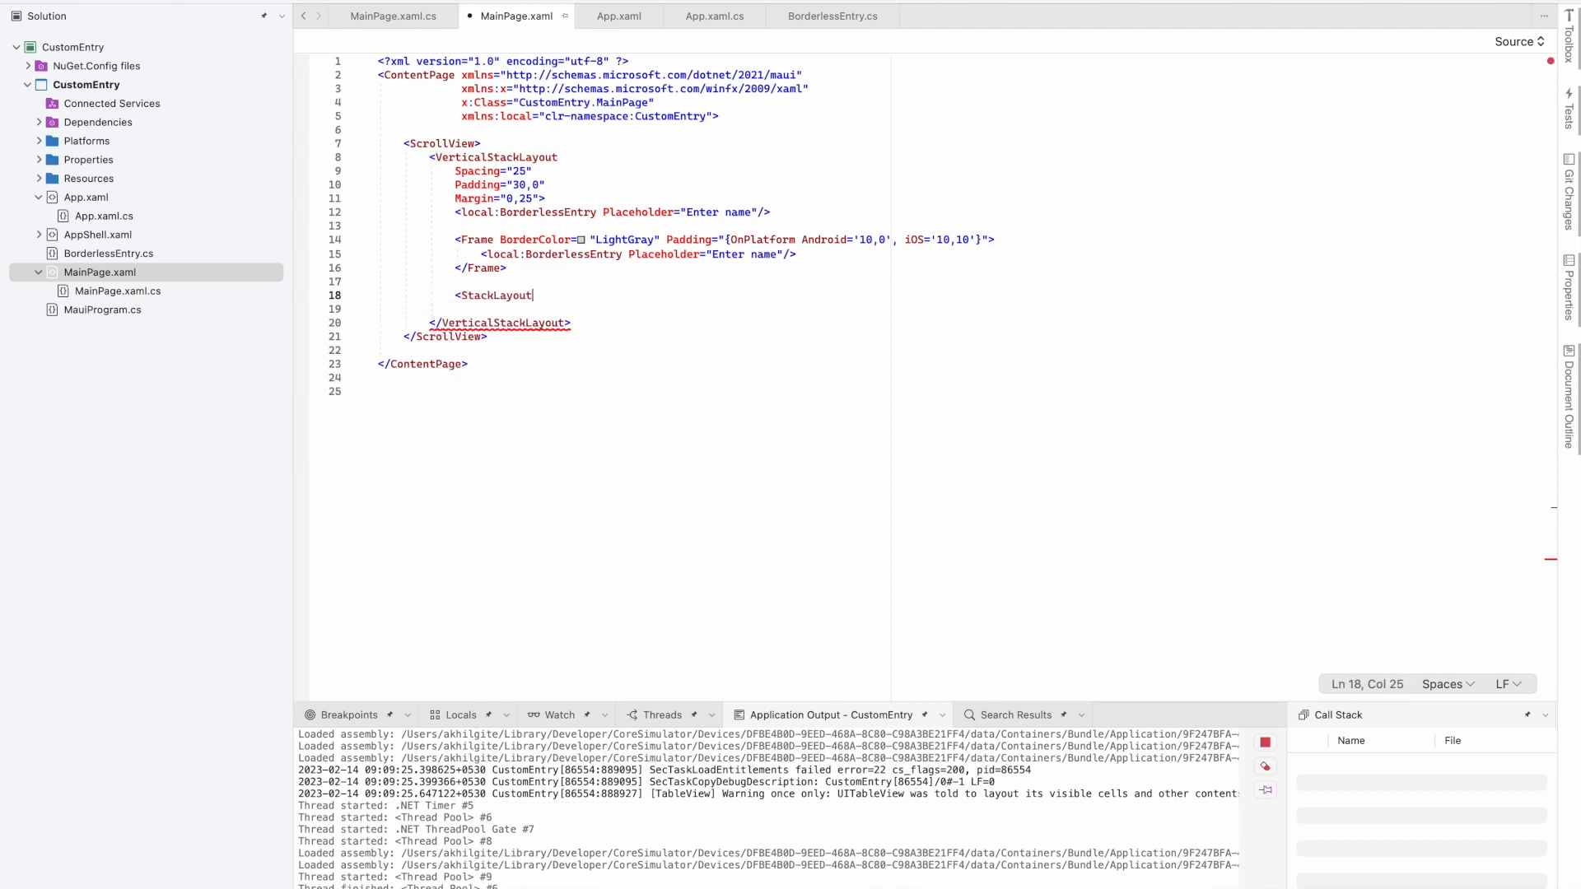
pyautogui.write('>')
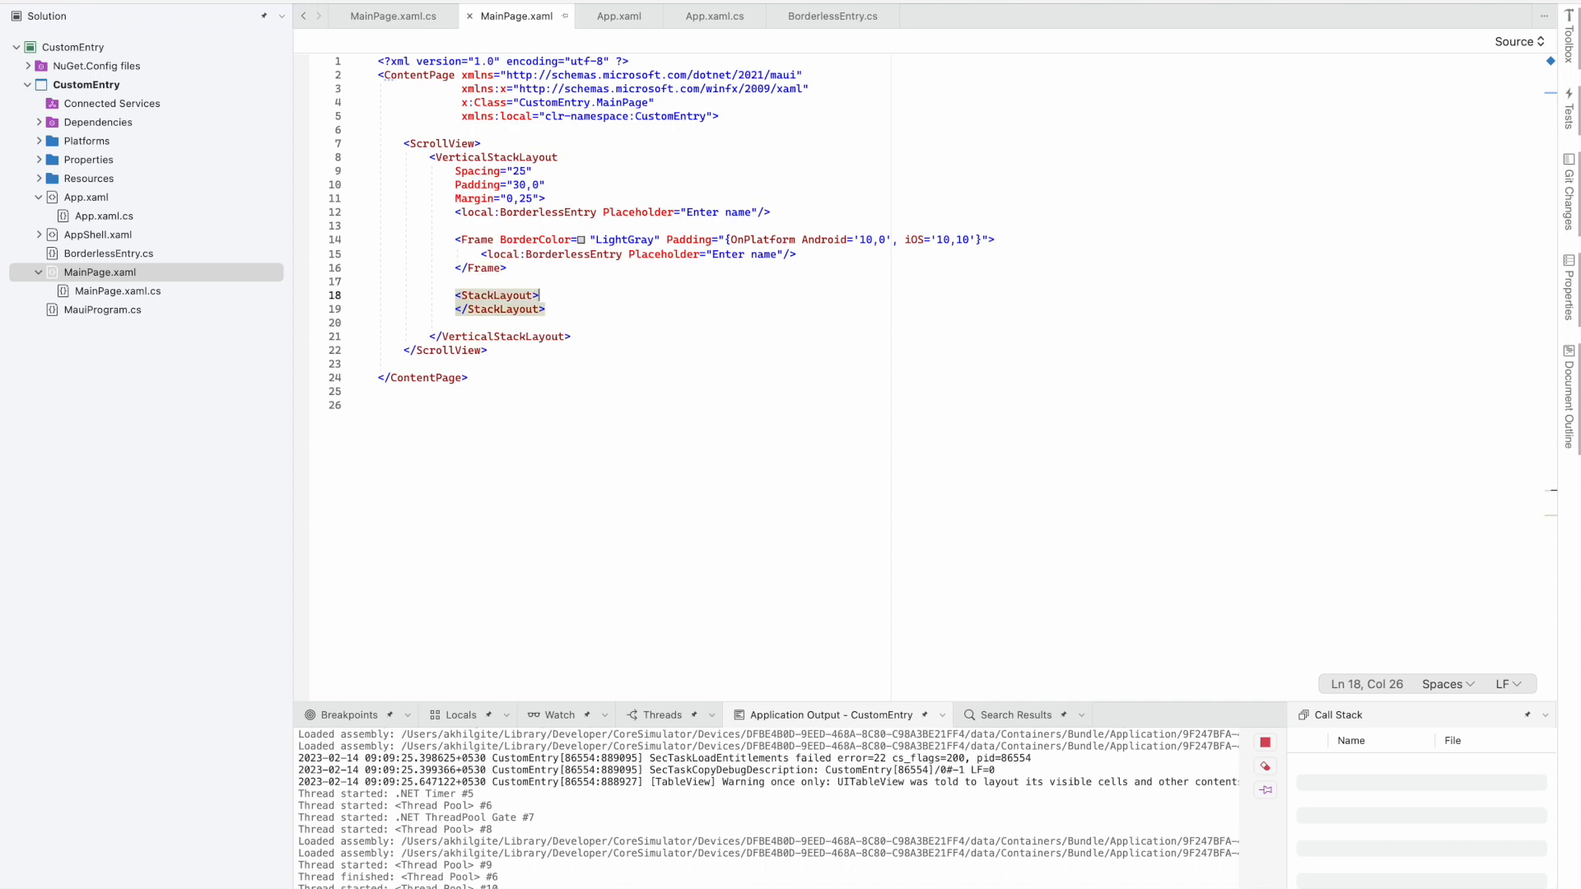
pyautogui.write('<local:BorderlessEntry Placeholder="Enter name"/>')
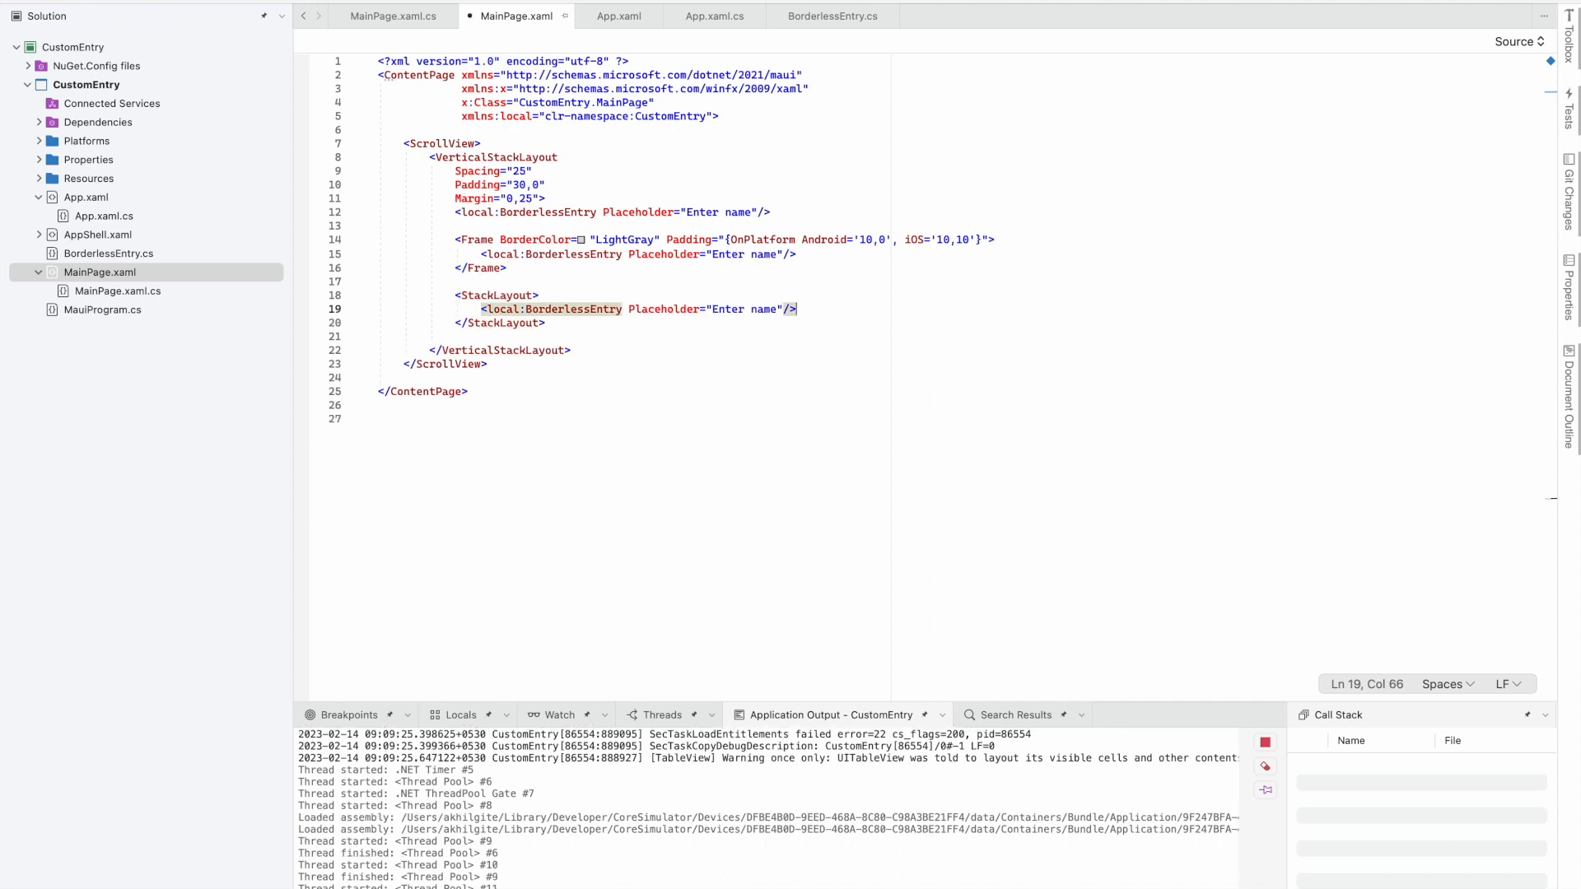
pyautogui.write('<')
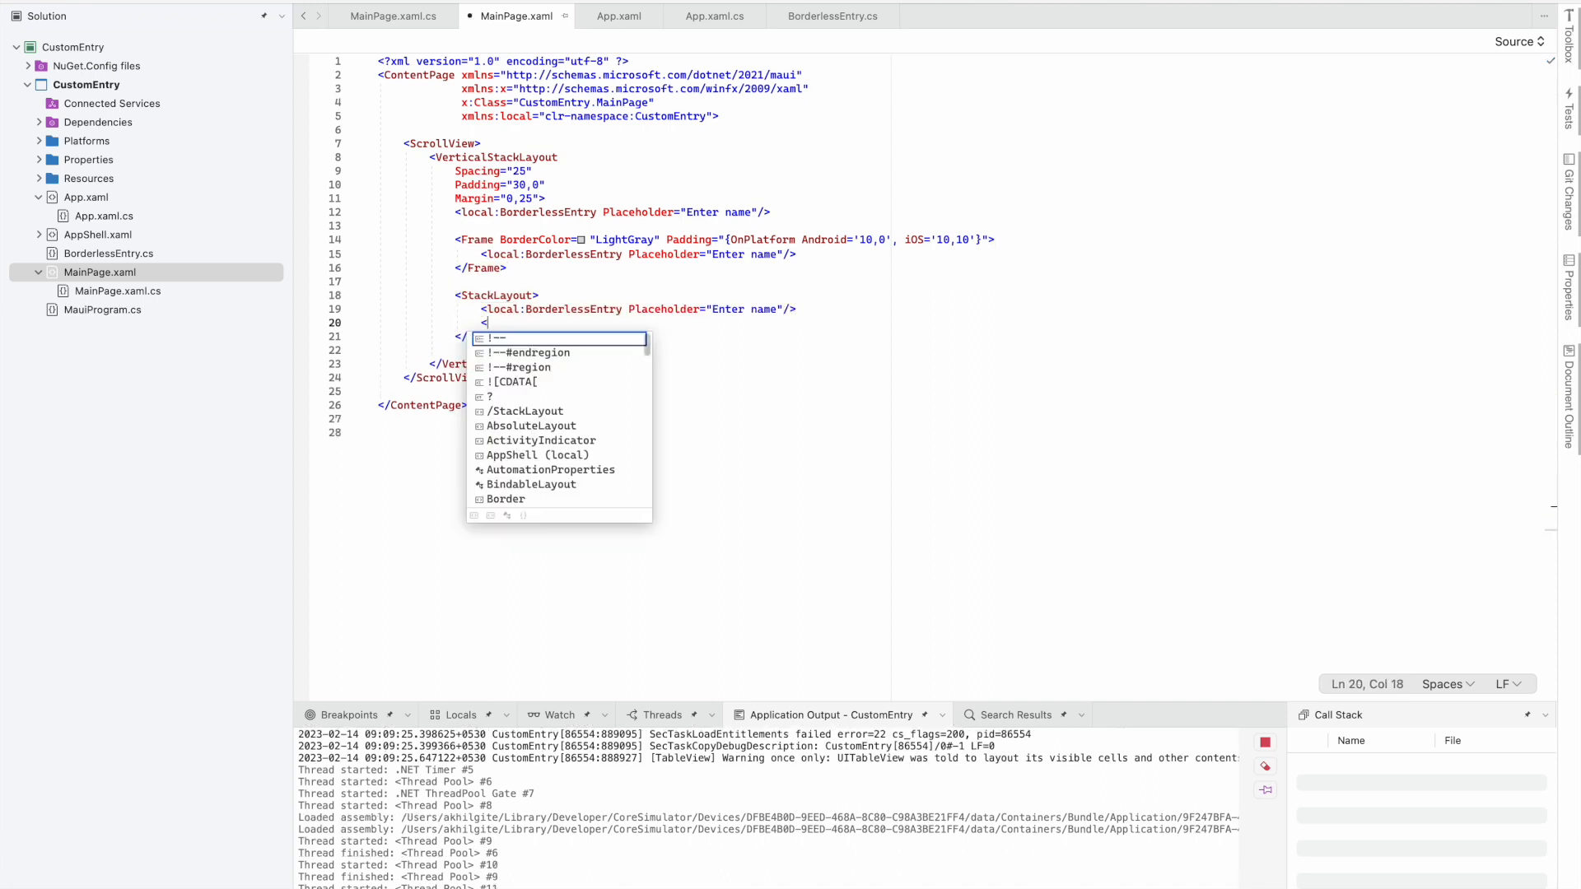
pyautogui.write('BoxView HeightRequest="1')
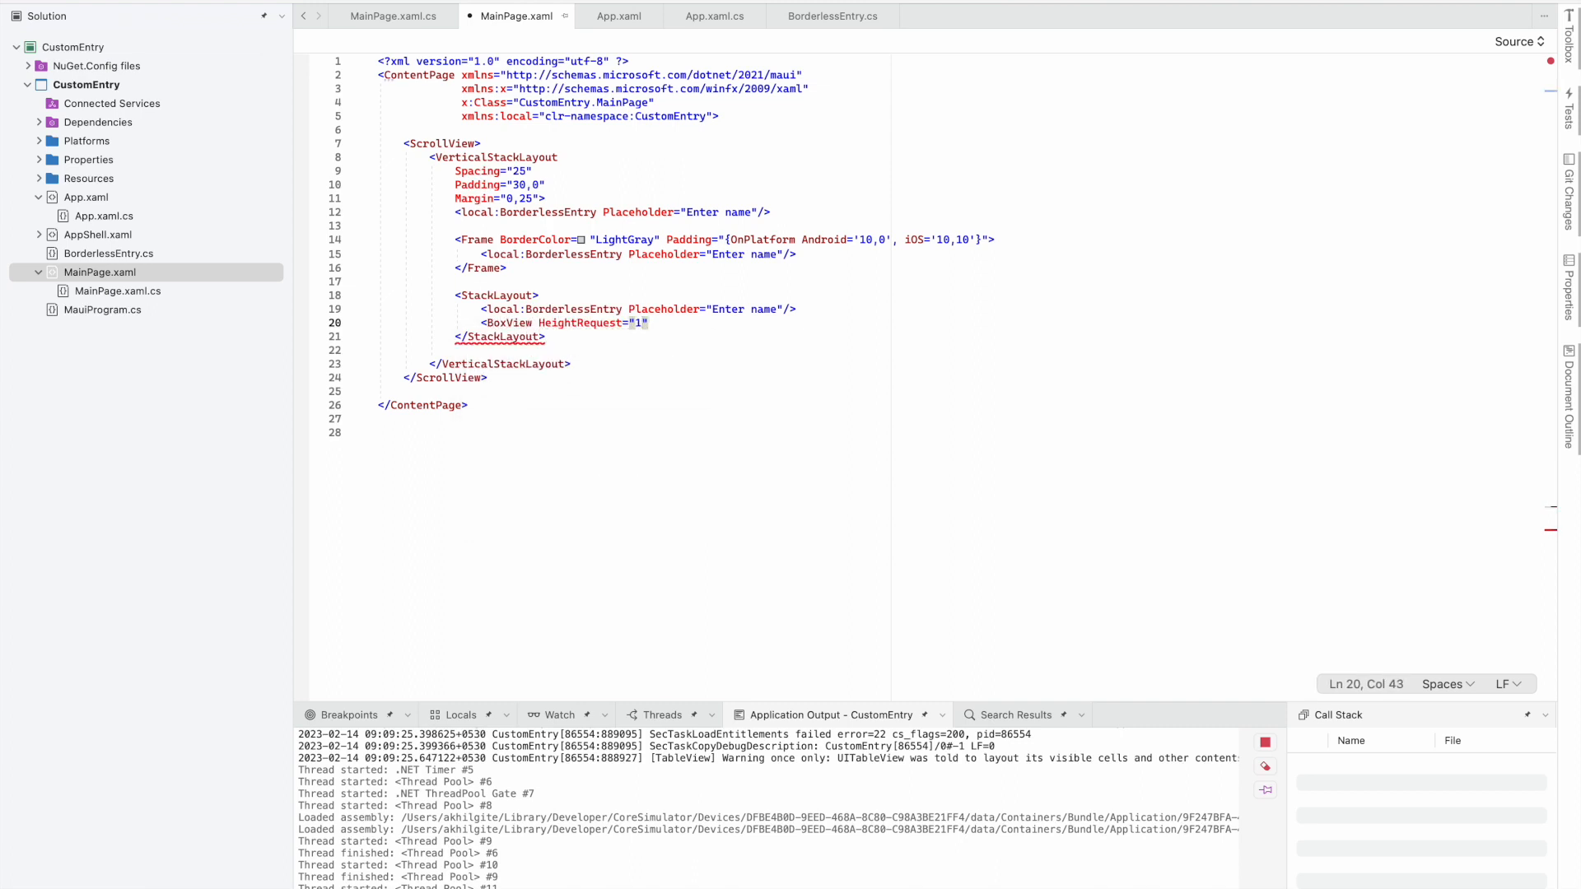
pyautogui.write('col')
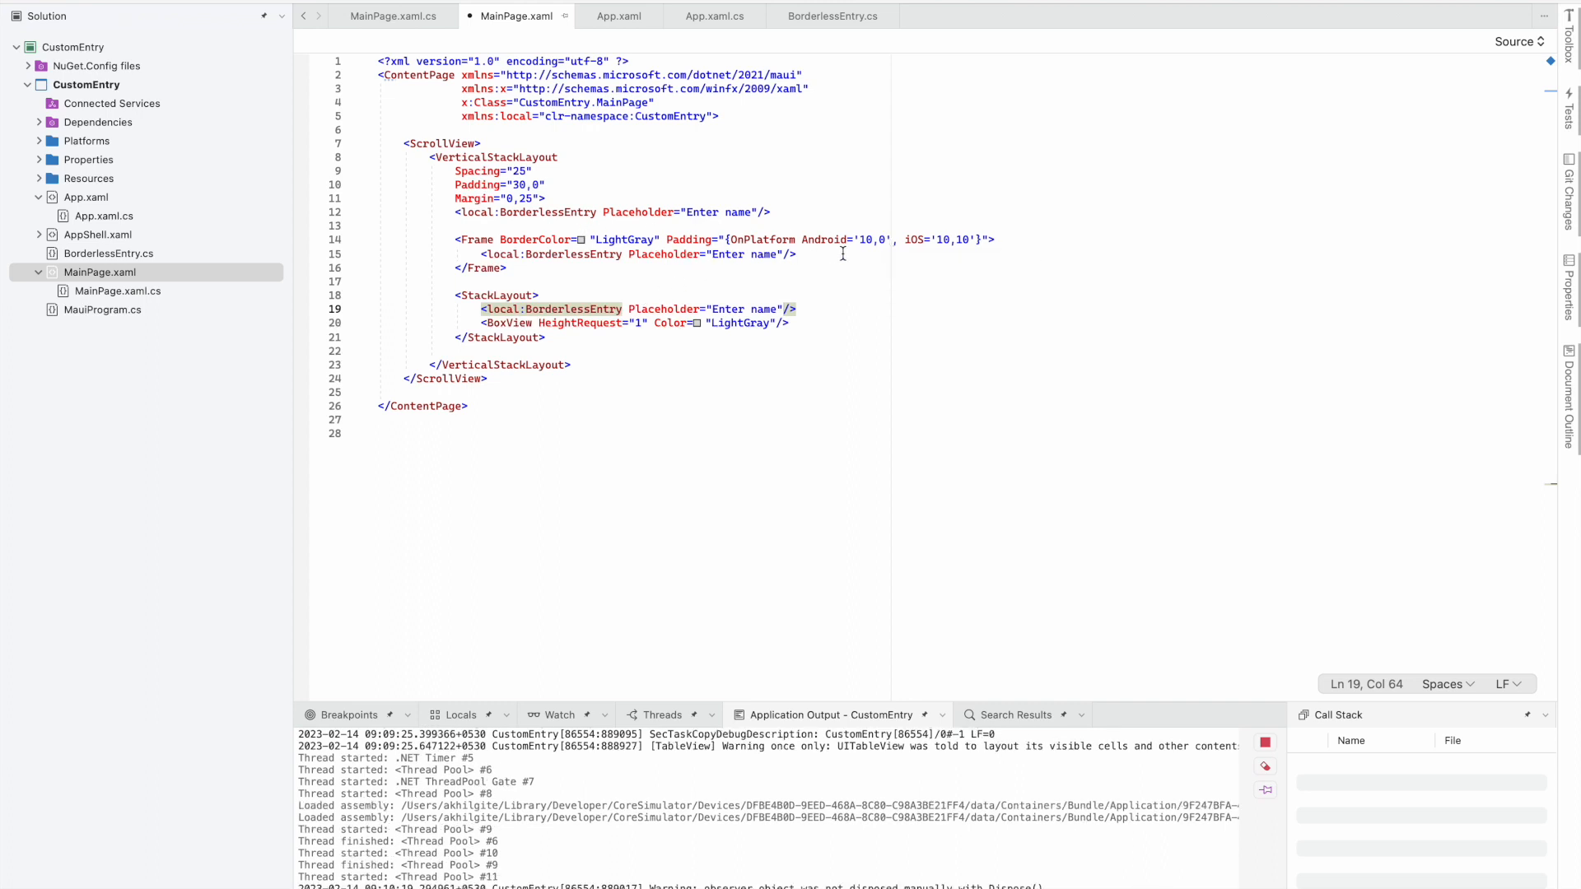
pyautogui.moveTo(842, 254)
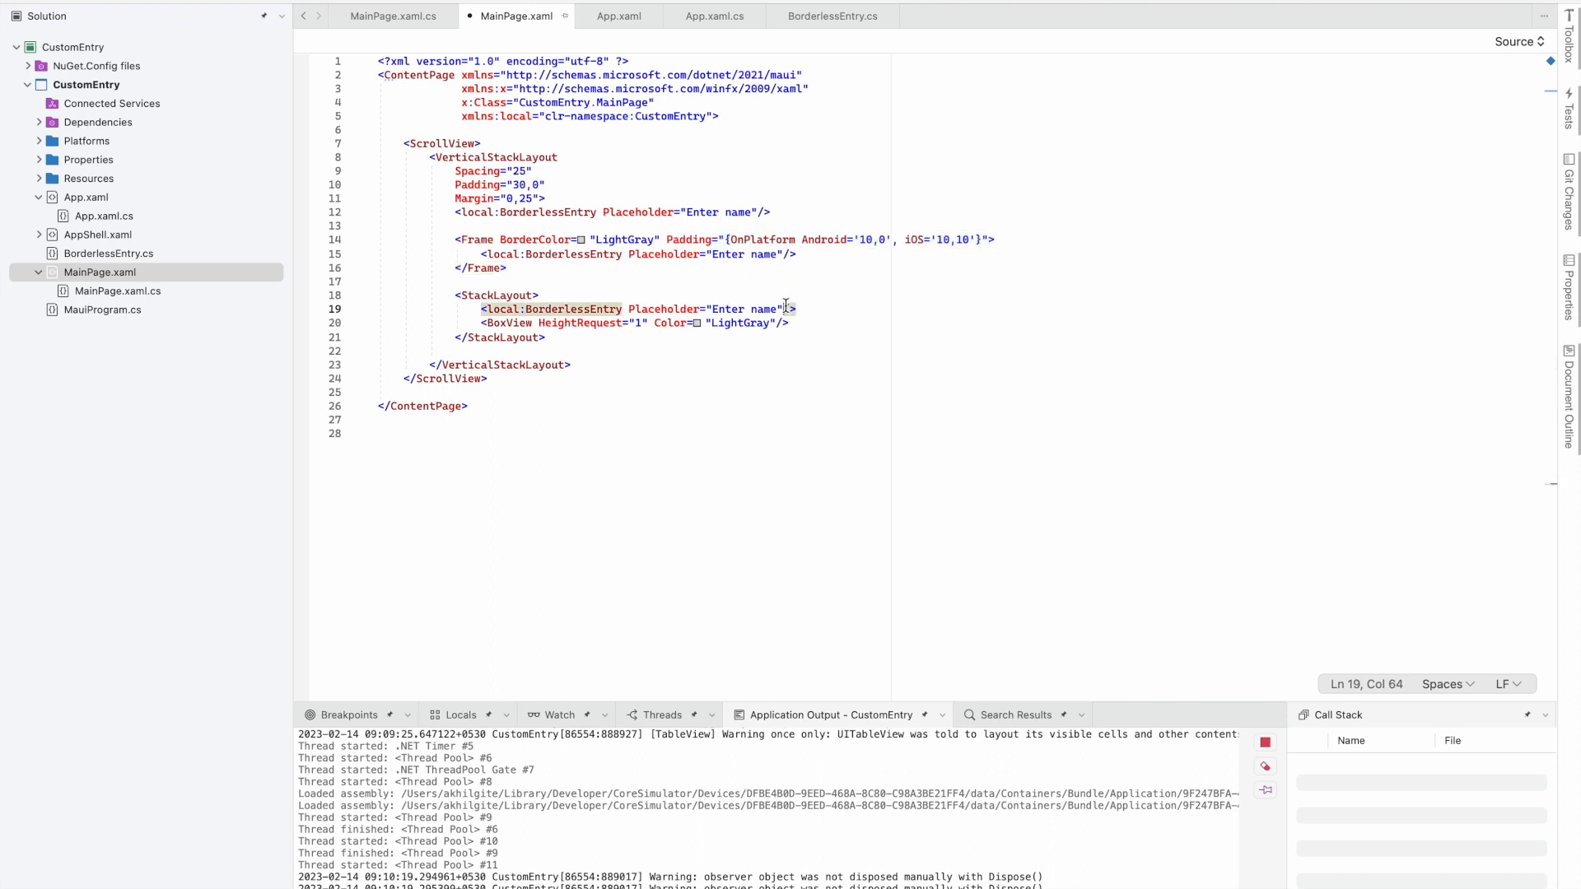
# Paste the OnPlatform attribute onto the BorderlessEntry, renamed to Margin with Android '0,0'
pyautogui.write('Padding="{OnPlatform Android=\'10,0\', iOS=\'10,10\'}"')
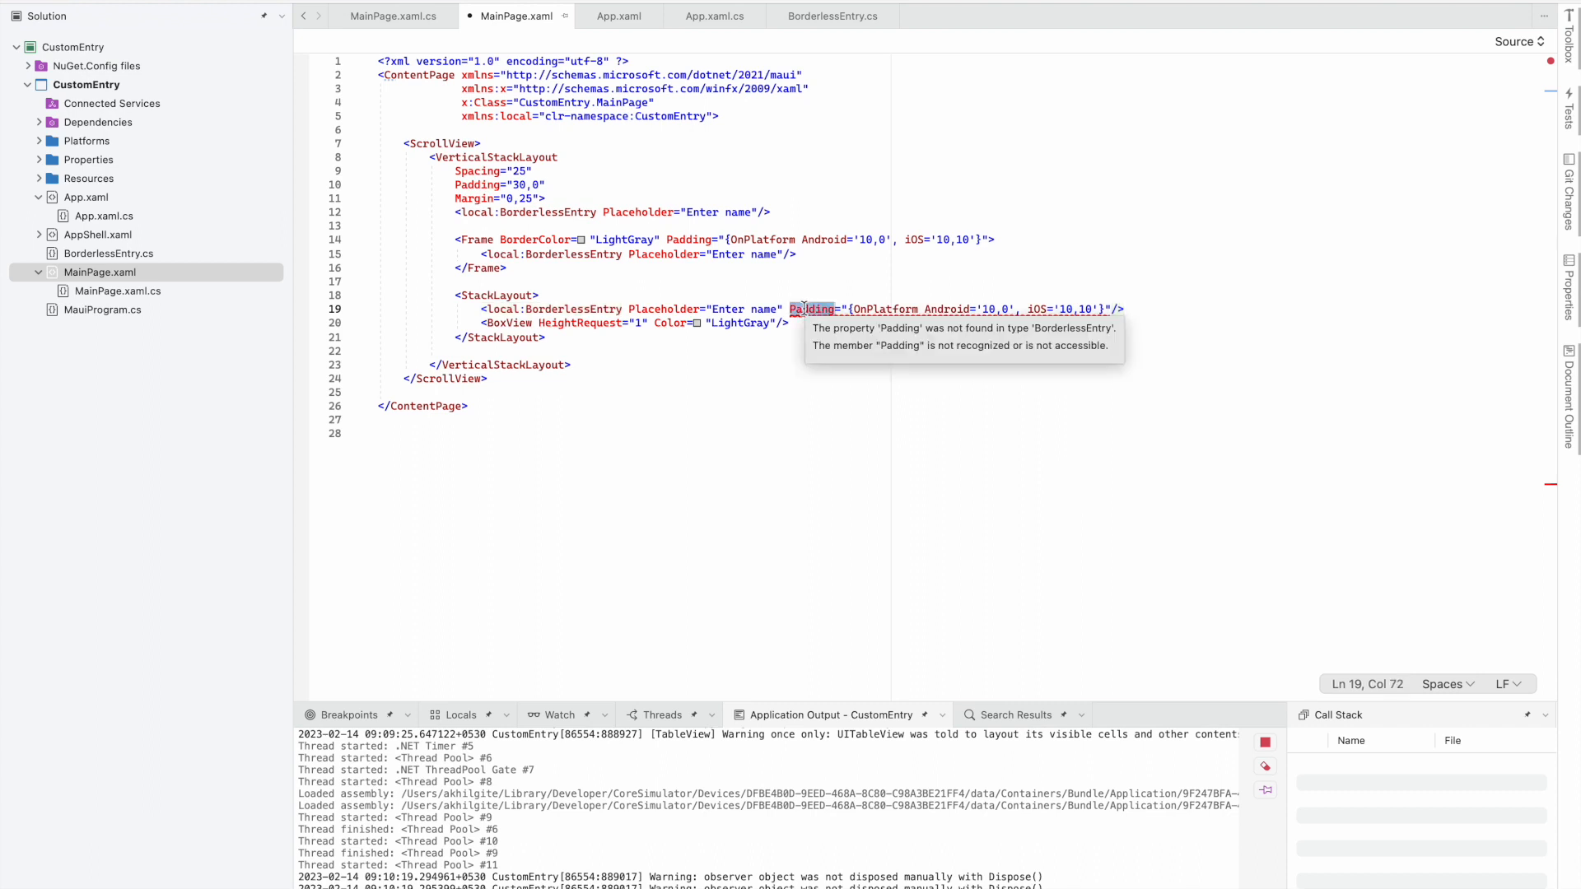
pyautogui.write('Margin')
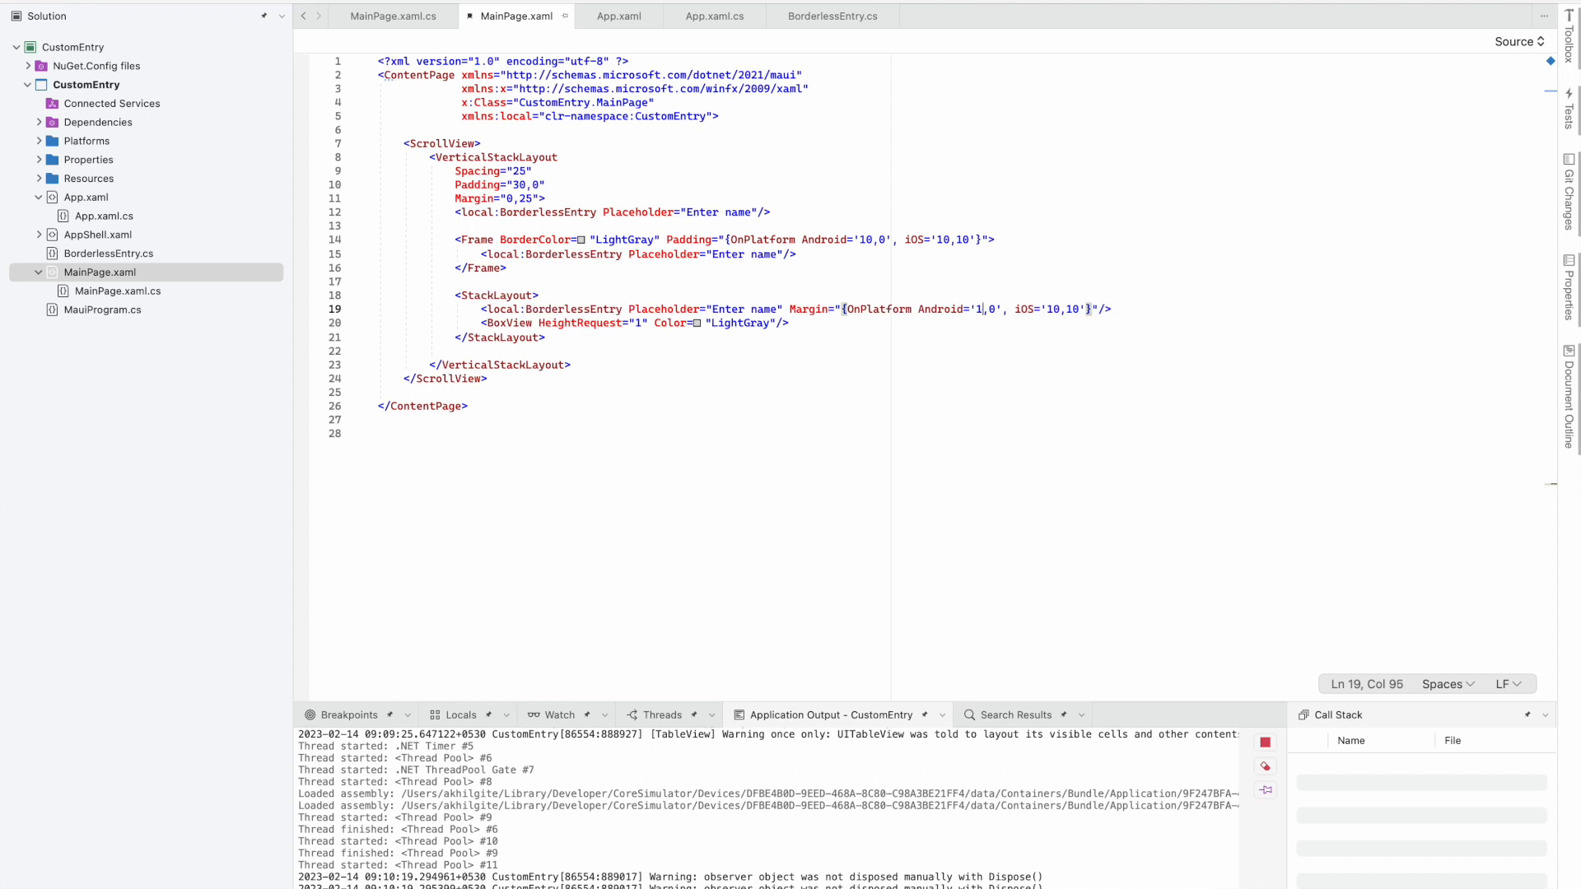
pyautogui.write('0')
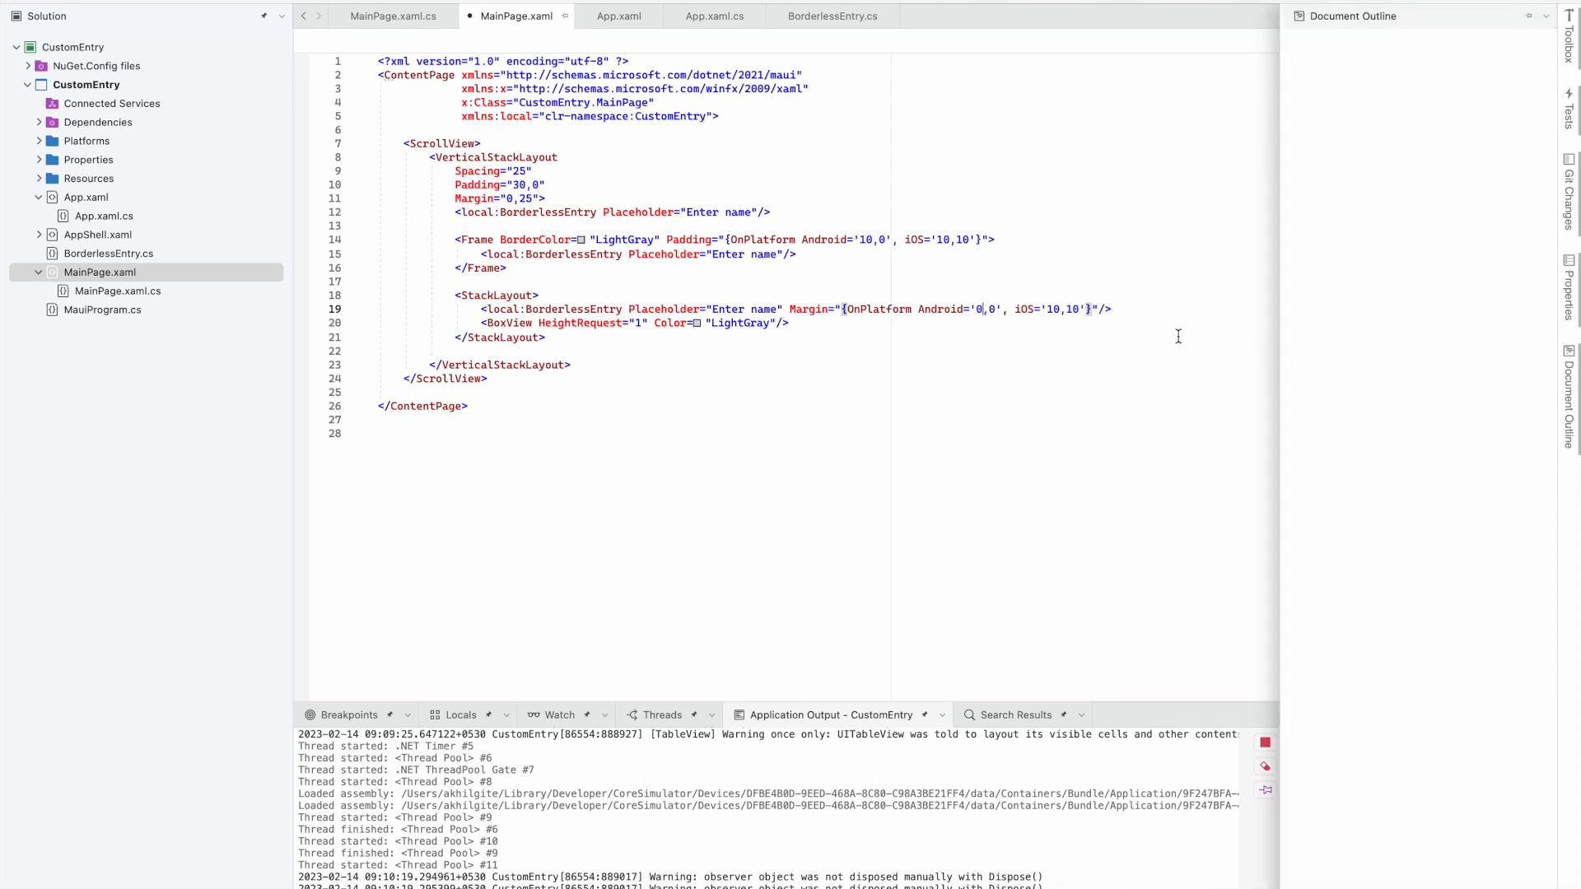
pyautogui.write('1')
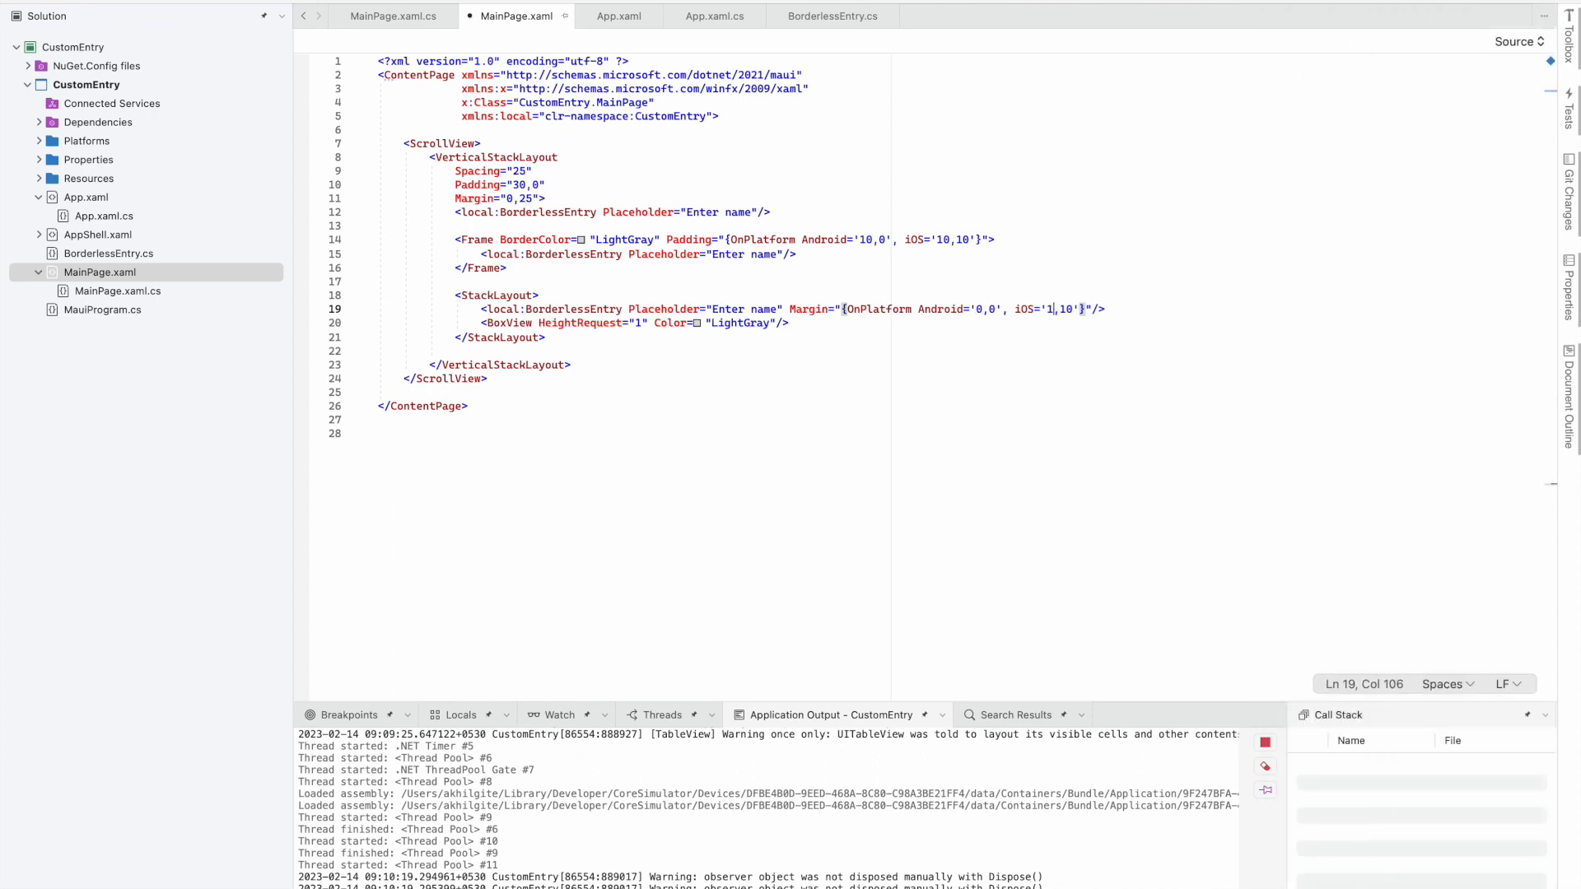
pyautogui.write('0')
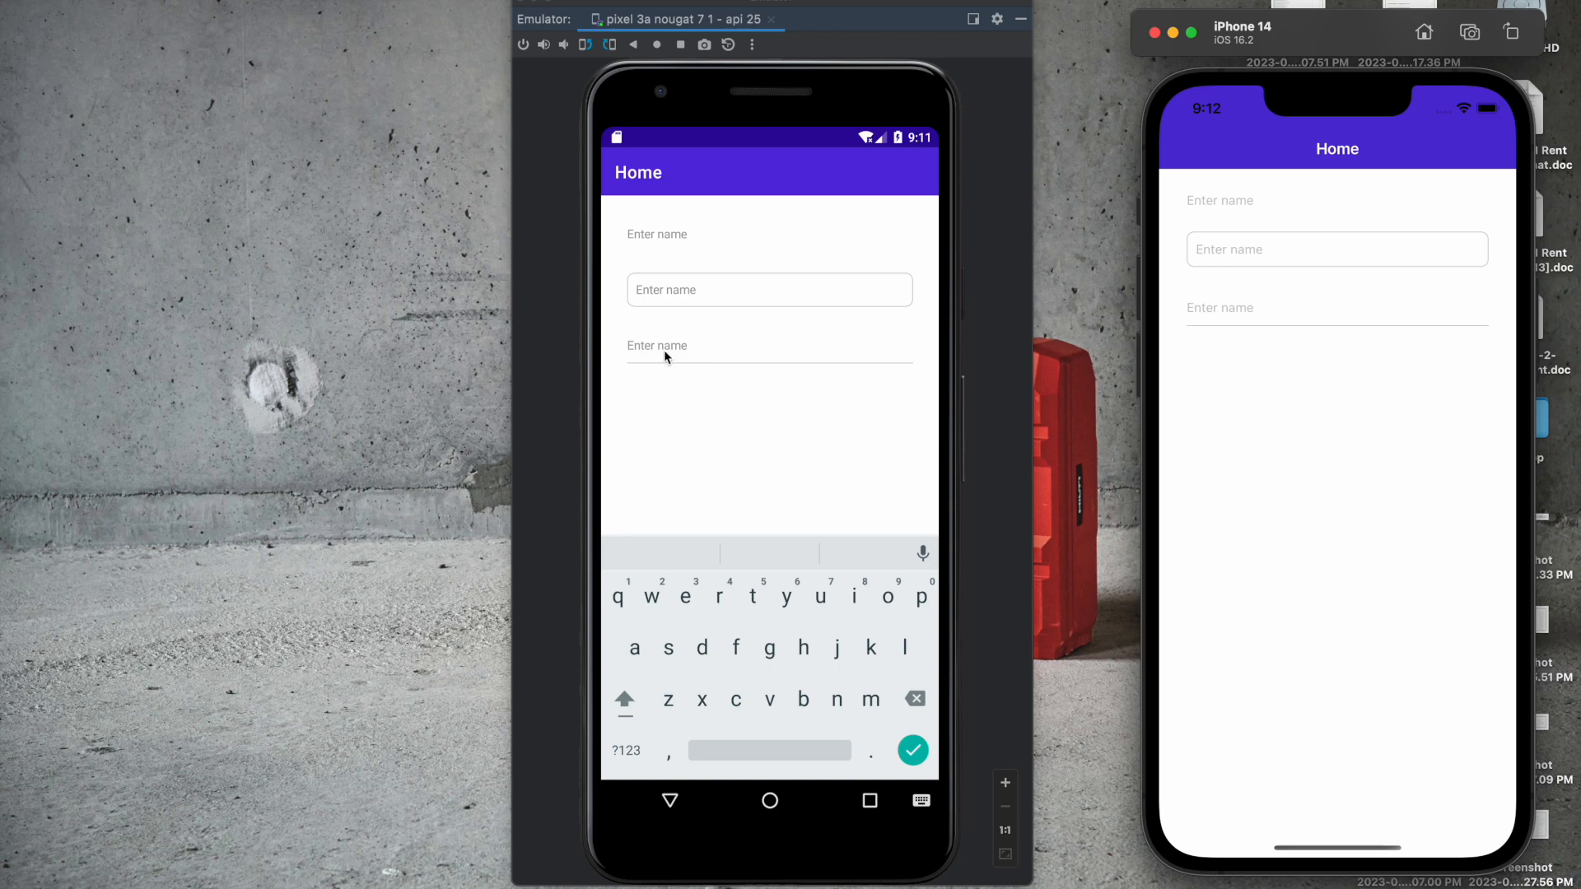
pyautogui.moveTo(653, 359)
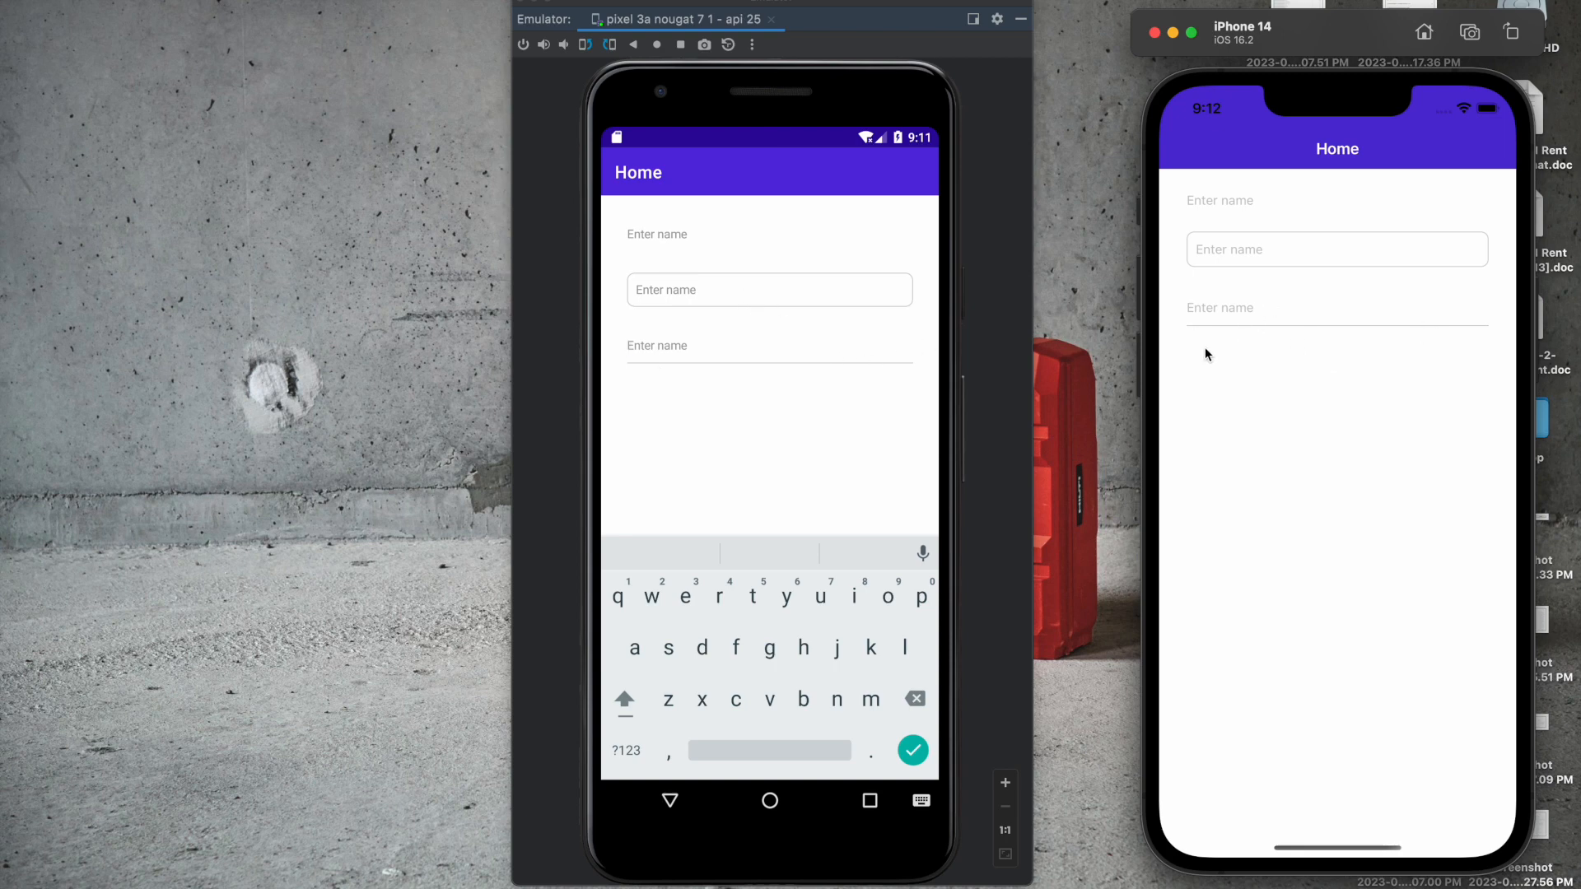
pyautogui.moveTo(1252, 347)
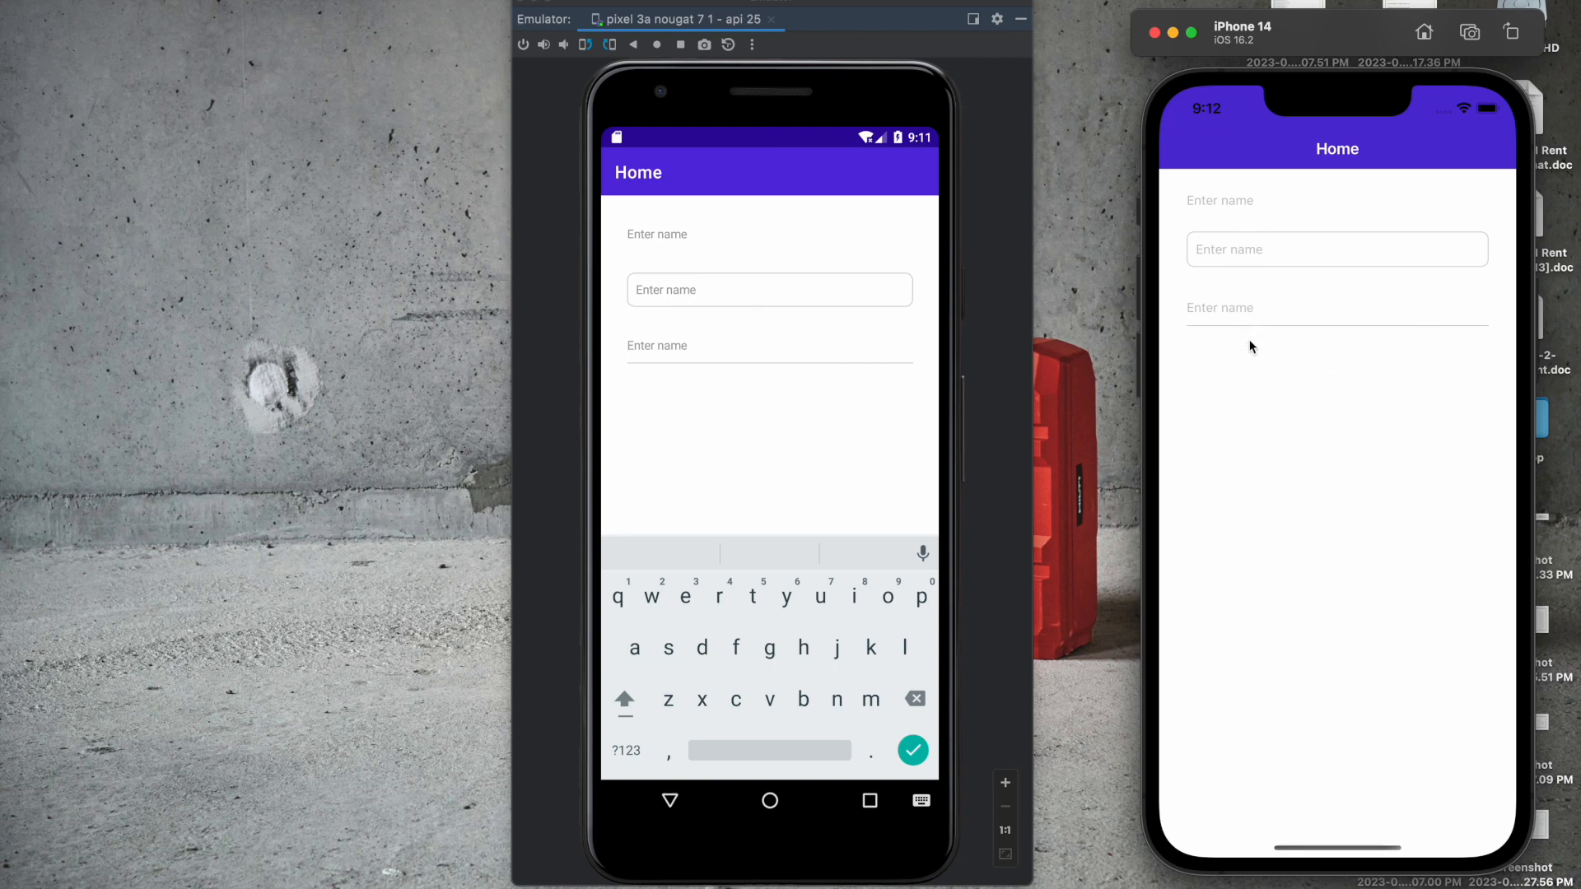
pyautogui.moveTo(1255, 421)
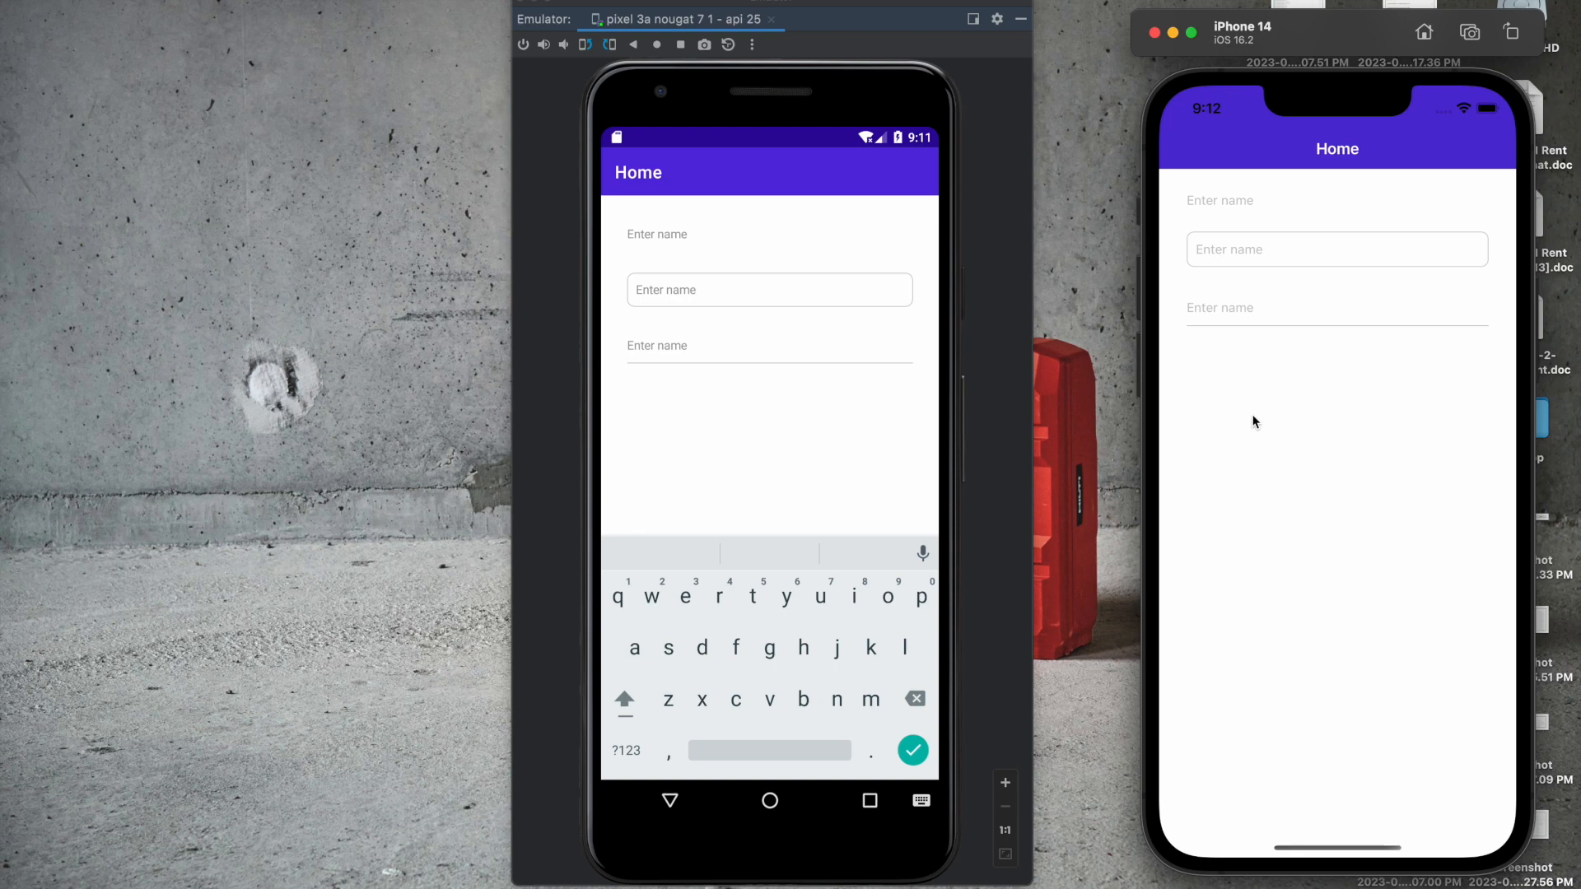
pyautogui.moveTo(1281, 370)
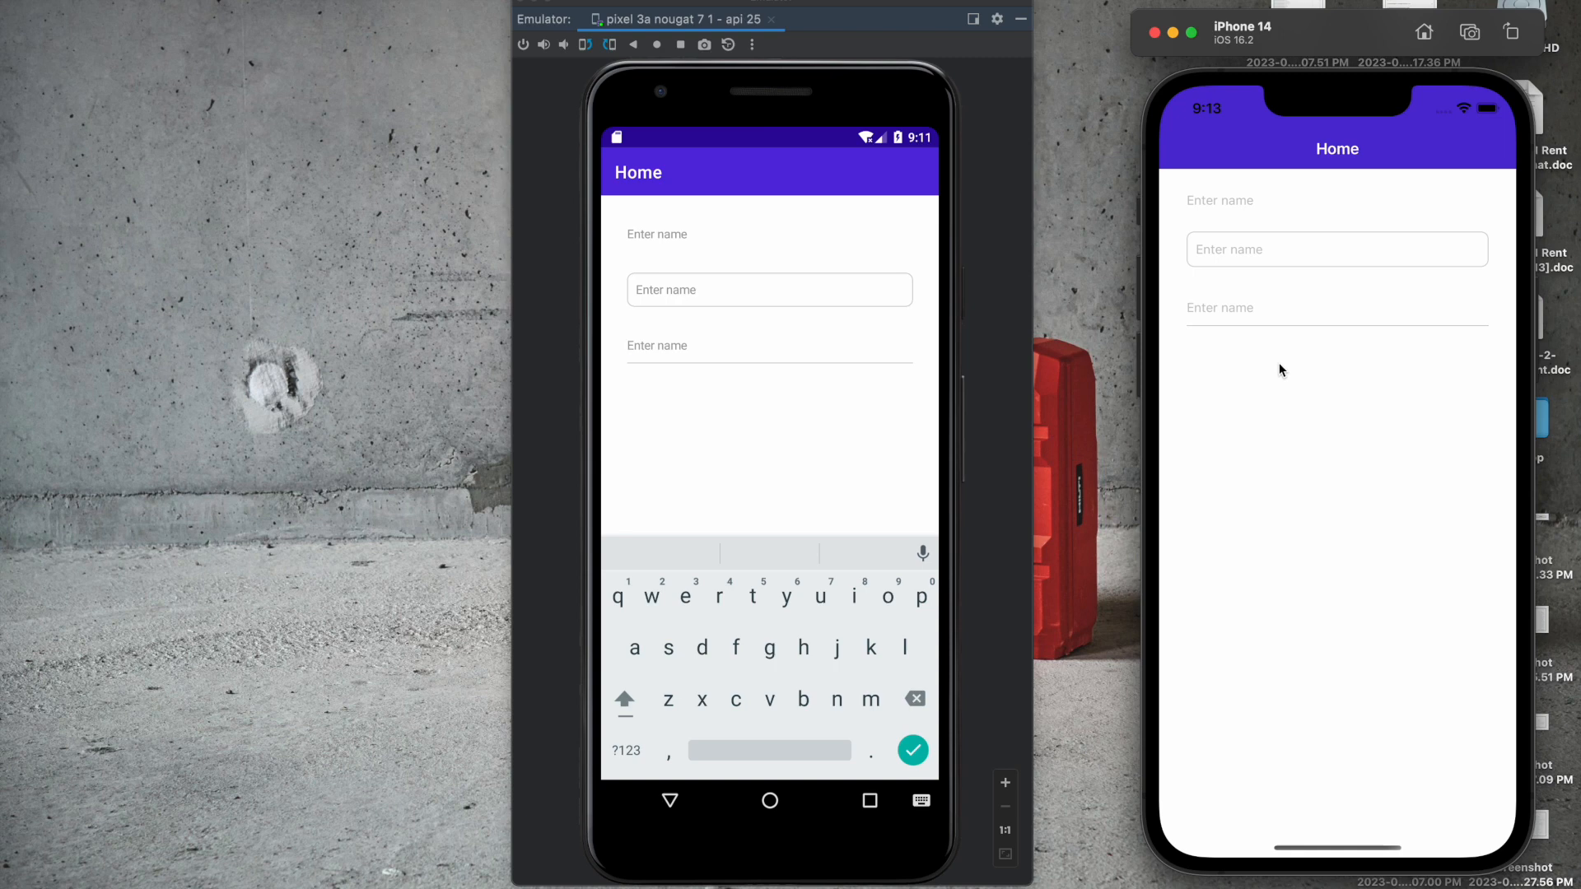
# Tap the underlined Enter name entry on the Android emulator to focus it
pyautogui.click(769, 345)
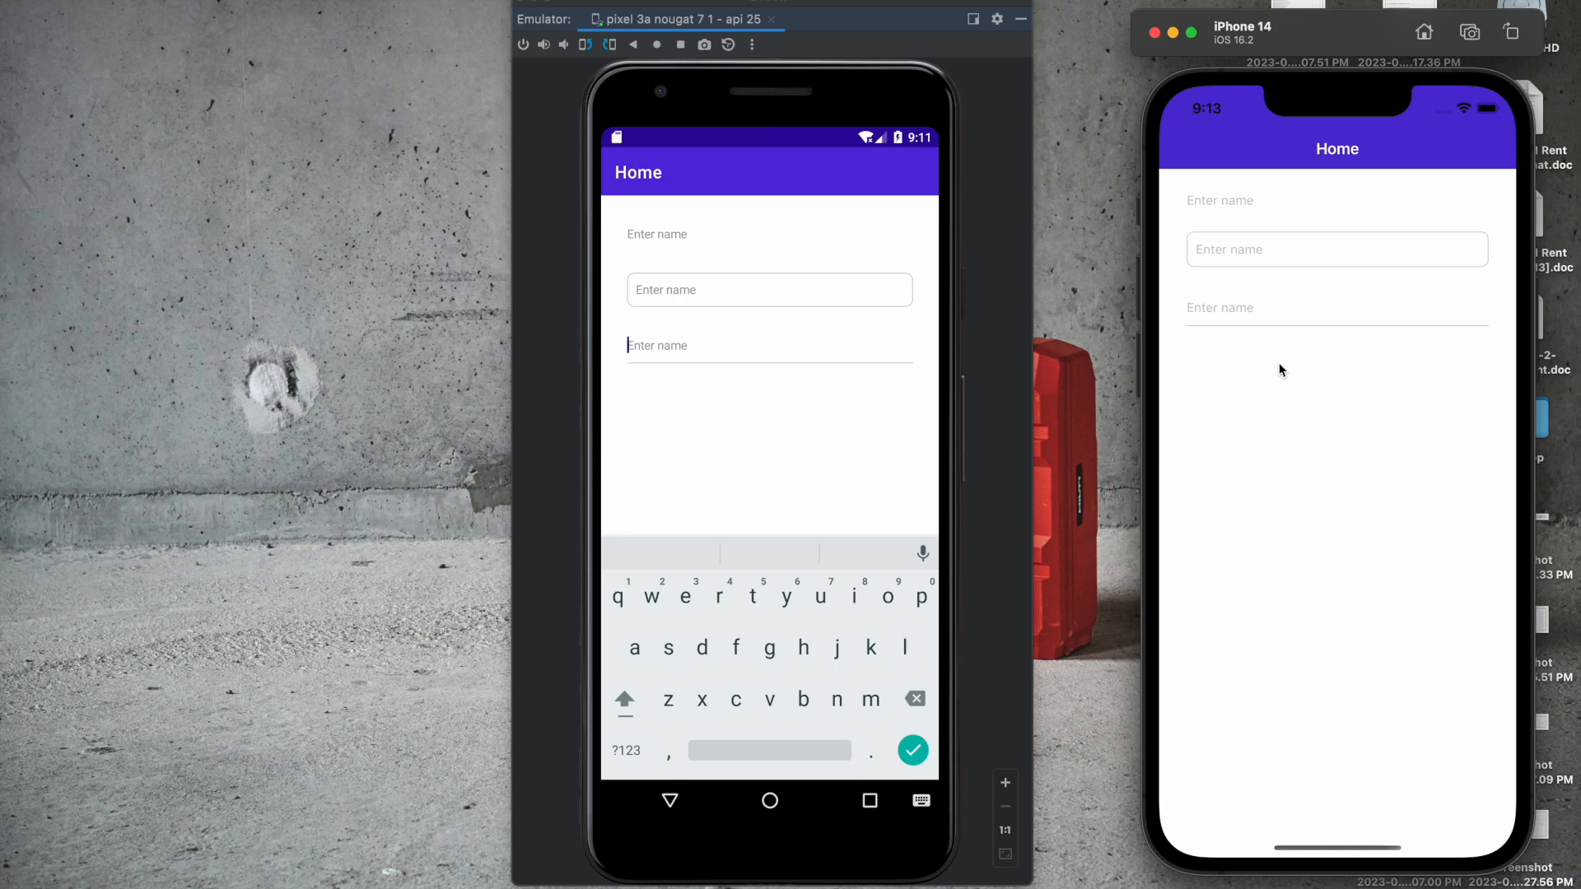